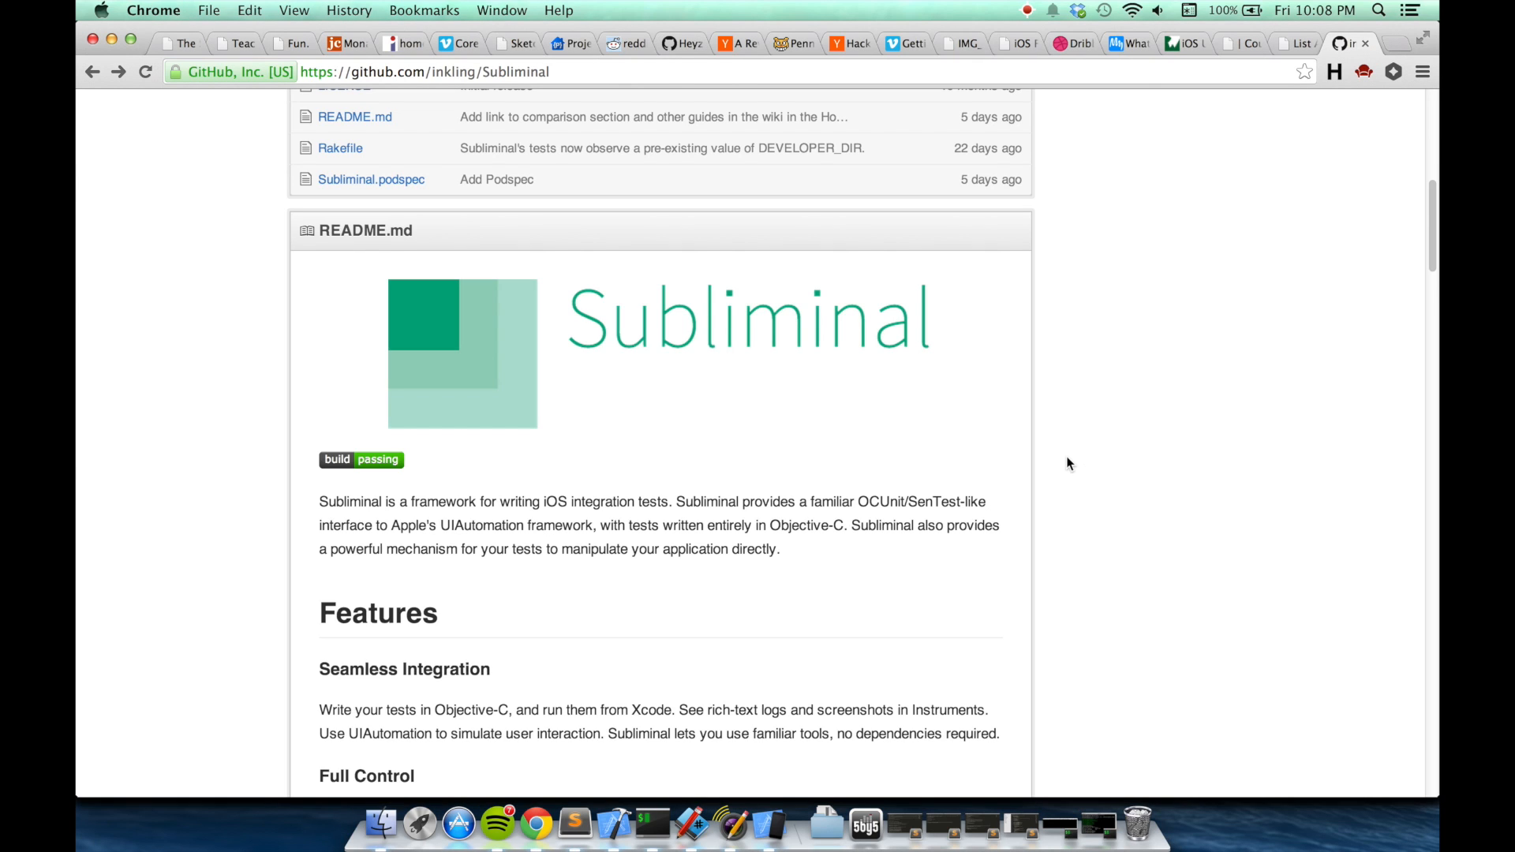
mouse_move(612, 826)
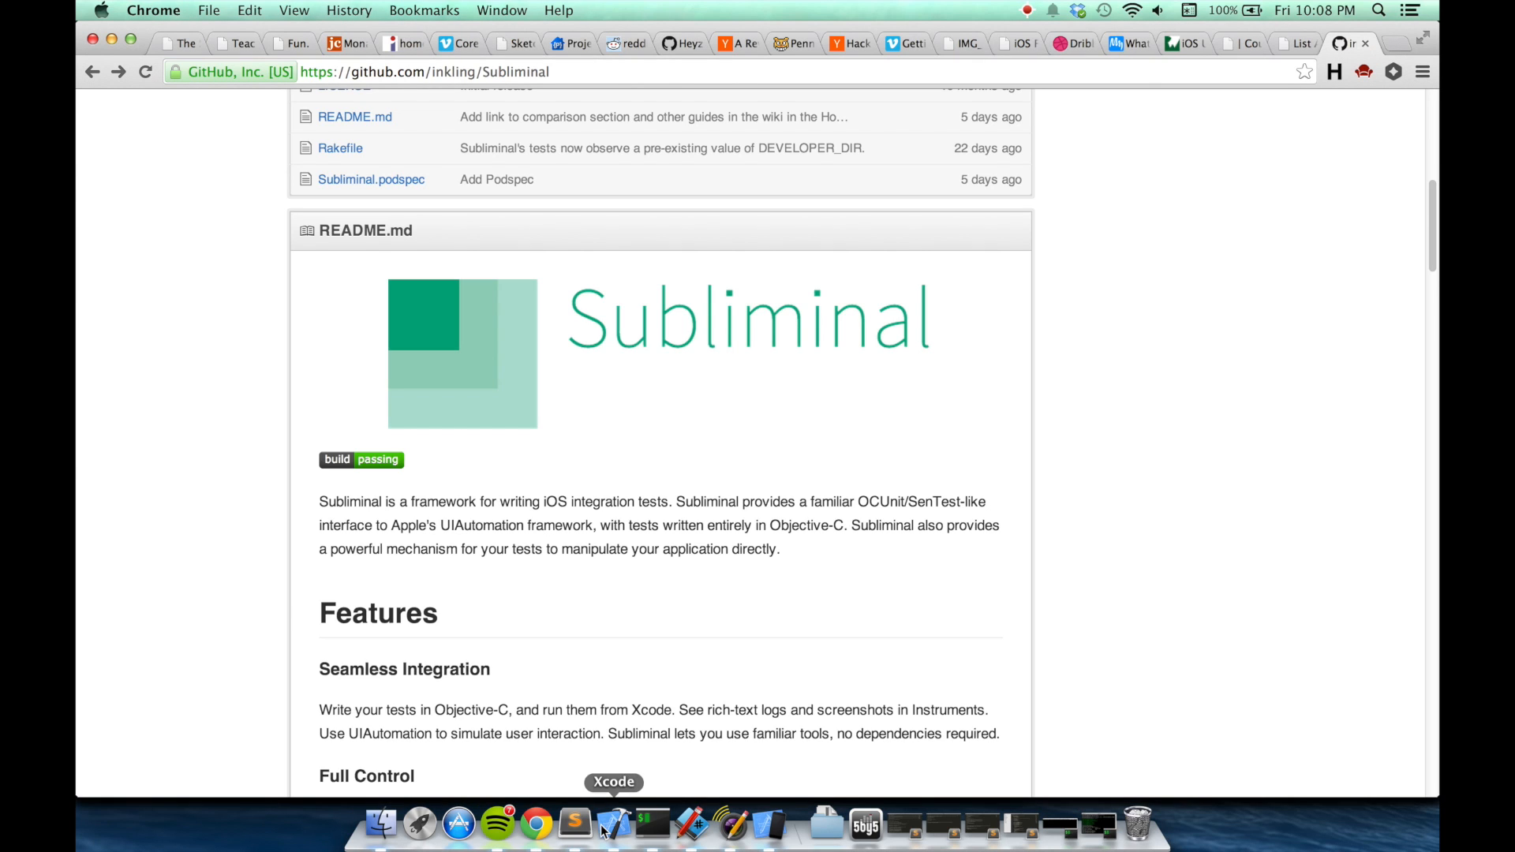
mouse_move(768, 805)
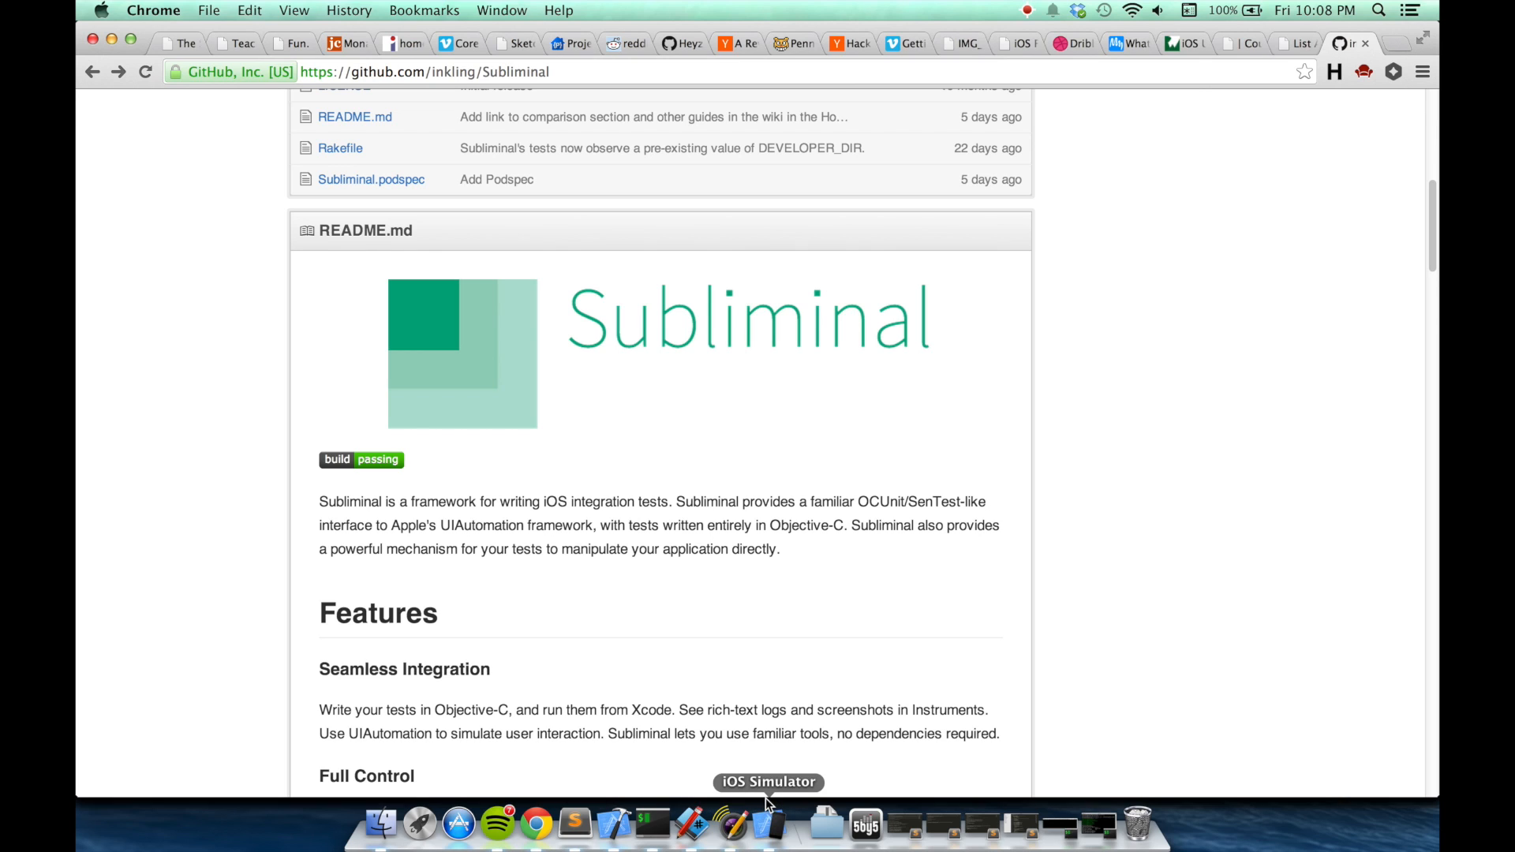
- Launch the calculator demo in iOS Simulator and enter 2+2 in its input field
click(767, 823)
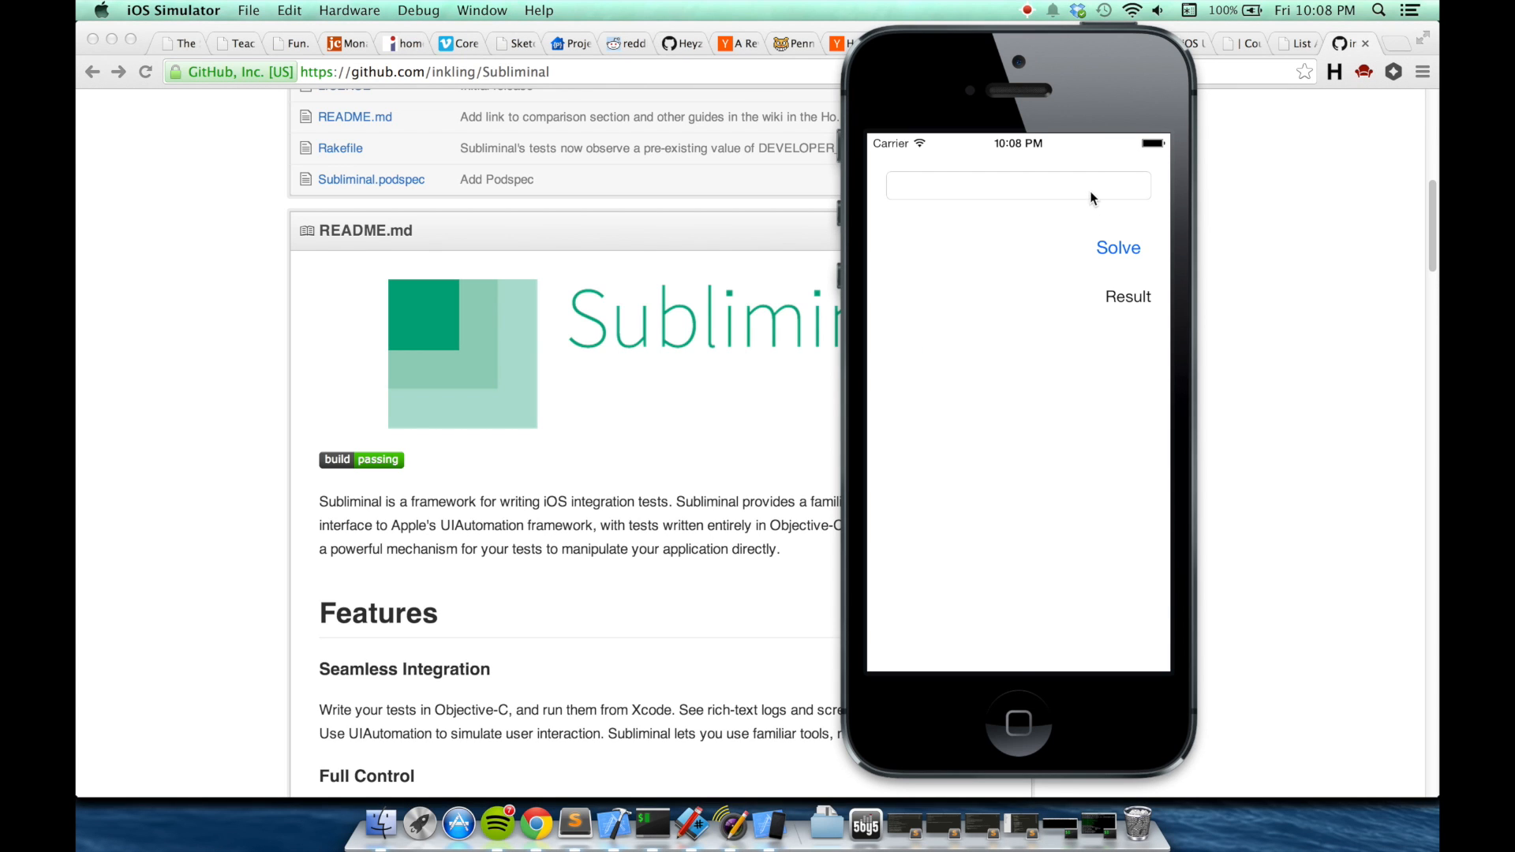
click(1017, 186)
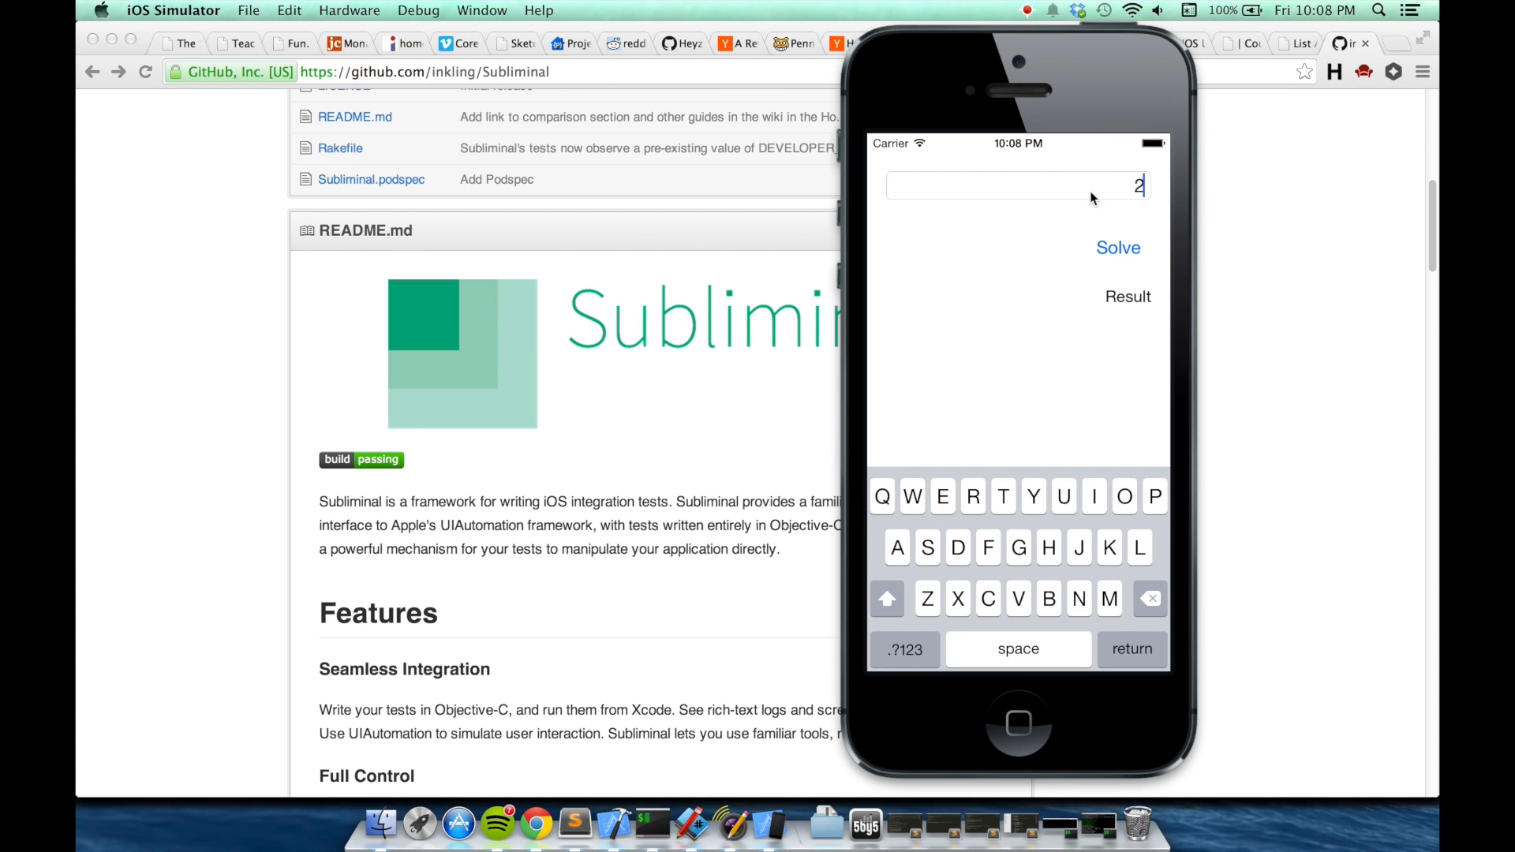
text(+2)
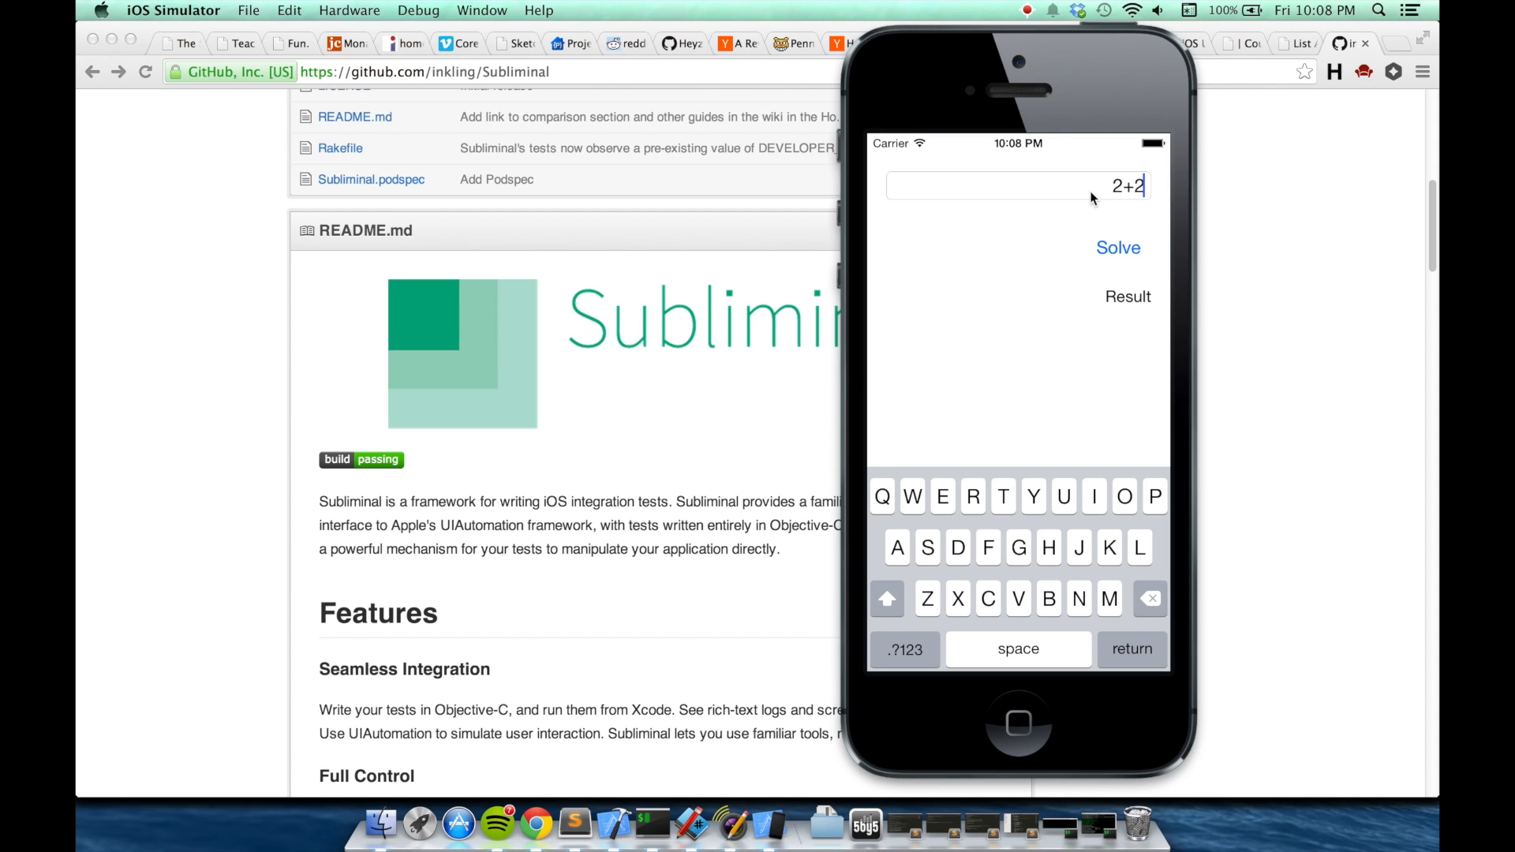
click(1119, 247)
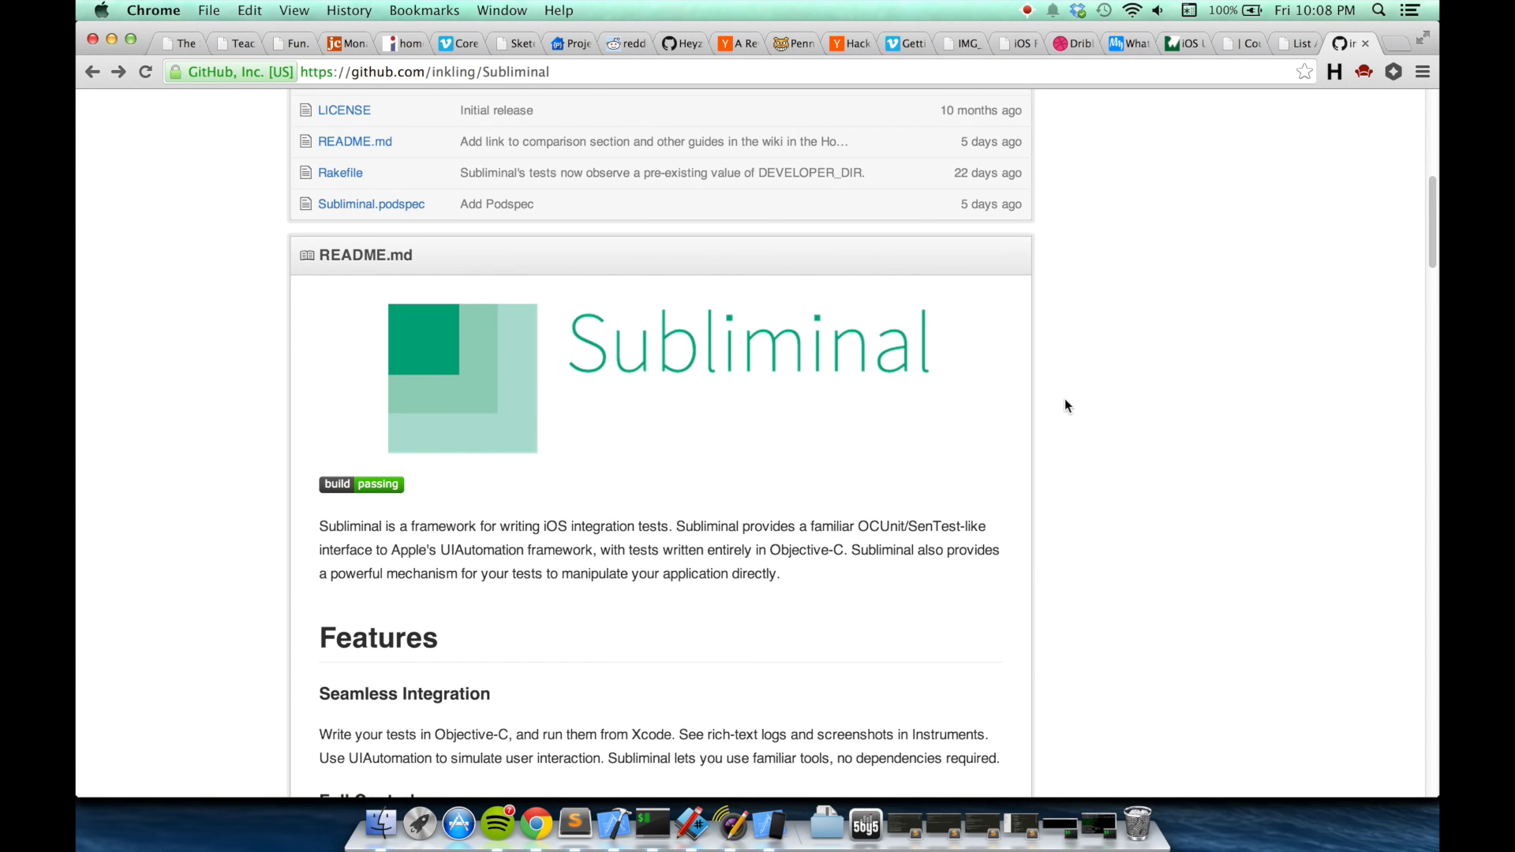
- Open Subliminal's Wiki and read the 'Add the Integration Tests target' guide
scroll(up, 3)
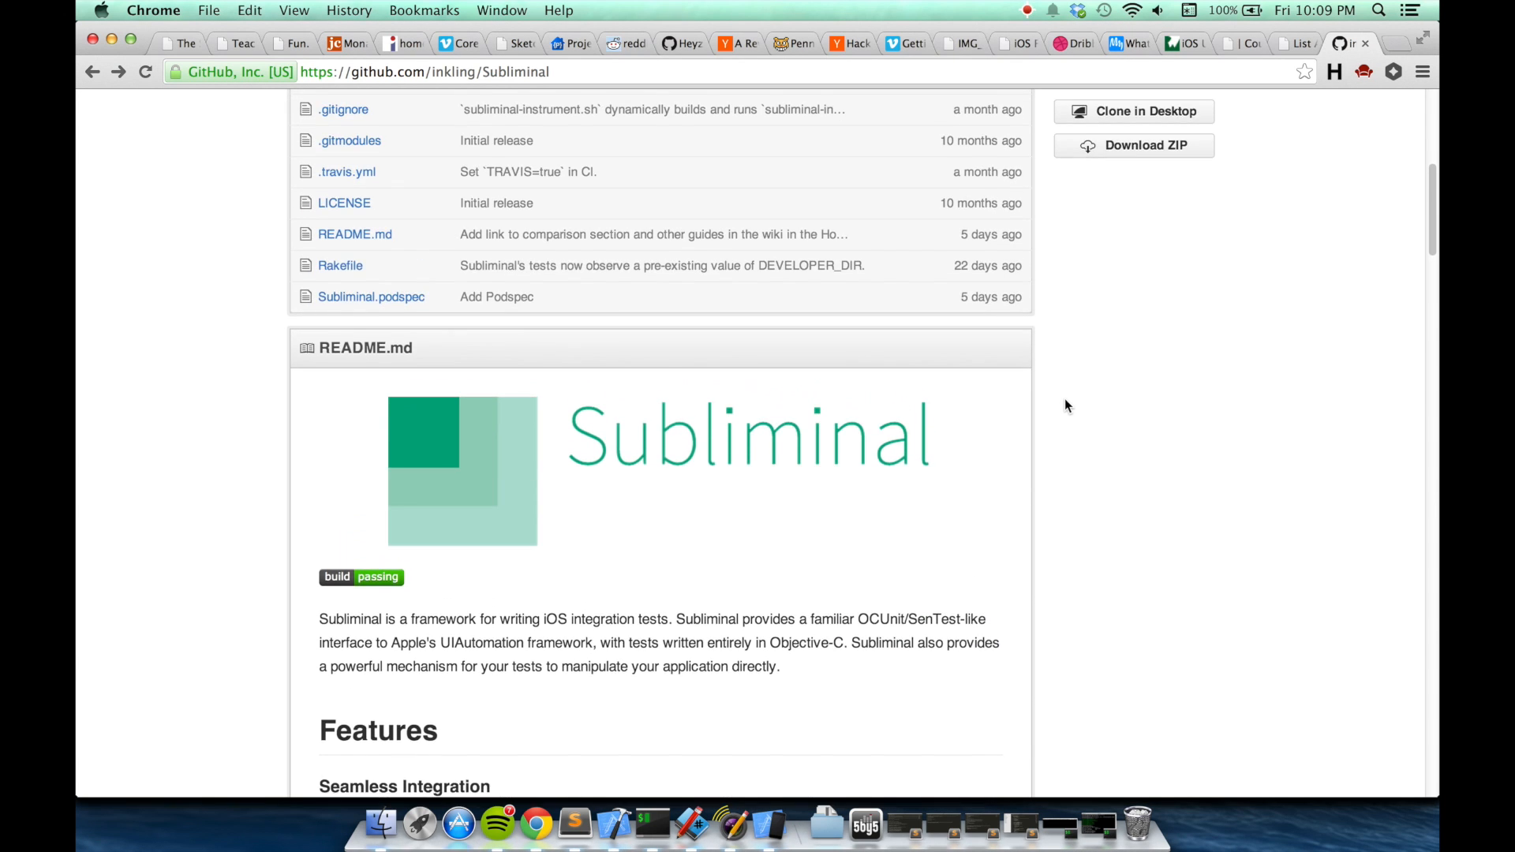
scroll(up, 3)
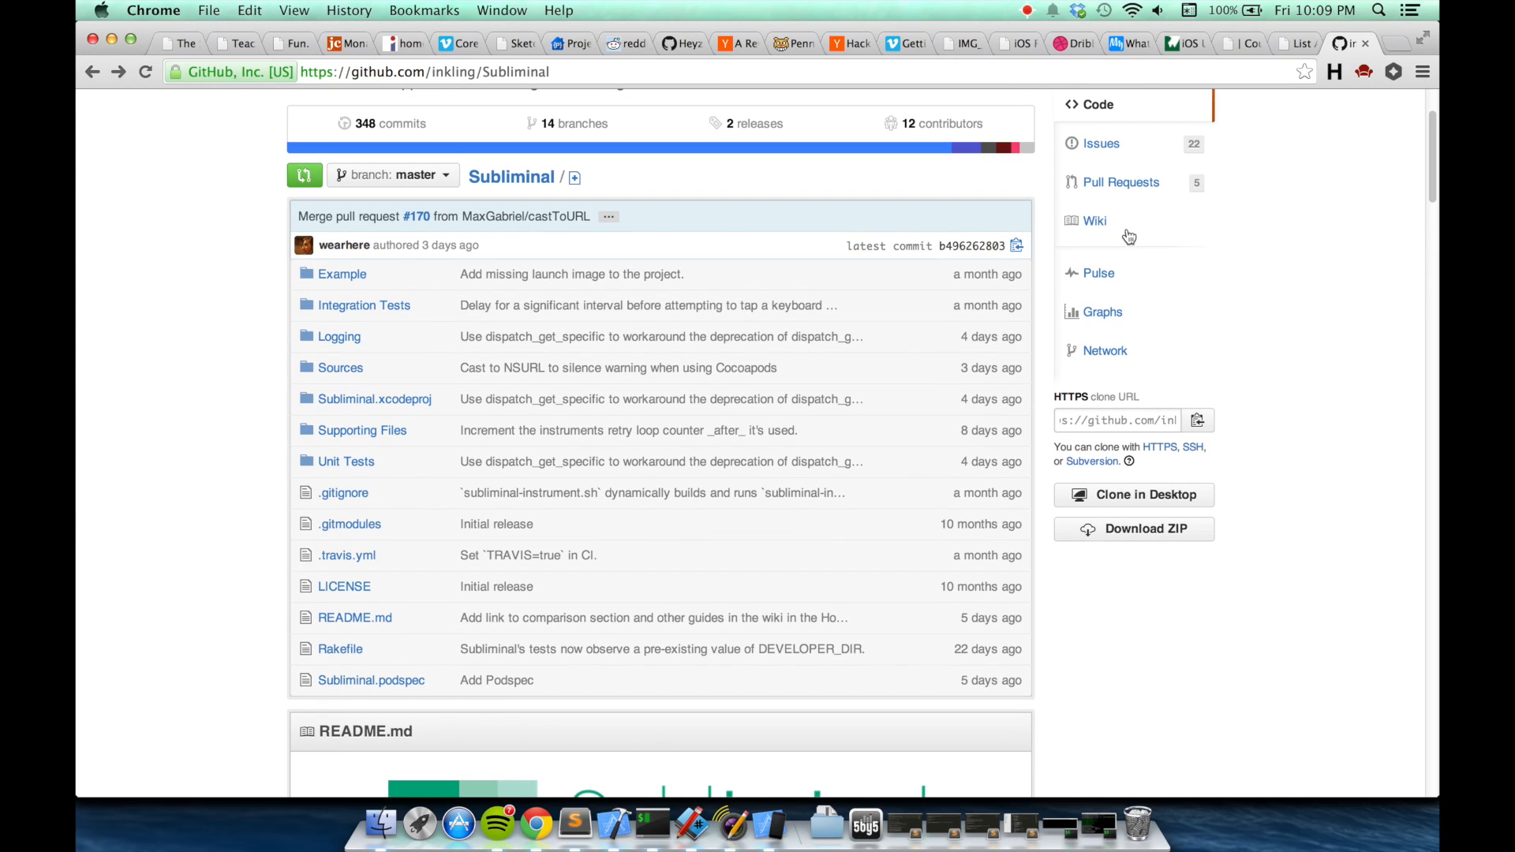
click(1094, 220)
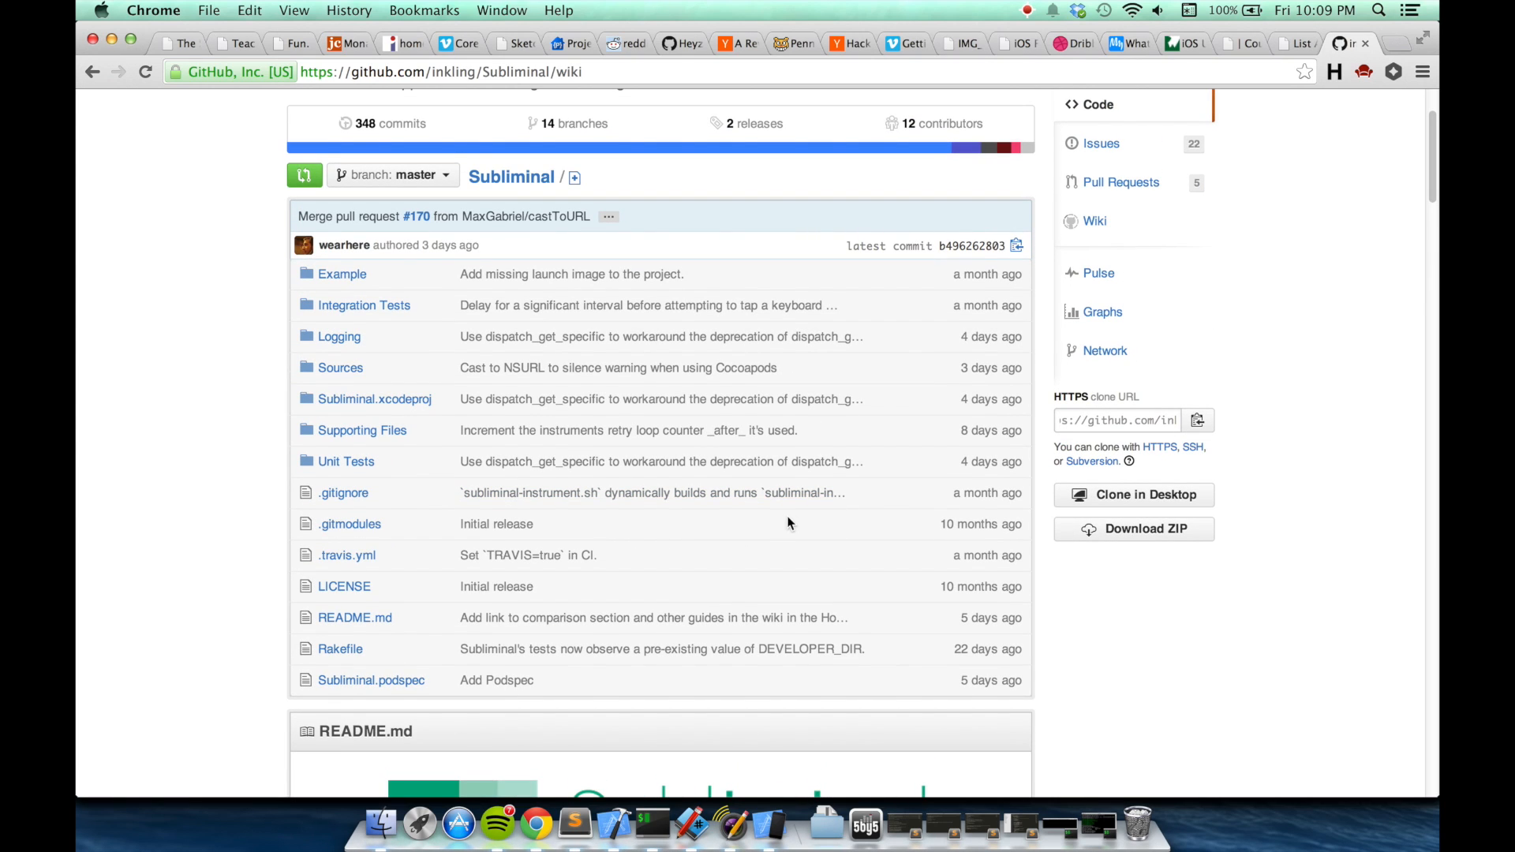
click(1095, 221)
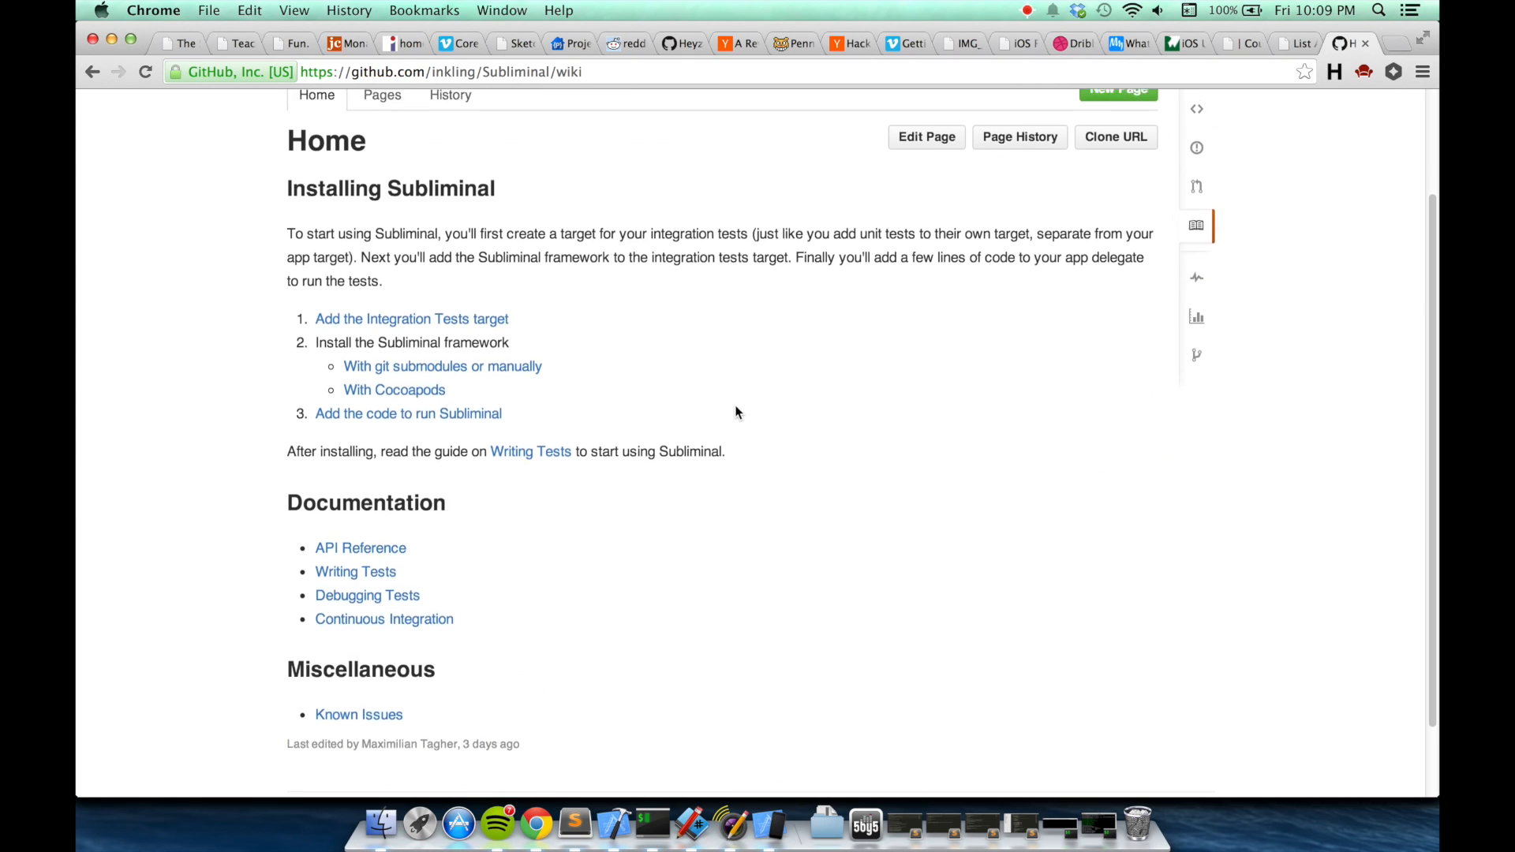
scroll(up, 3)
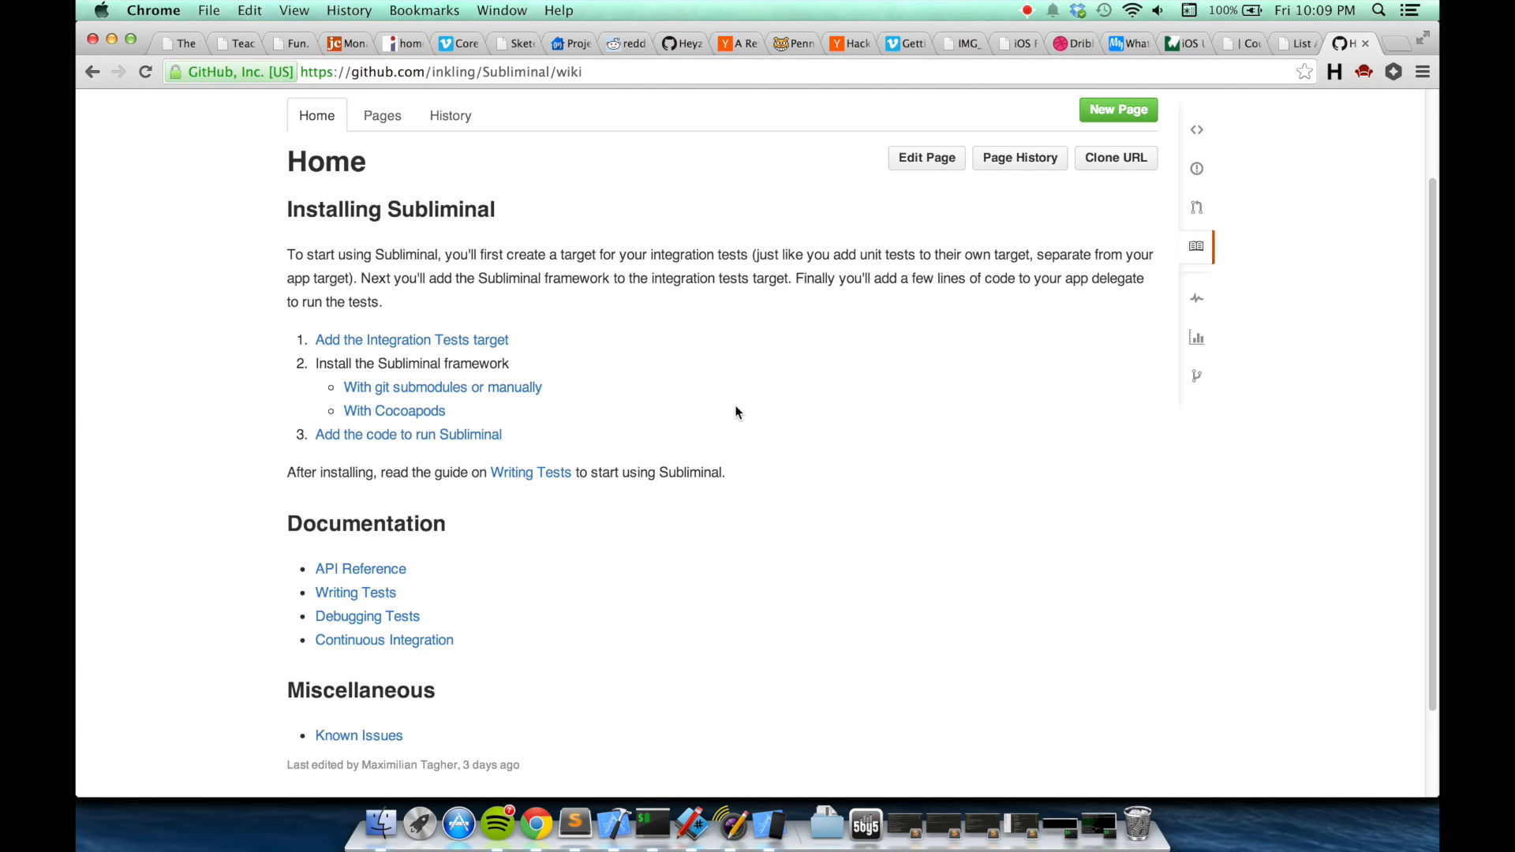
mouse_move(703, 406)
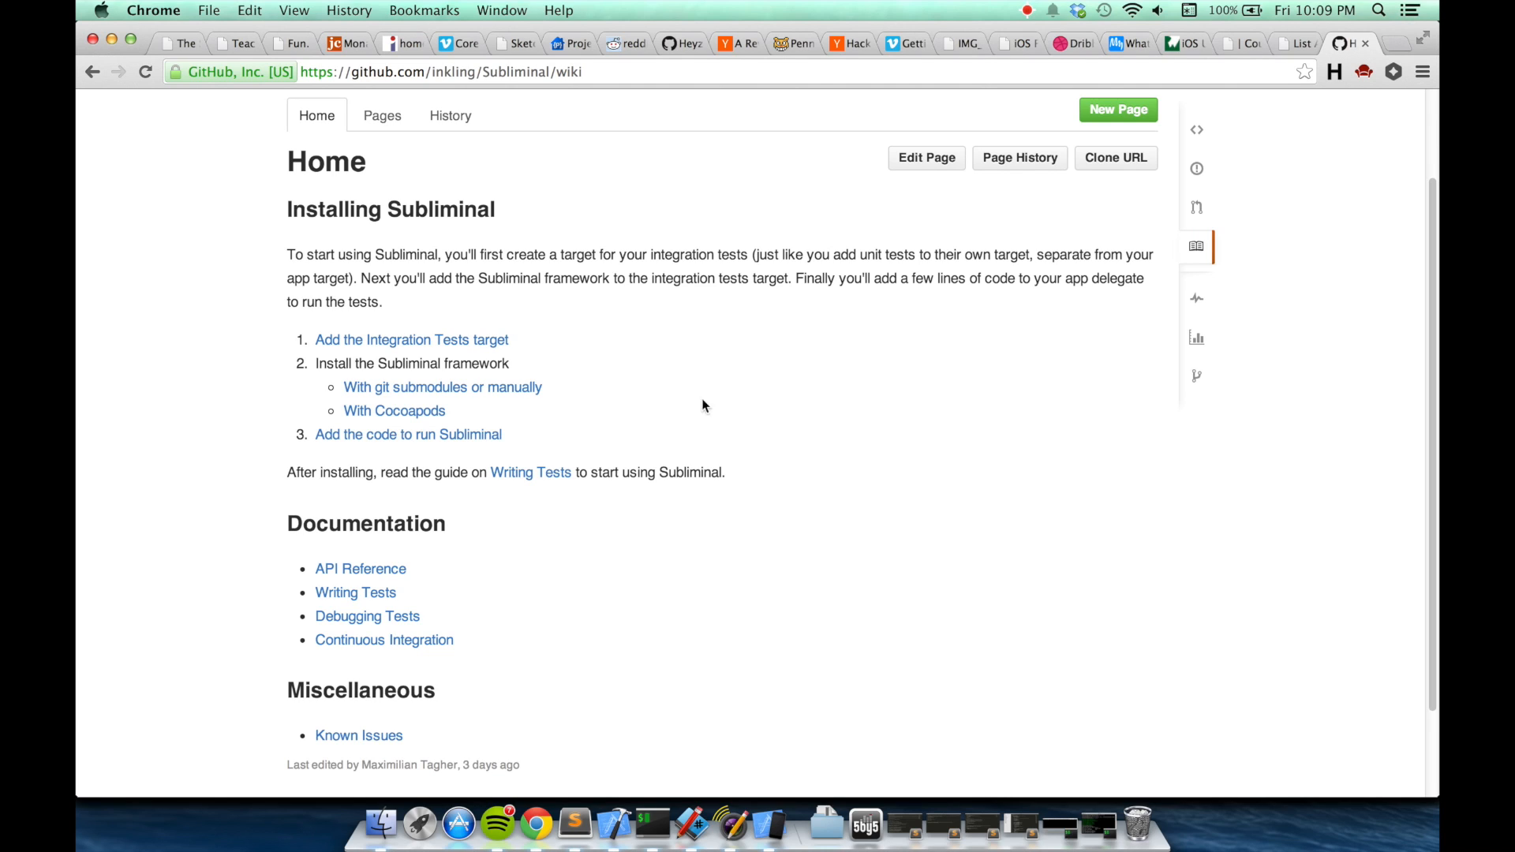
click(410, 339)
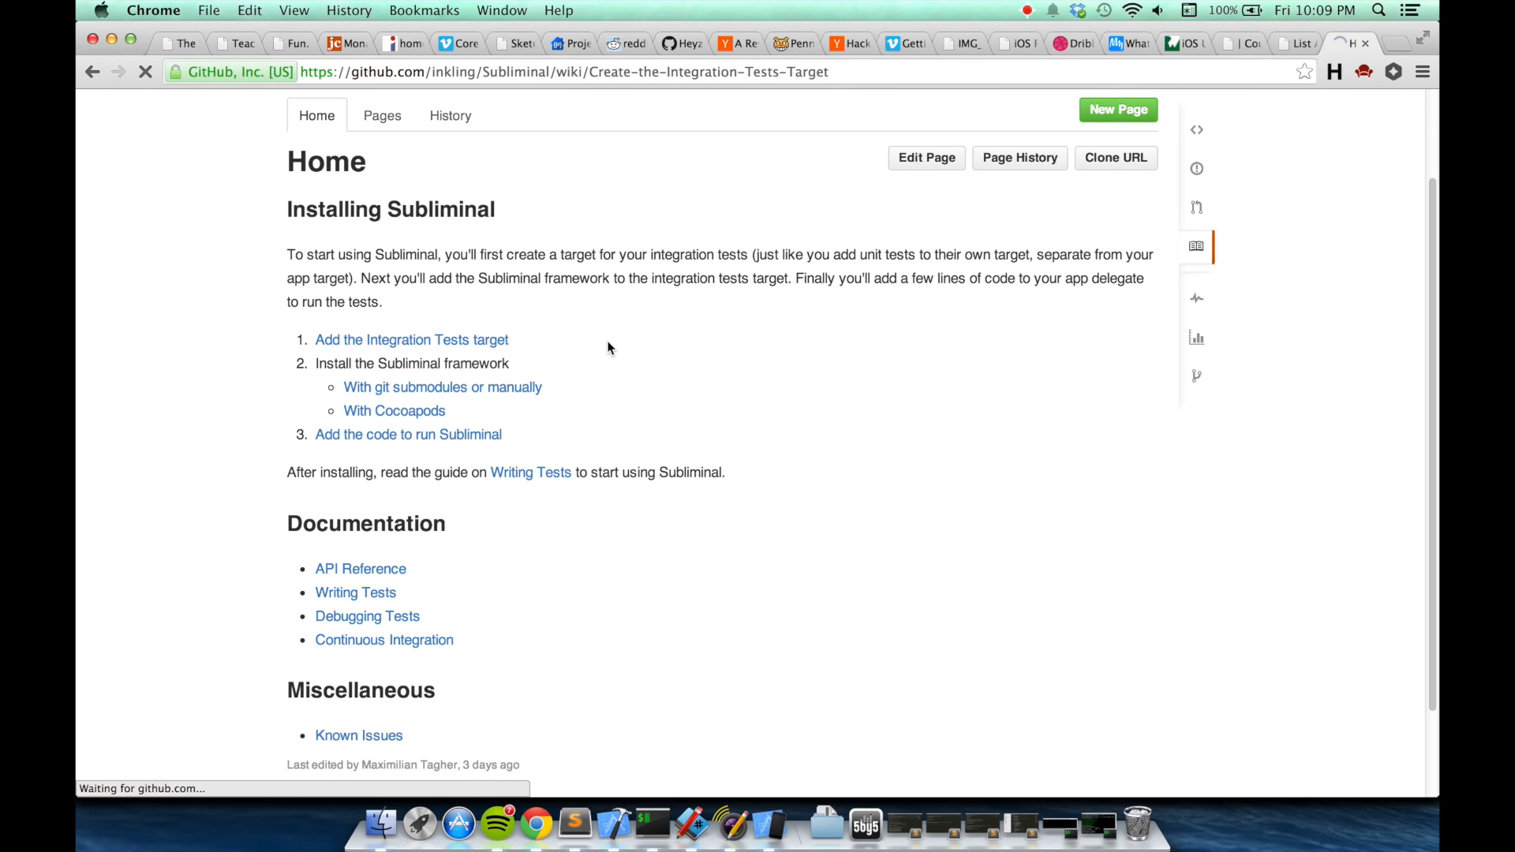
click(412, 340)
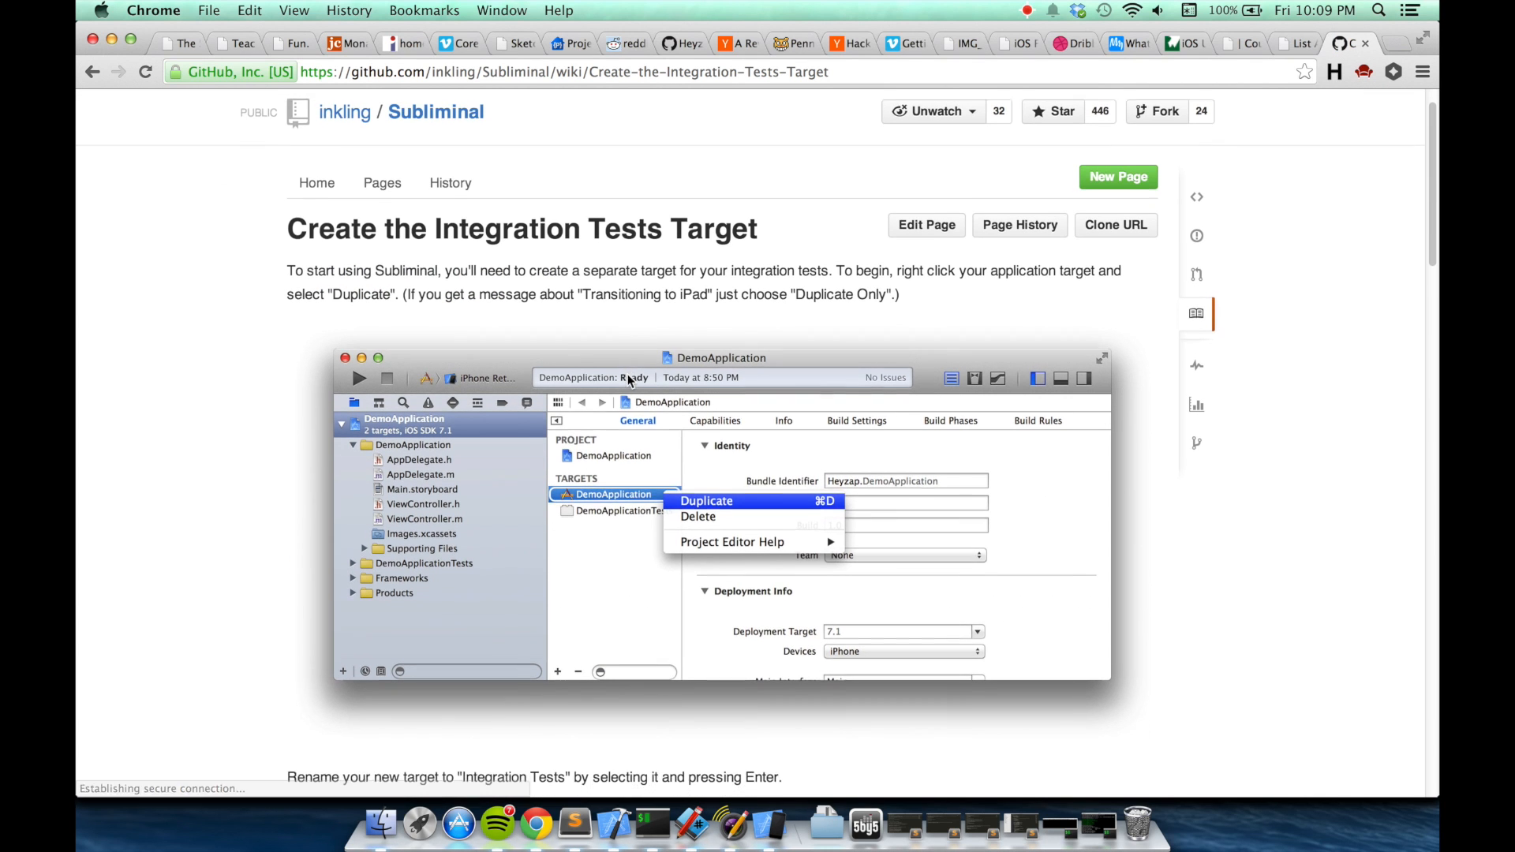
scroll(down, 3)
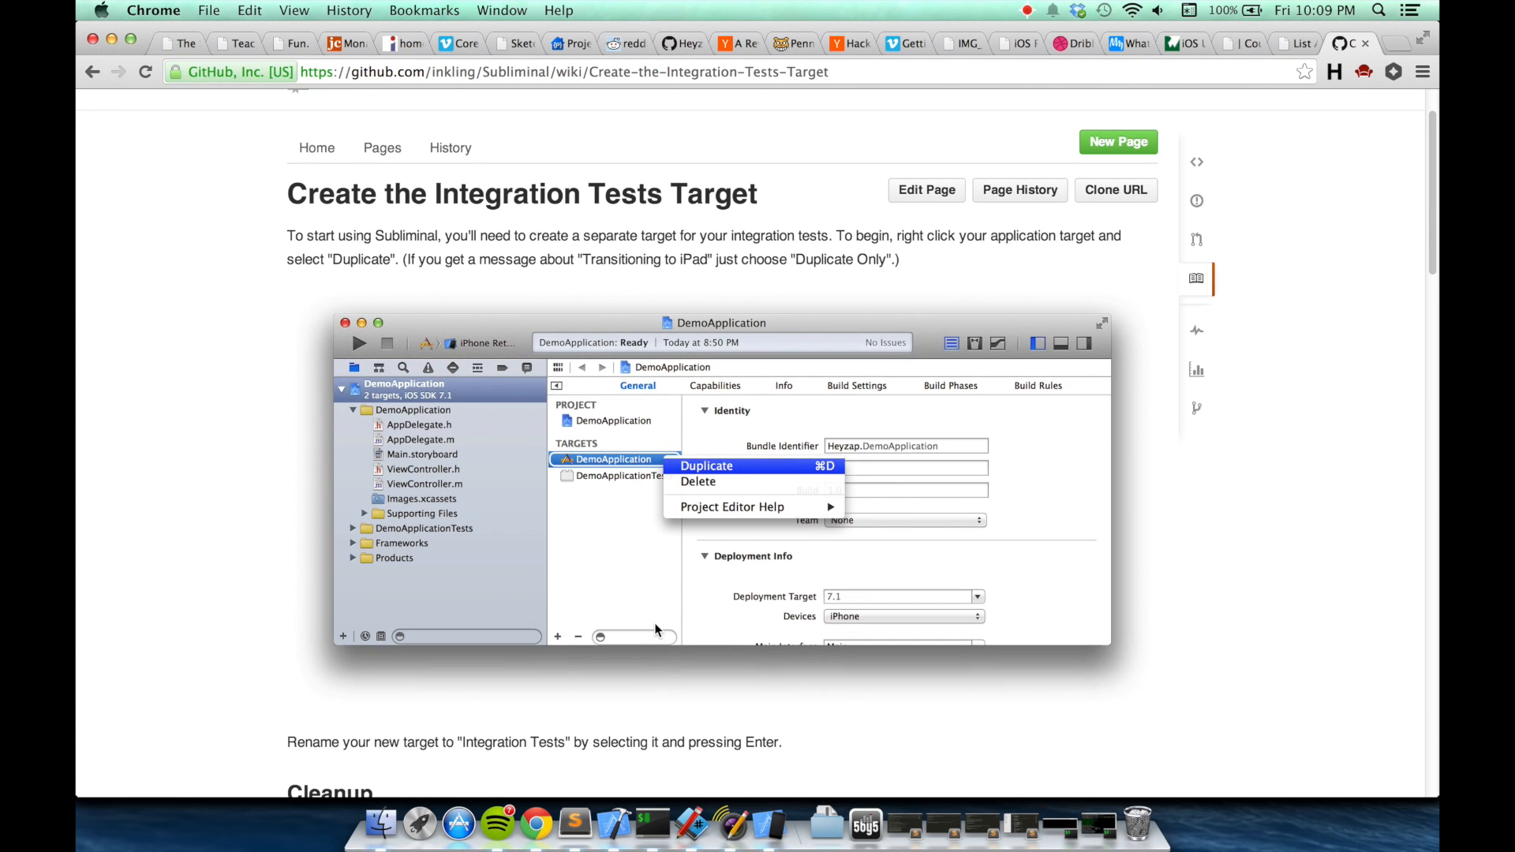
click(614, 824)
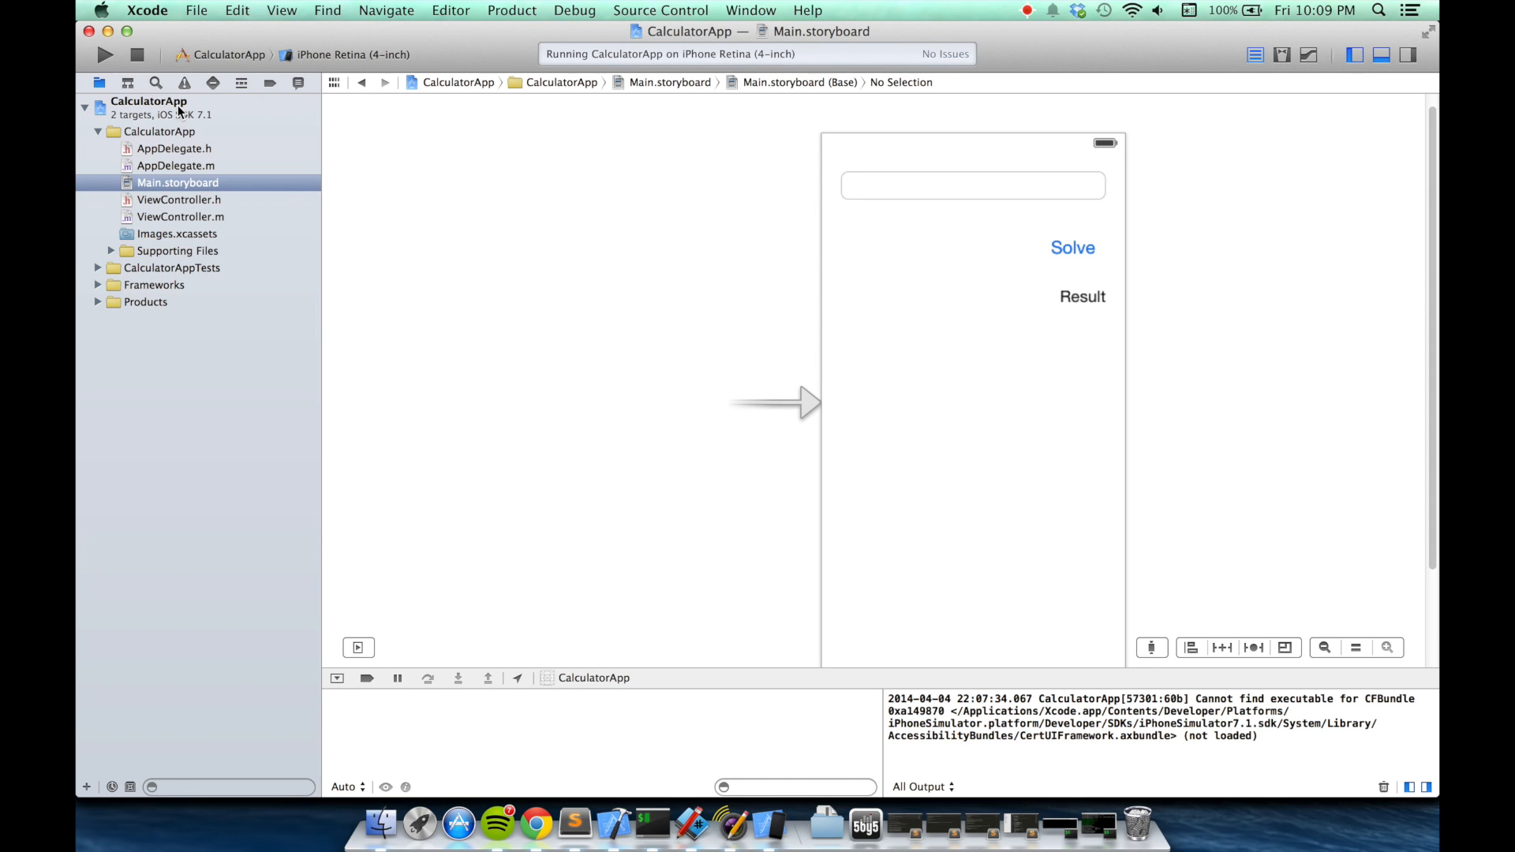
- Duplicate the CalculatorApp target as iPhone-only and rename the copy 'Integration Tests'
click(149, 102)
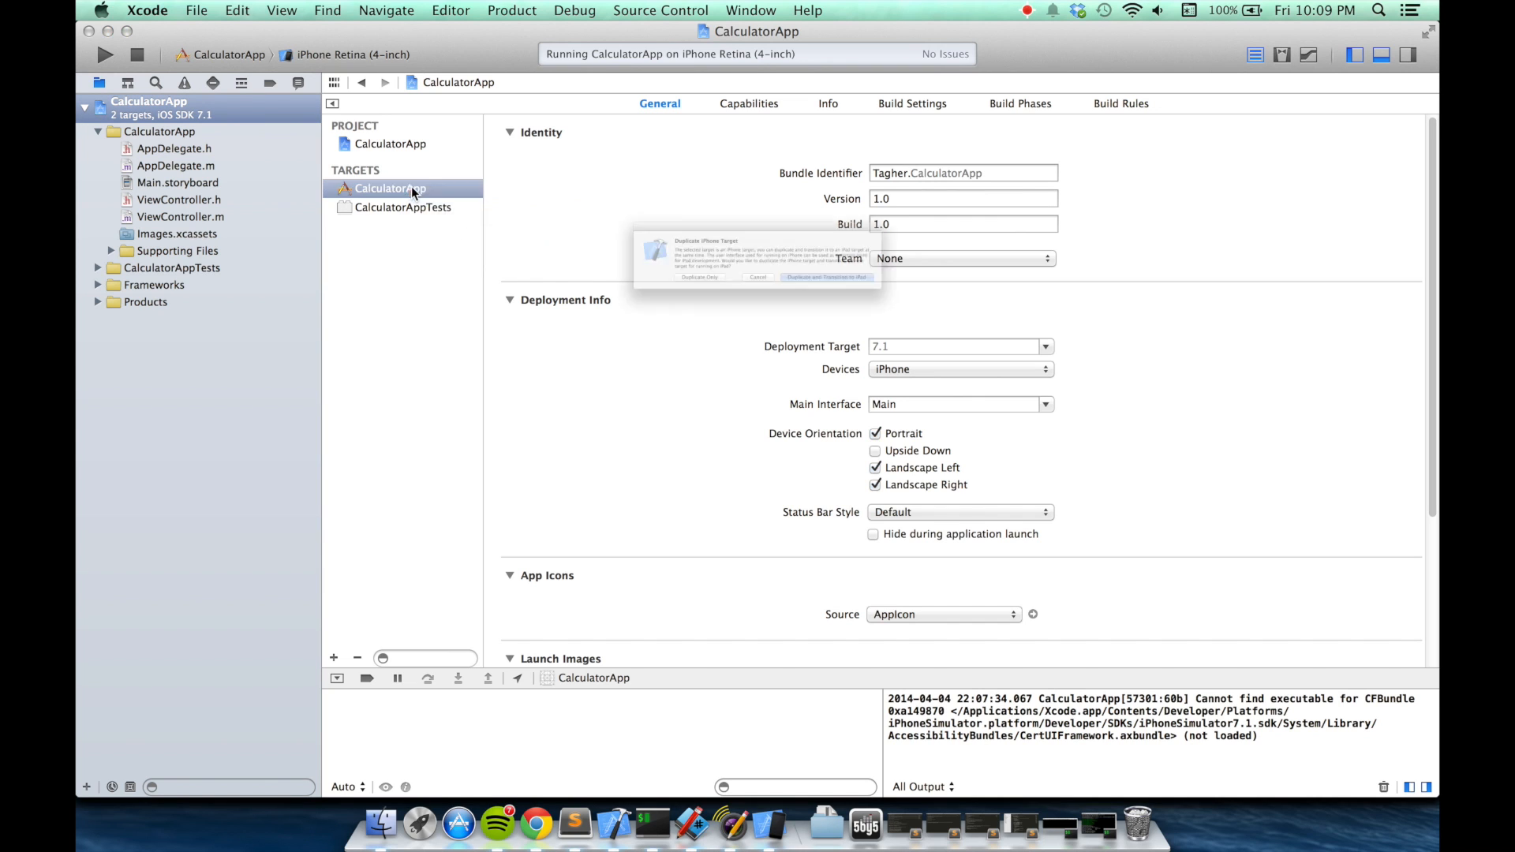
click(698, 278)
text(Integration Tests)
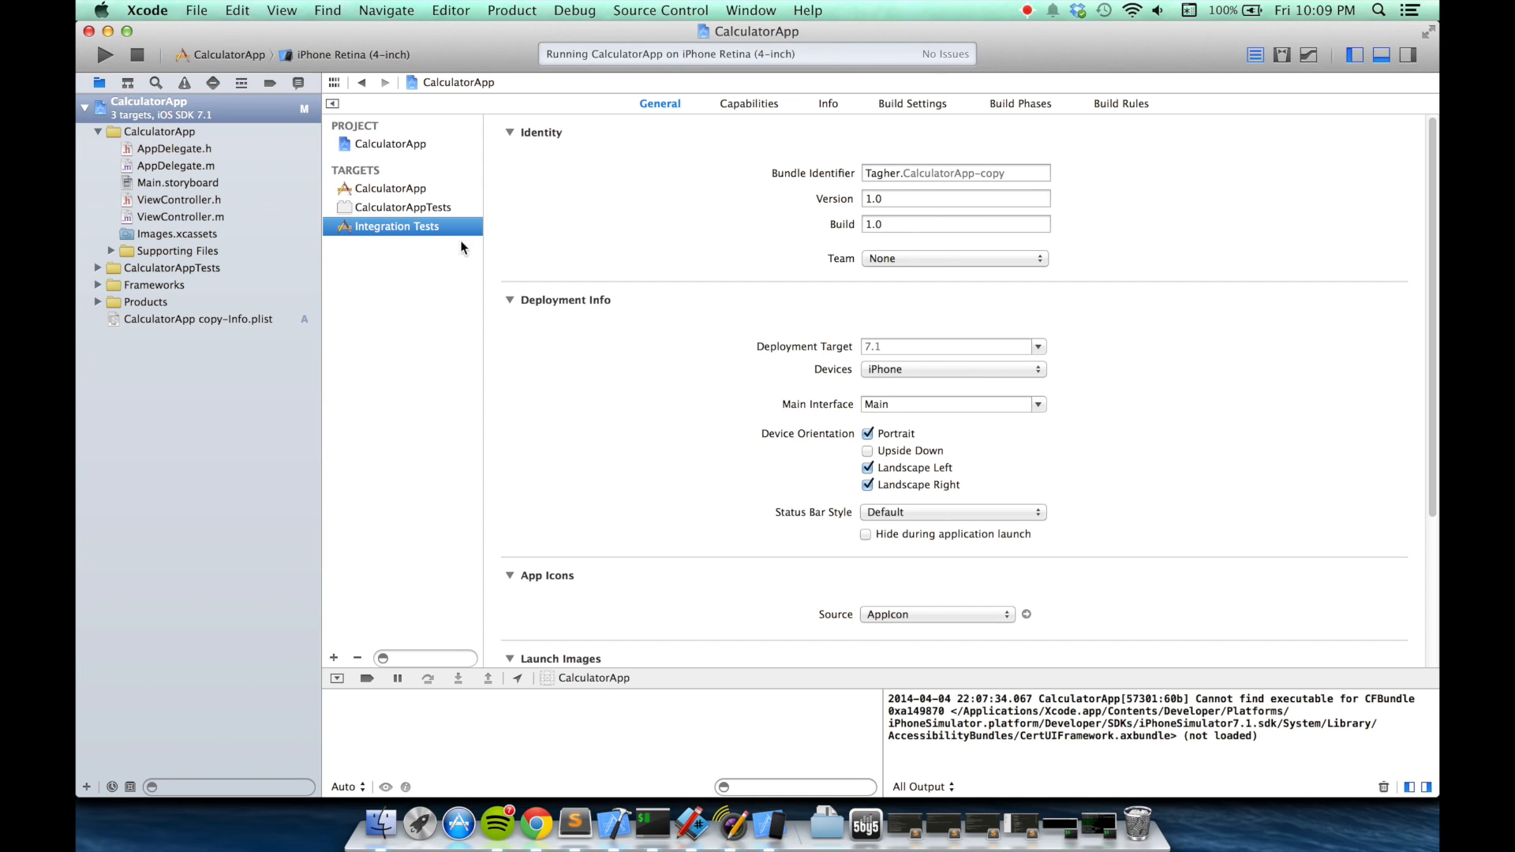
click(535, 824)
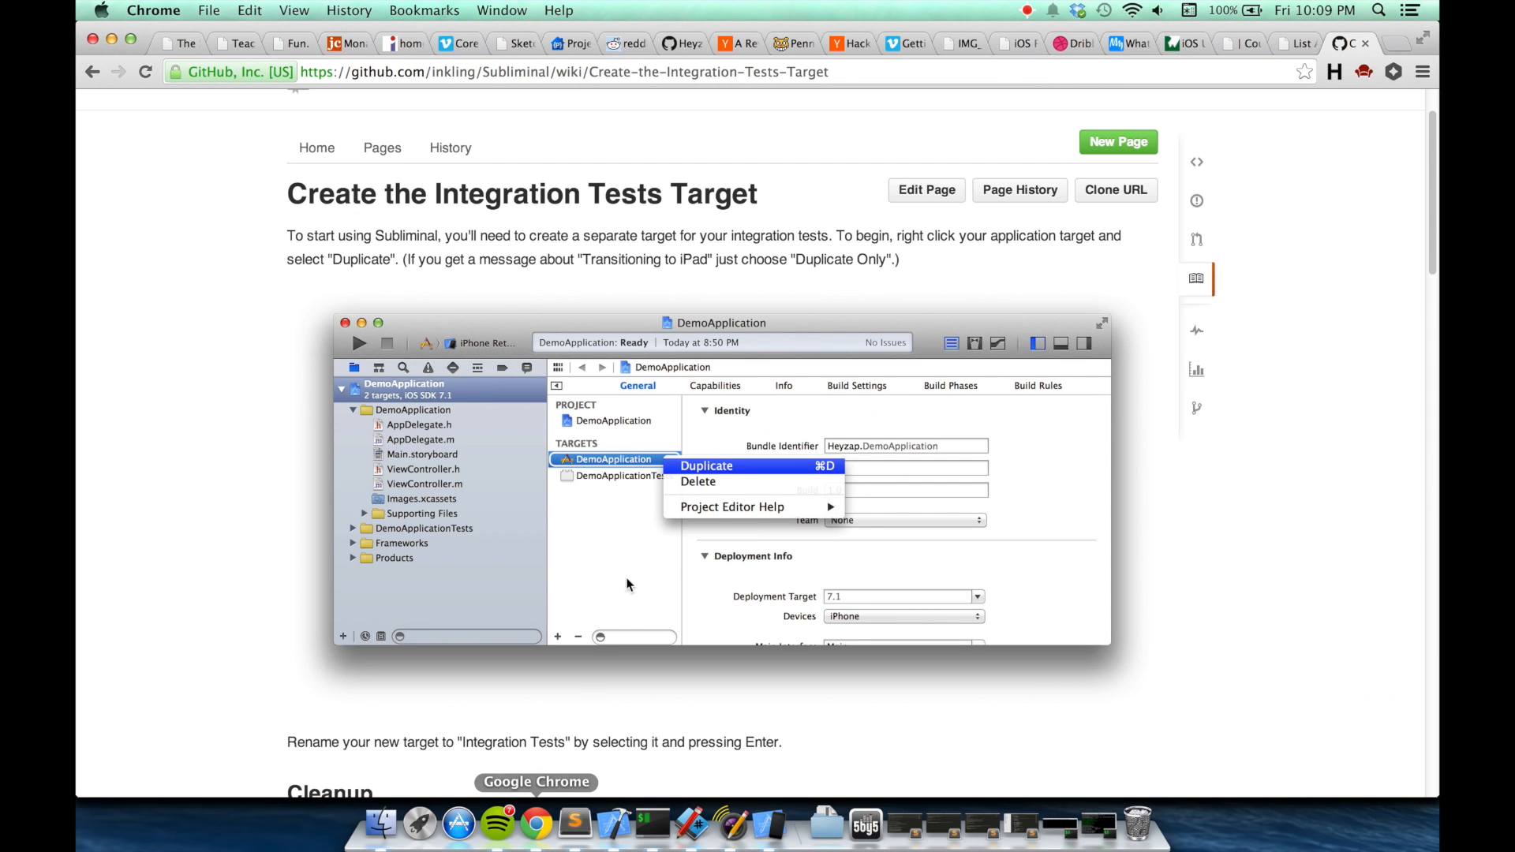
scroll(down, 3)
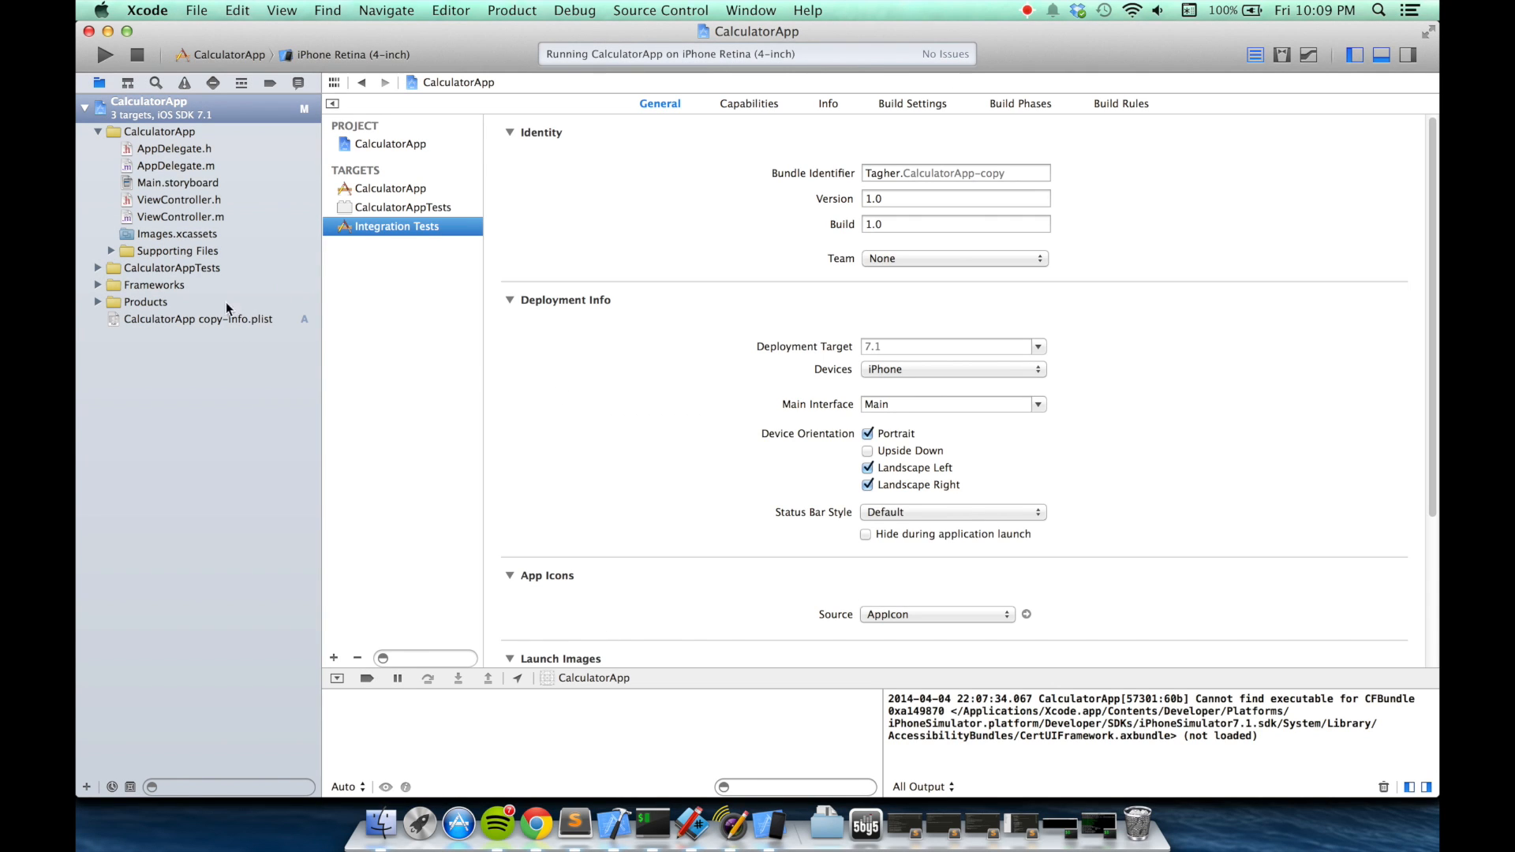
mouse_move(206, 329)
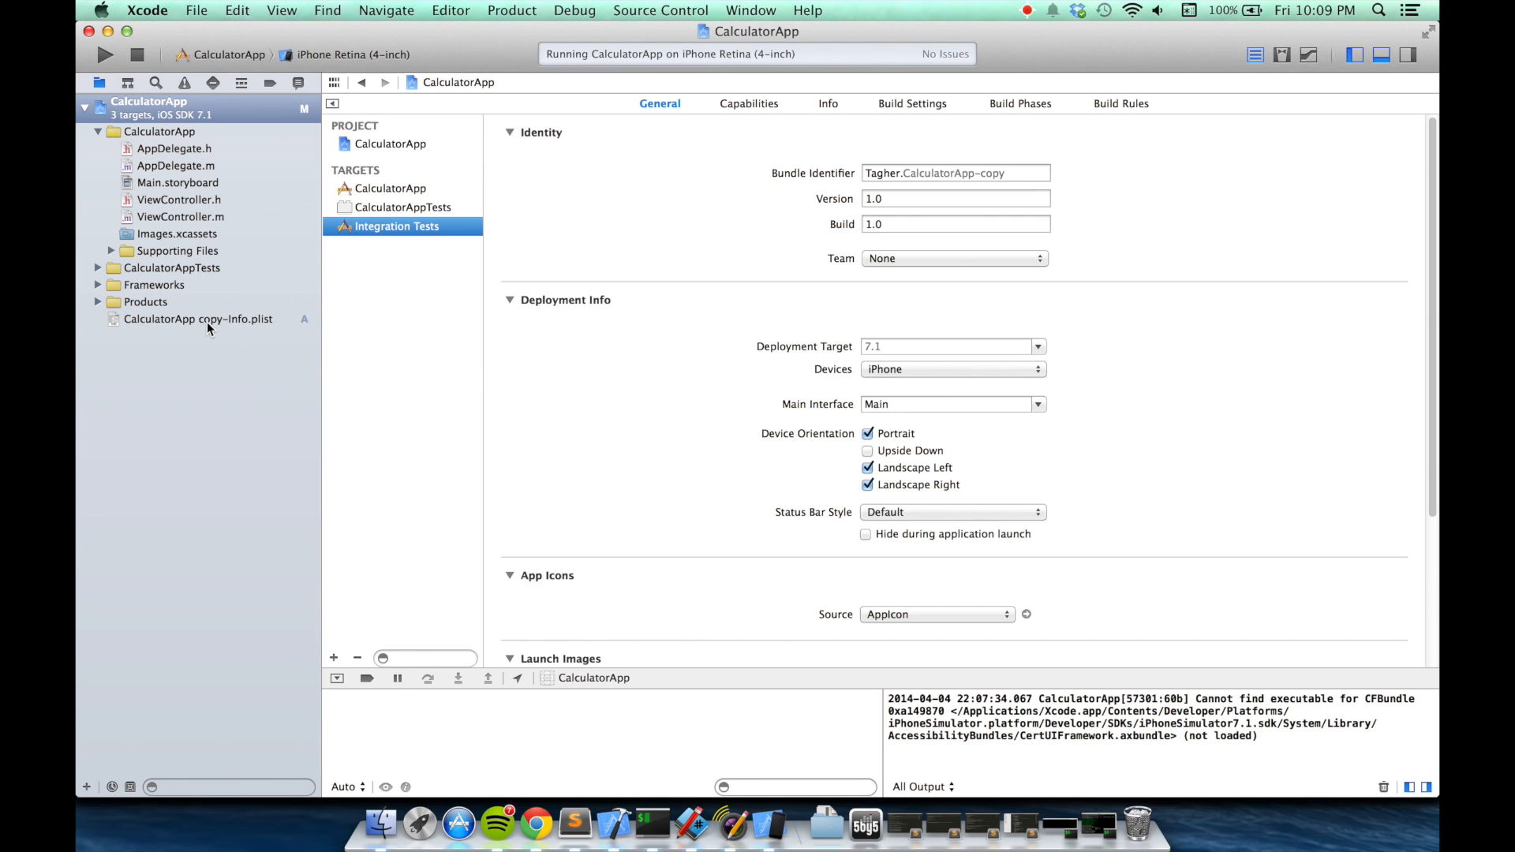
- Delete 'CalculatorApp copy-Info.plist' and point Integration Tests at CalculatorApp-Info.plist
click(198, 319)
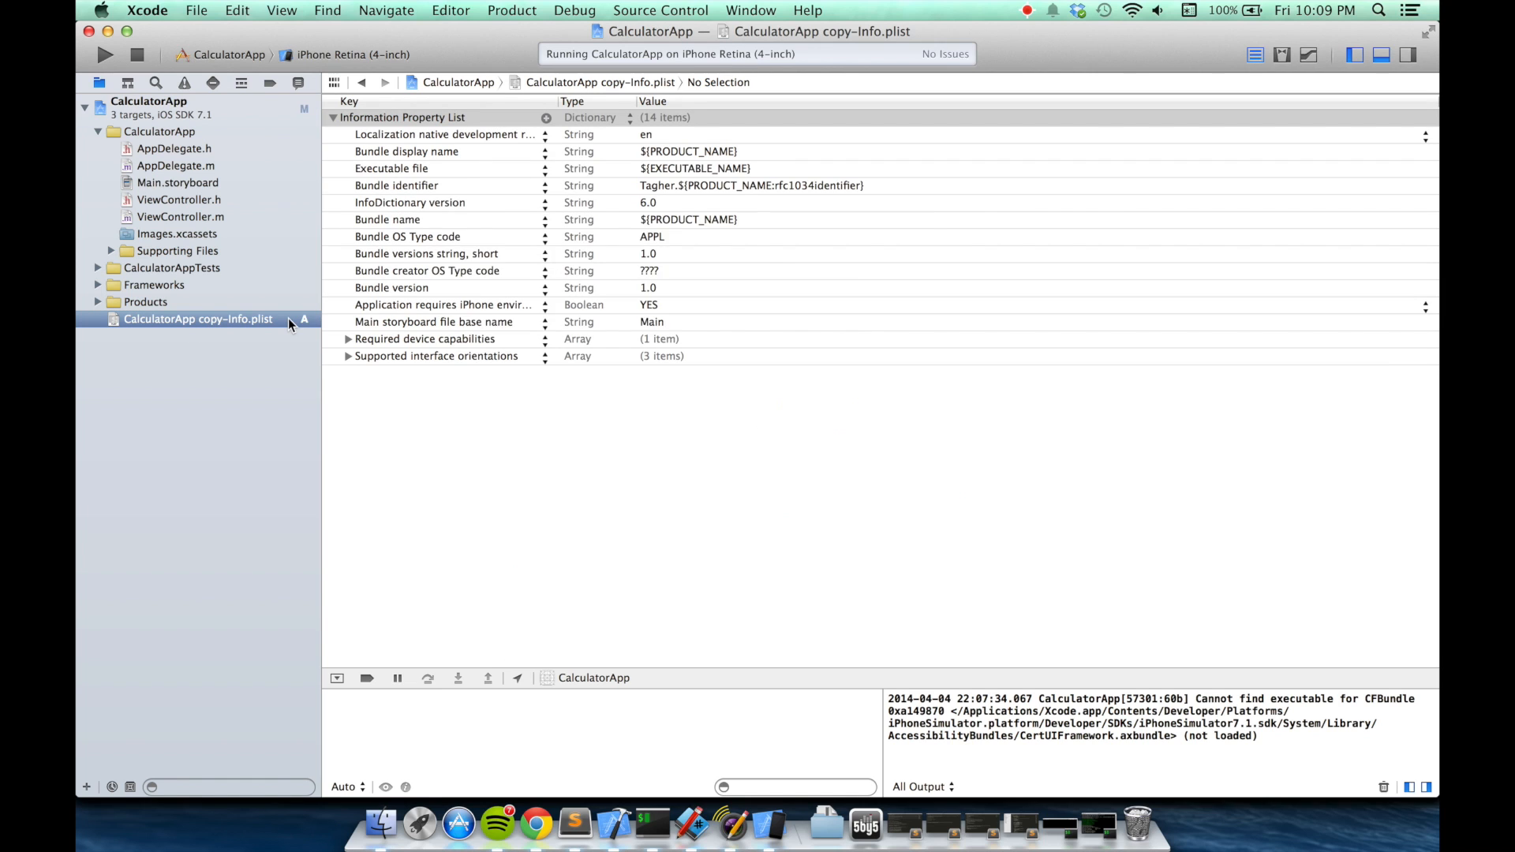
click(149, 100)
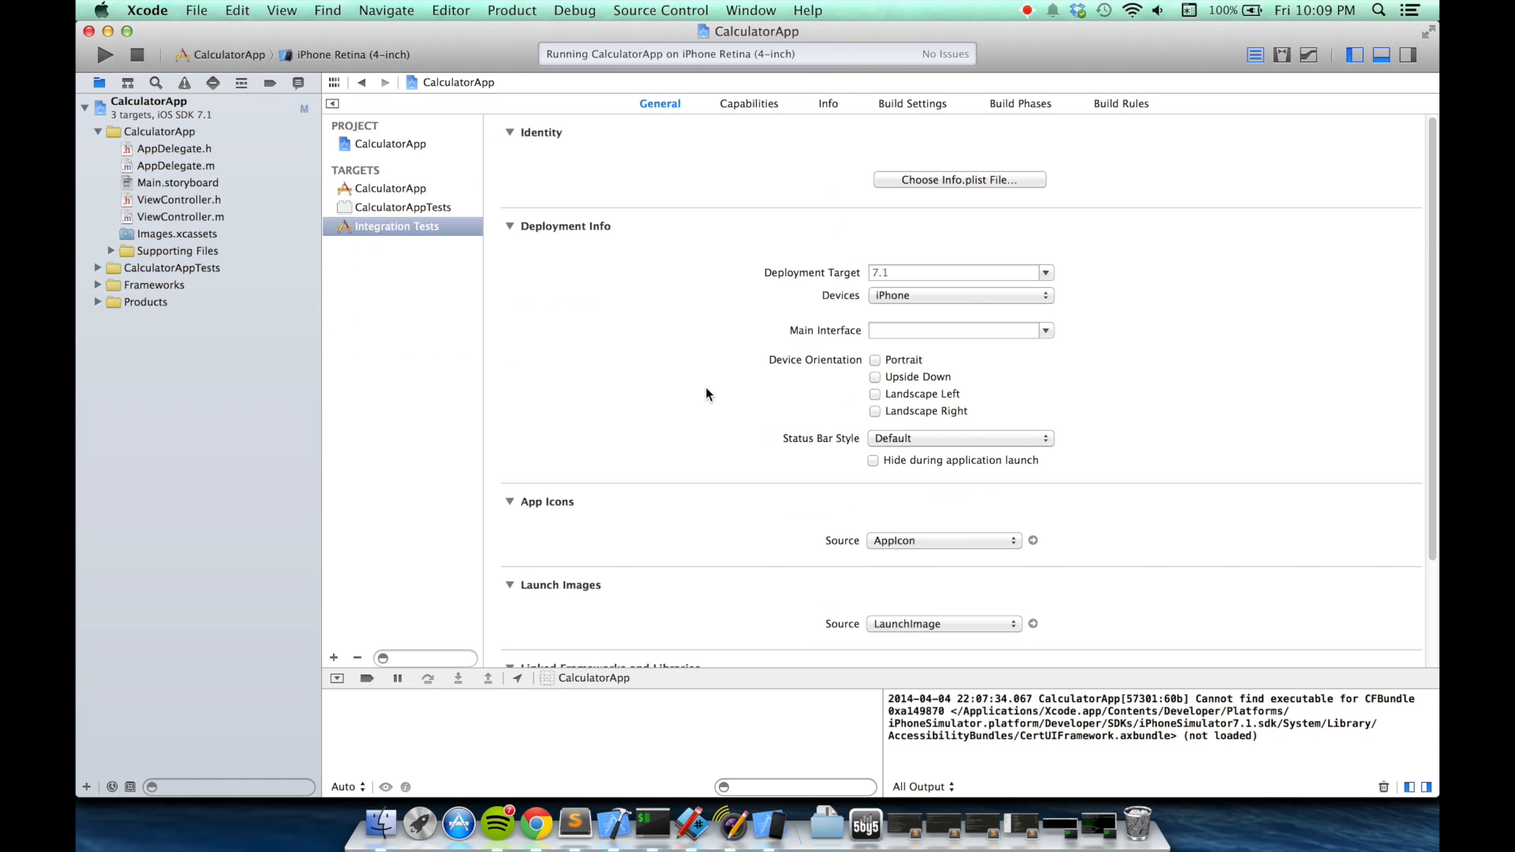
mouse_move(1028, 191)
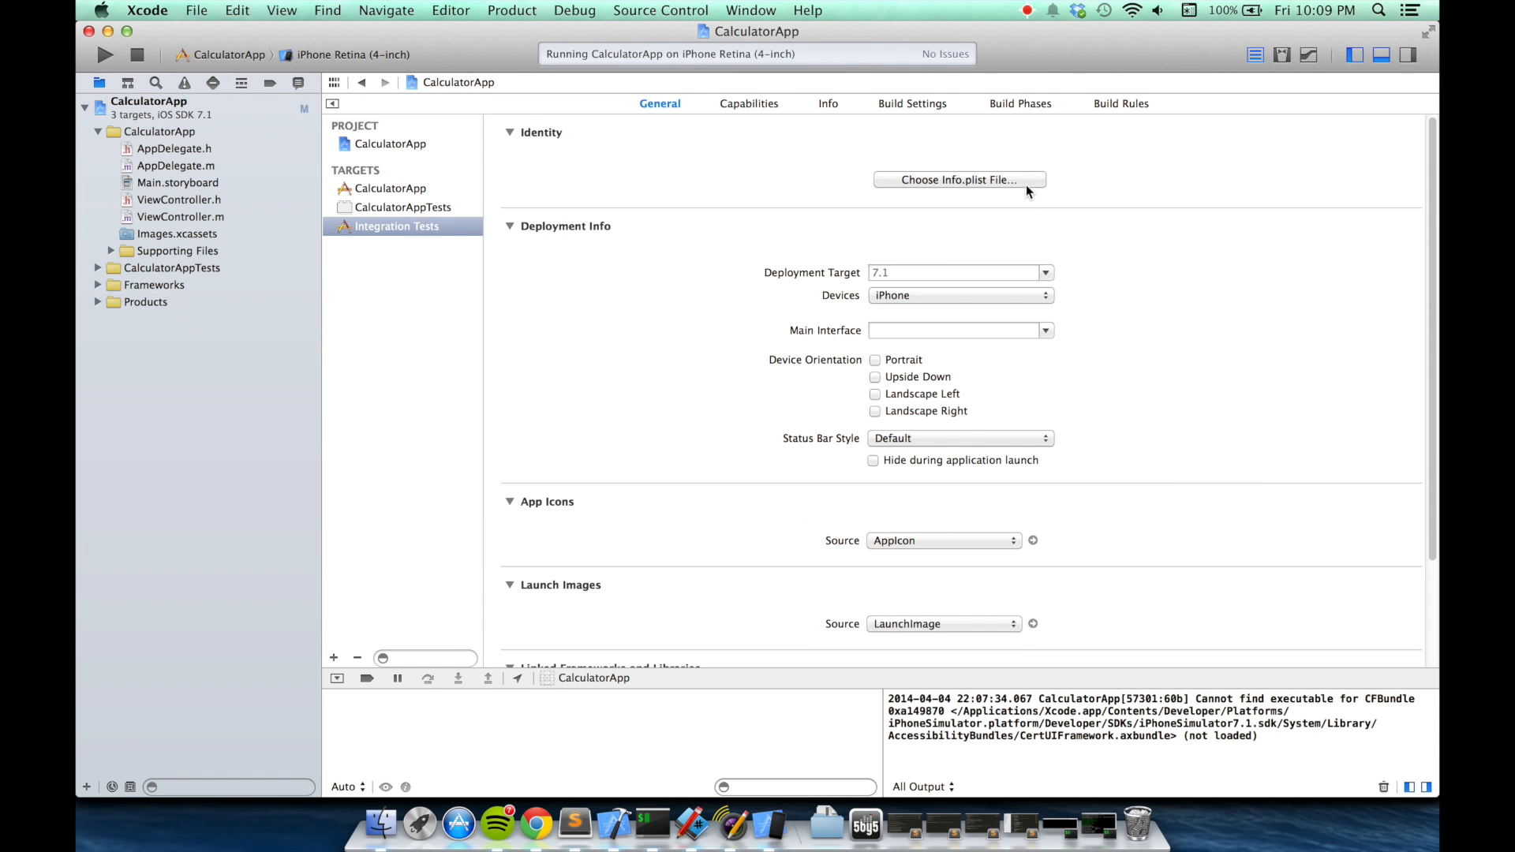
mouse_move(1033, 188)
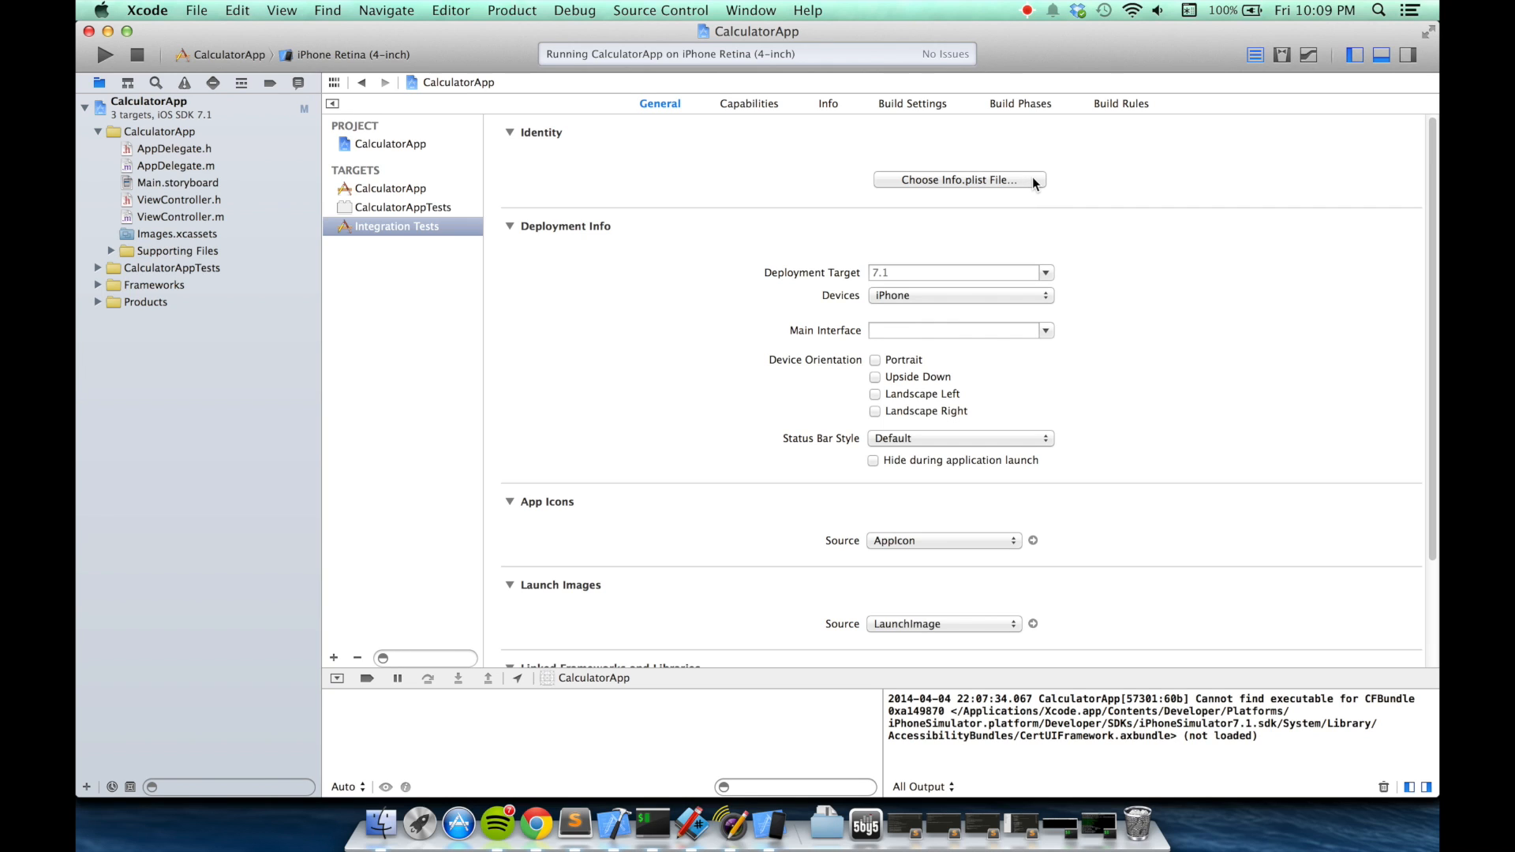
click(958, 180)
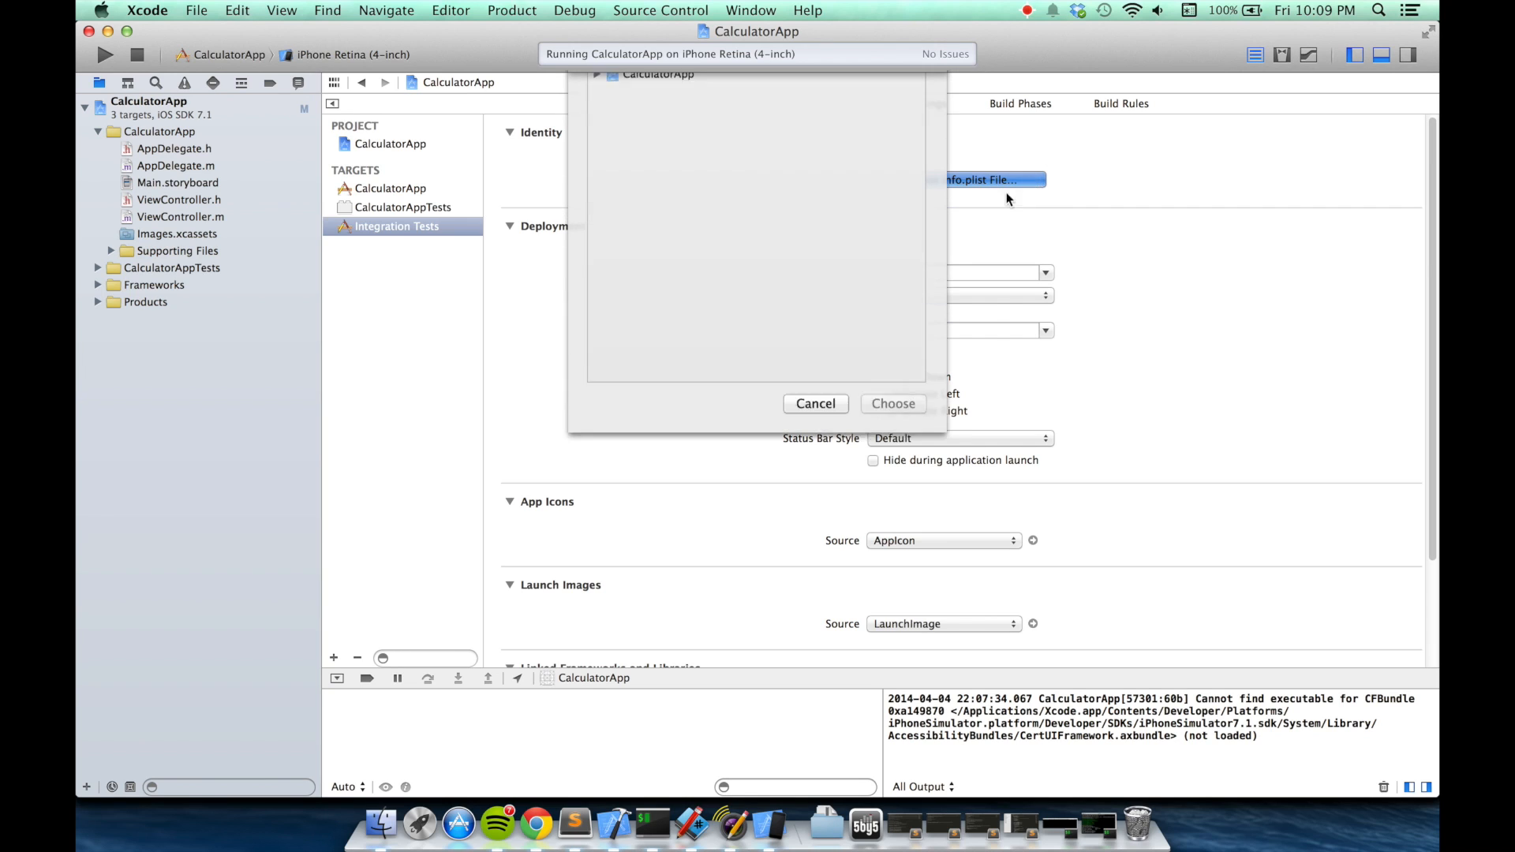
click(720, 211)
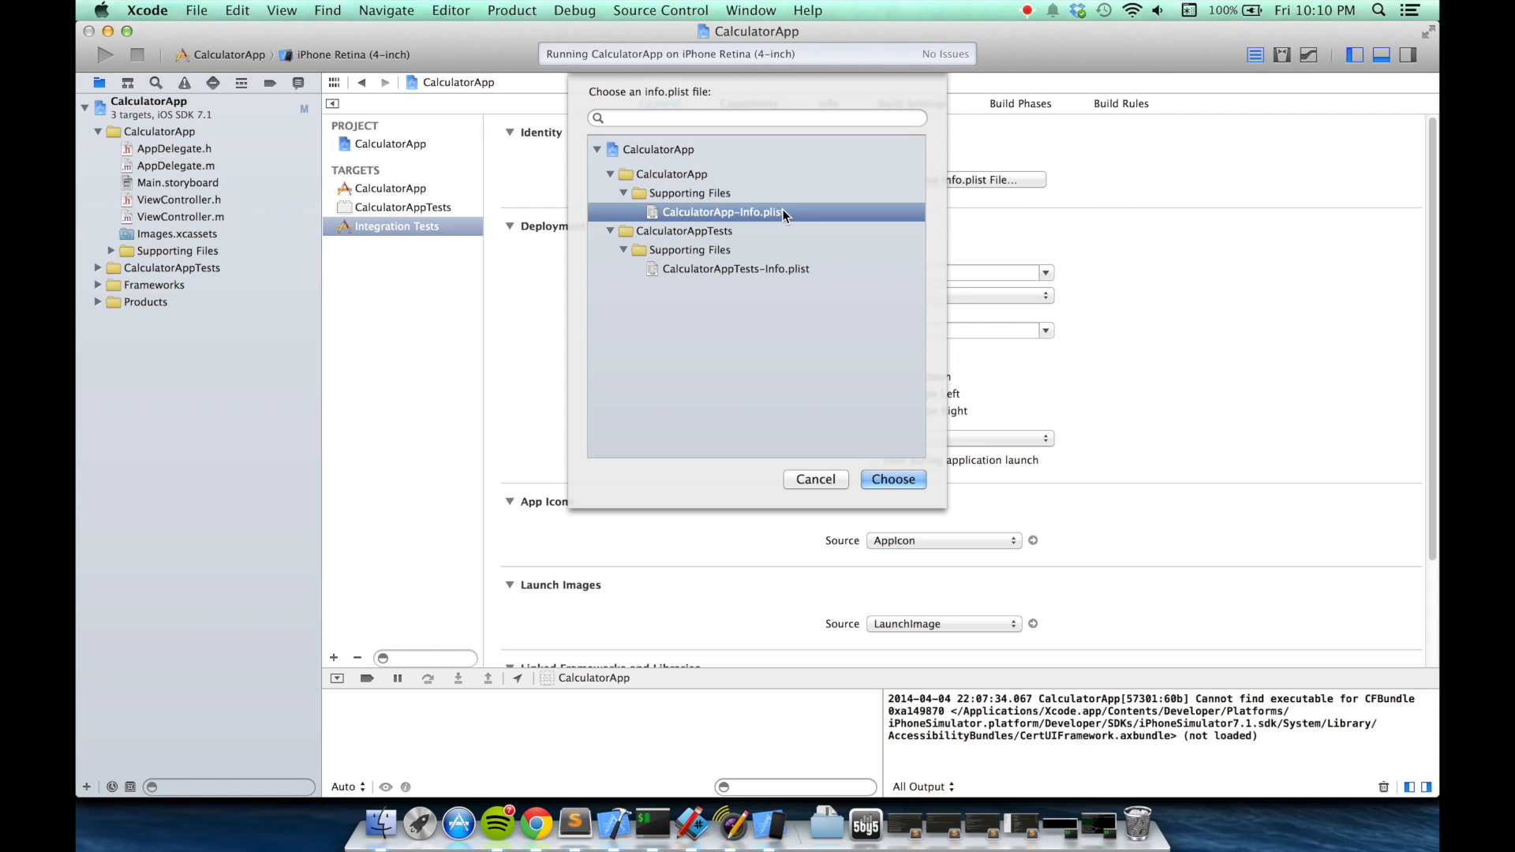
click(891, 479)
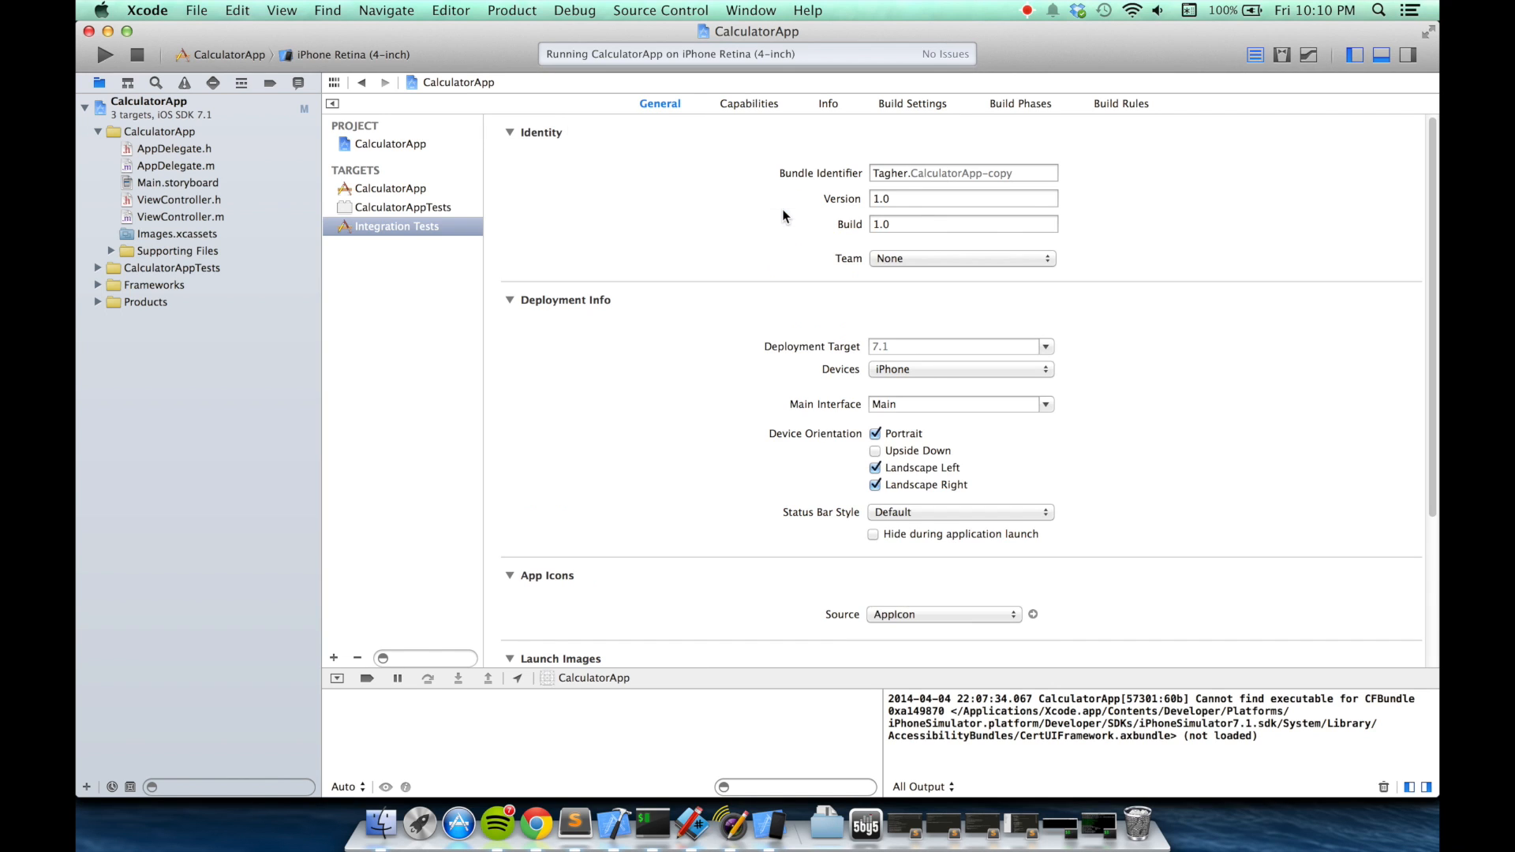
- Rename the 'CalculatorApp copy' scheme to 'Integration Tests' in Manage Schemes
click(232, 54)
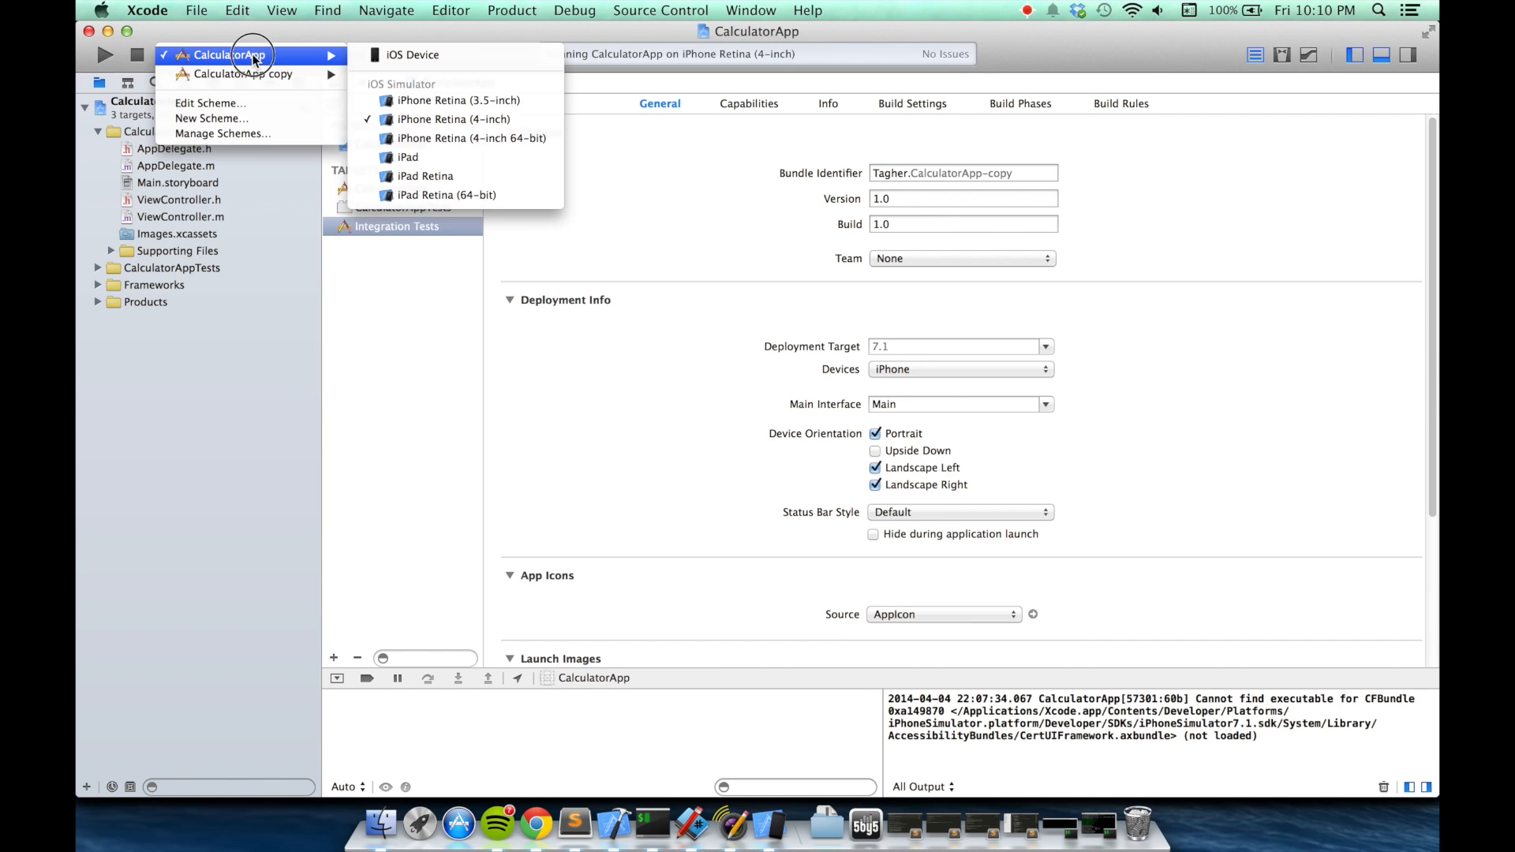
mouse_move(224, 133)
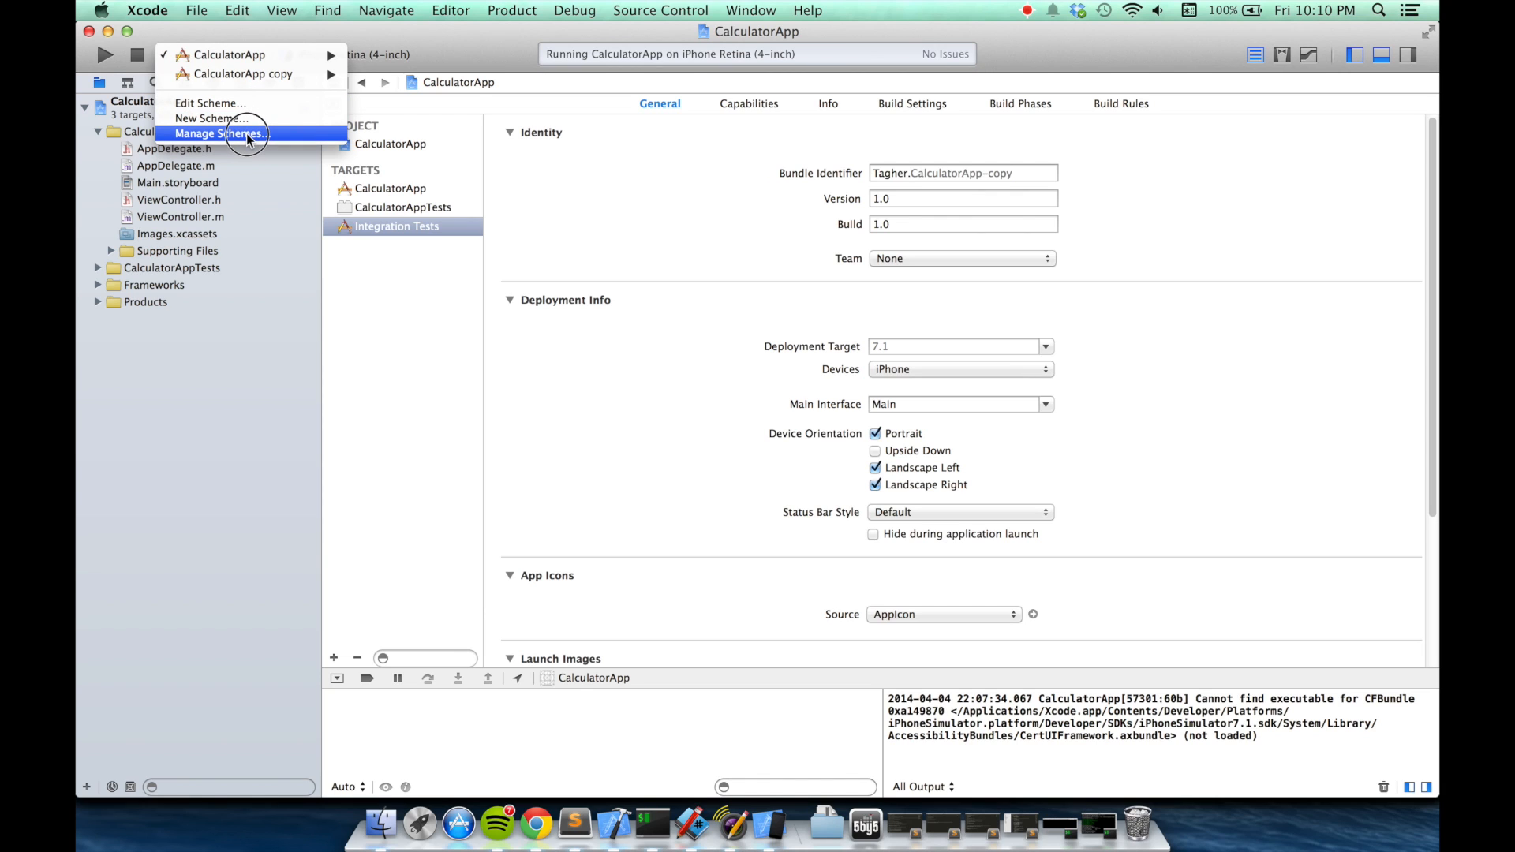
click(222, 134)
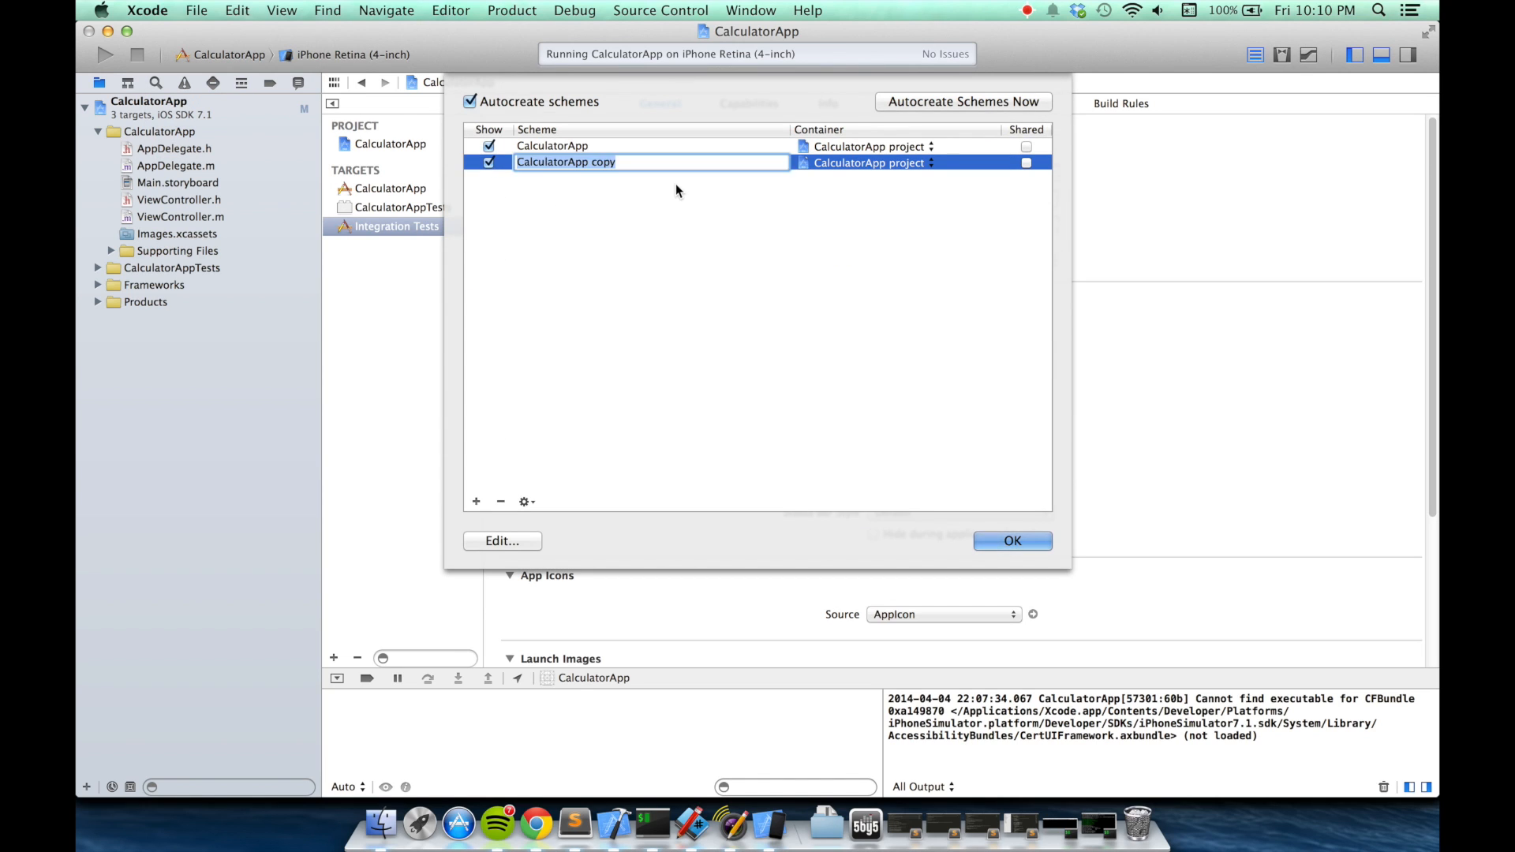
text(Integ)
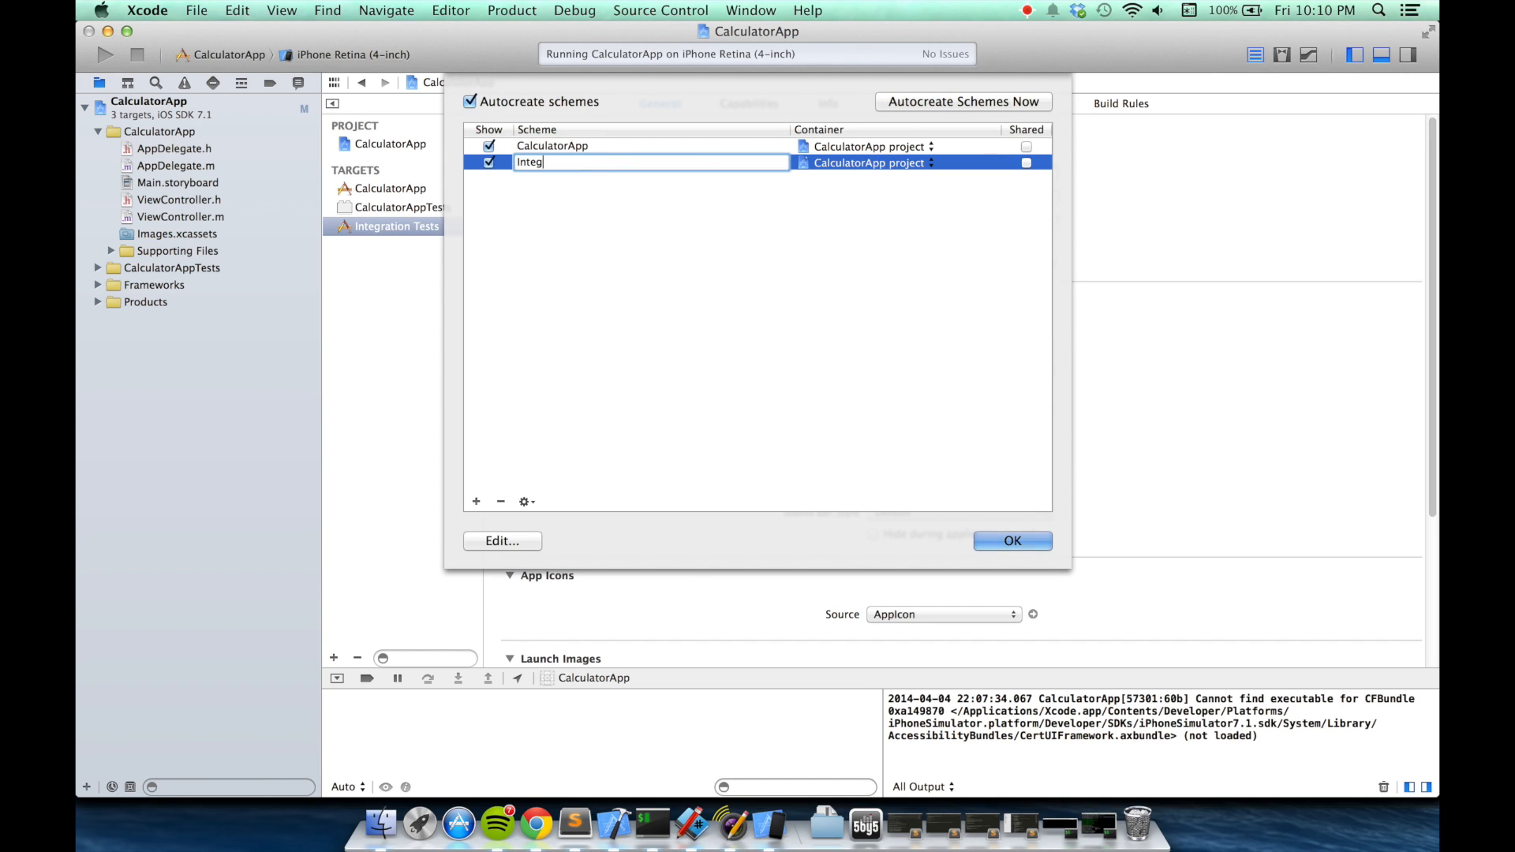
text(ration Tests)
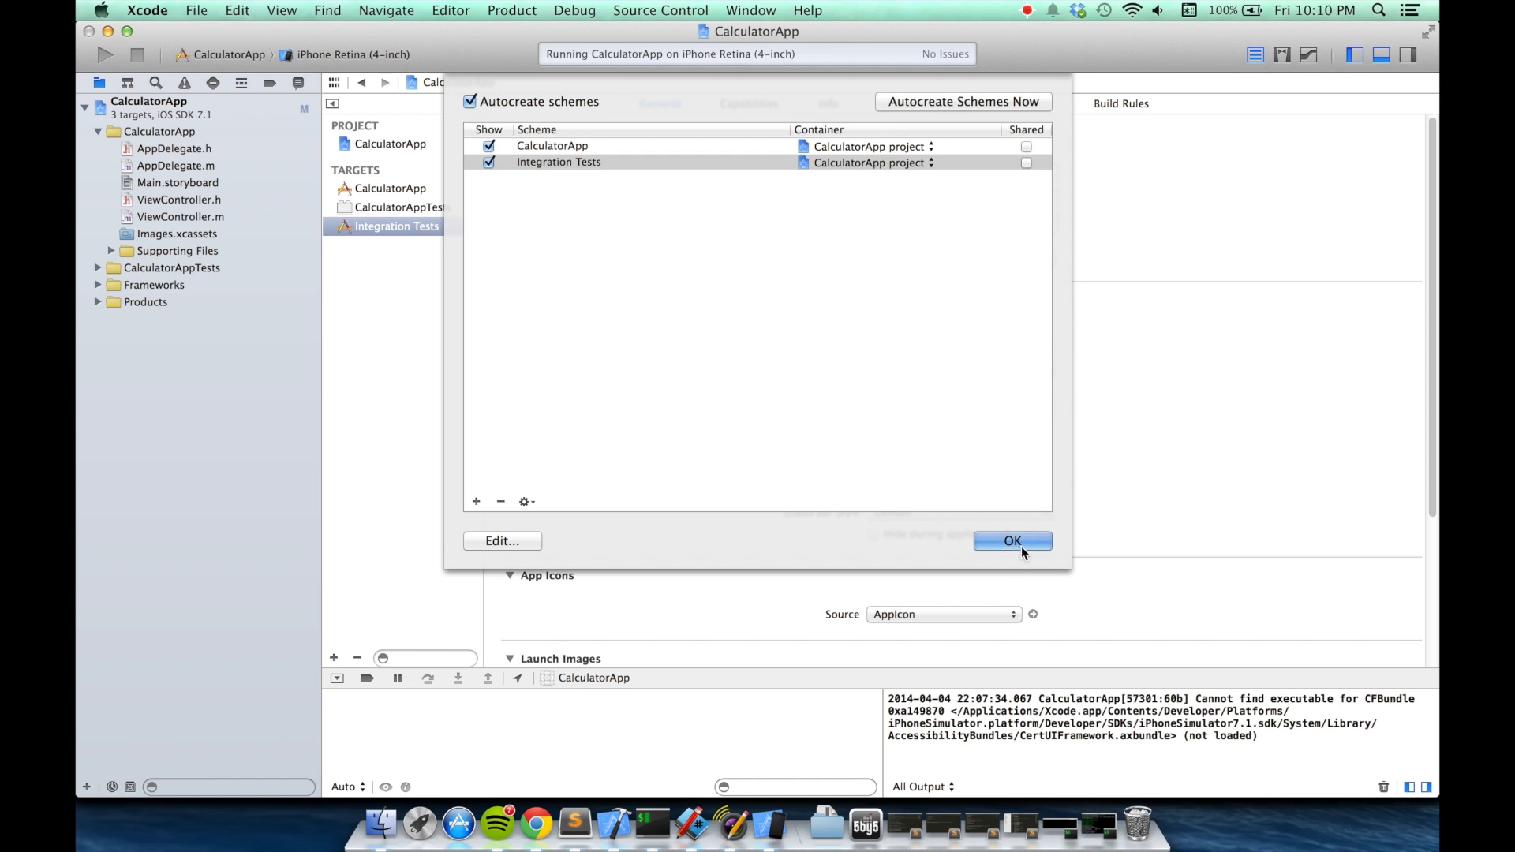
click(1012, 539)
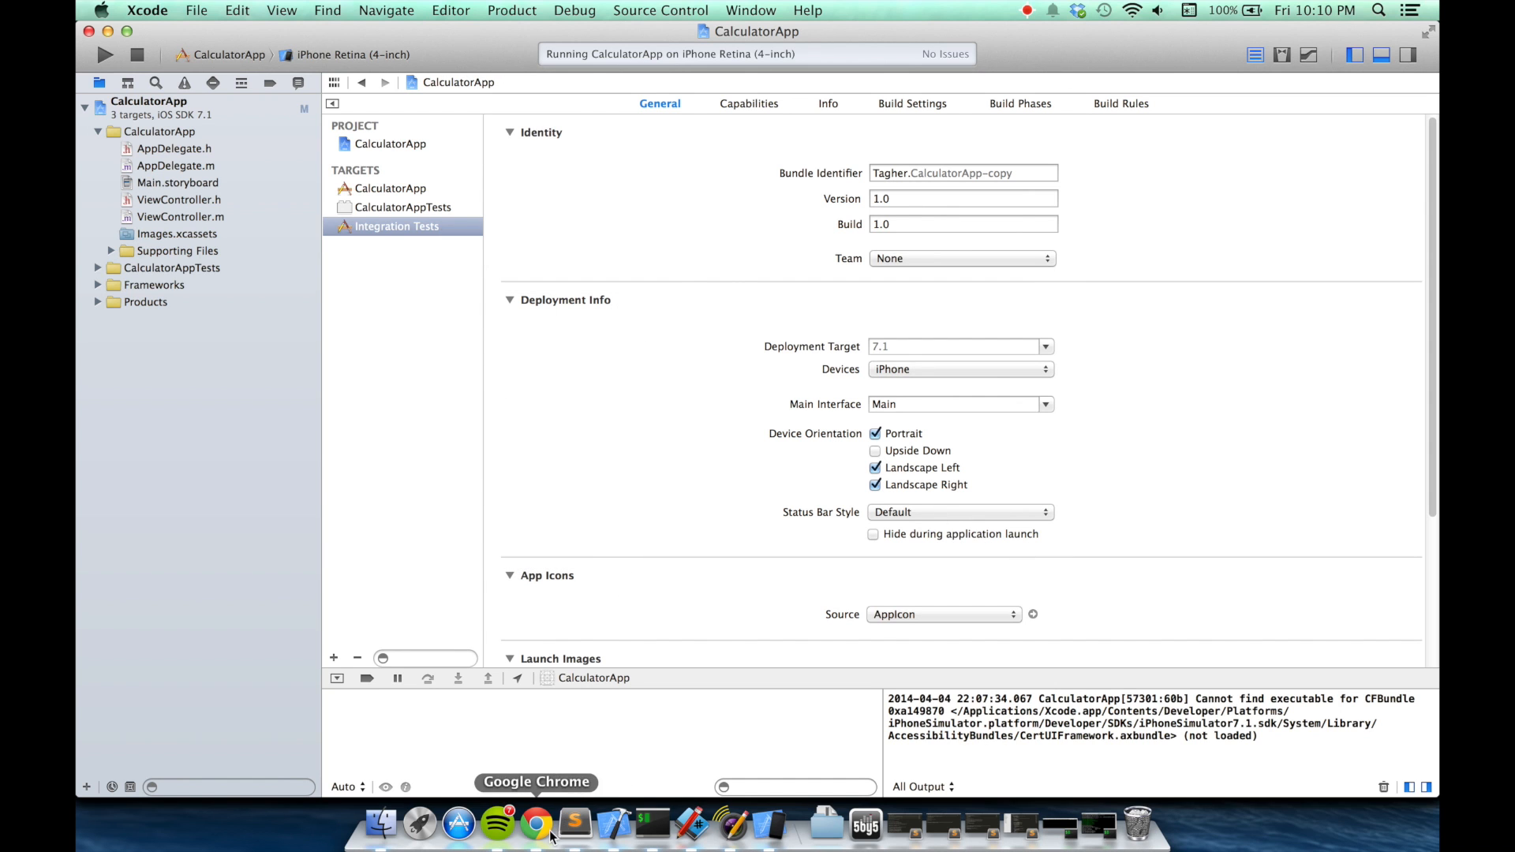
- Scroll the Subliminal wiki in Chrome to 'Create the Integration Tests Directory'
click(535, 824)
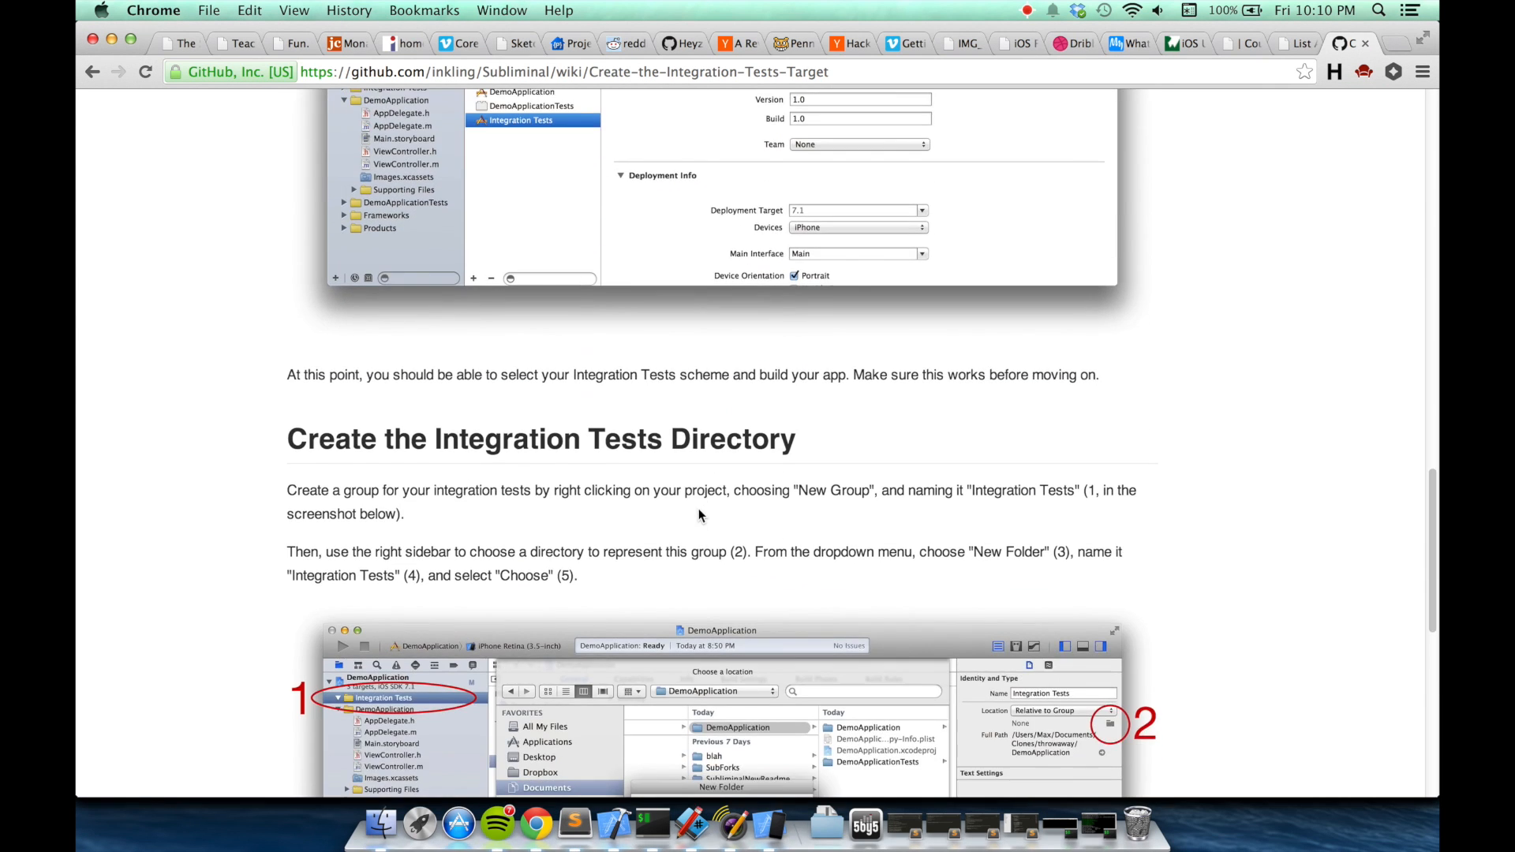
scroll(down, 3)
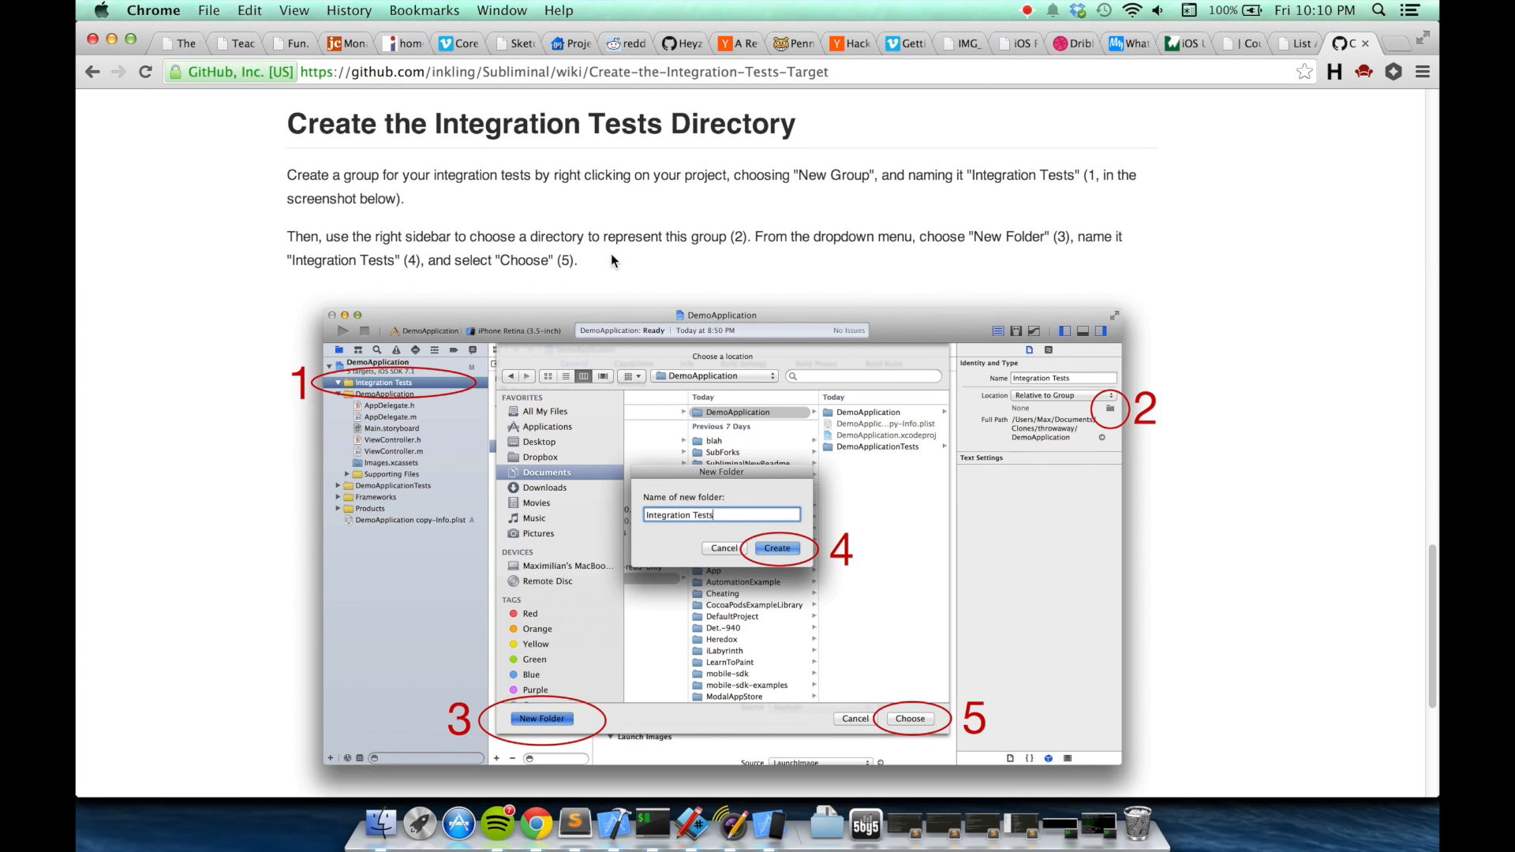
mouse_move(612, 826)
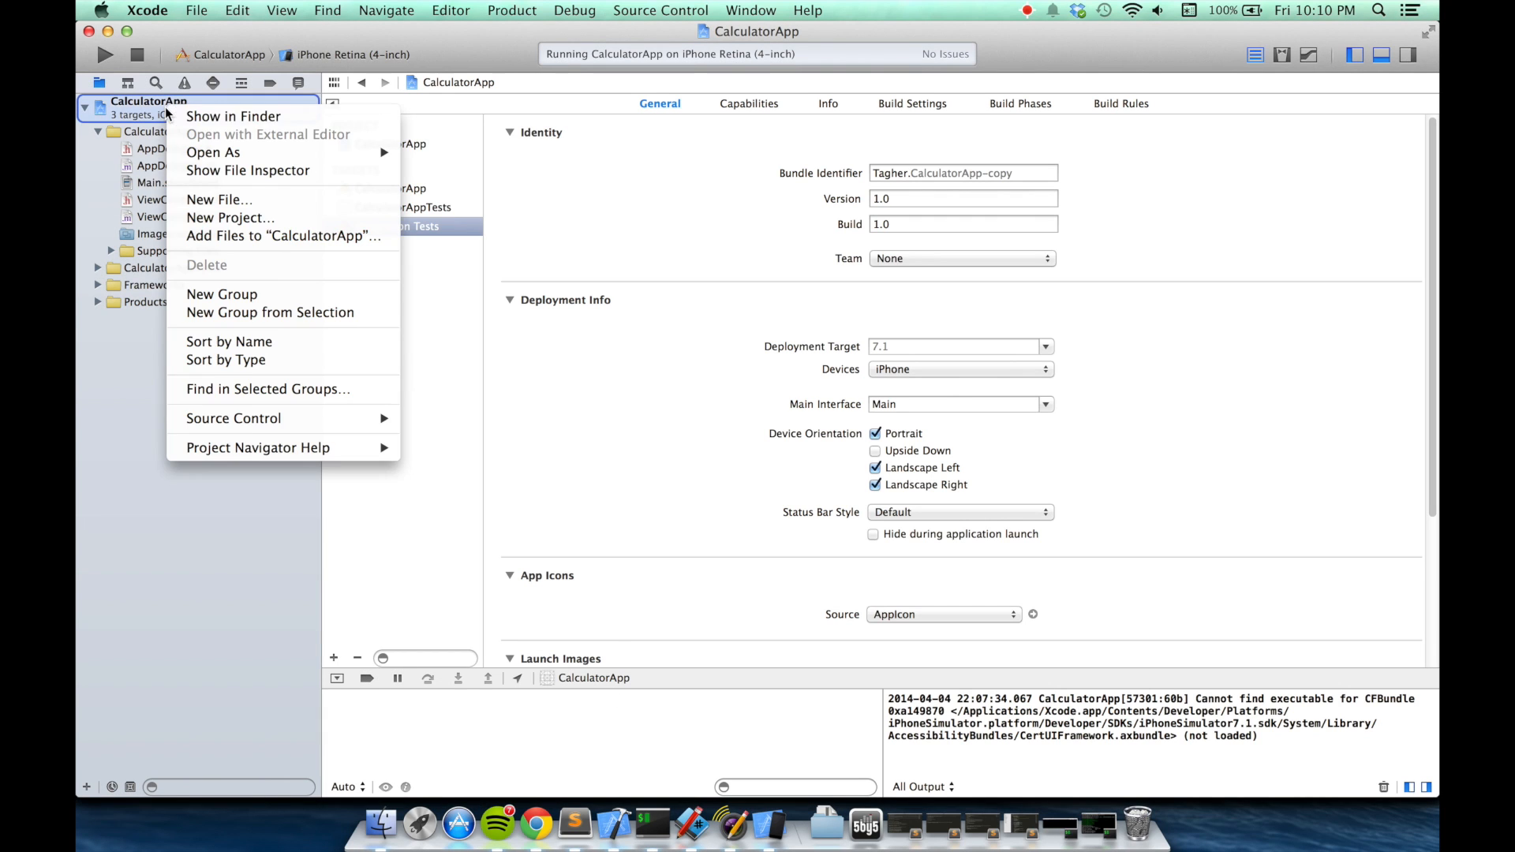
mouse_move(221, 294)
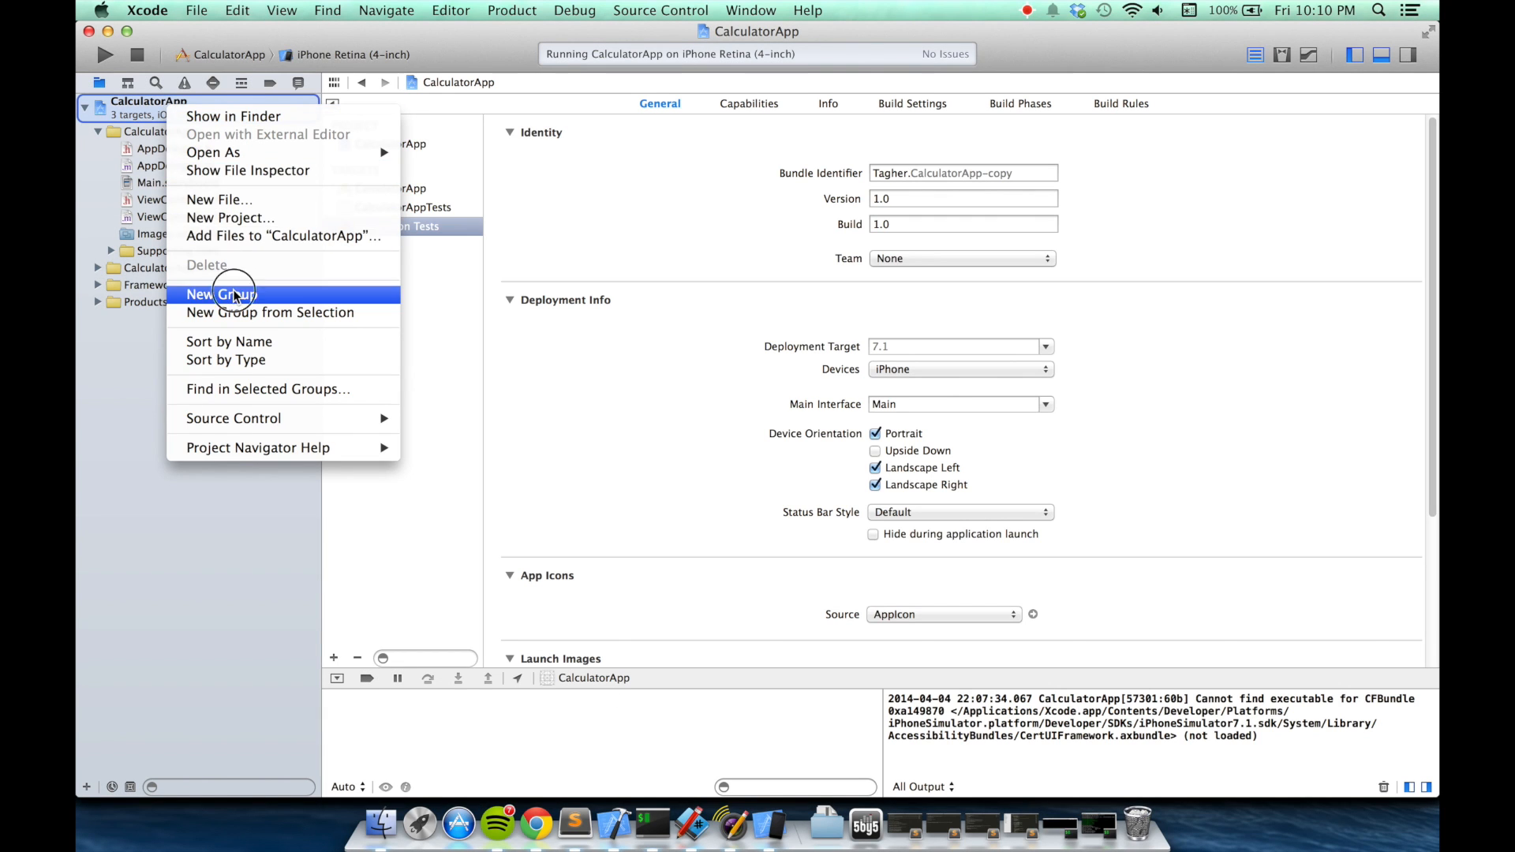
- Add an 'Integration Tests' group to the project and show its File Inspector
click(219, 294)
text(Integration Tests)
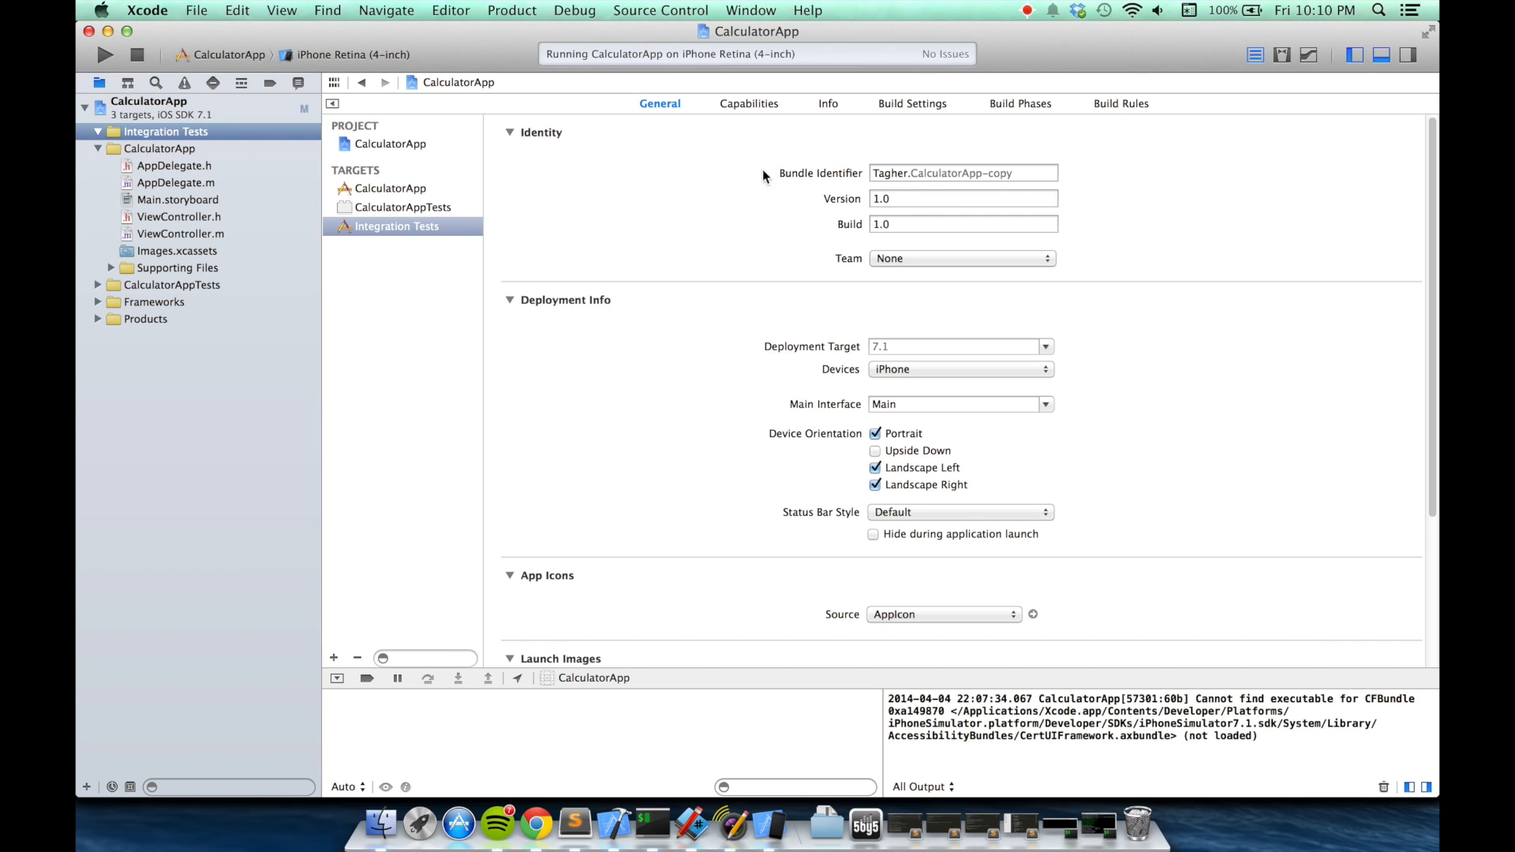
click(1407, 54)
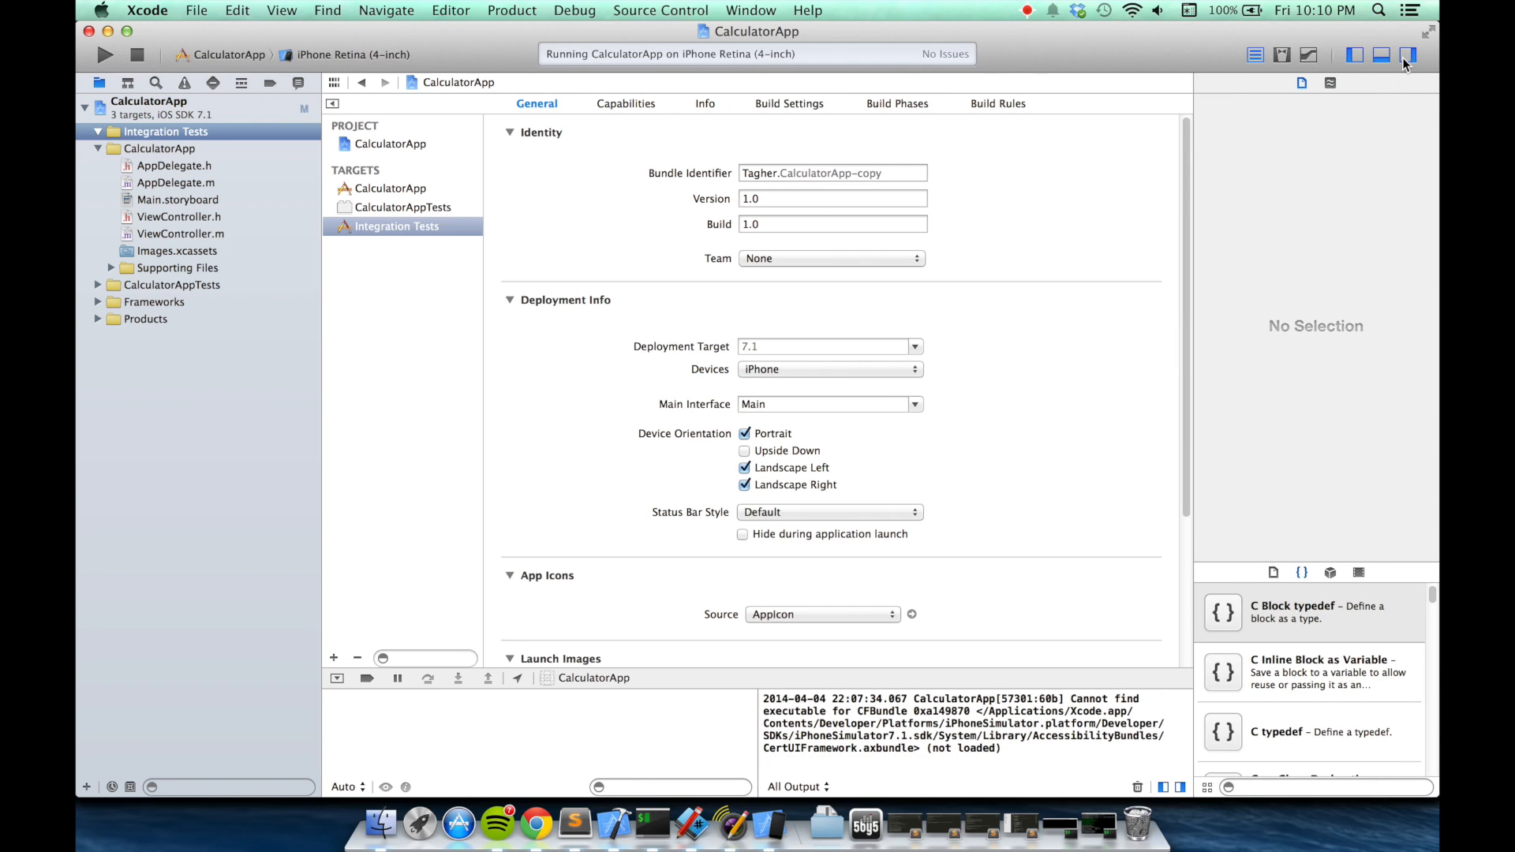
click(1354, 55)
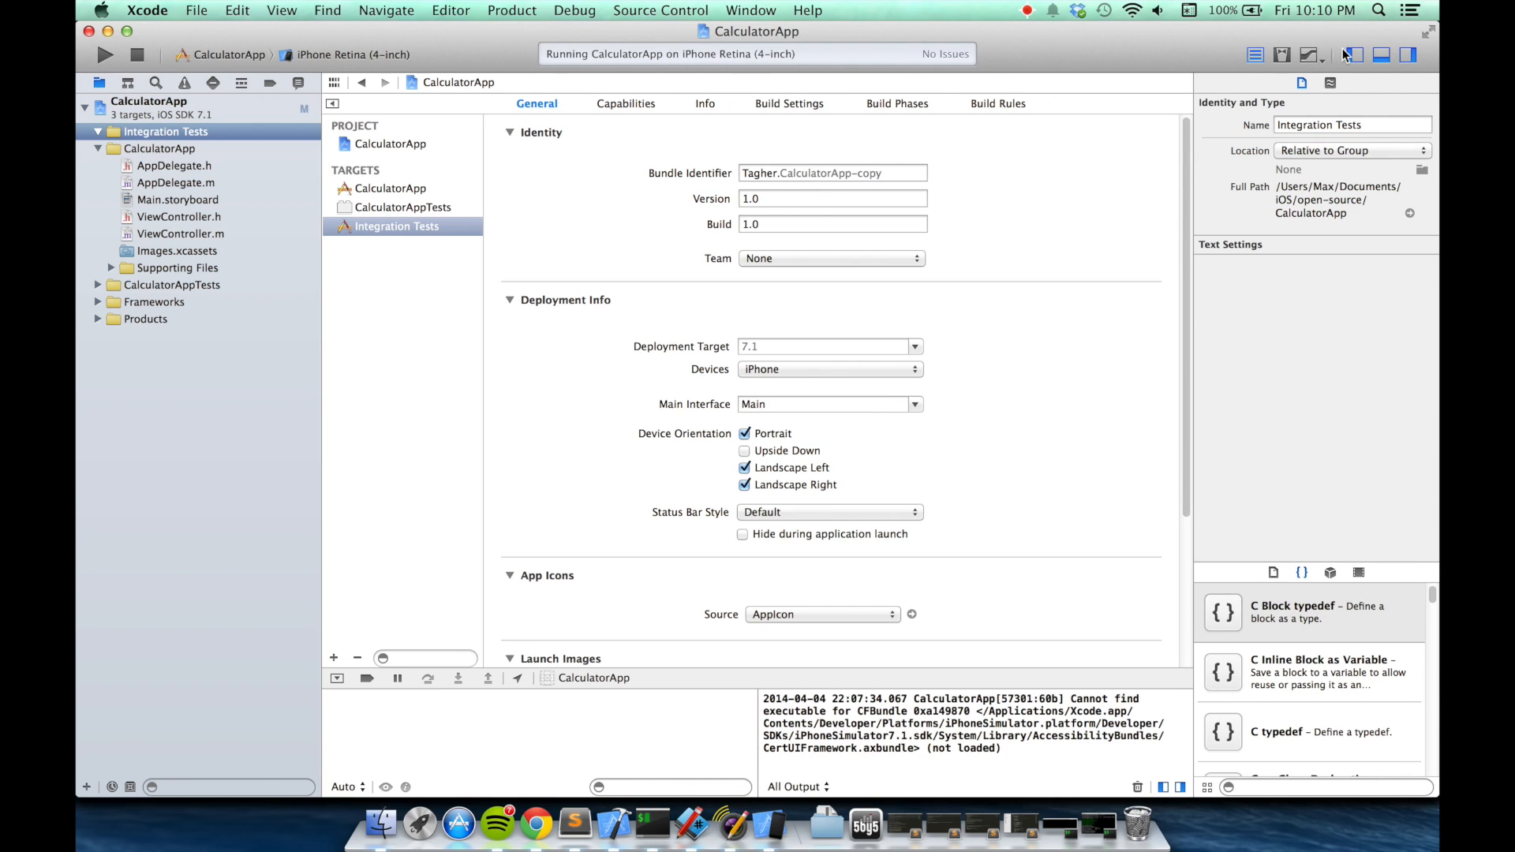
mouse_move(1421, 172)
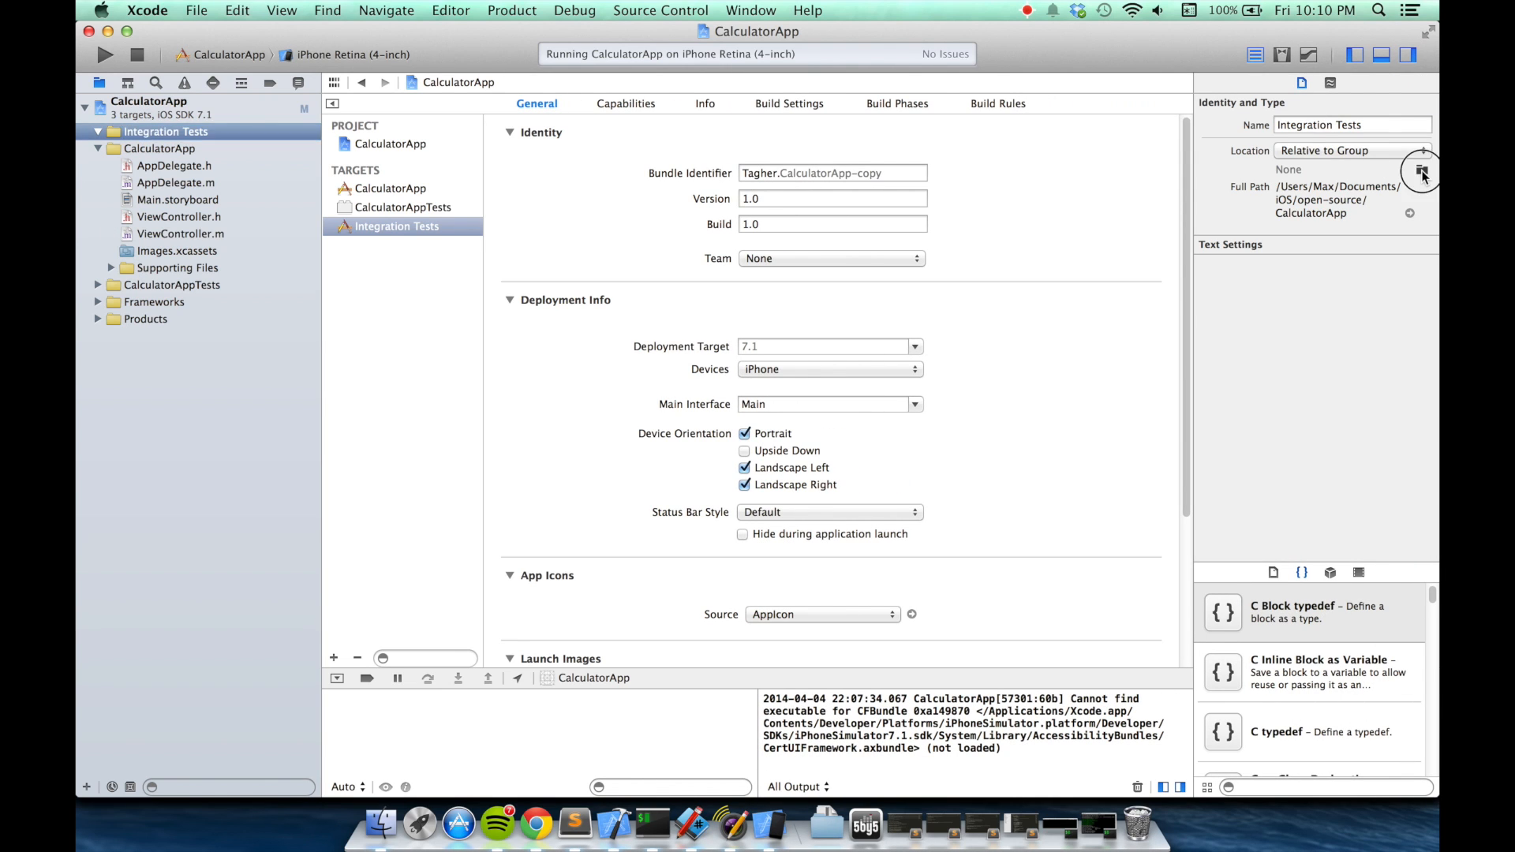
- Set the group's location to a new Integration Tests folder inside CalculatorApp
click(1422, 172)
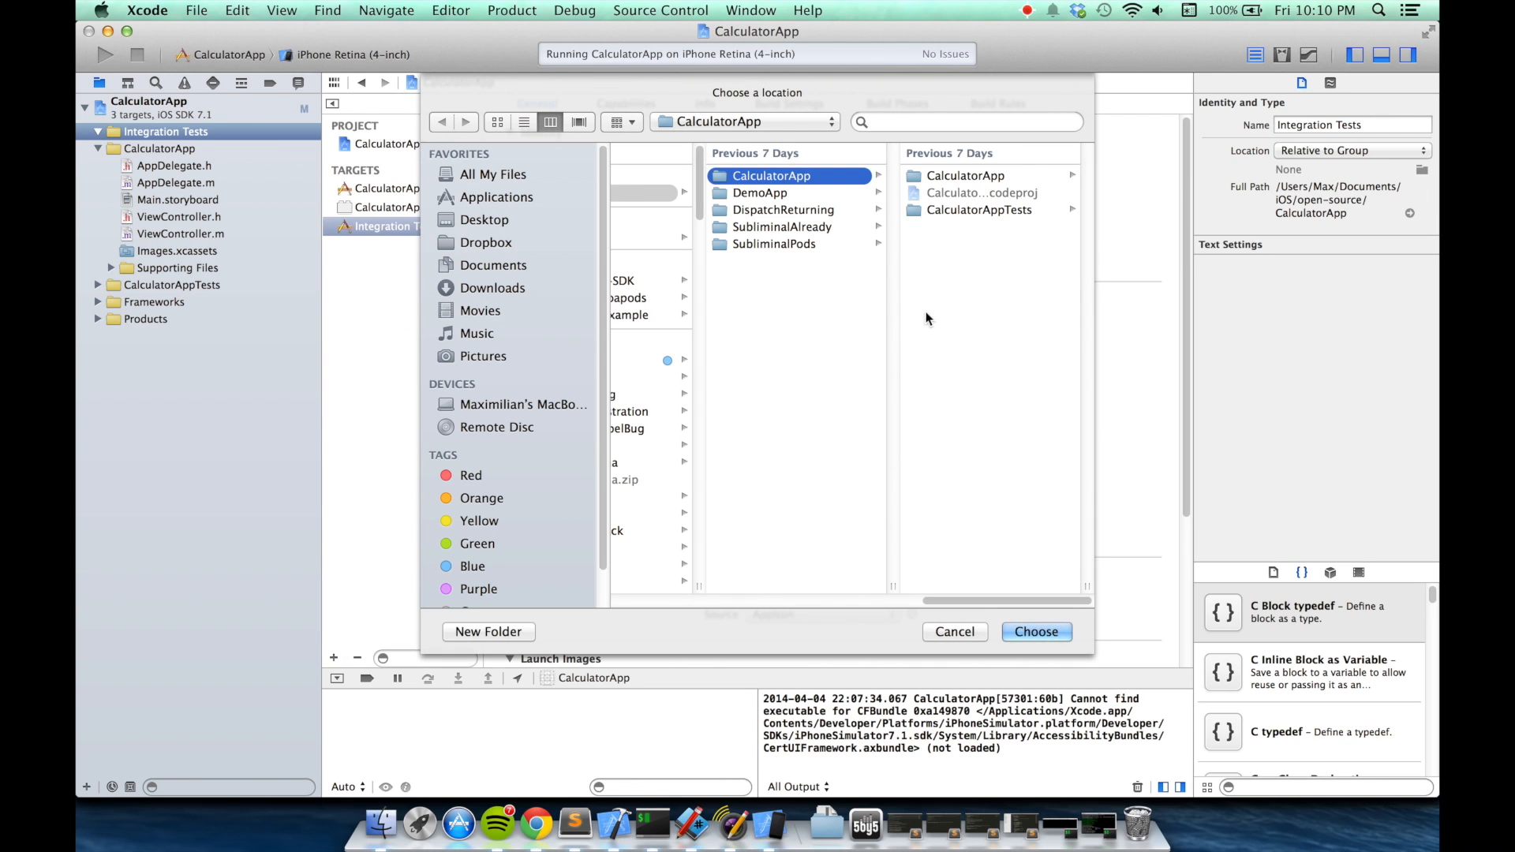
click(487, 632)
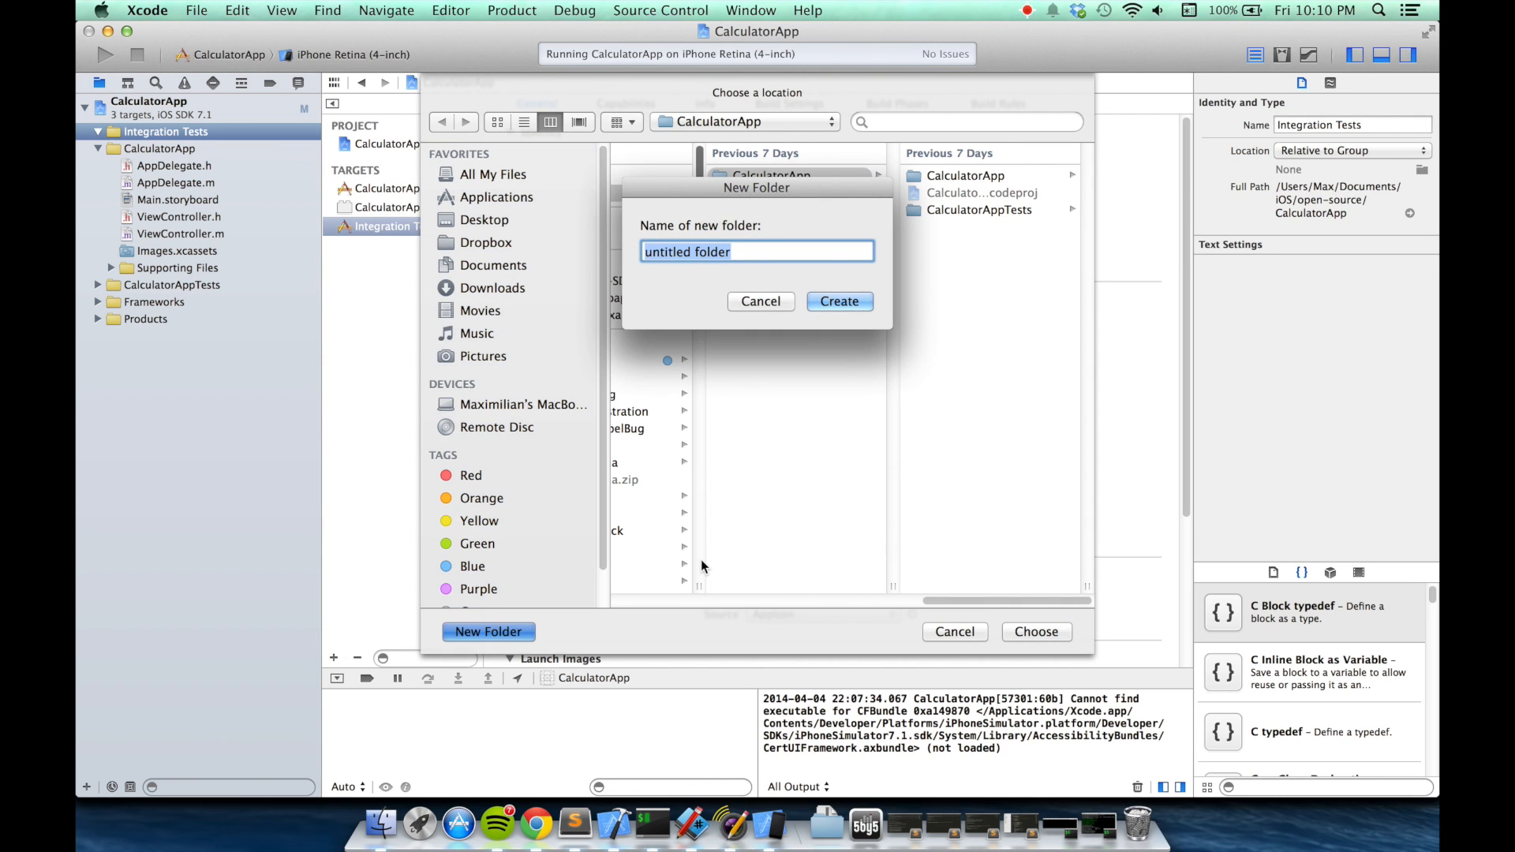
text(Integ)
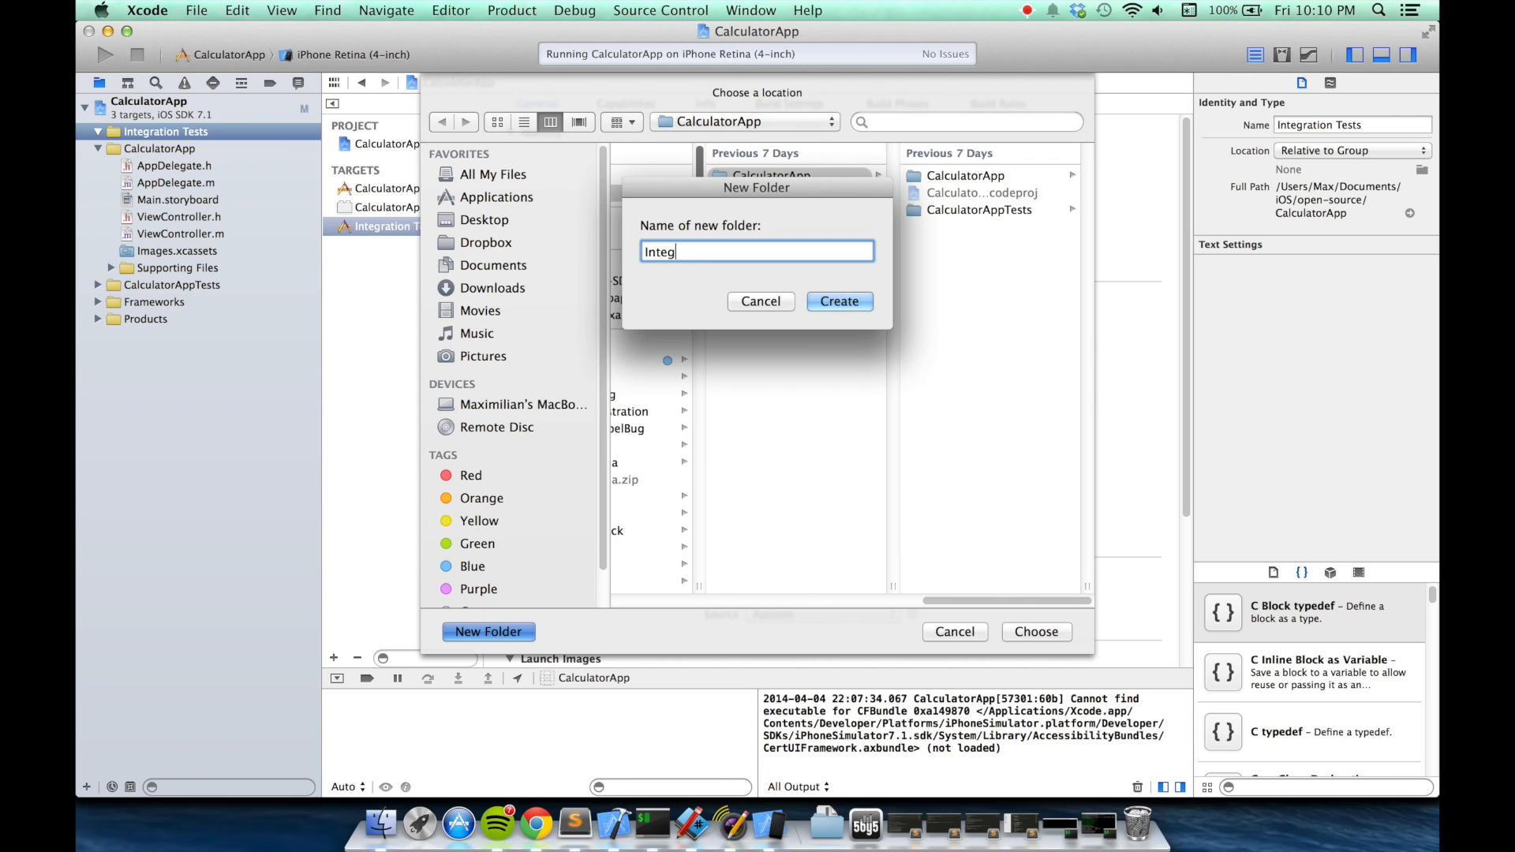
click(762, 301)
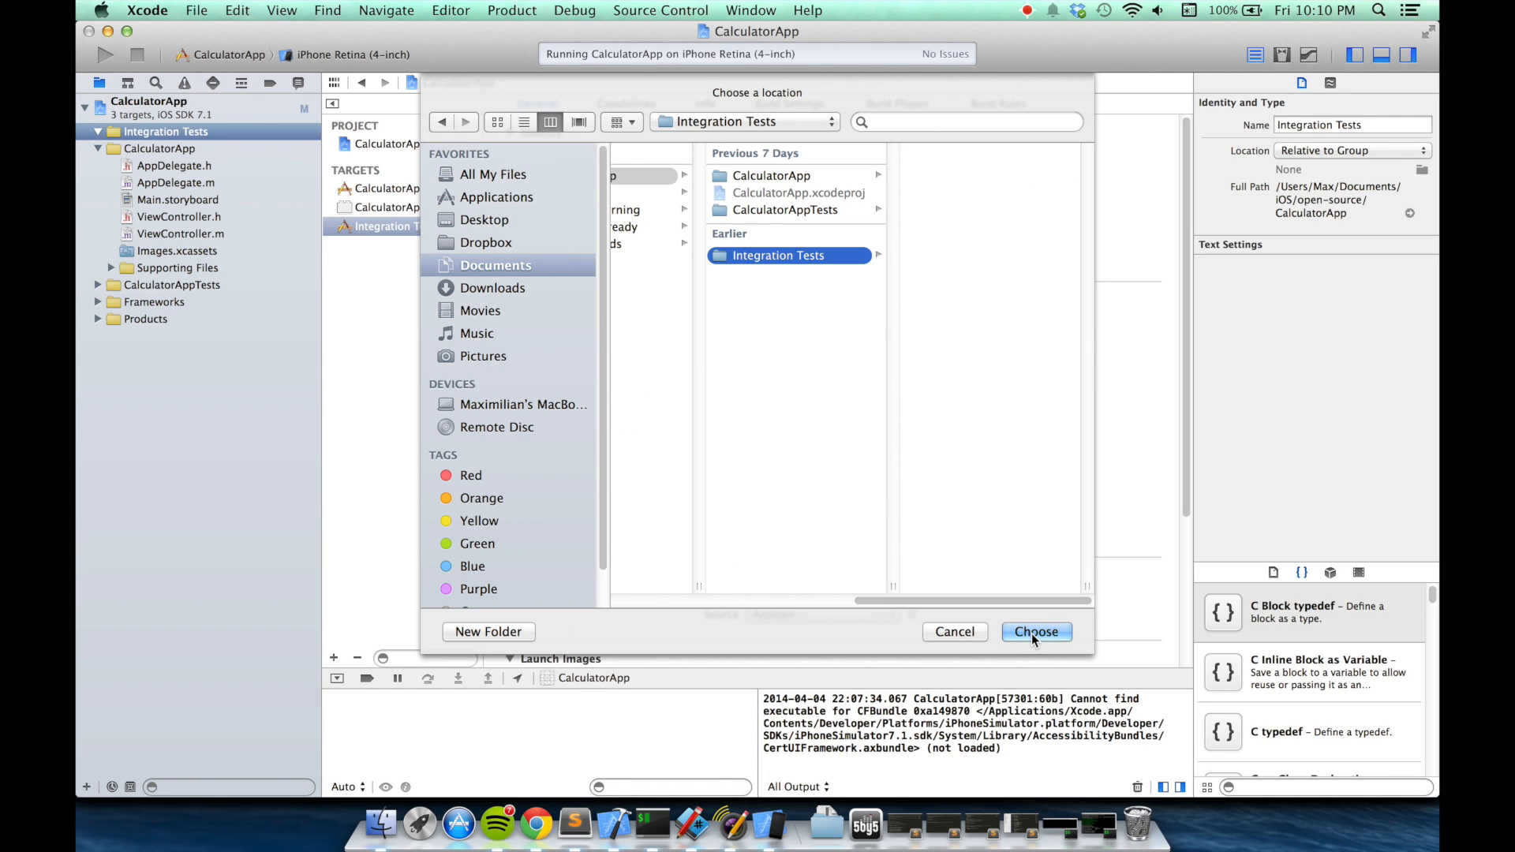
click(1035, 632)
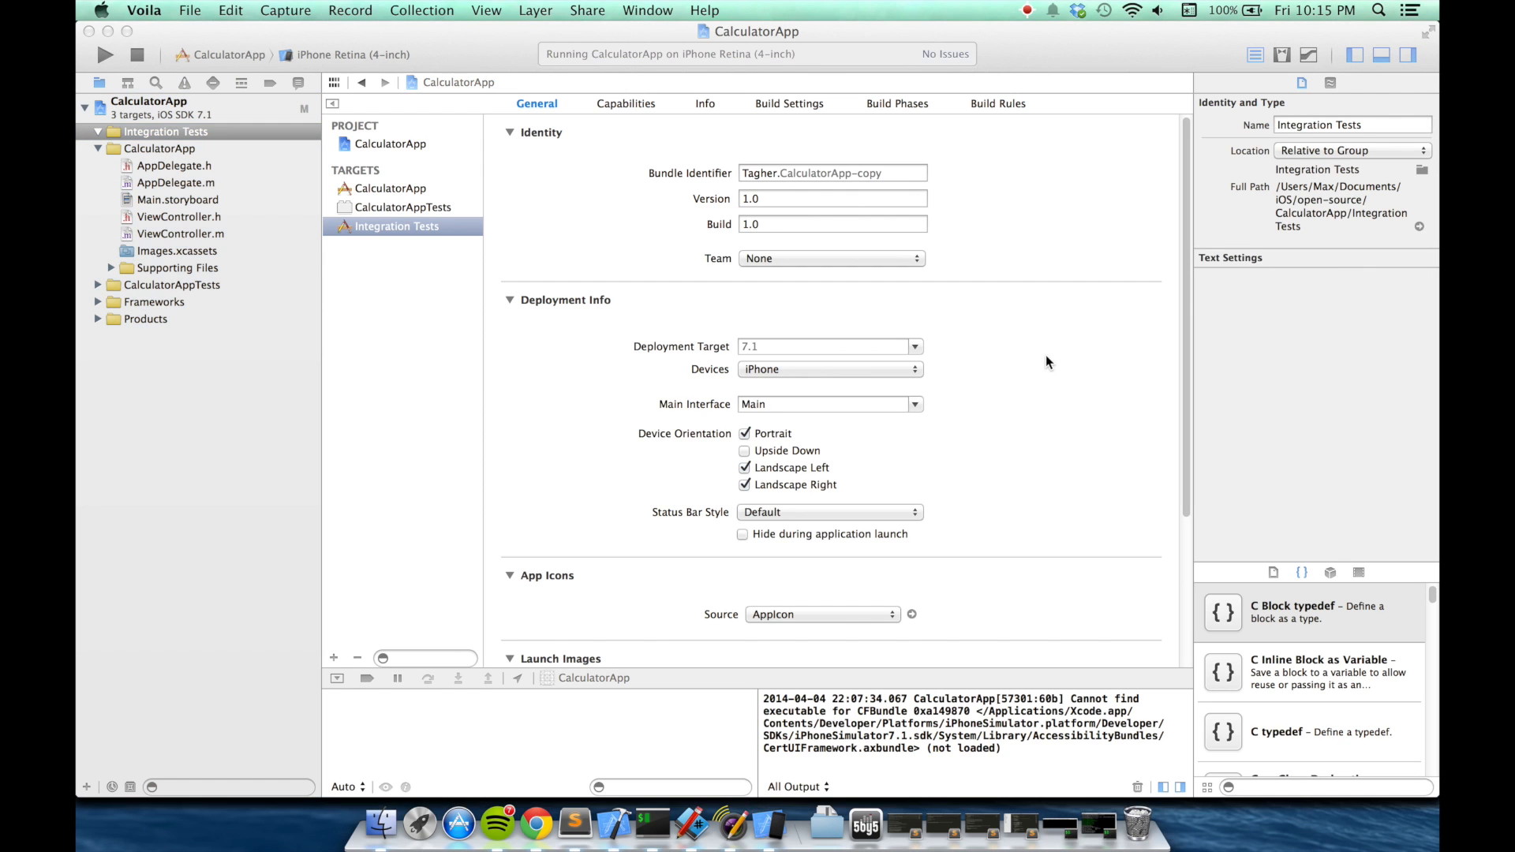
- Open the wiki's 'Install with Cocoapods' page and read through its instructions
click(535, 823)
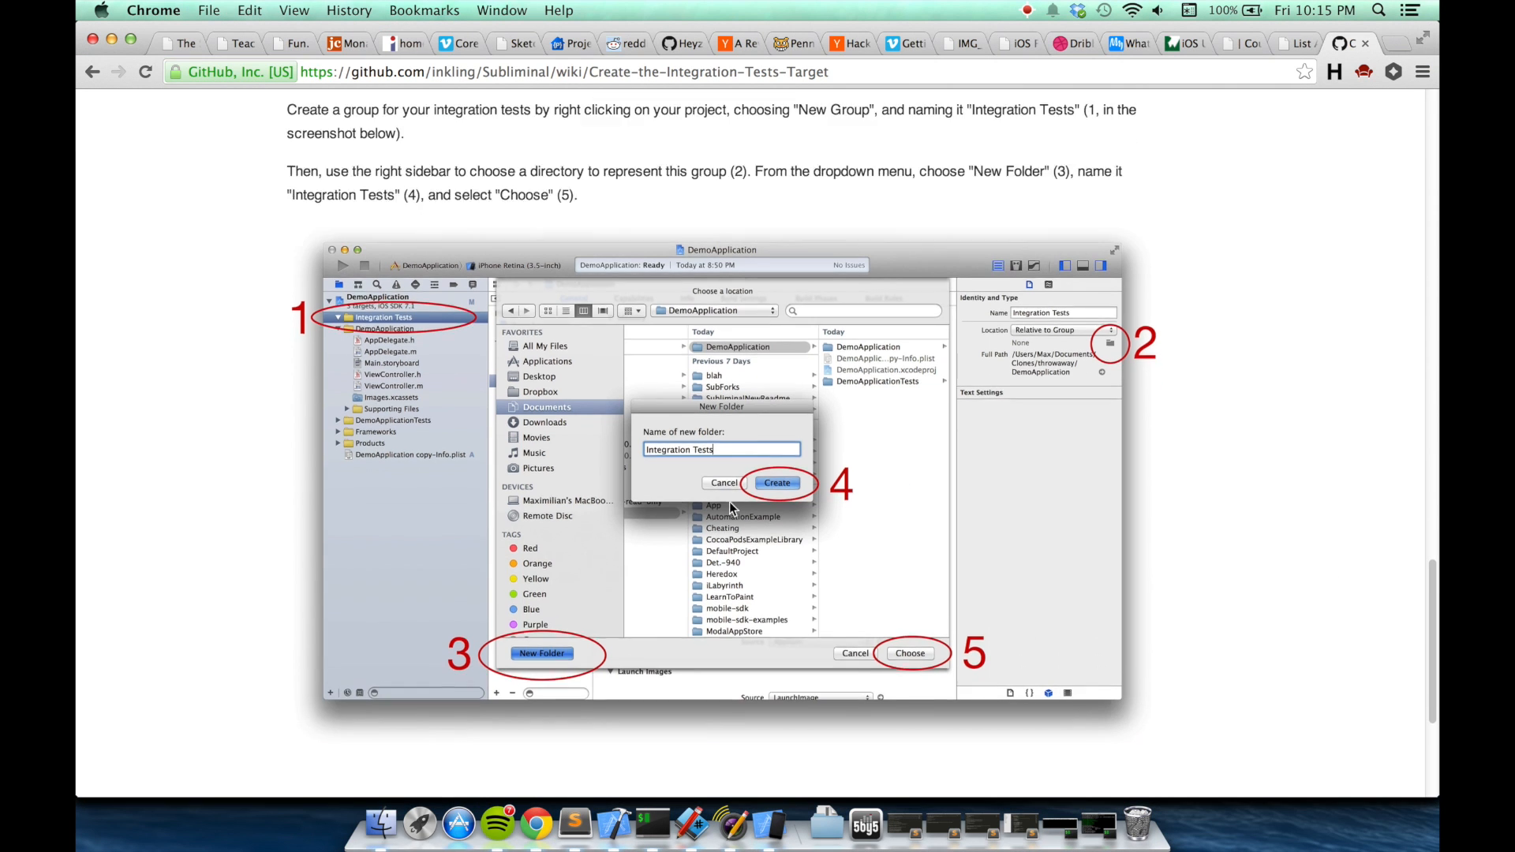
scroll(down, 3)
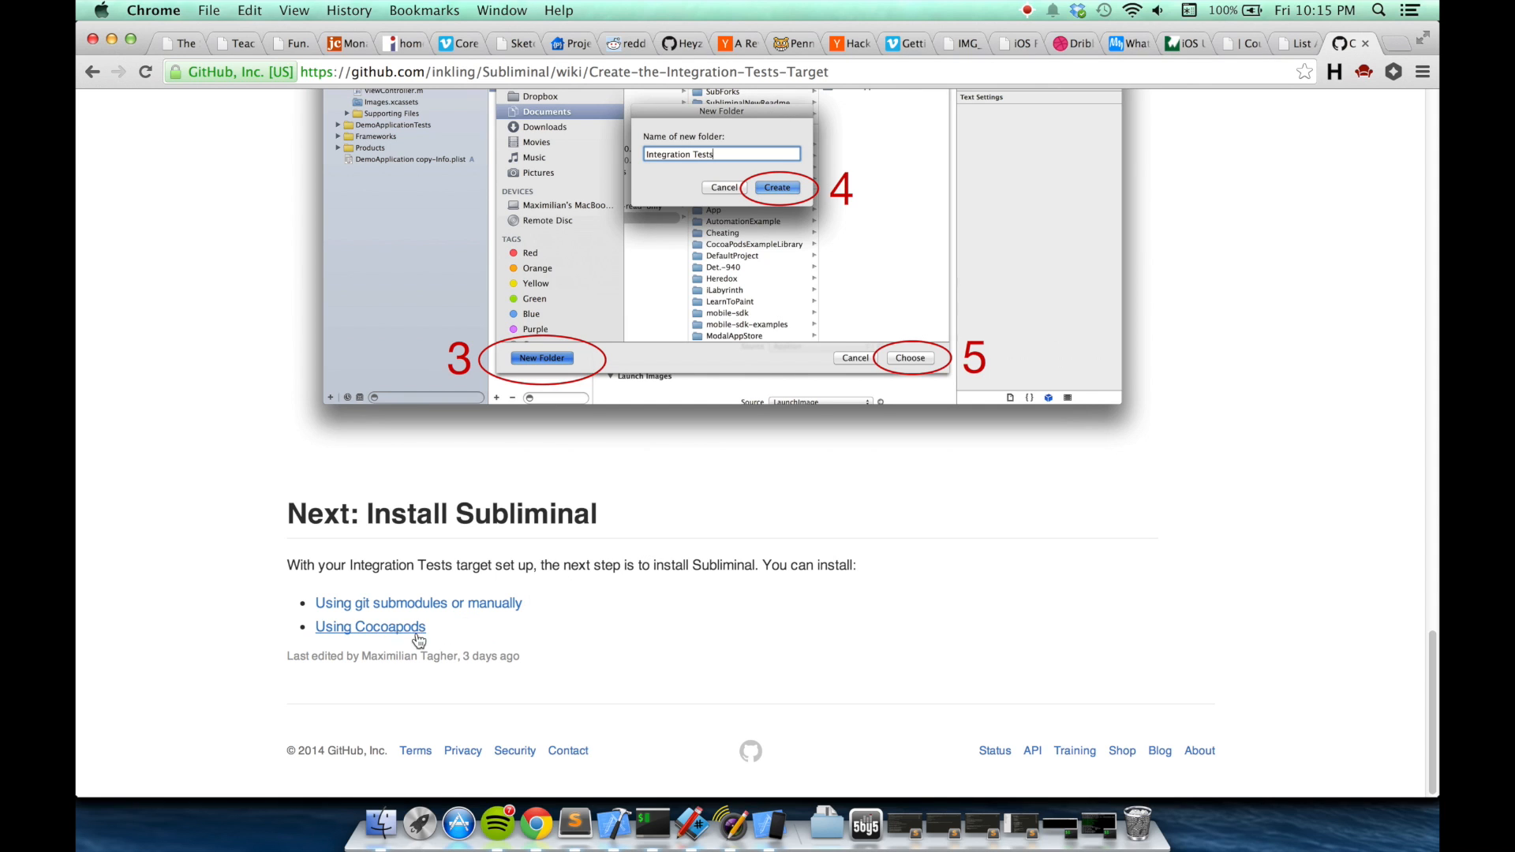
click(369, 626)
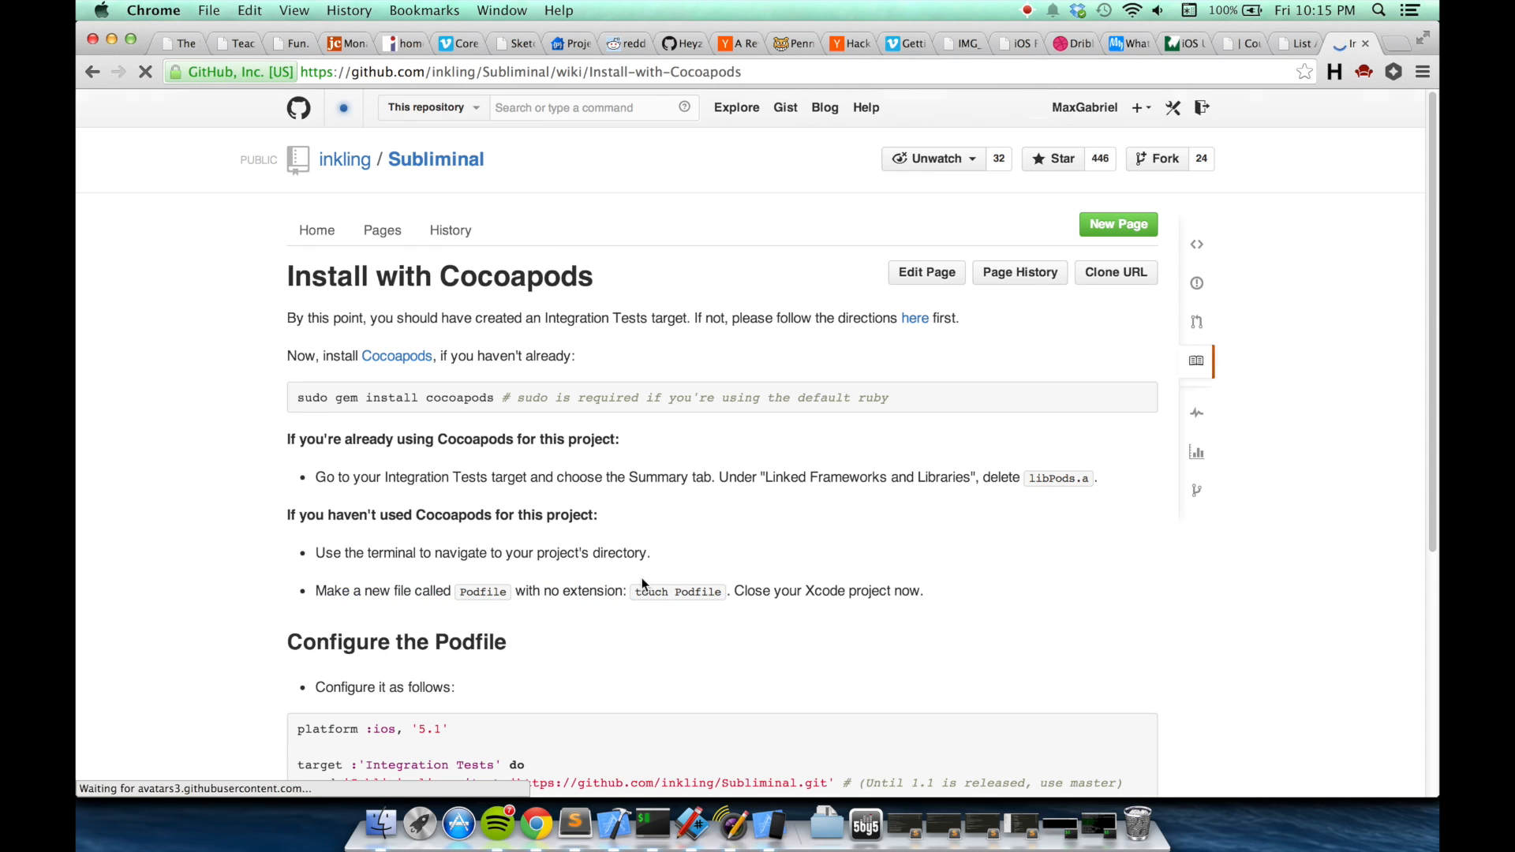
scroll(down, 3)
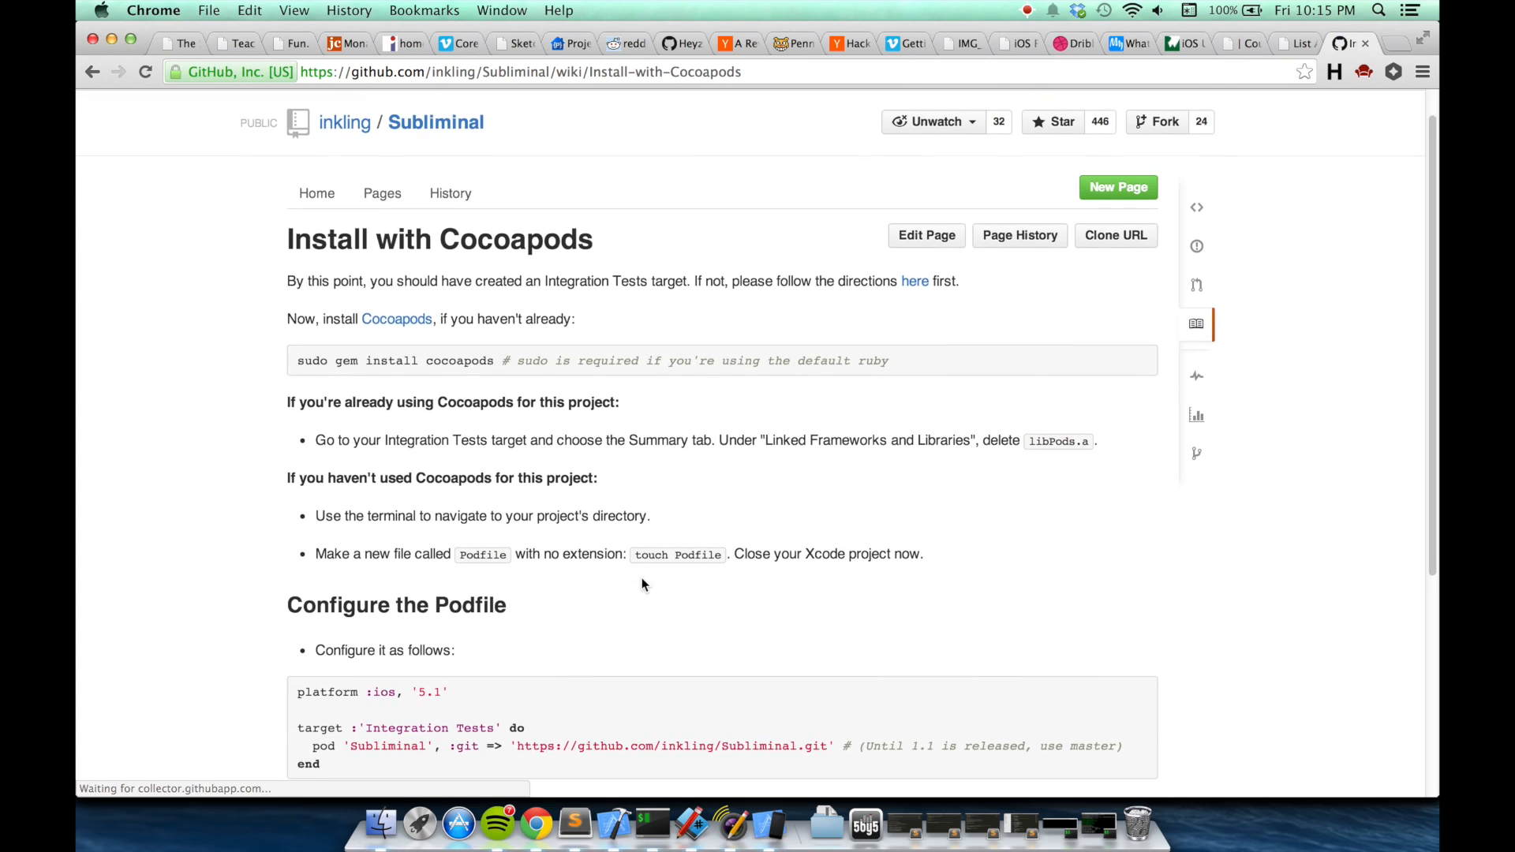
scroll(down, 3)
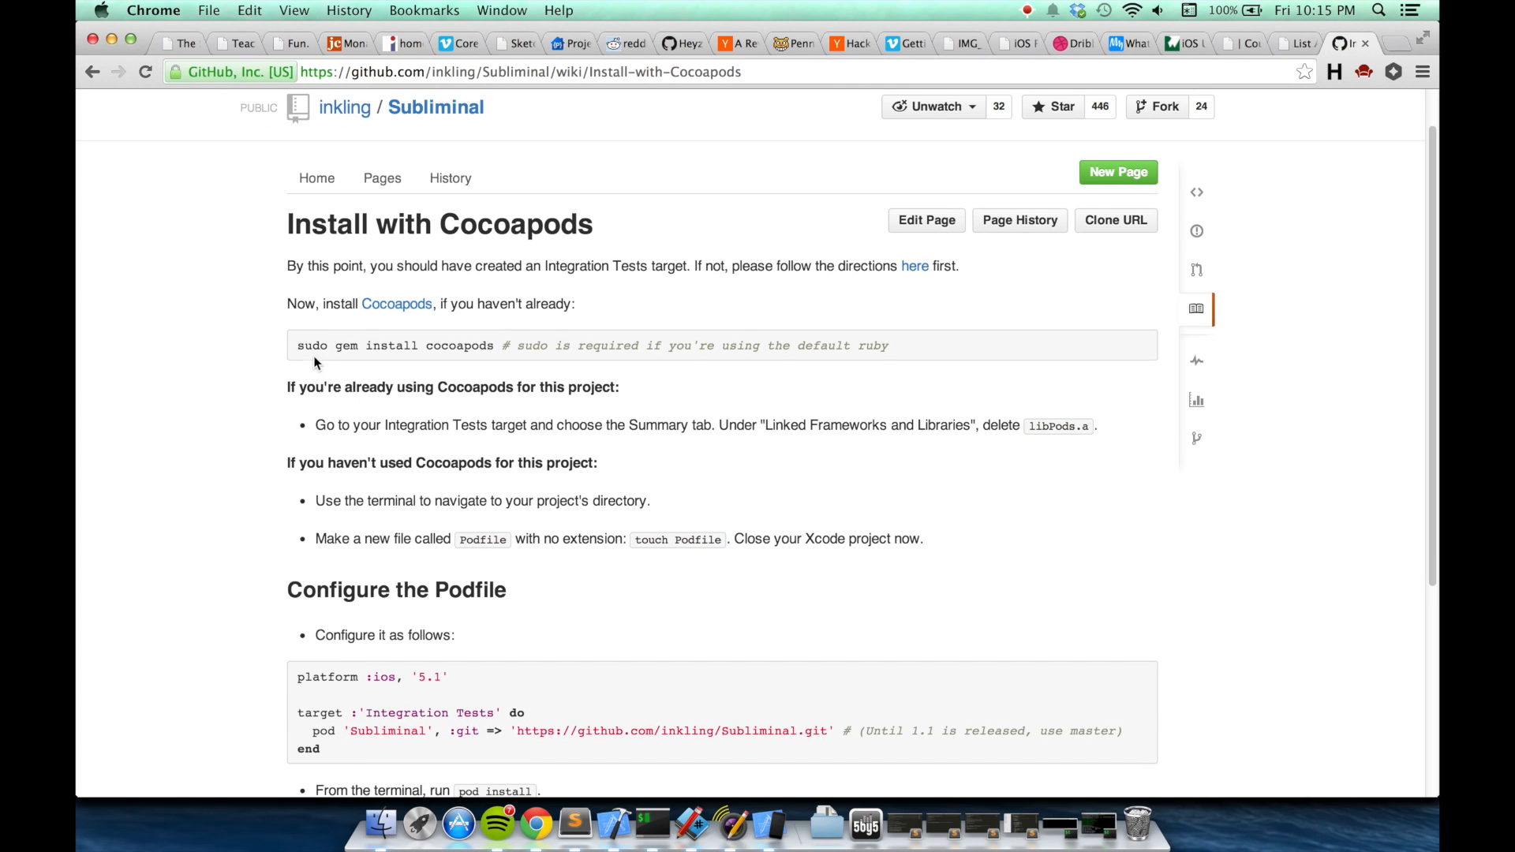
mouse_move(470, 345)
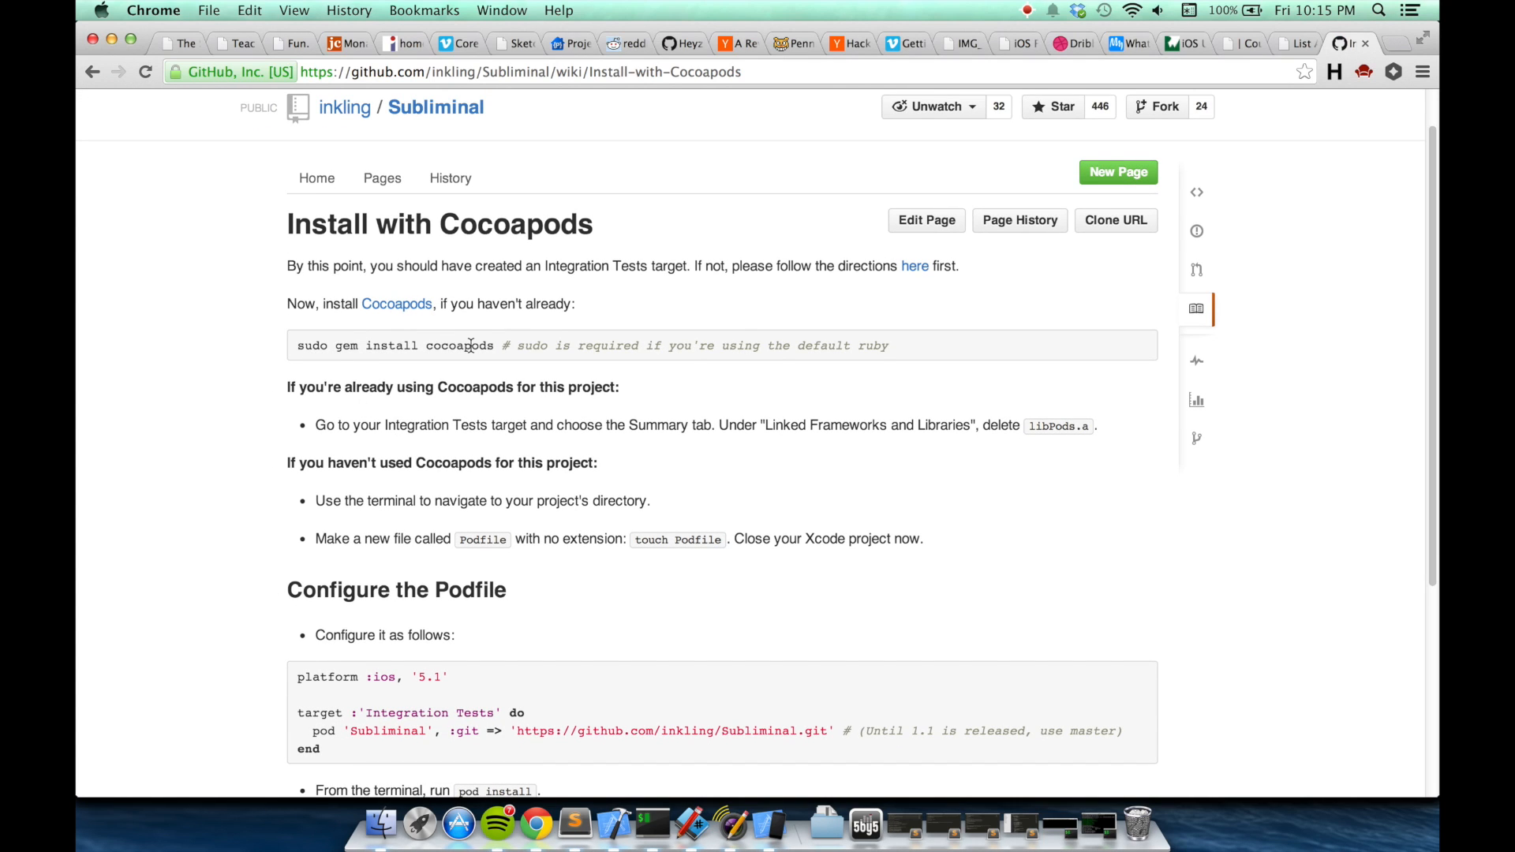
scroll(down, 3)
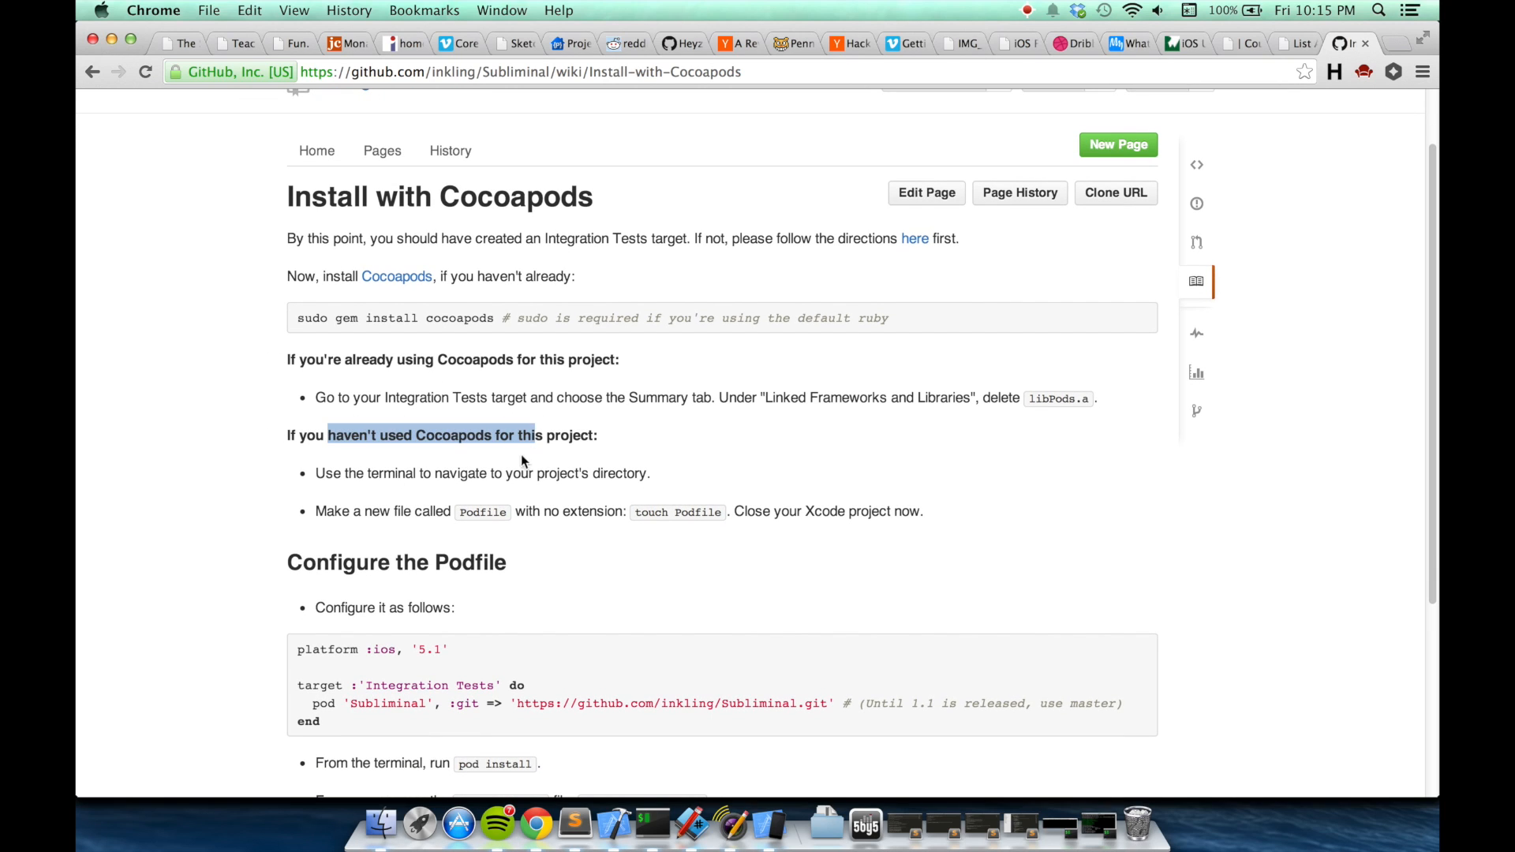
mouse_move(651, 823)
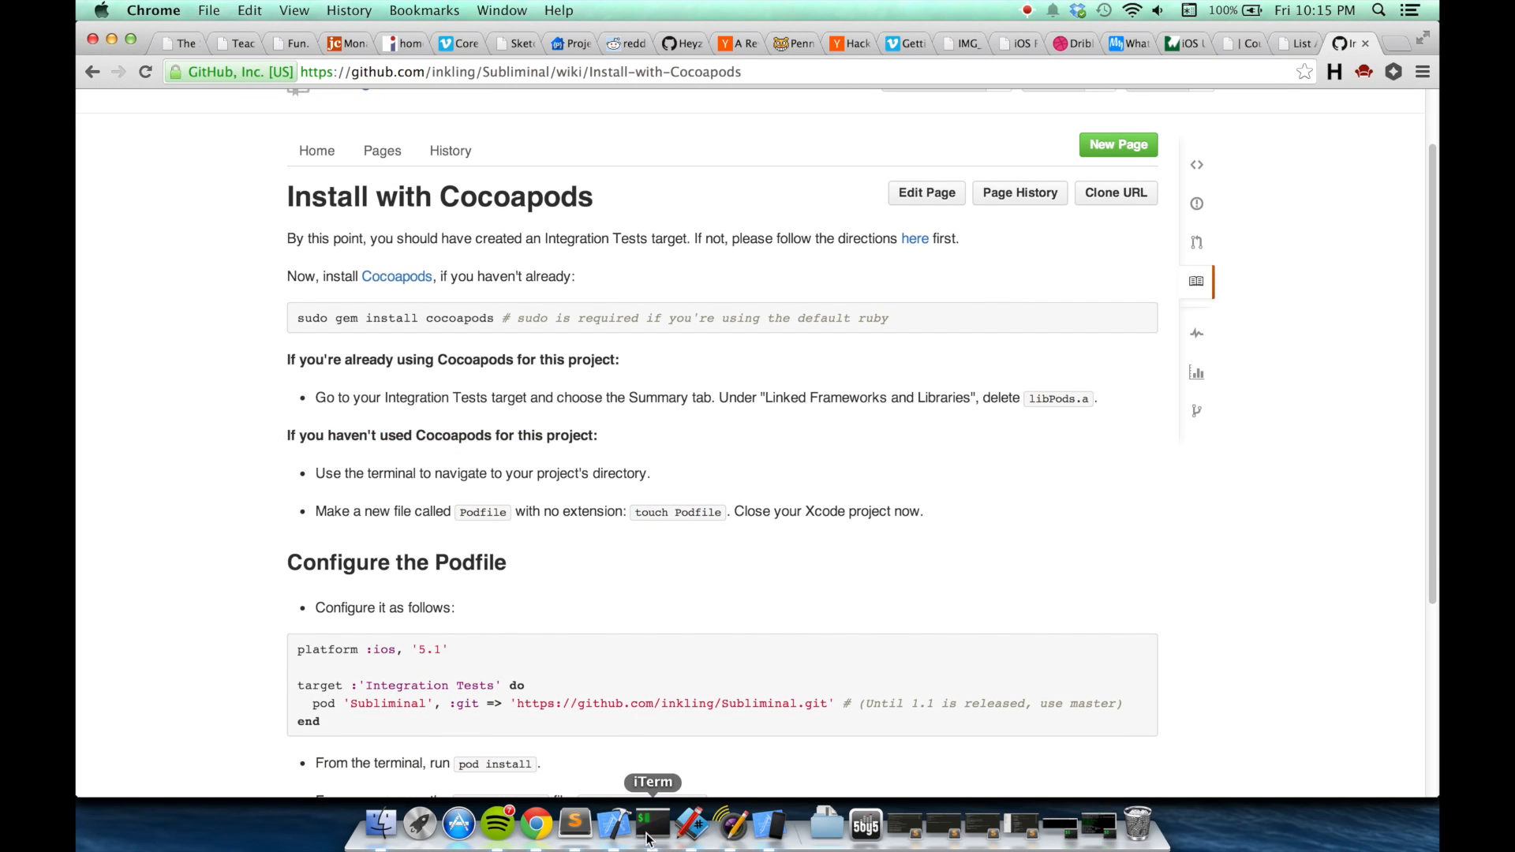
- Create an empty Podfile in the project folder with 'touch Podfile' in iTerm
click(653, 824)
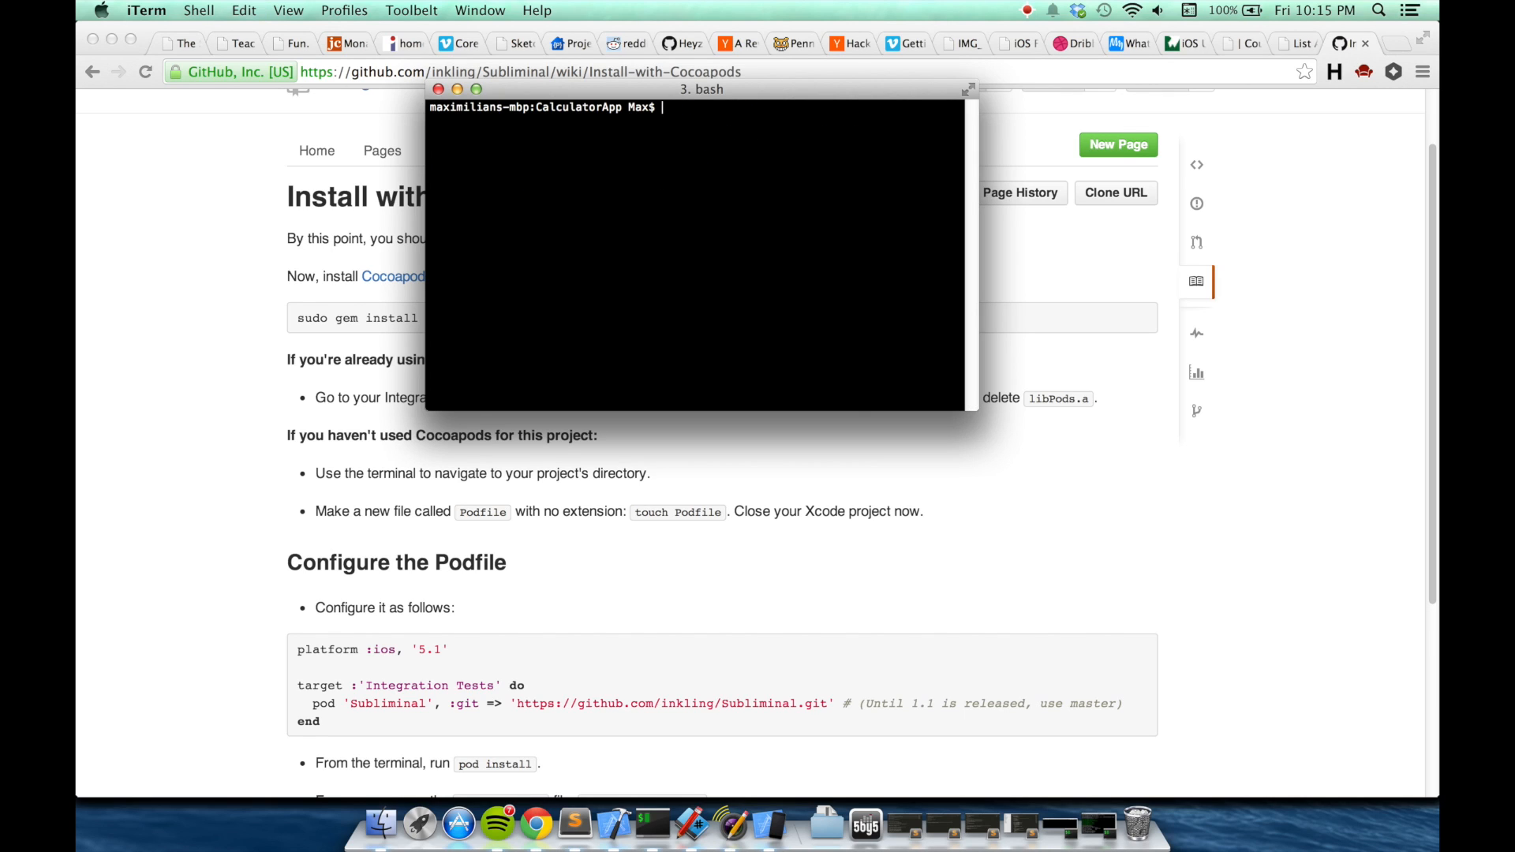
text(touch Pod)
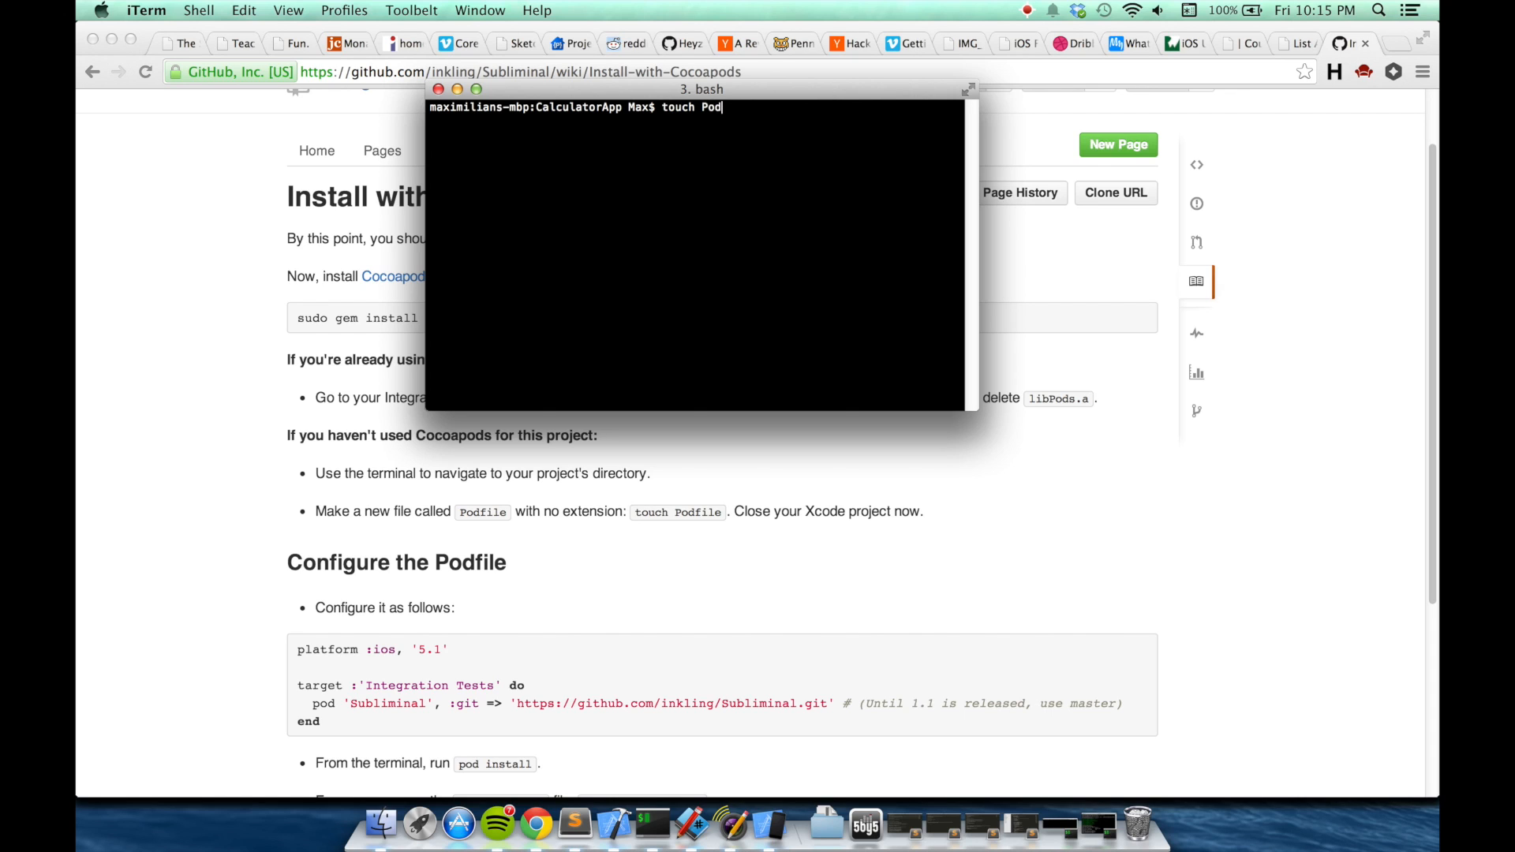
key(Return)
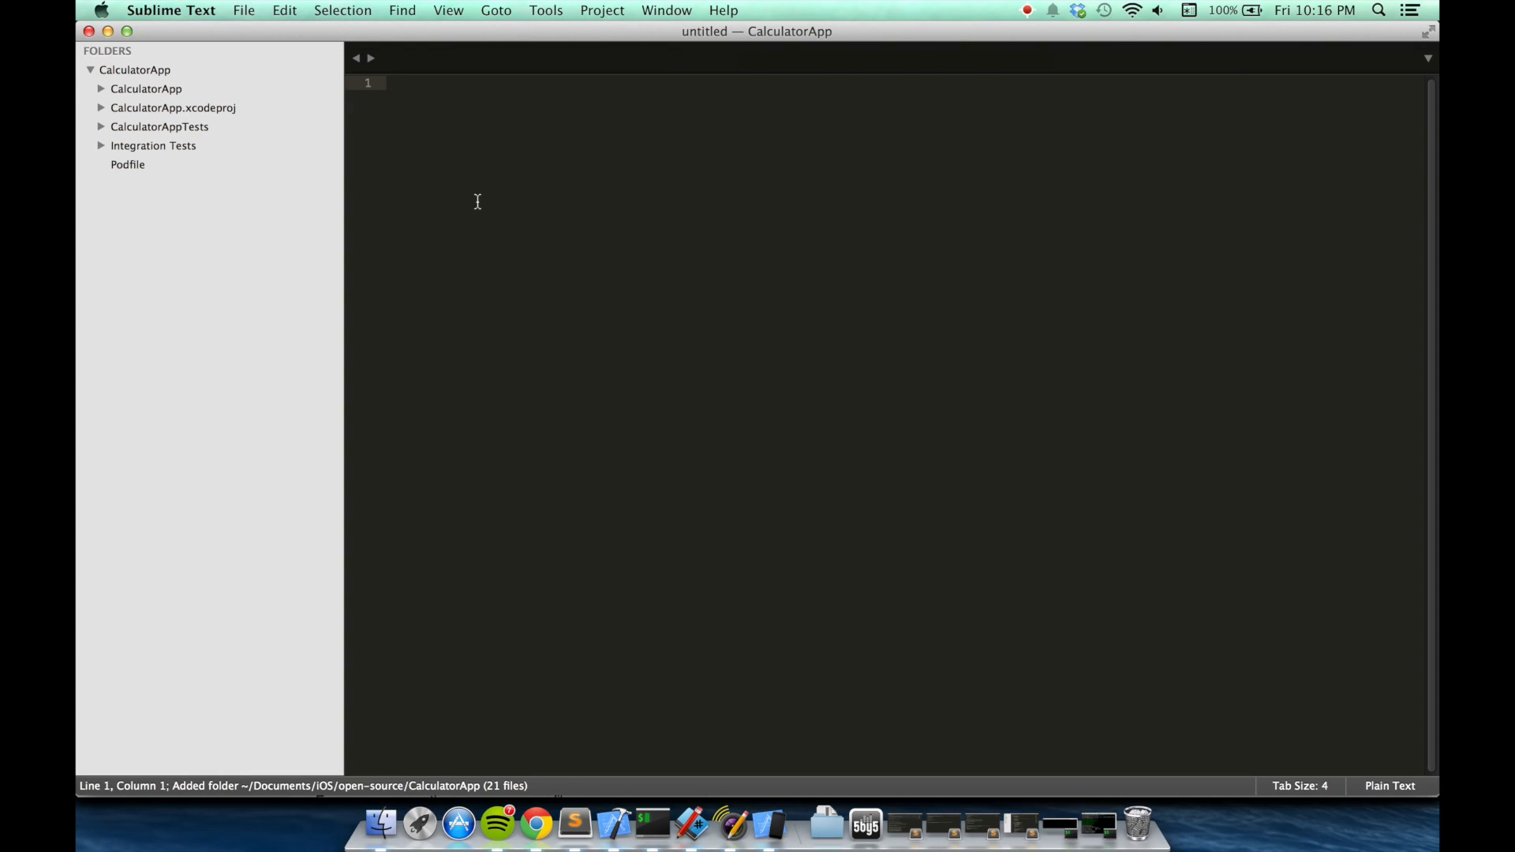
- Open the Podfile in Sublime Text and fetch the Podfile block from the wiki
click(128, 164)
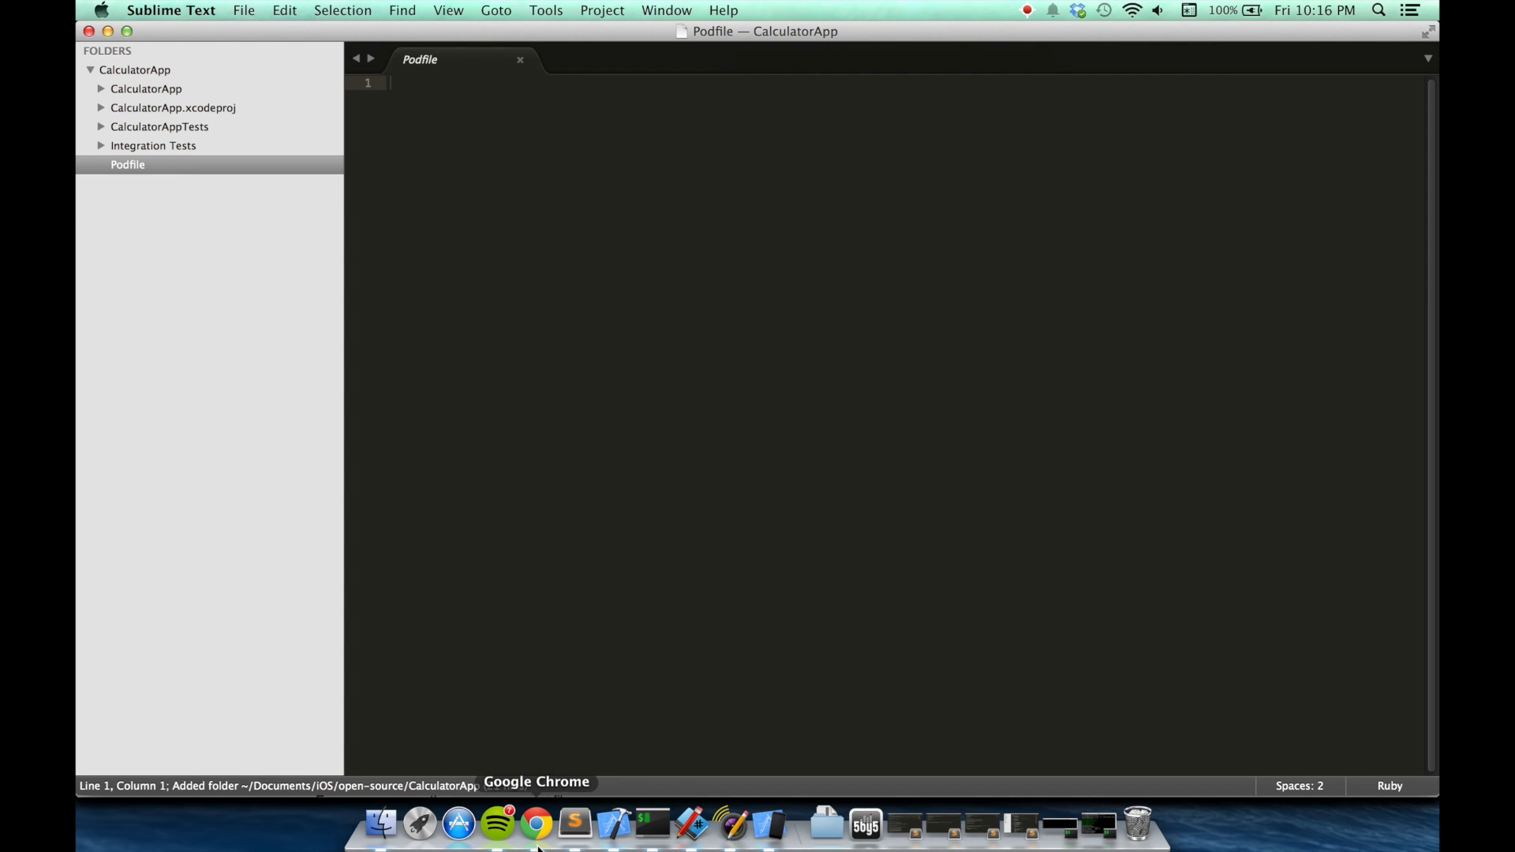
click(537, 824)
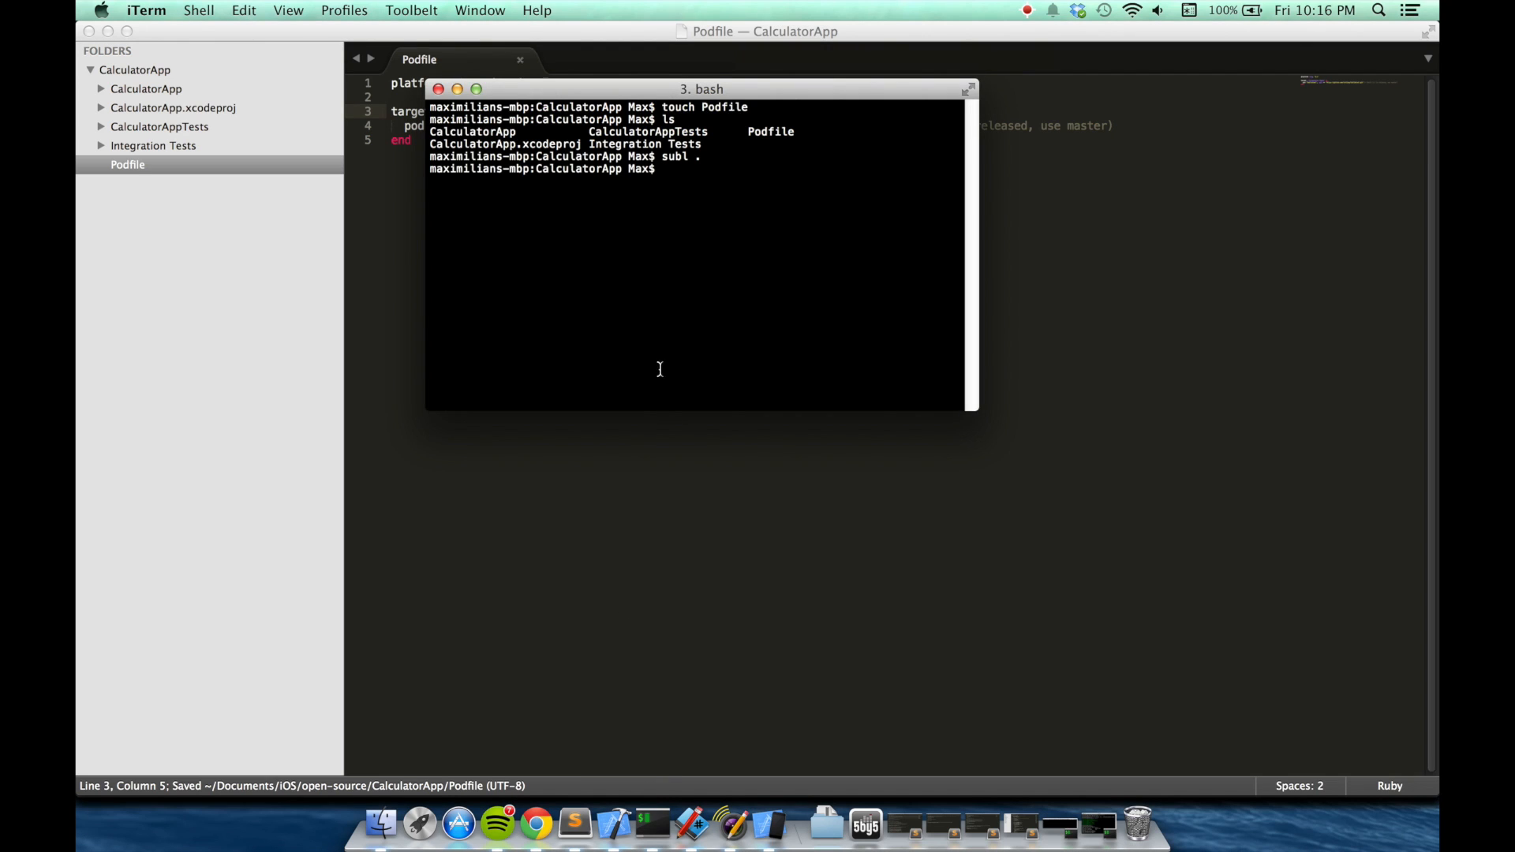
- Run 'pod install' in iTerm, then open CalculatorApp.xcworkspace
text(pod)
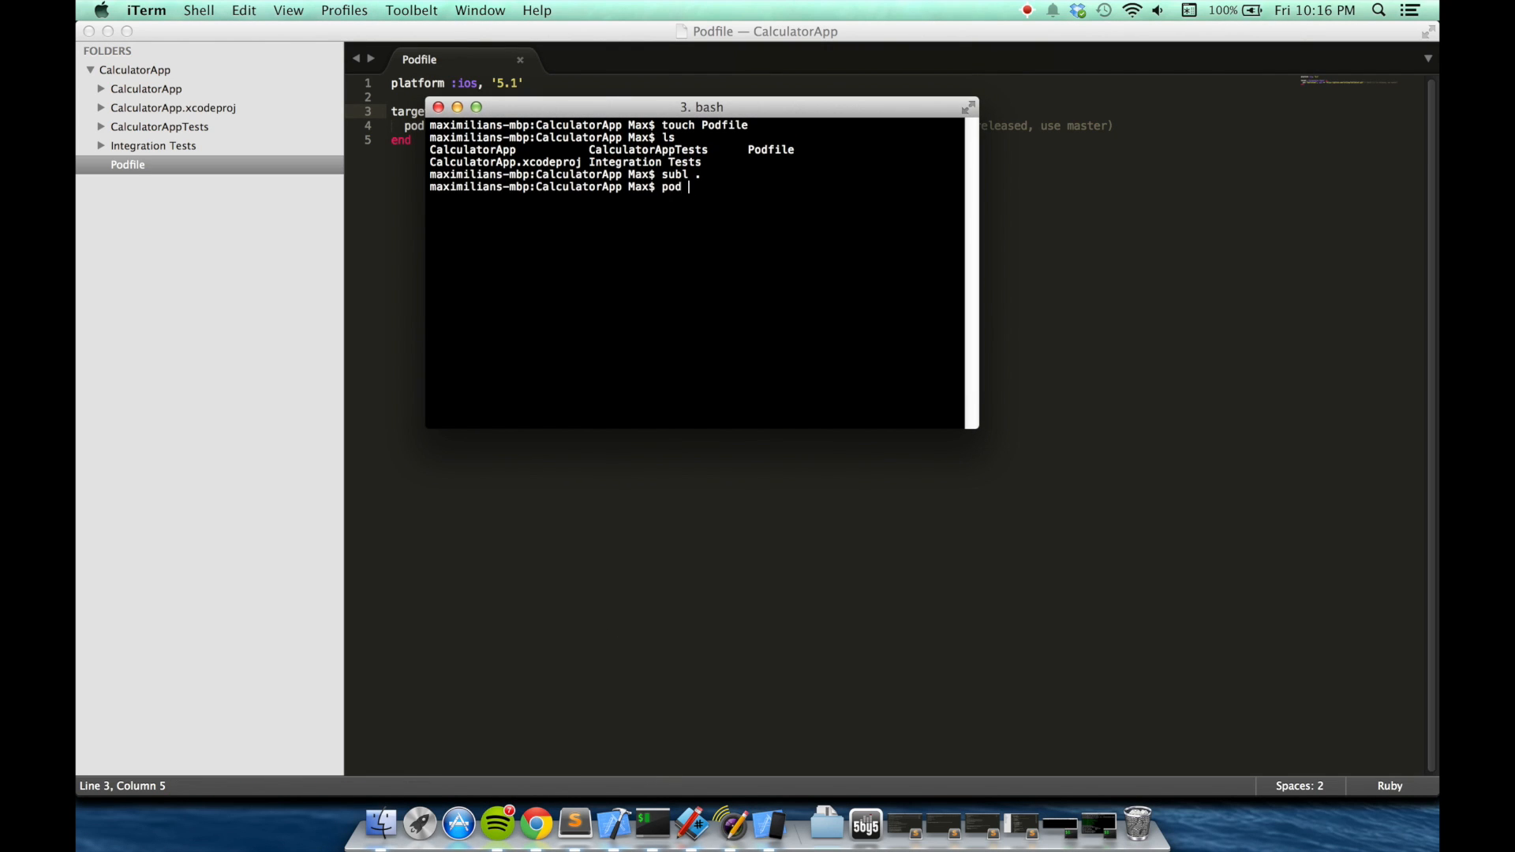
text(install)
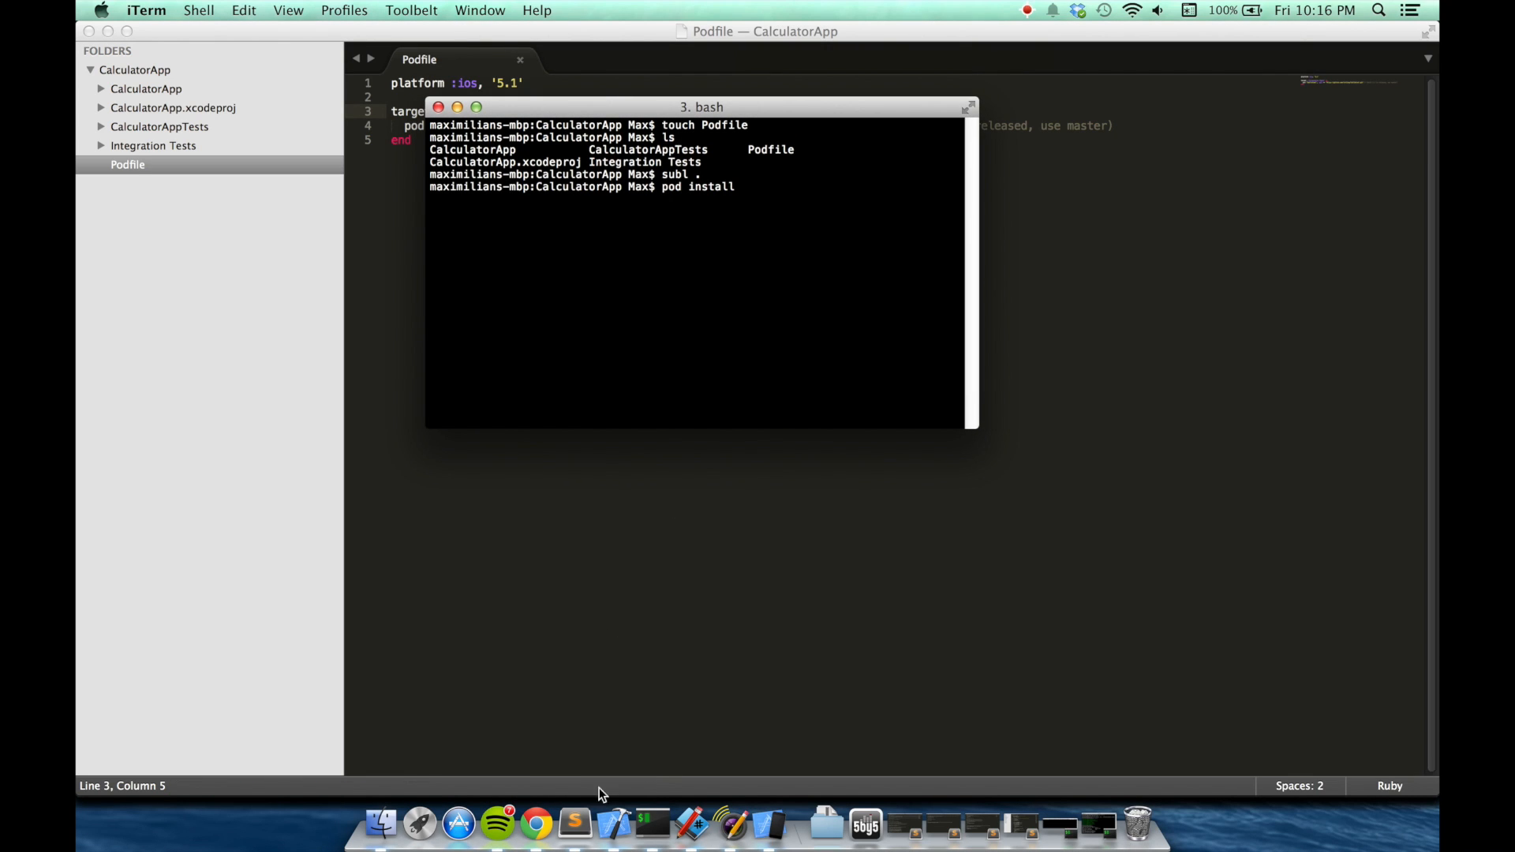
mouse_move(614, 823)
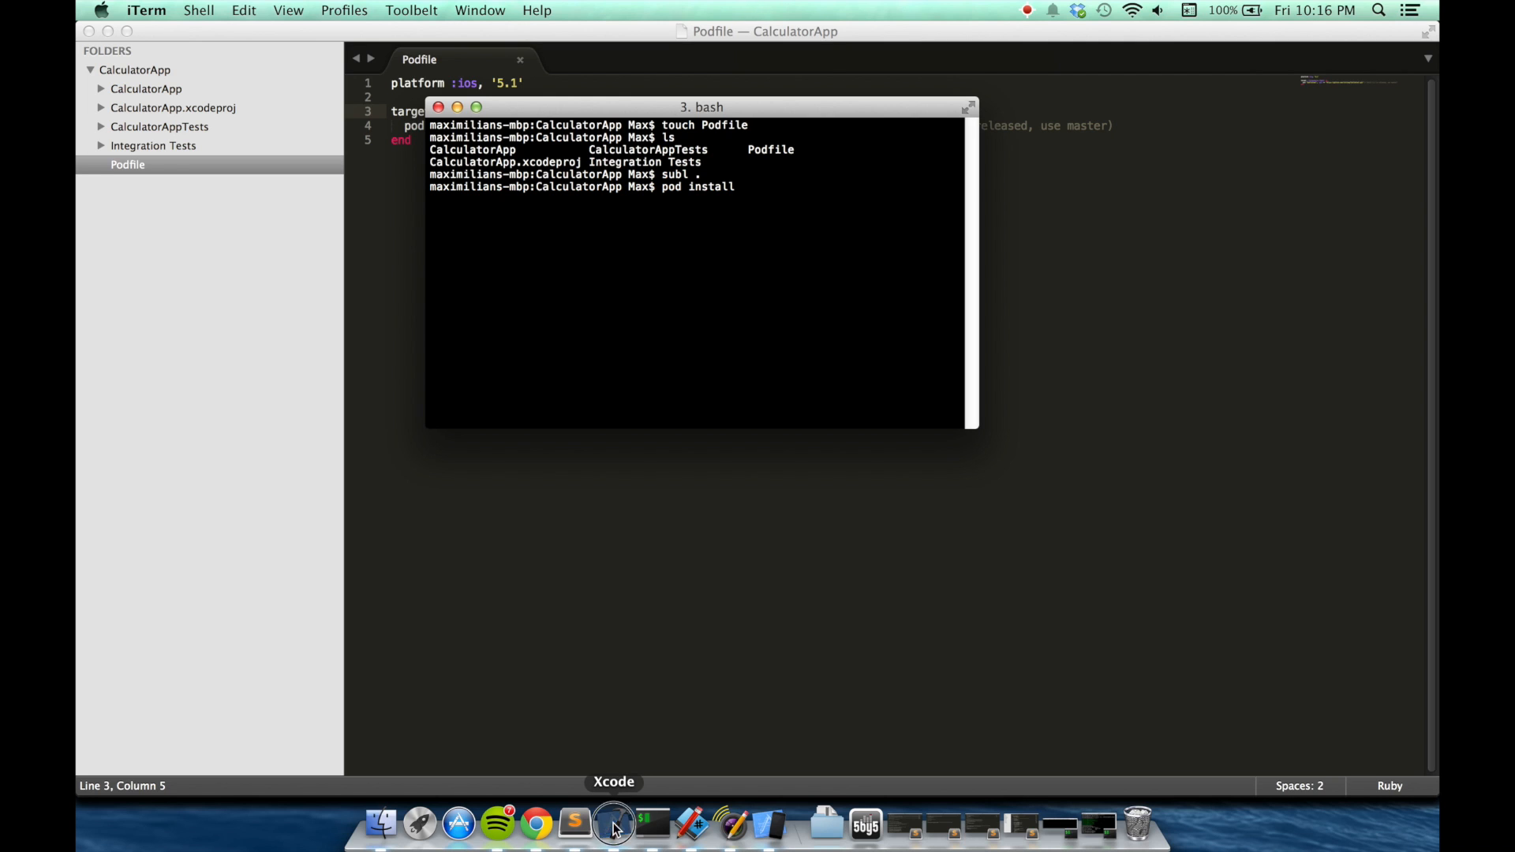
click(614, 823)
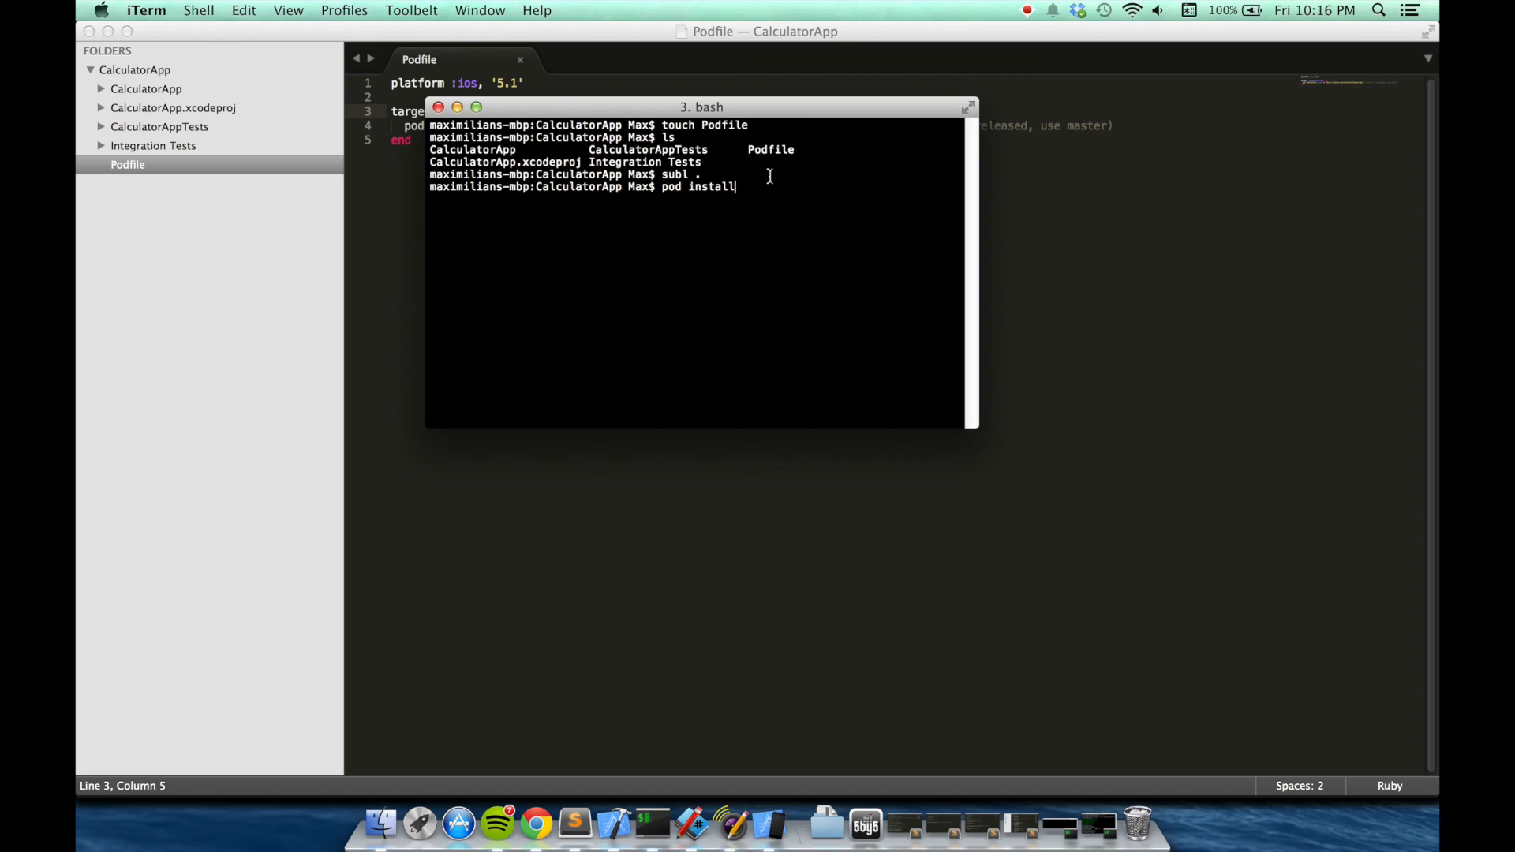
key(Return)
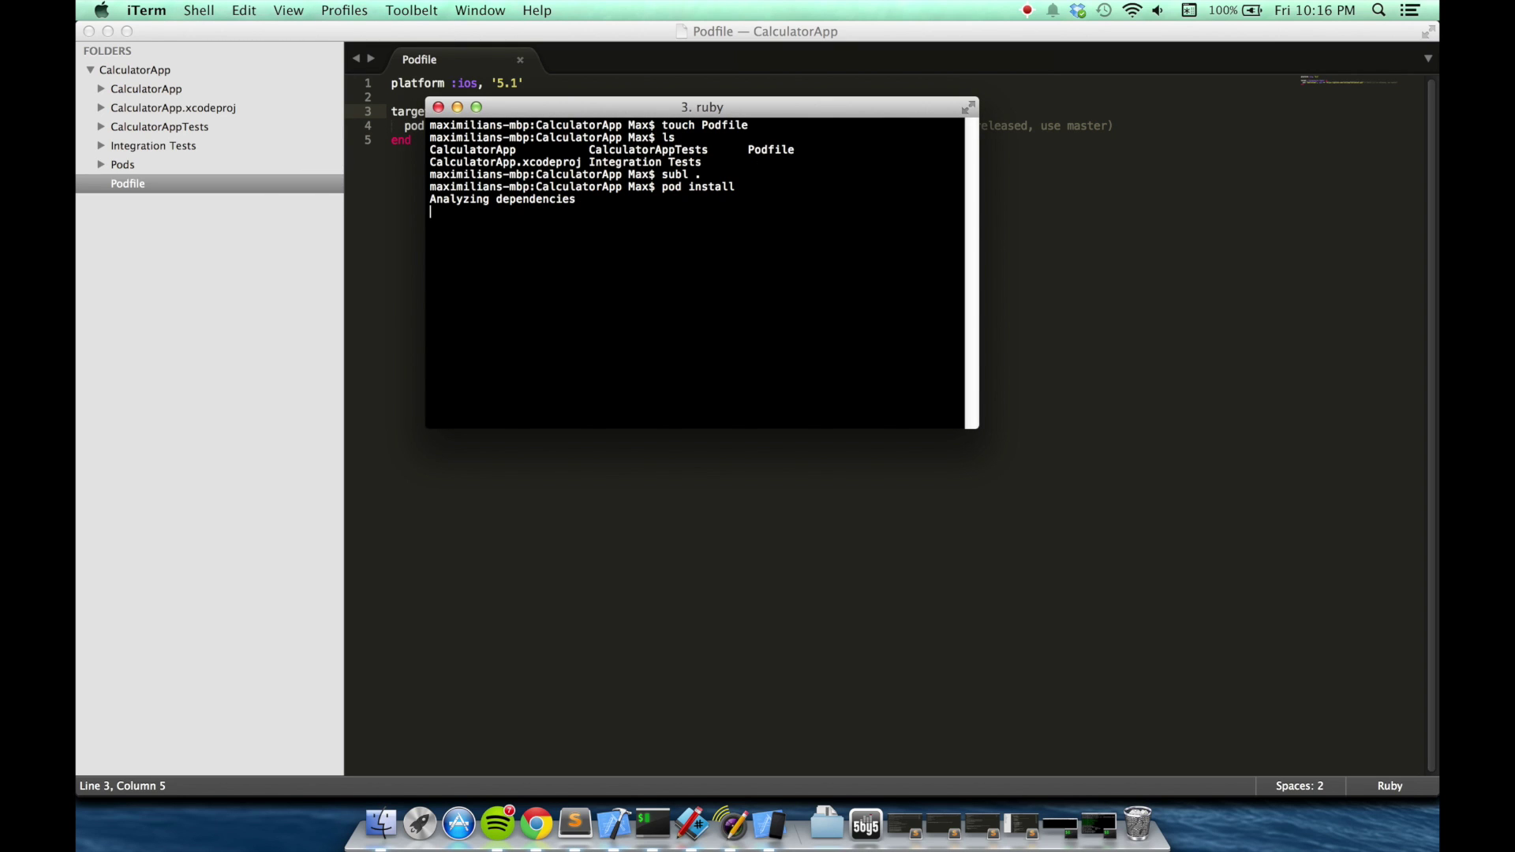
mouse_move(712, 217)
text(open)
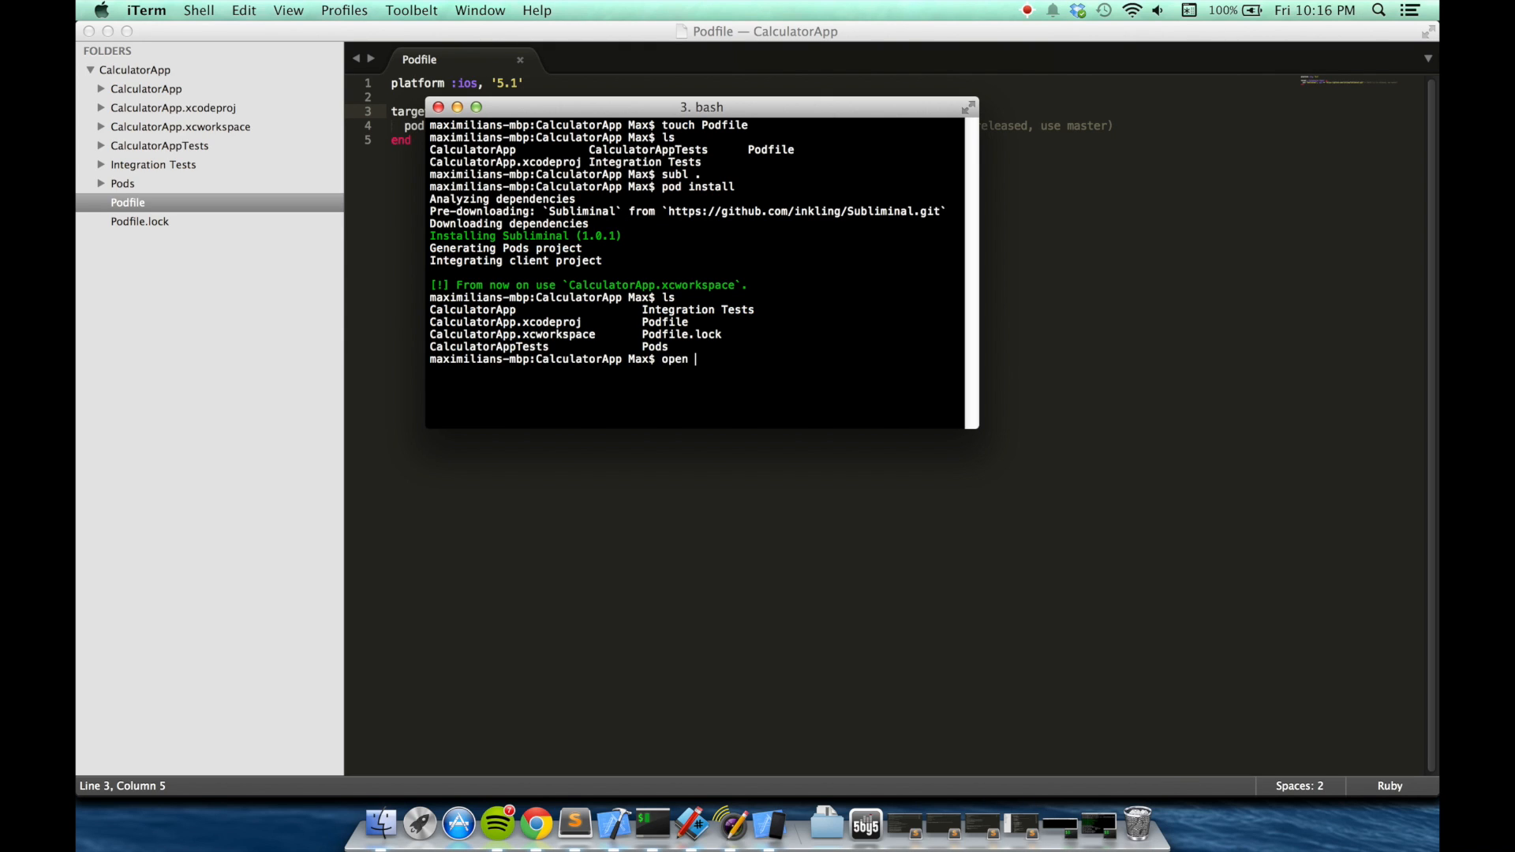
text(CalculatorApp.xcworkspace)
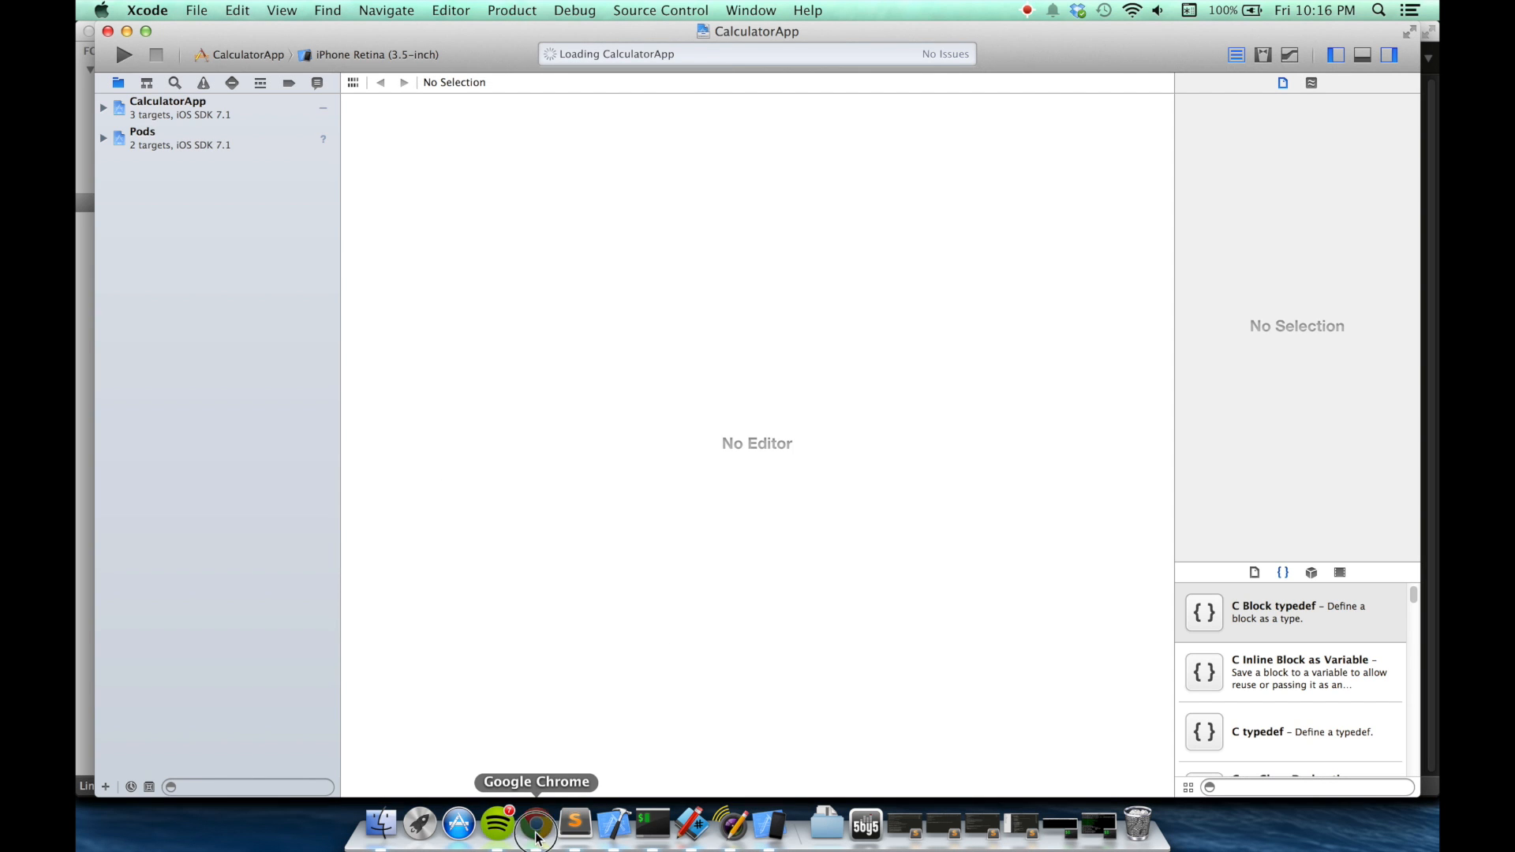
- Check the wiki, then expand Pods > Subliminal in the navigator to view its files
click(535, 823)
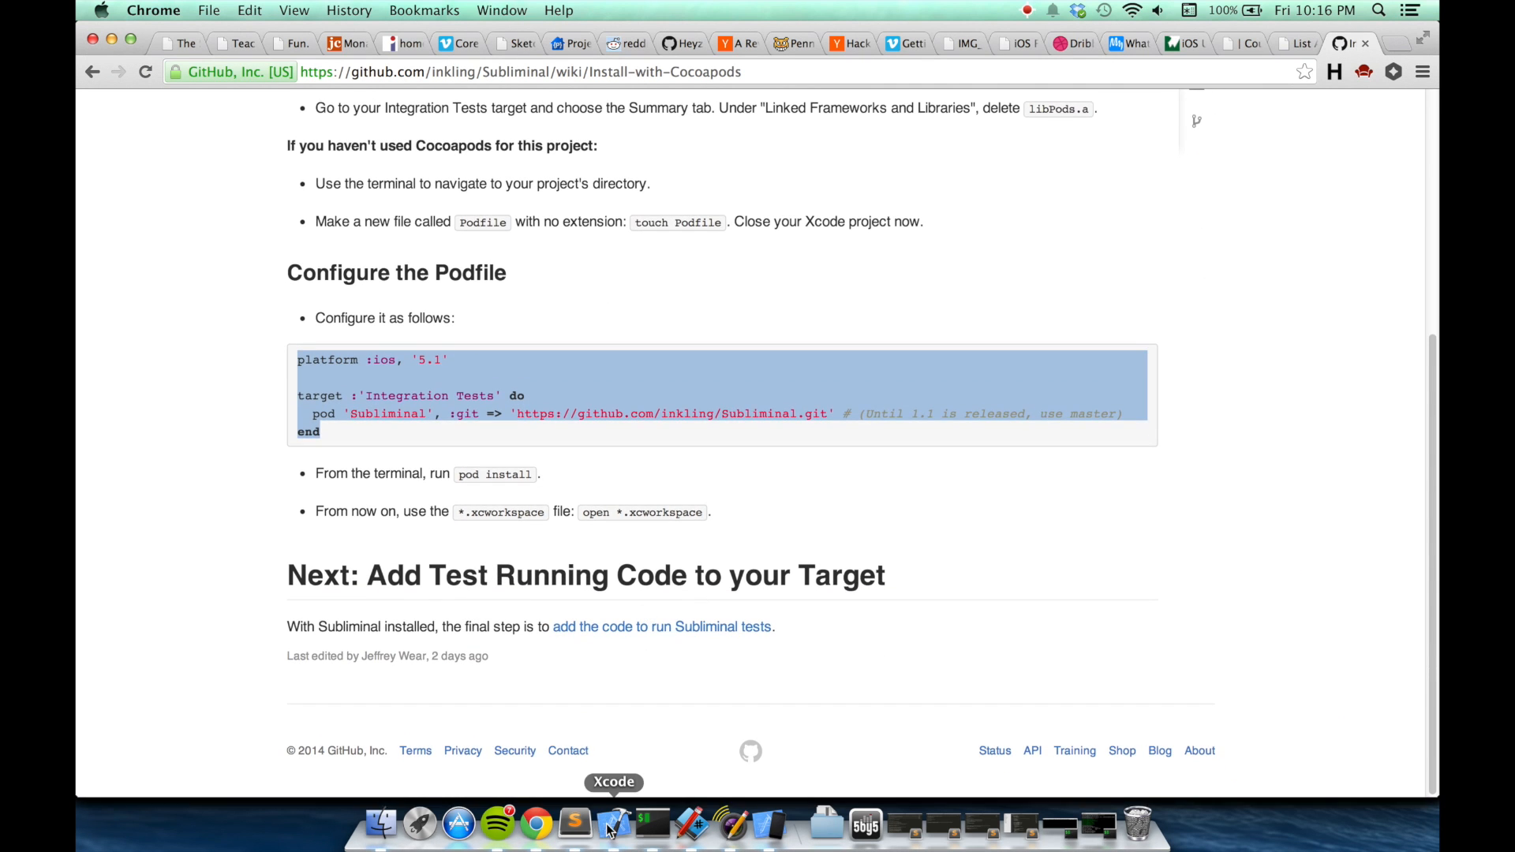
click(614, 827)
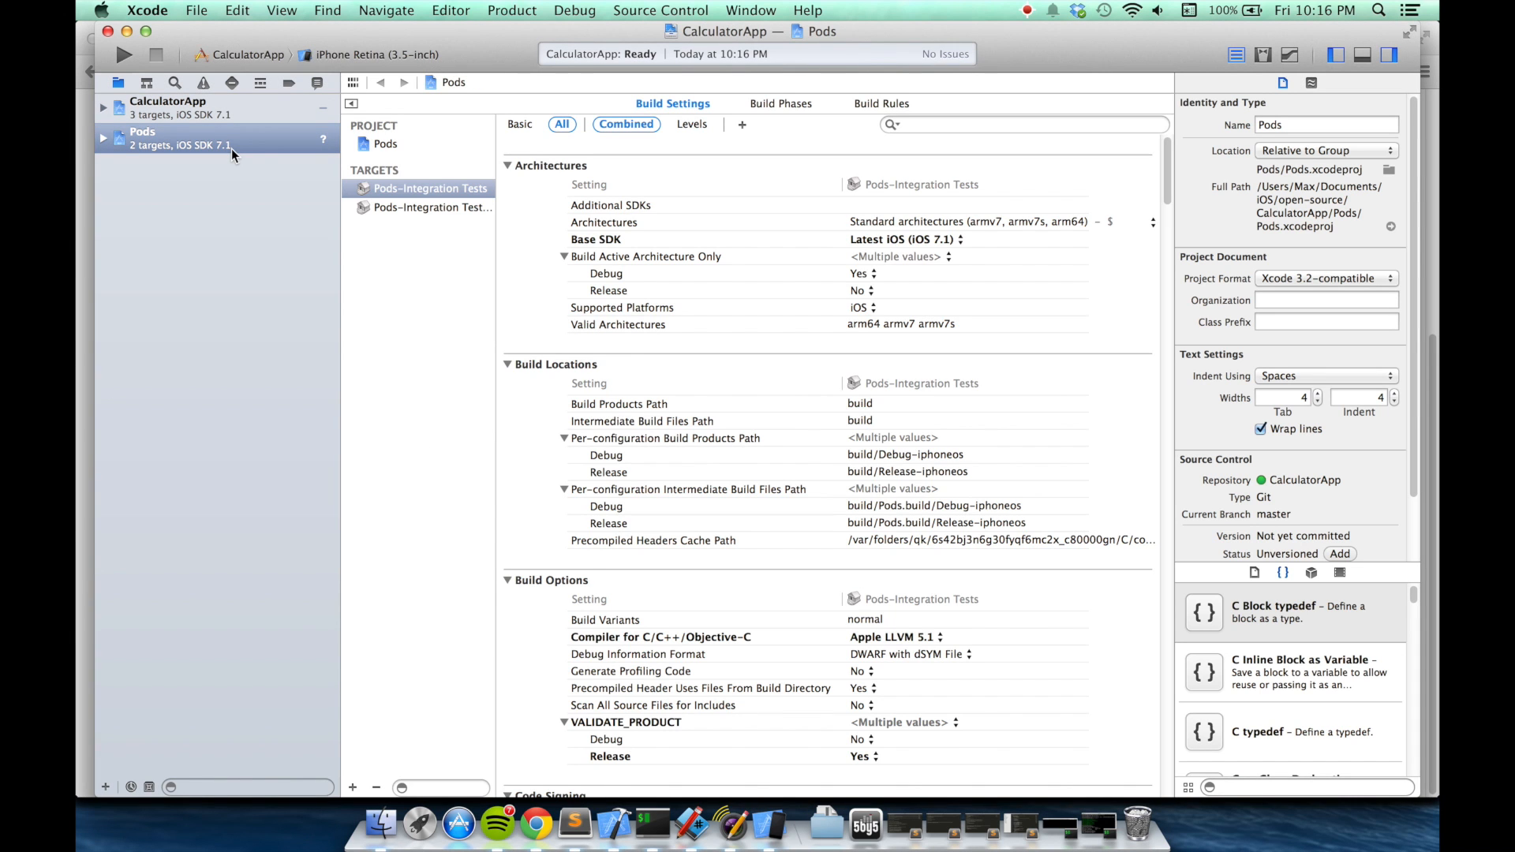
click(103, 137)
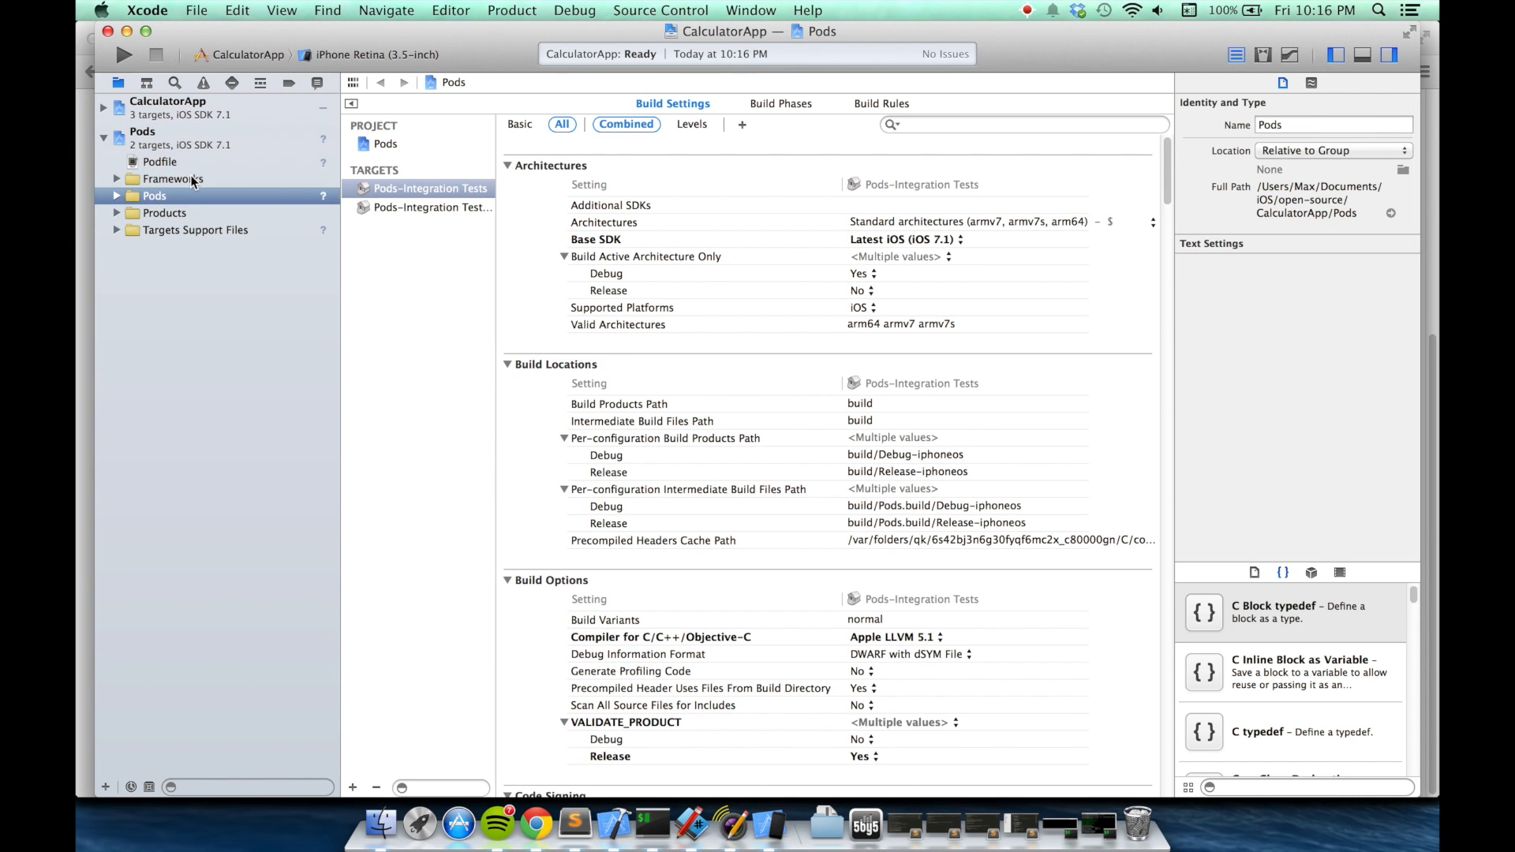
click(116, 179)
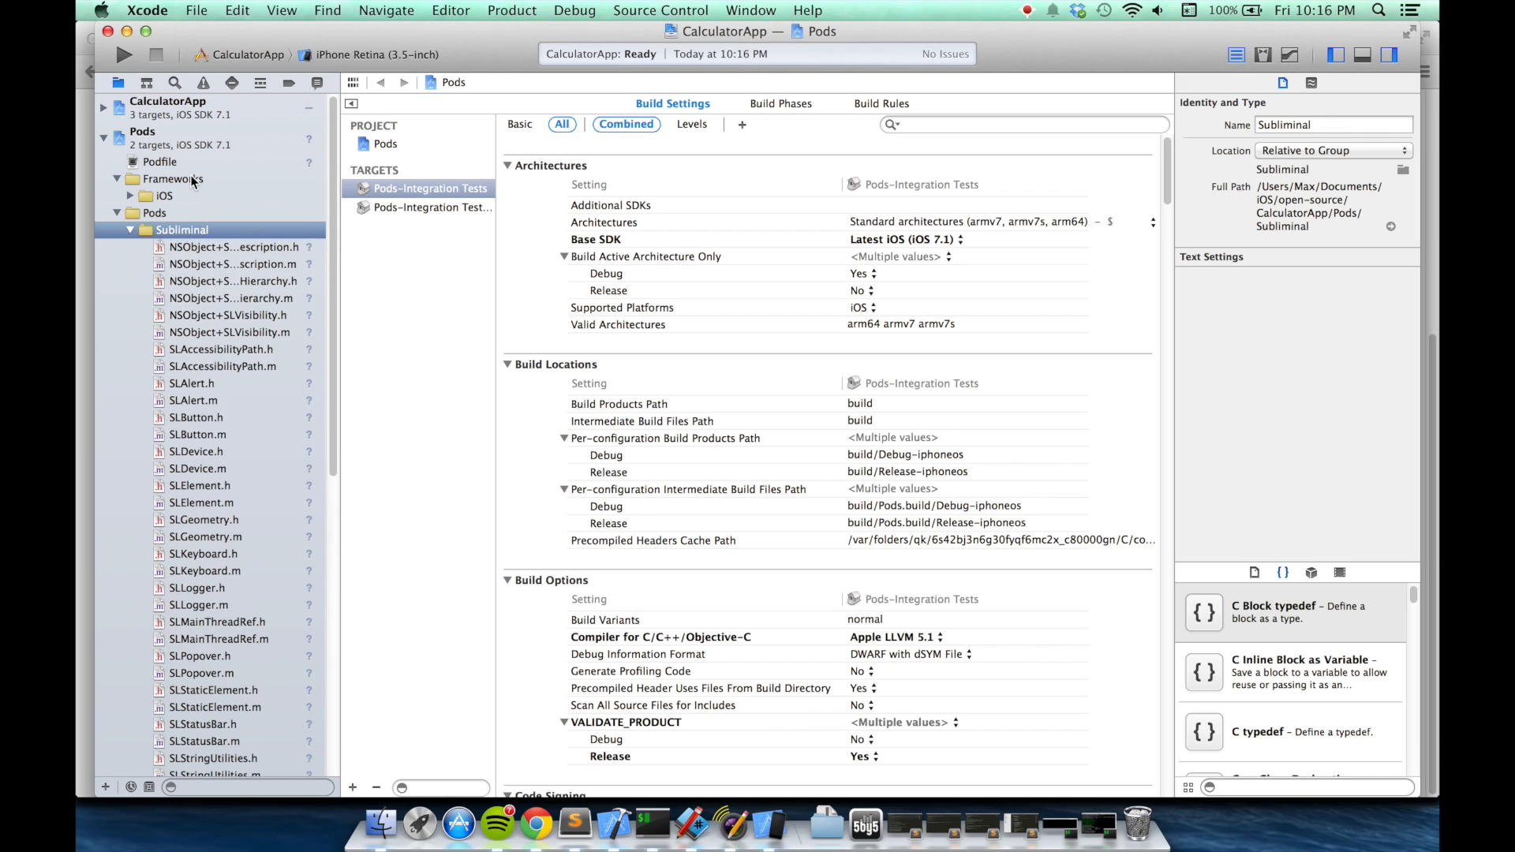
click(130, 230)
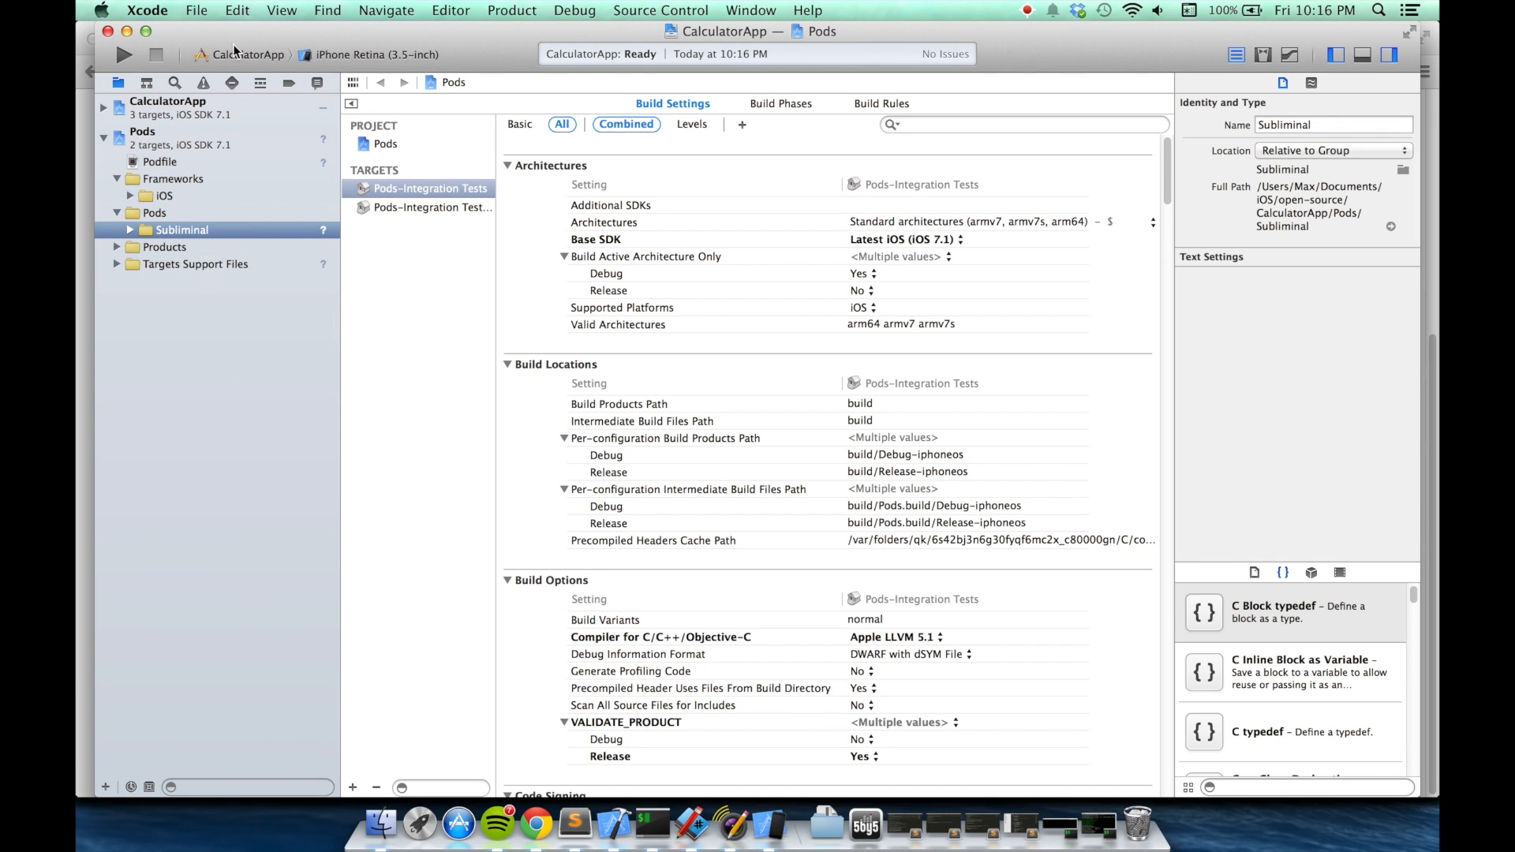
- Select the Integration Tests scheme and build it
click(244, 54)
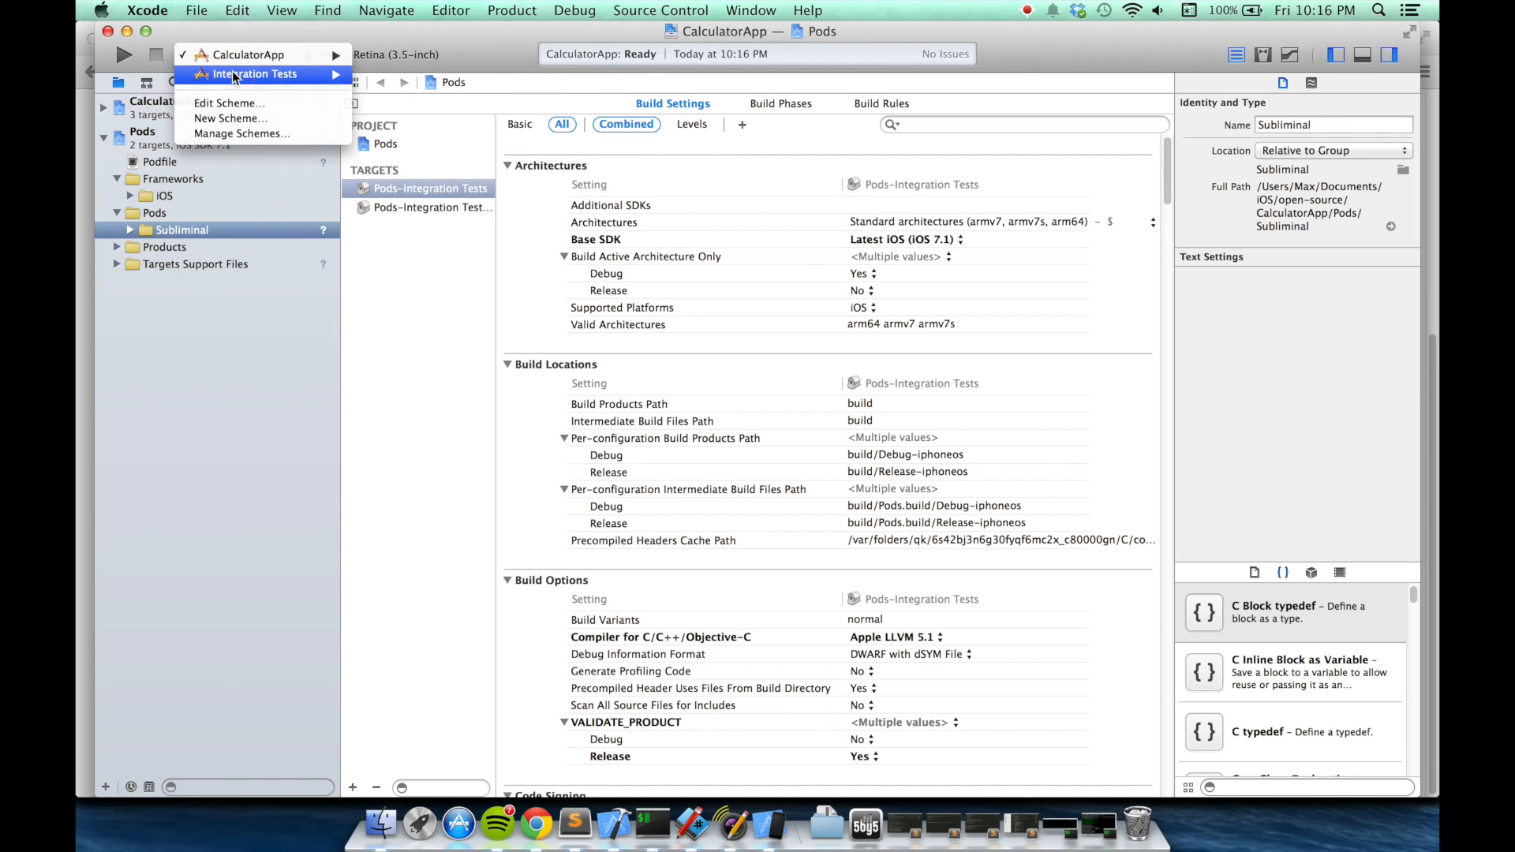
click(253, 75)
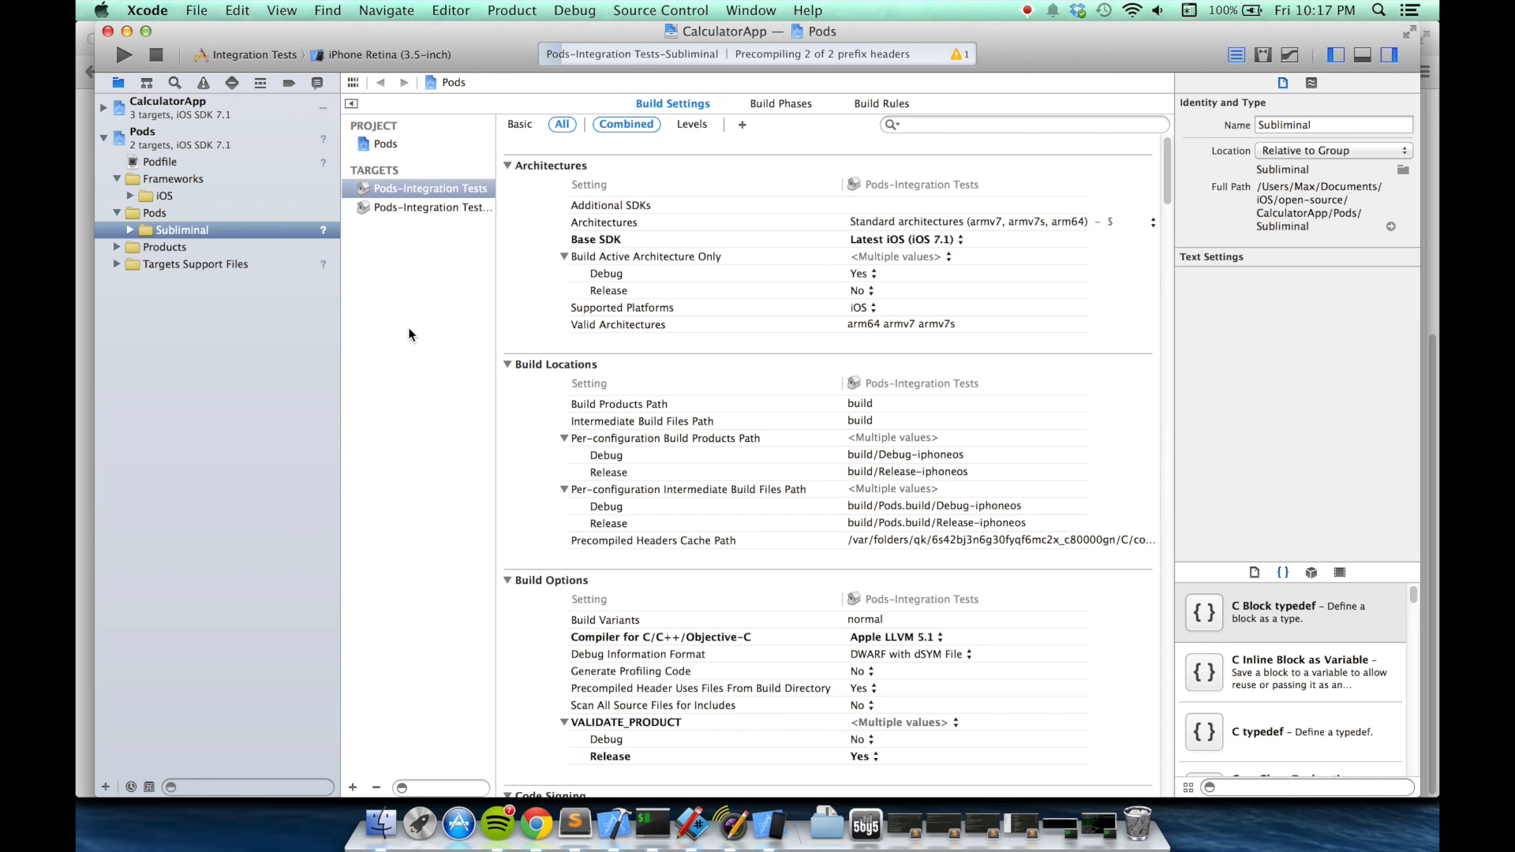
click(124, 55)
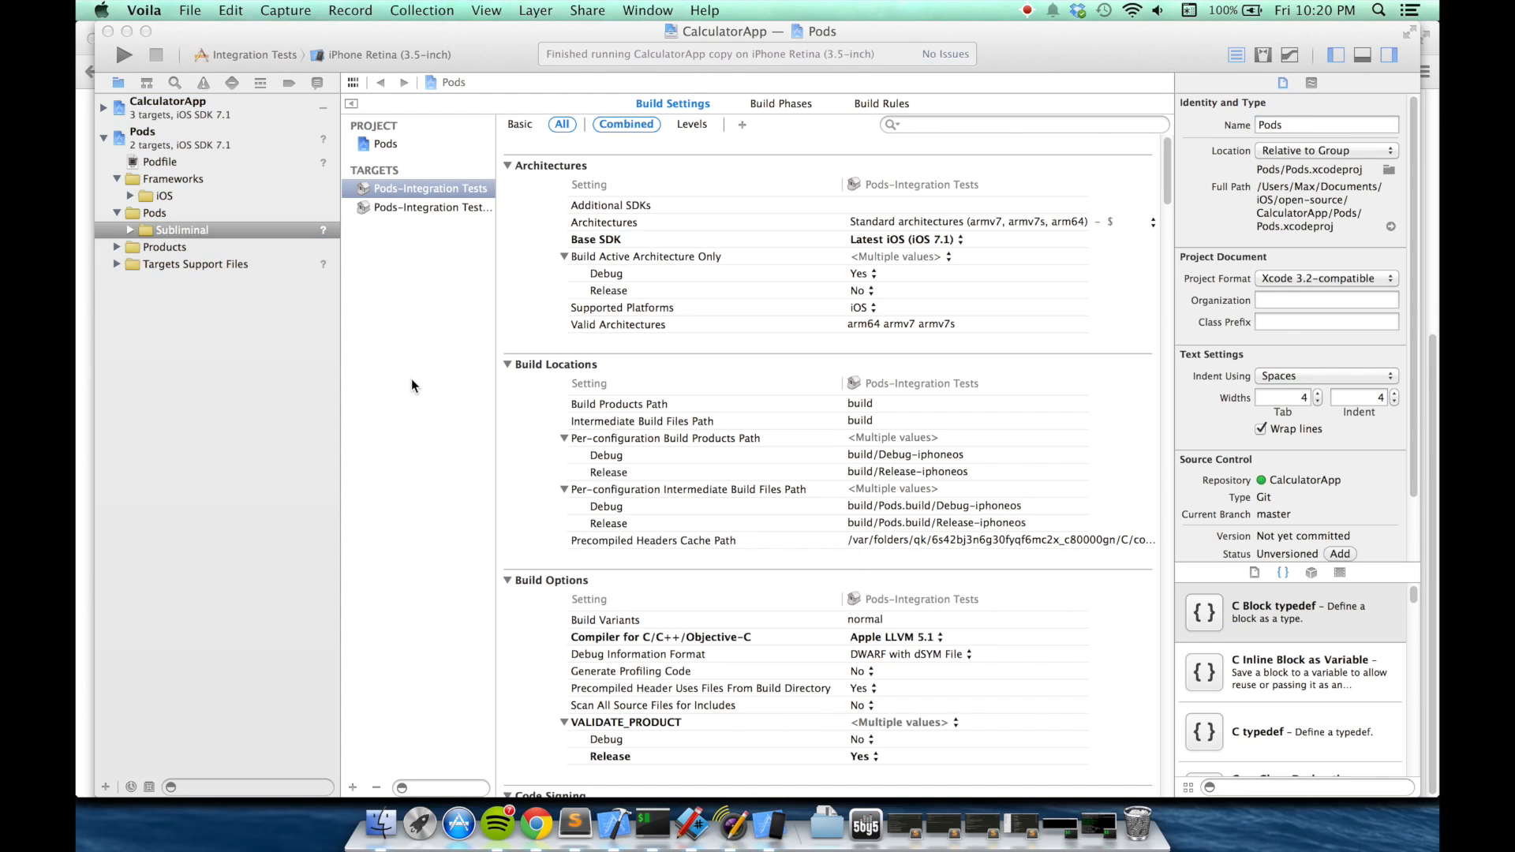
- Open the wiki page on adding Subliminal test-running code and copy its import snippet
click(535, 825)
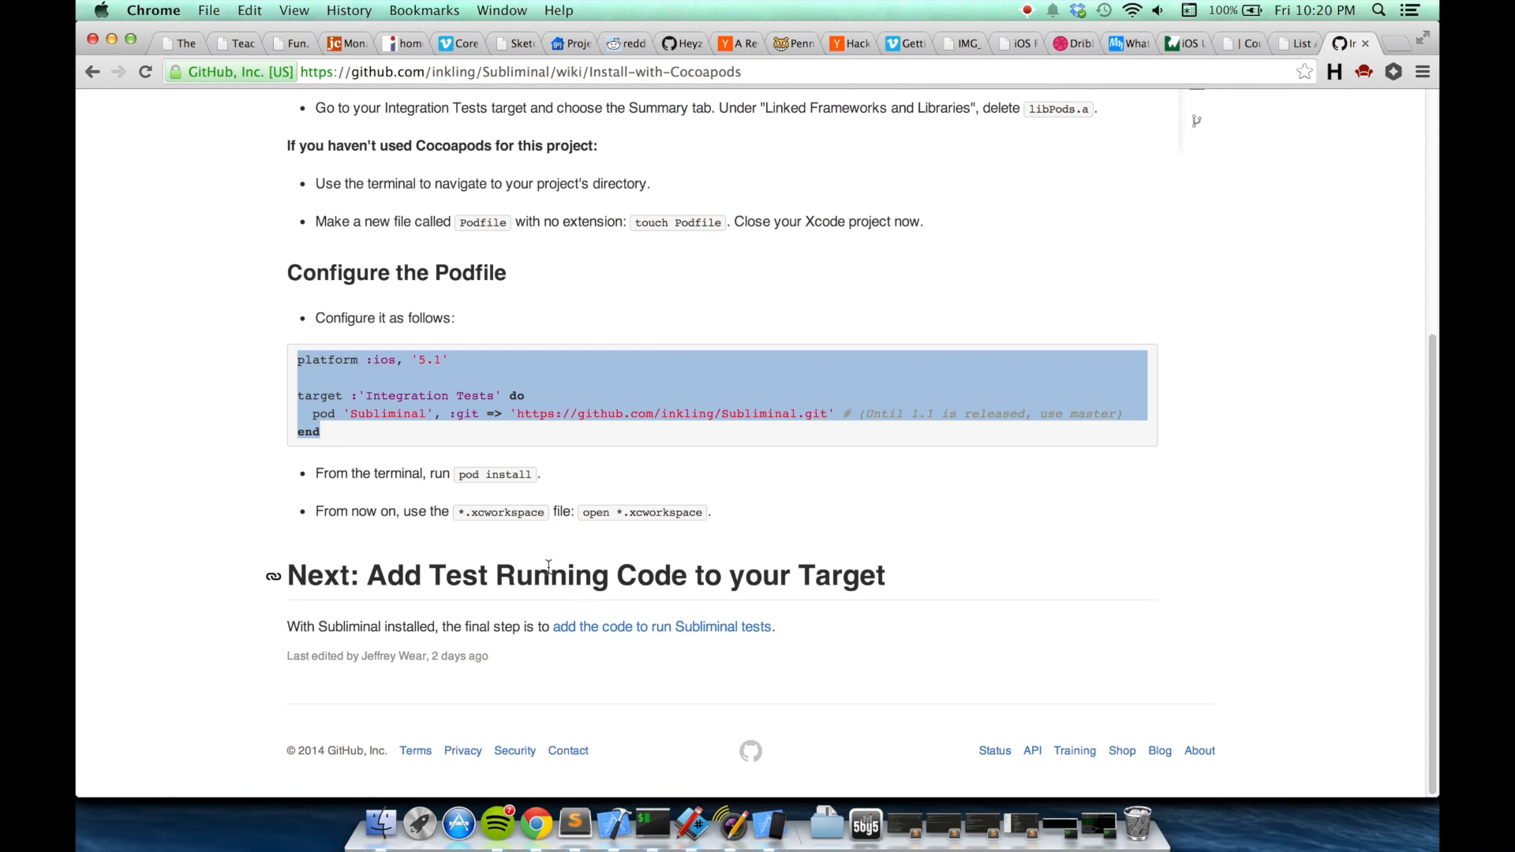
mouse_move(582, 577)
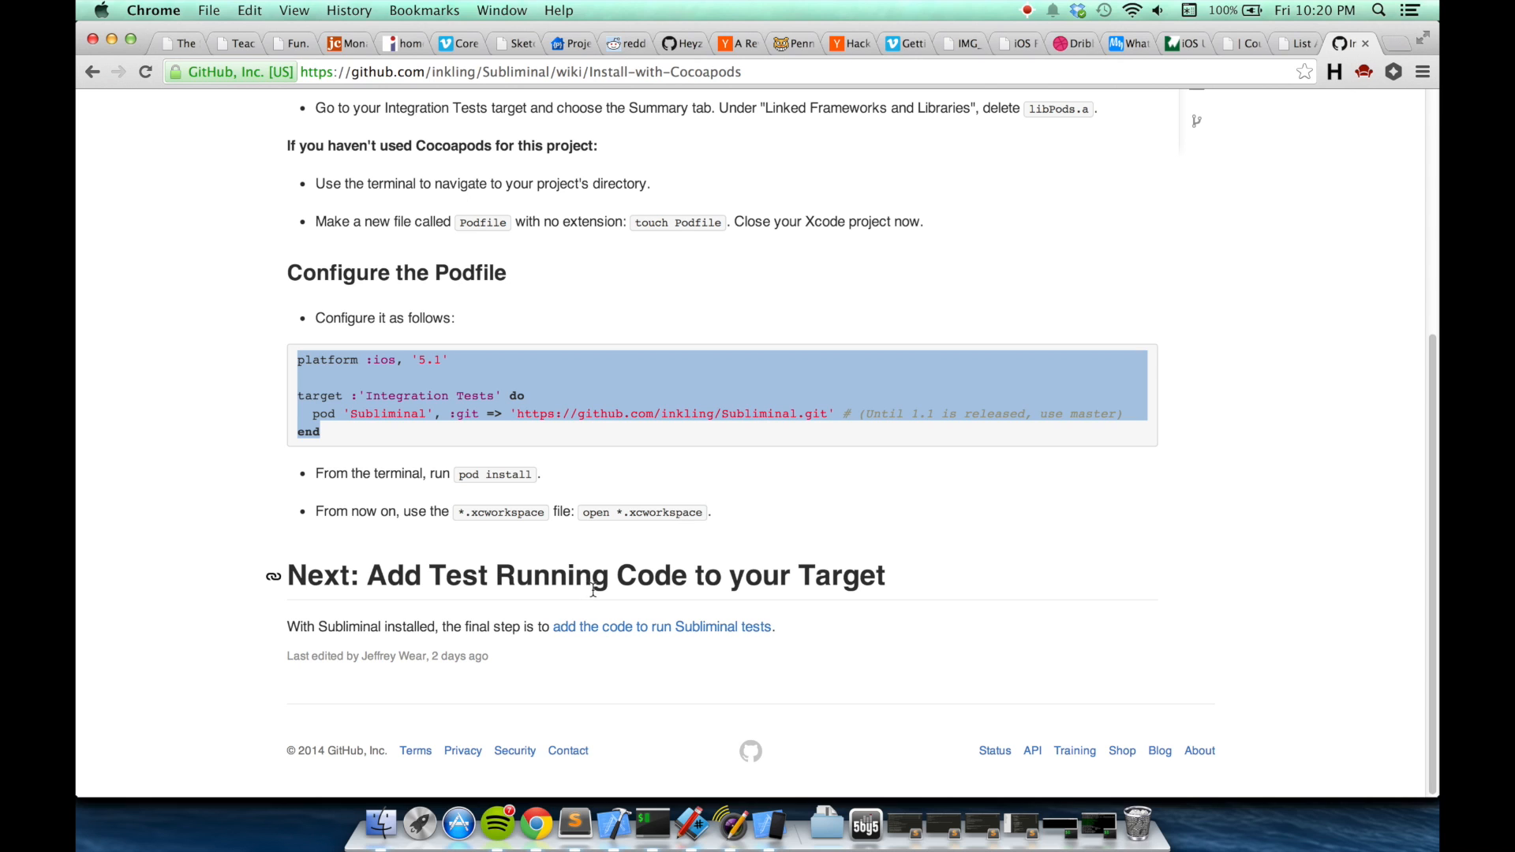
click(662, 626)
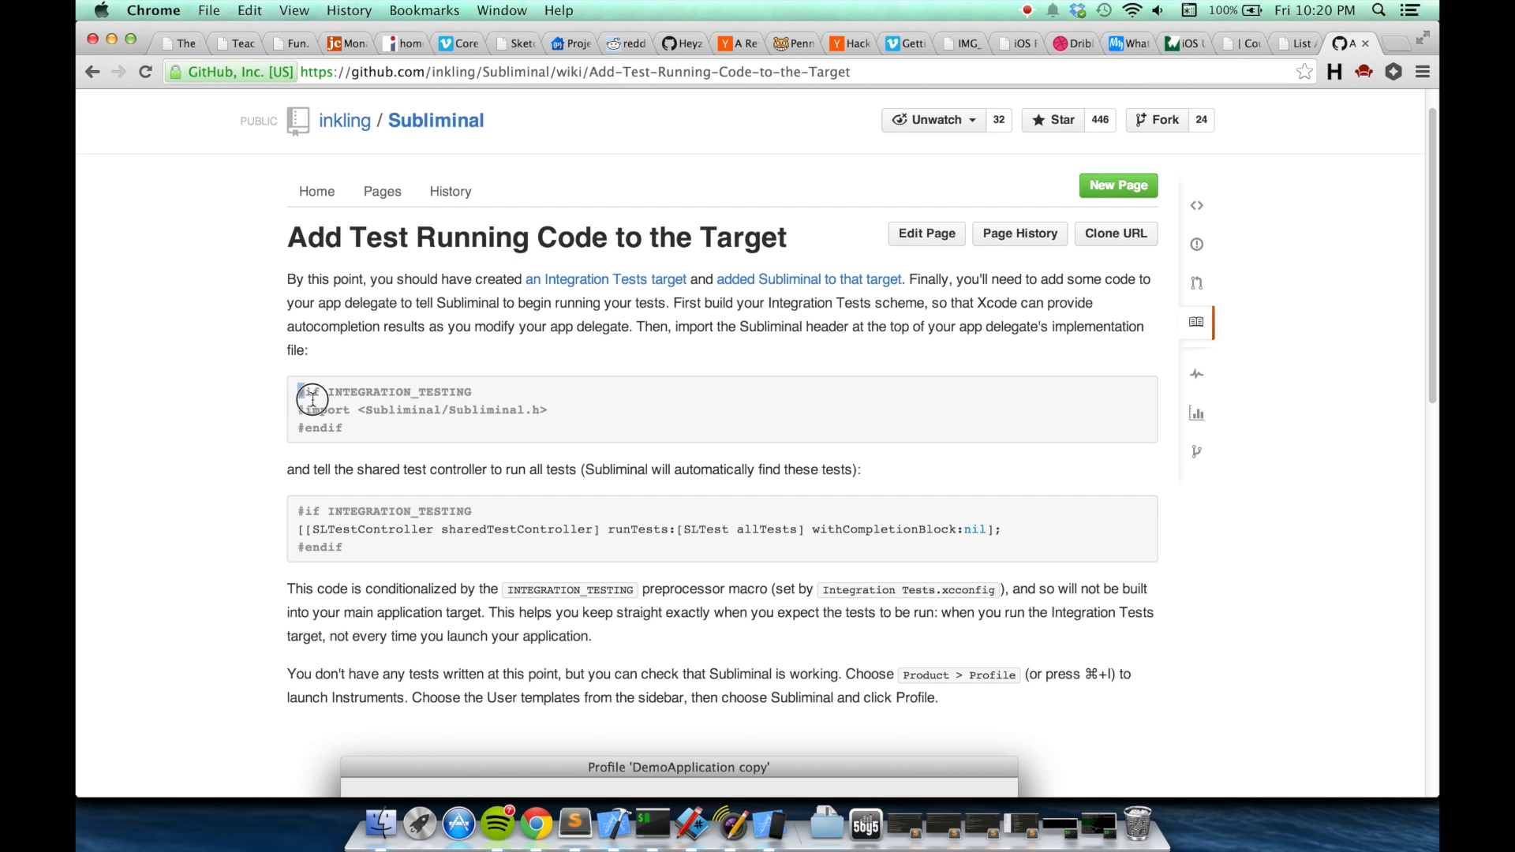
click(615, 824)
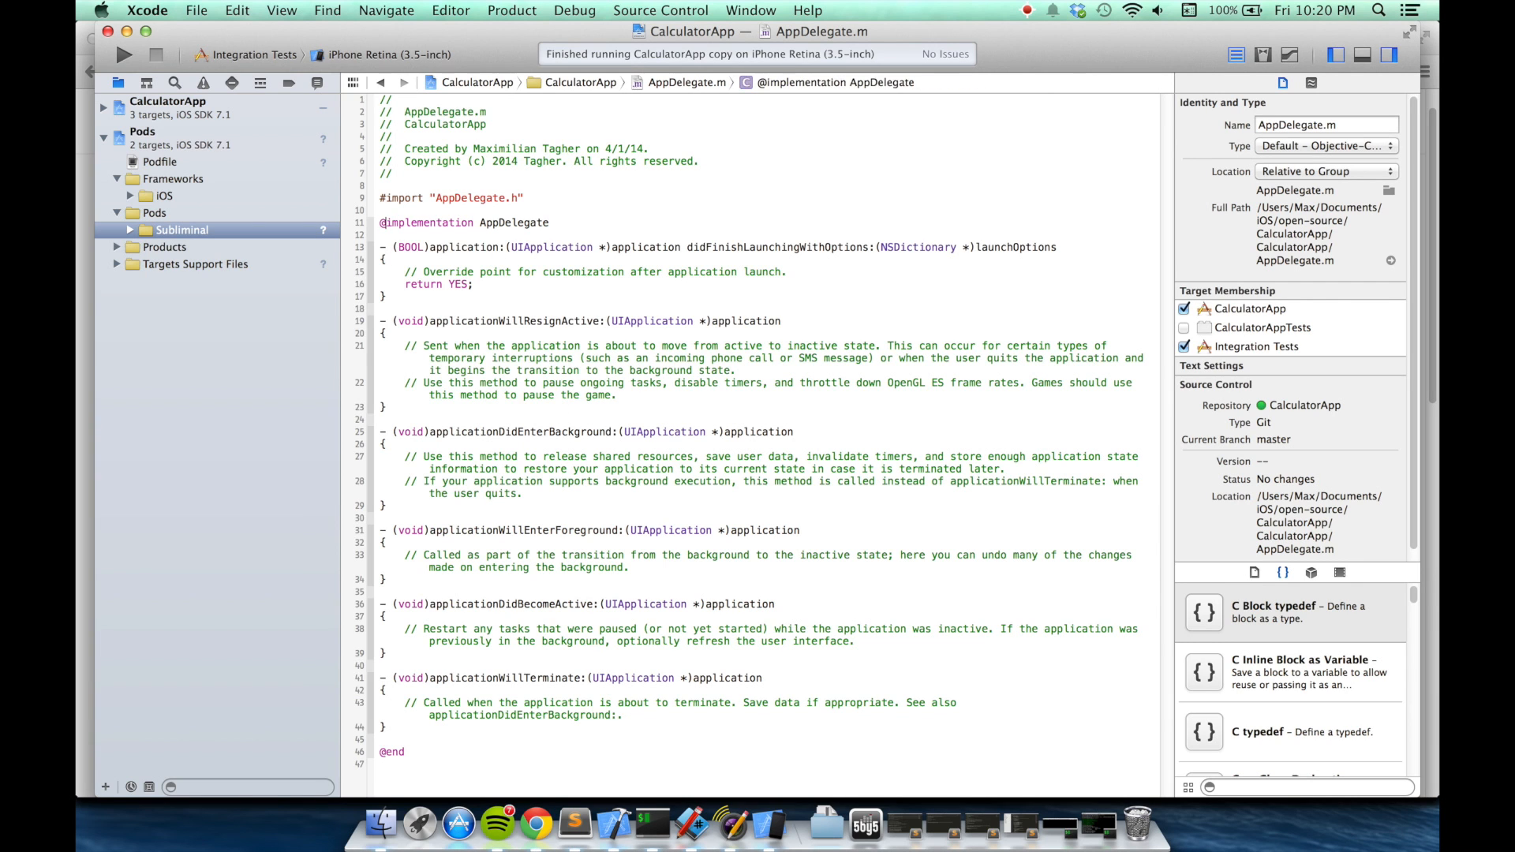
- Paste the INTEGRATION_TESTING-wrapped Subliminal import and runTests block into AppDelegate.m
click(535, 824)
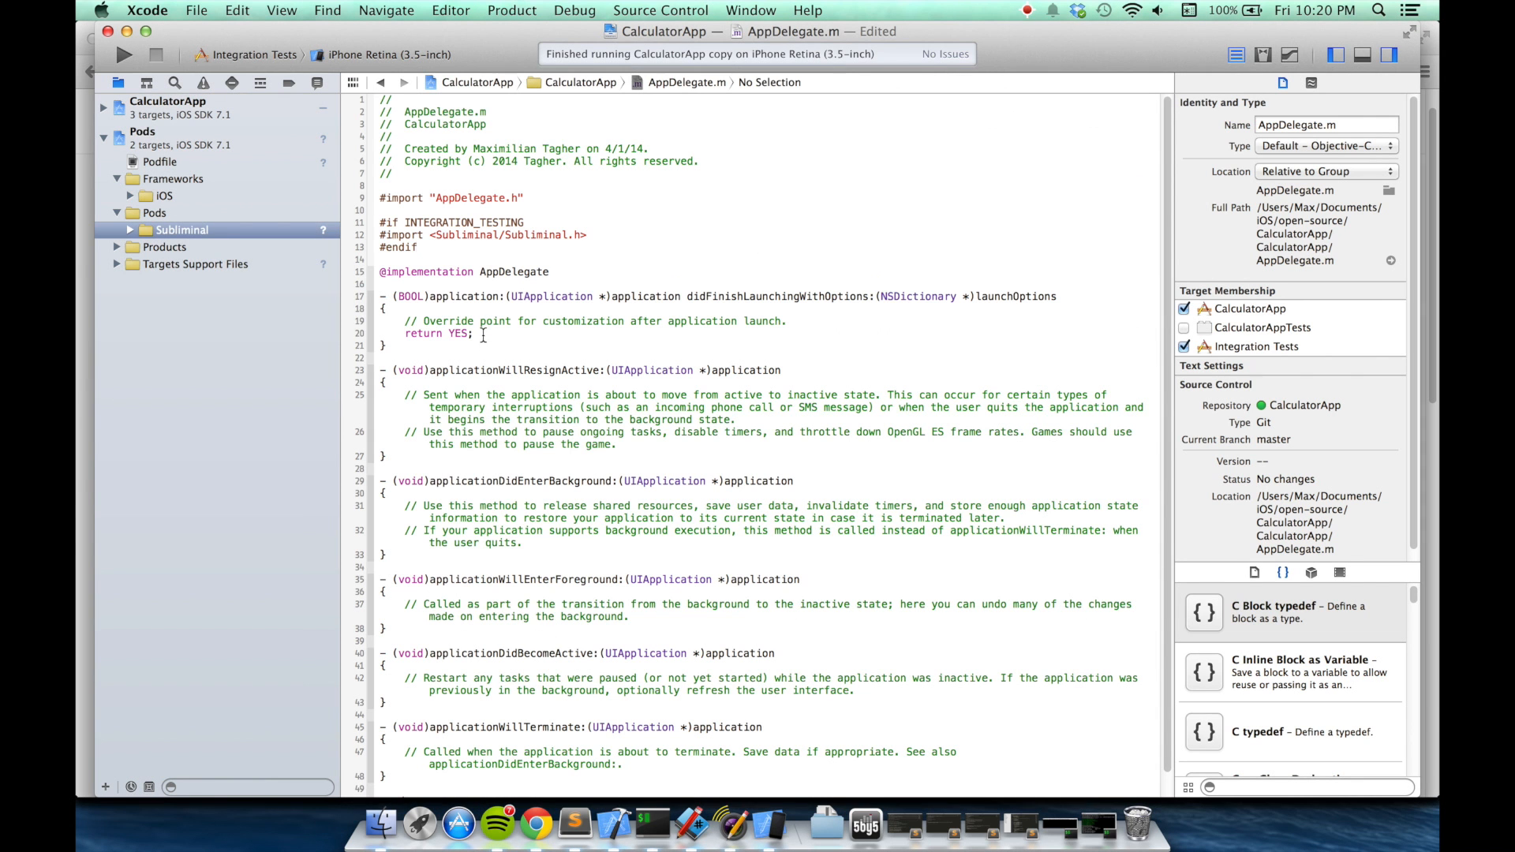
key(Return)
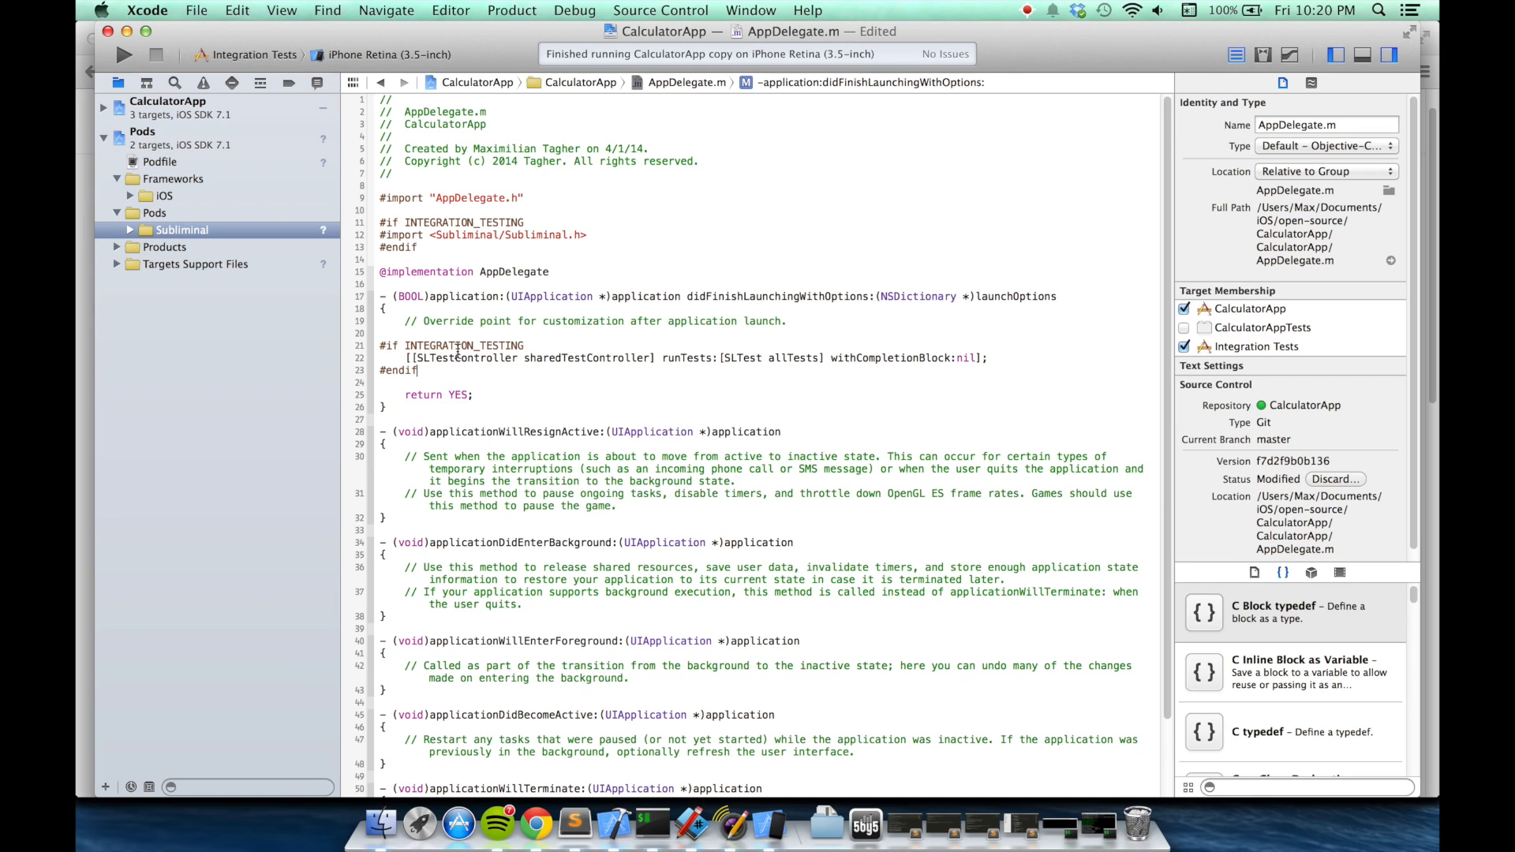
double_click(464, 345)
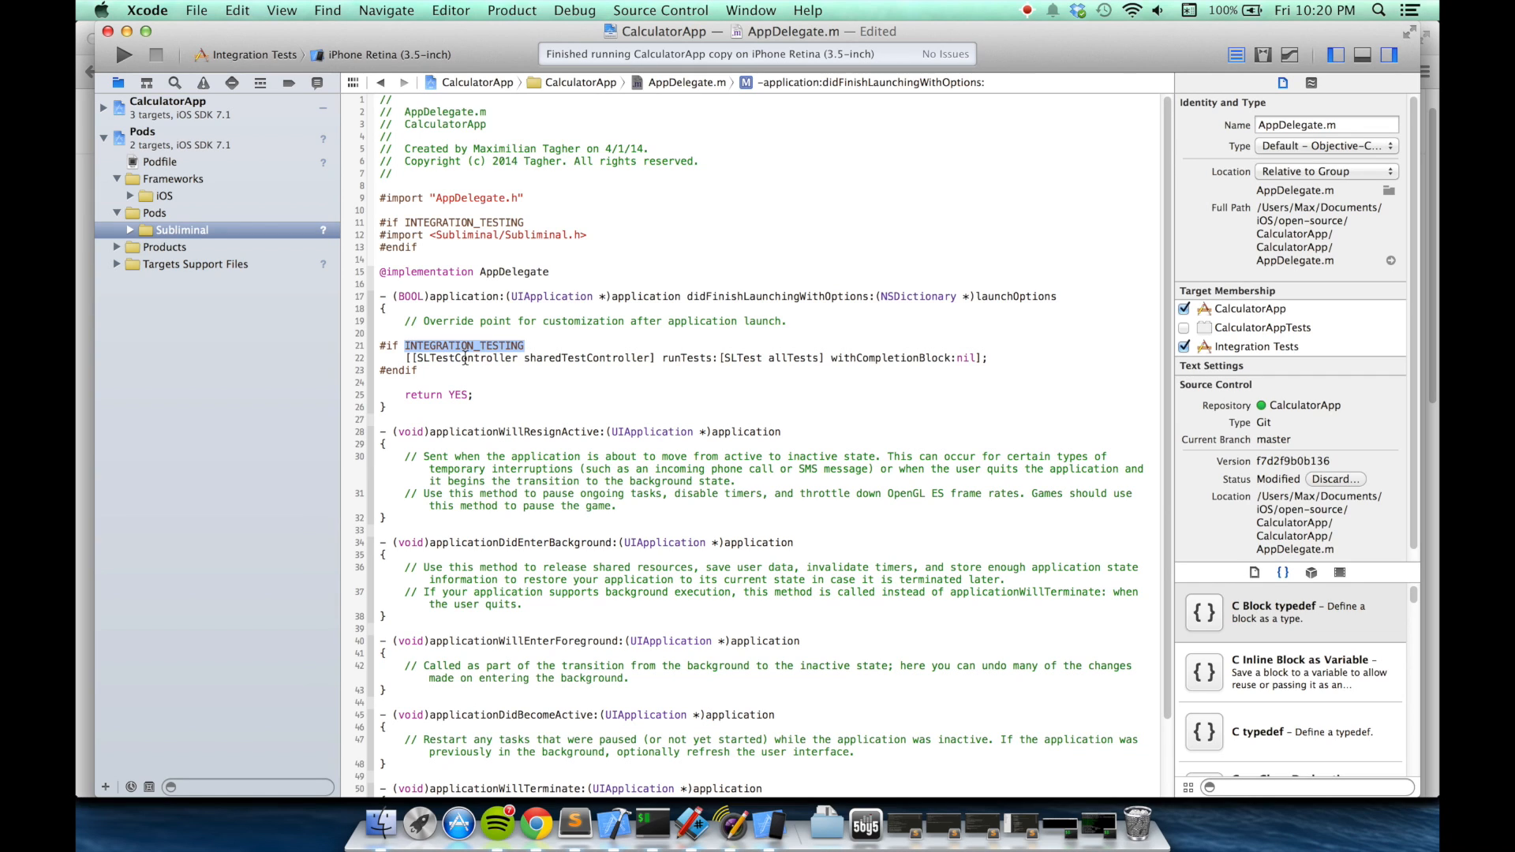
mouse_move(483, 358)
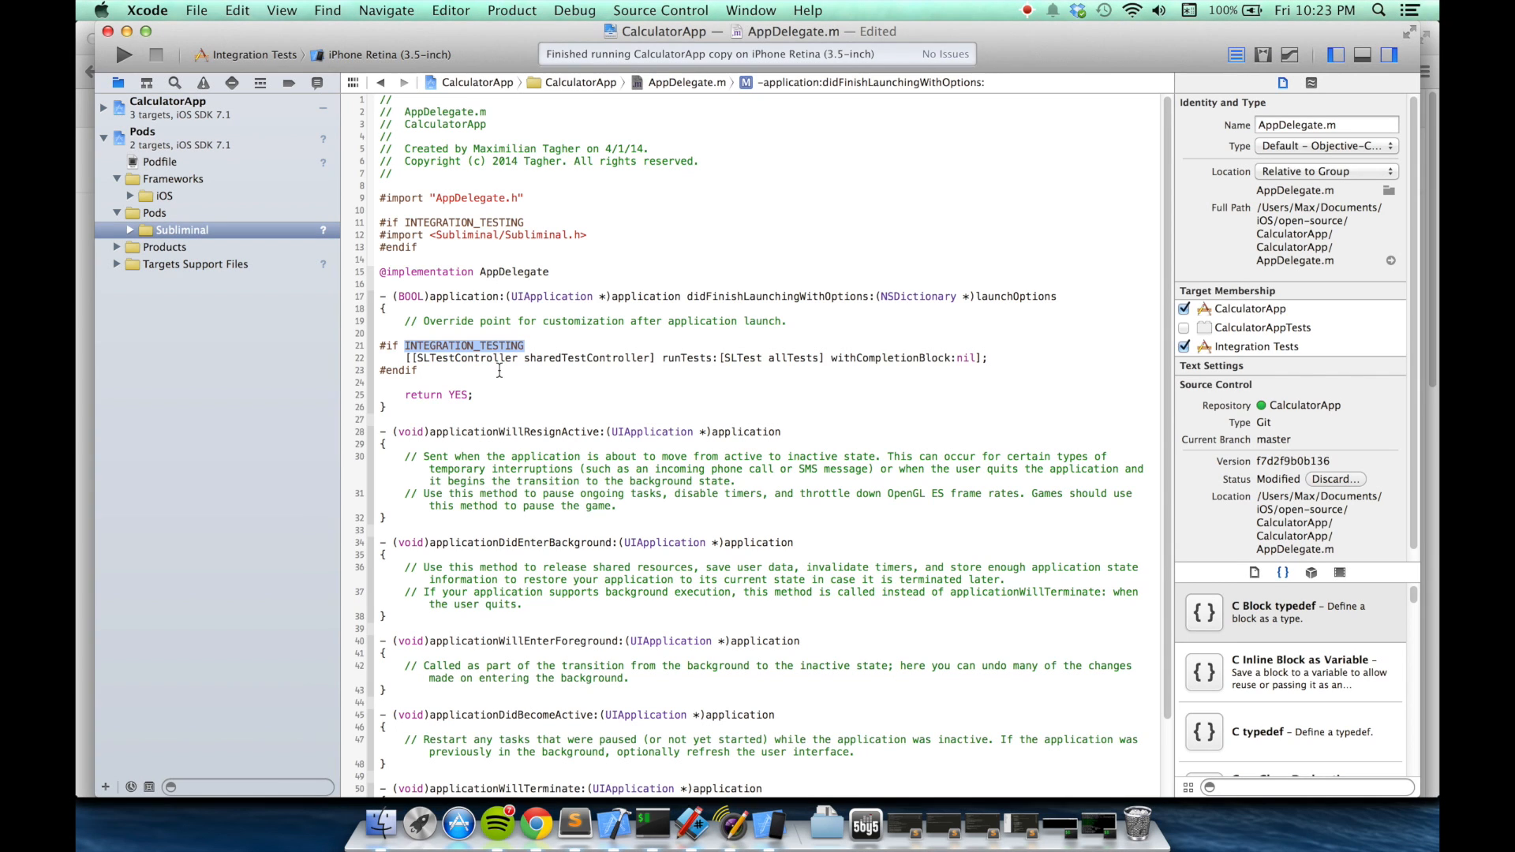
click(535, 823)
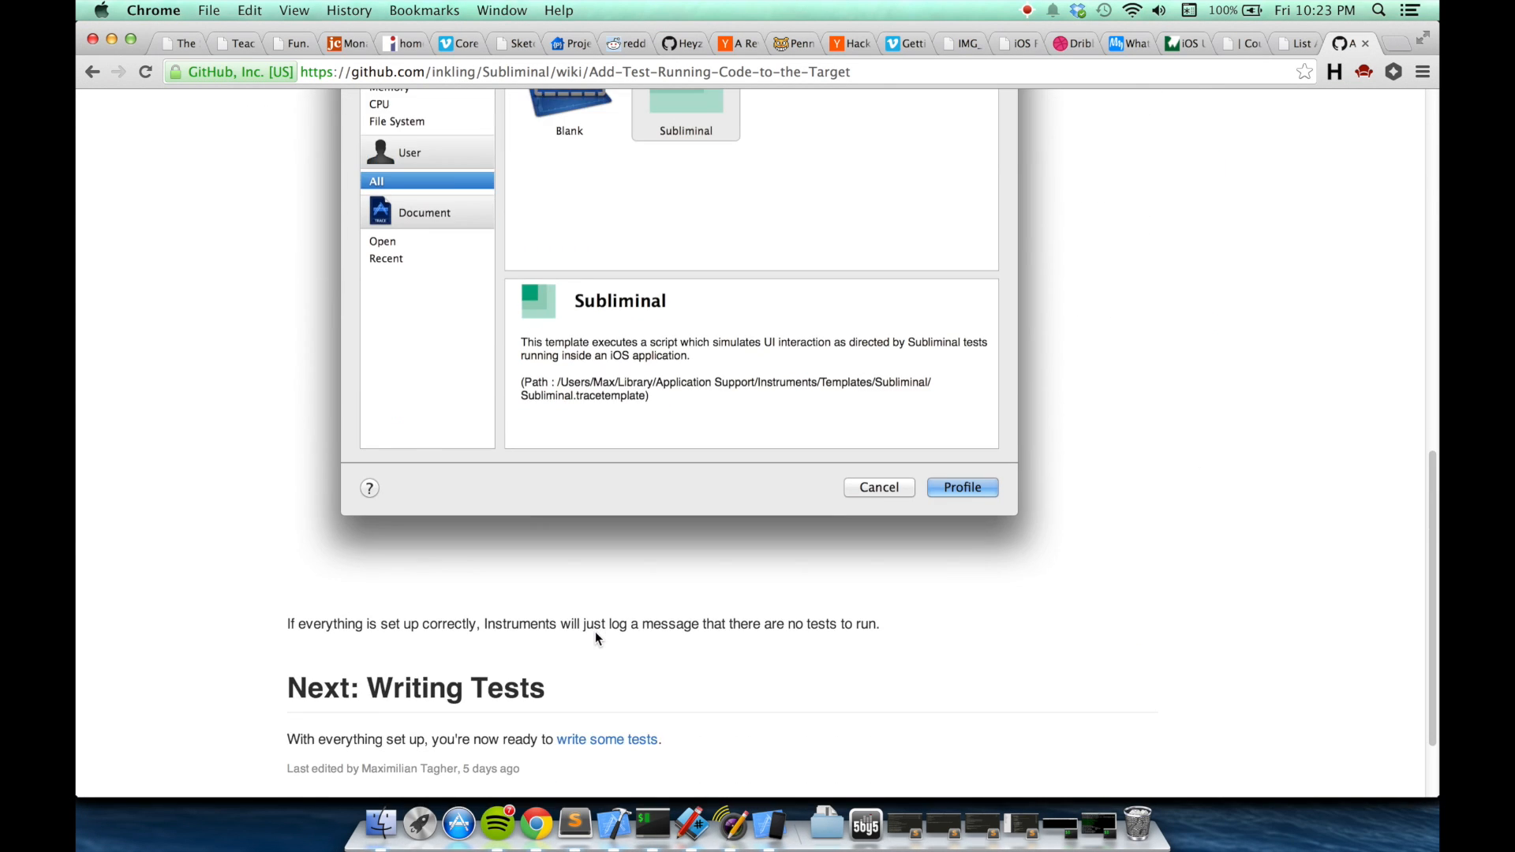
- Scroll the wiki to the Product > Profile steps and Subliminal template screenshot
scroll(up, 3)
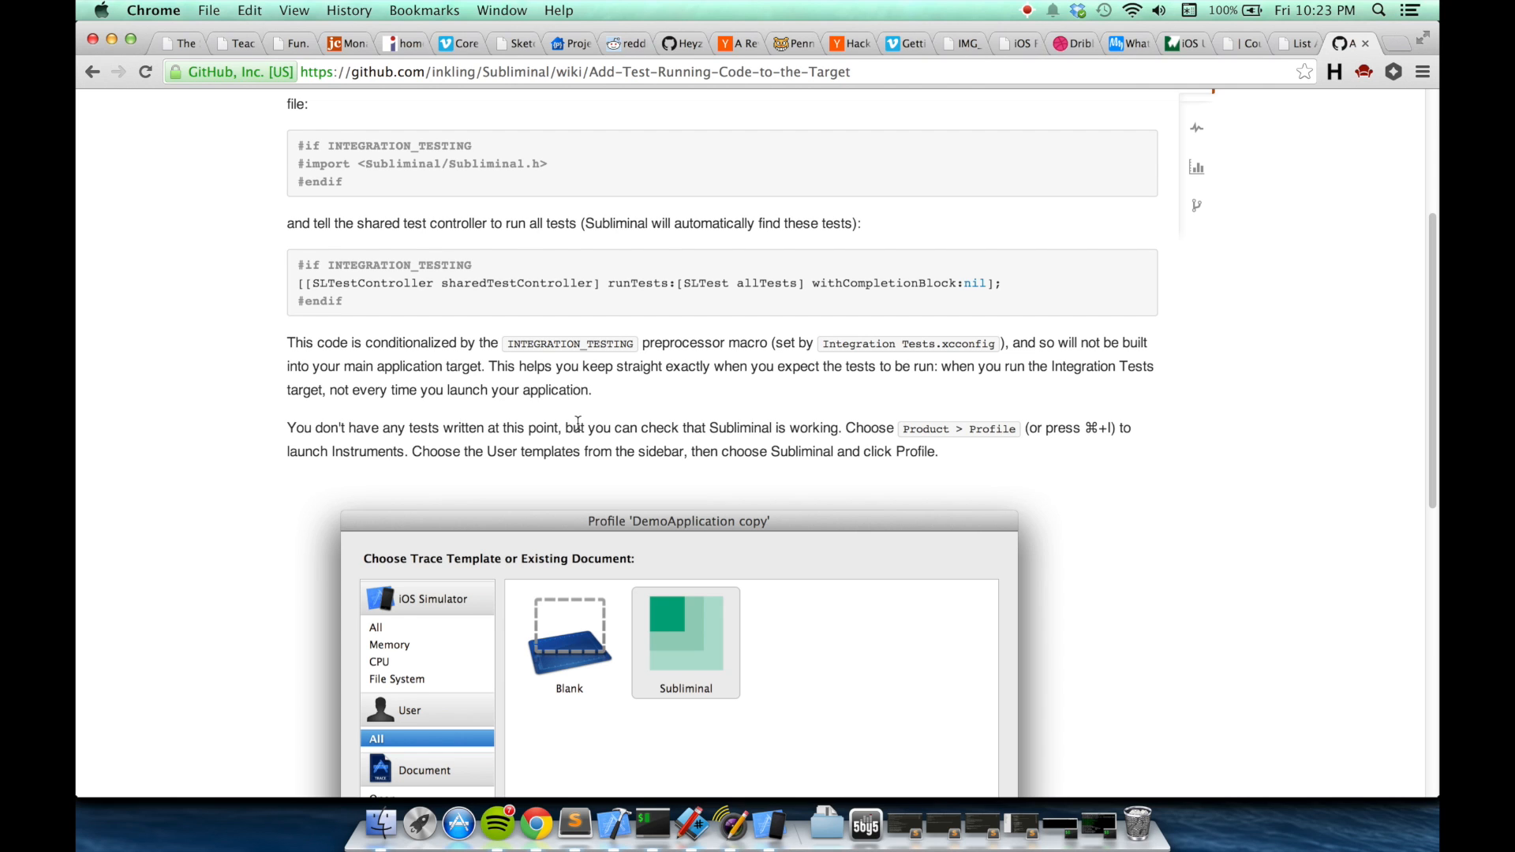
mouse_move(655, 771)
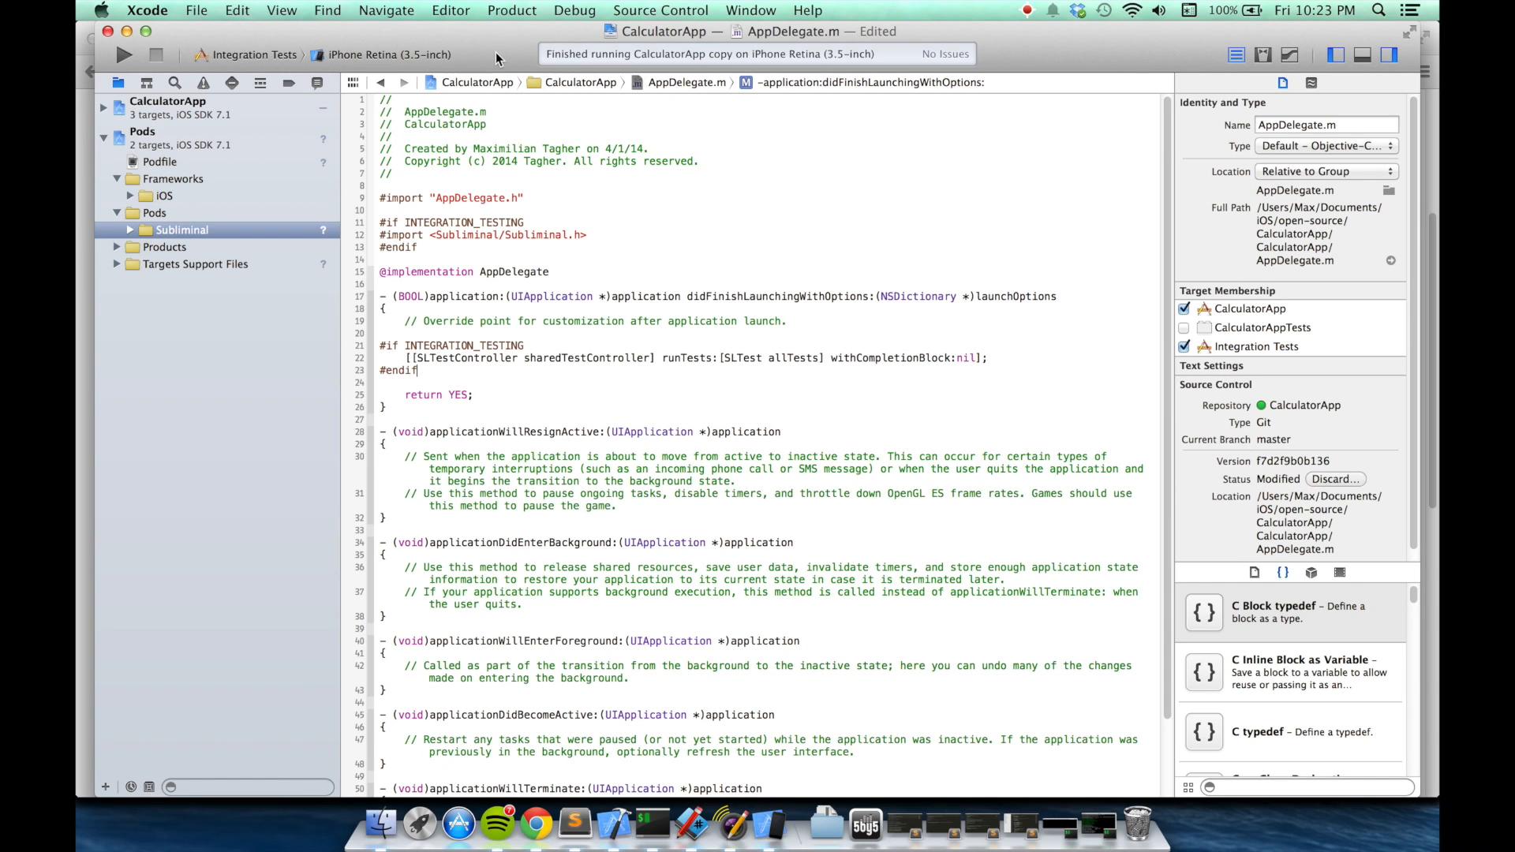
mouse_move(529, 8)
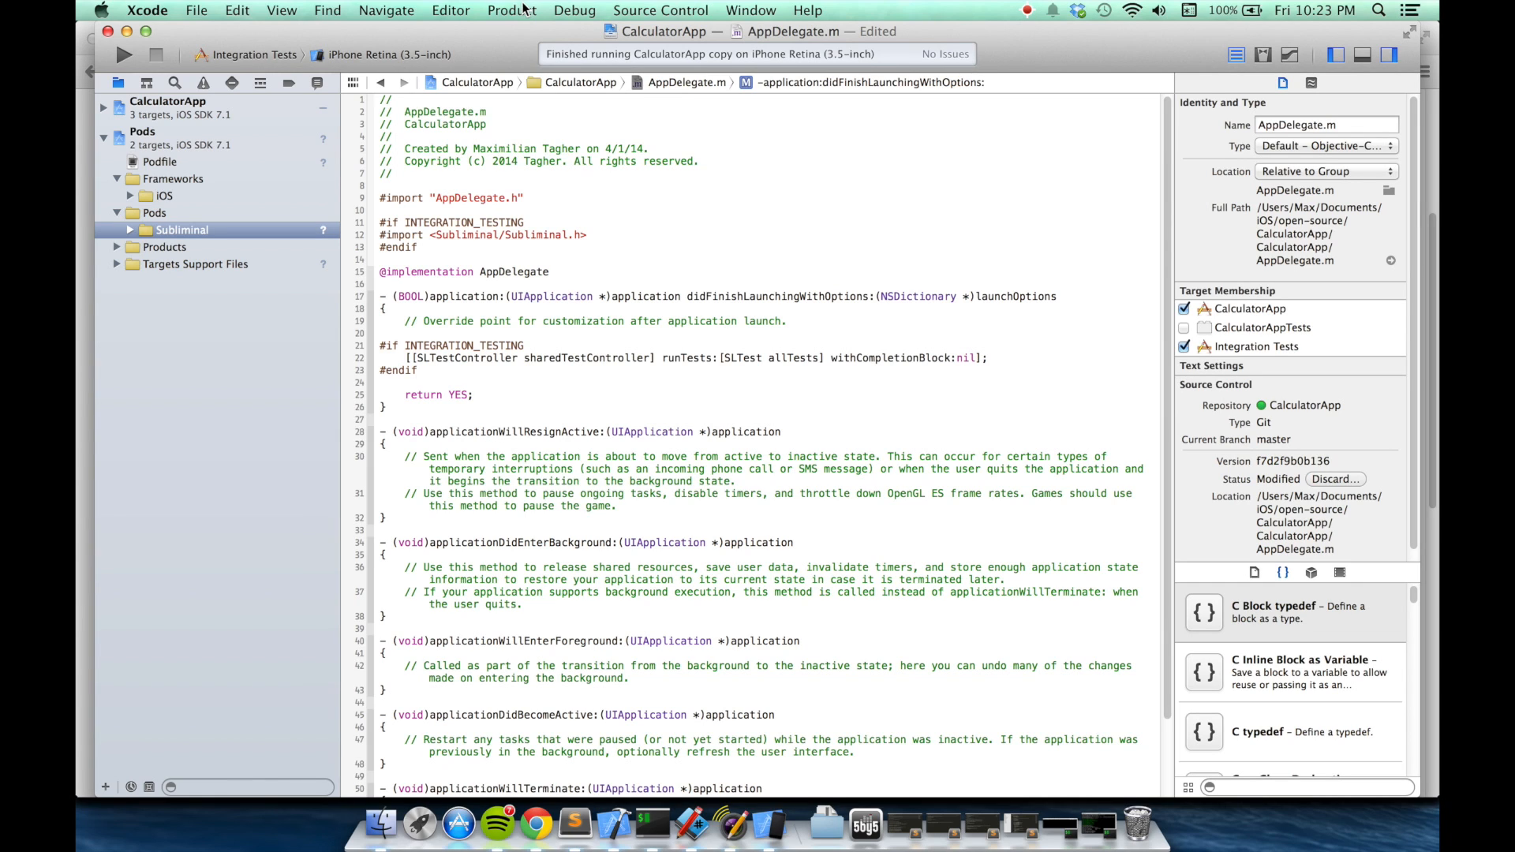
- Profile the Integration Tests build through Product > Profile
click(511, 10)
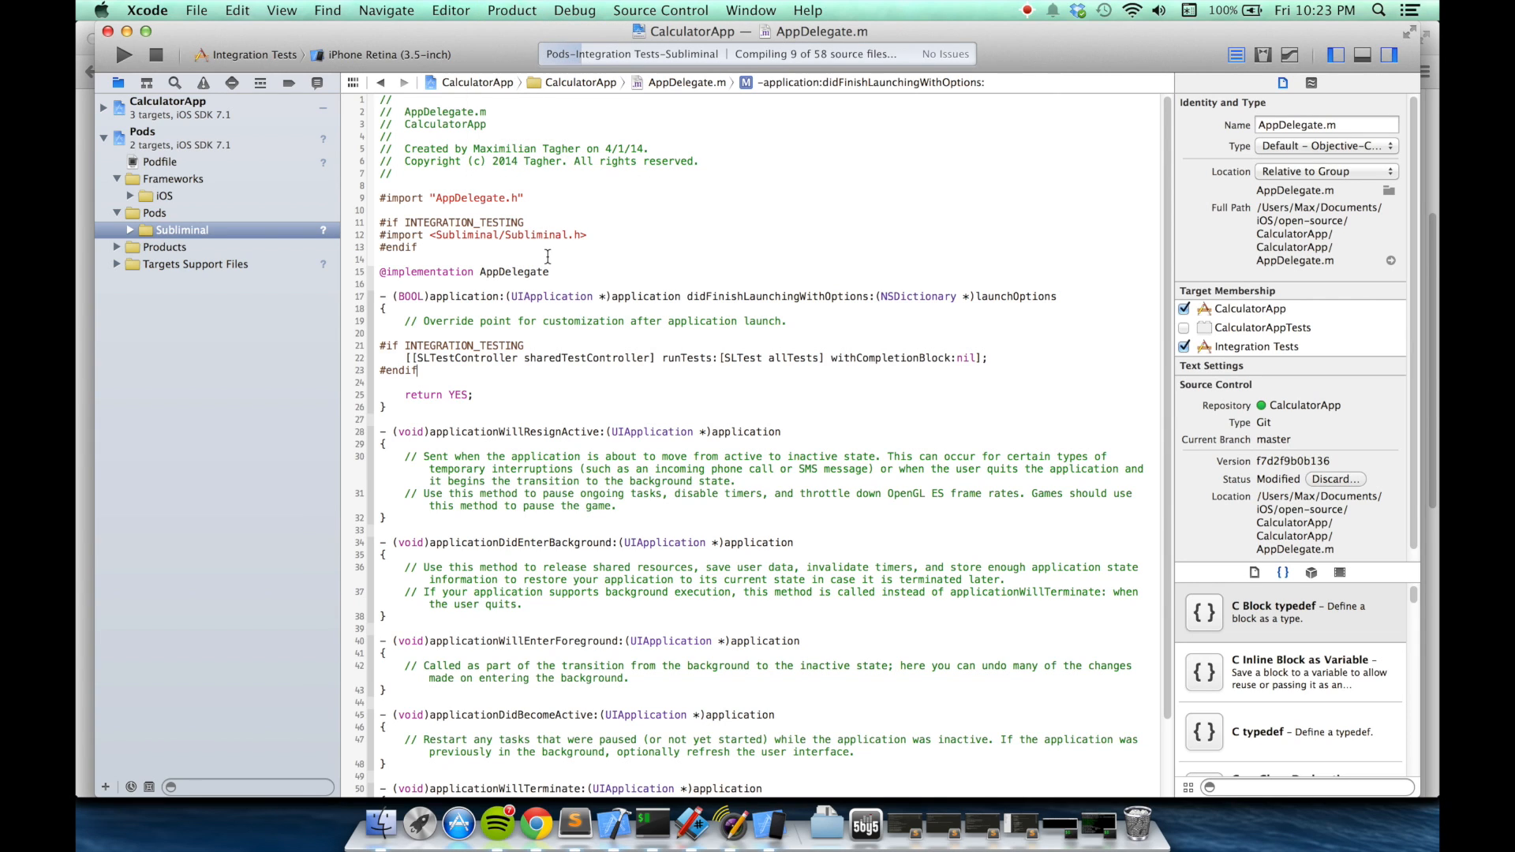
click(203, 82)
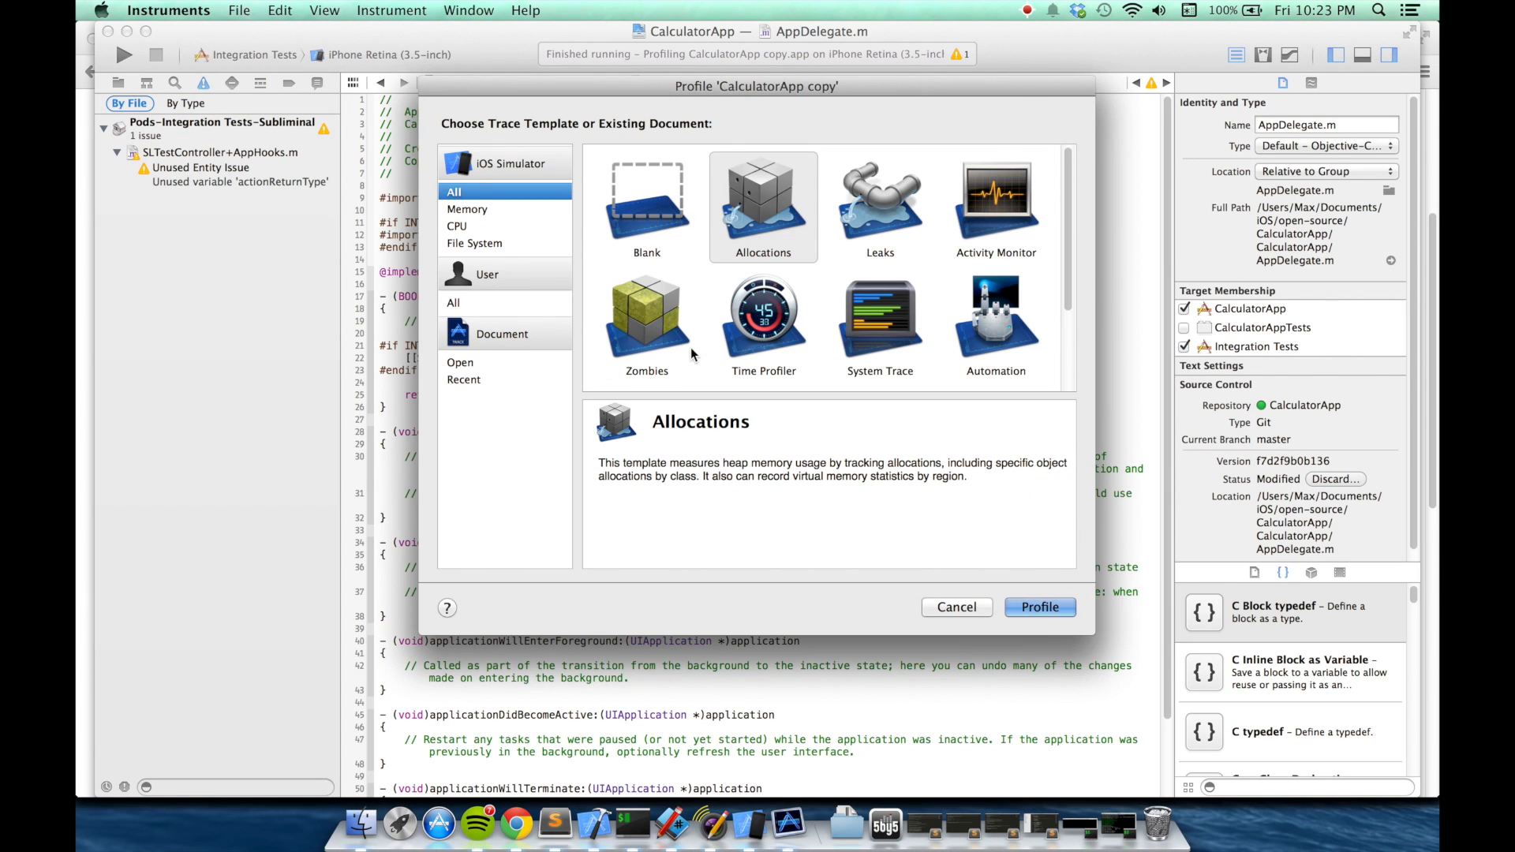
mouse_move(616, 271)
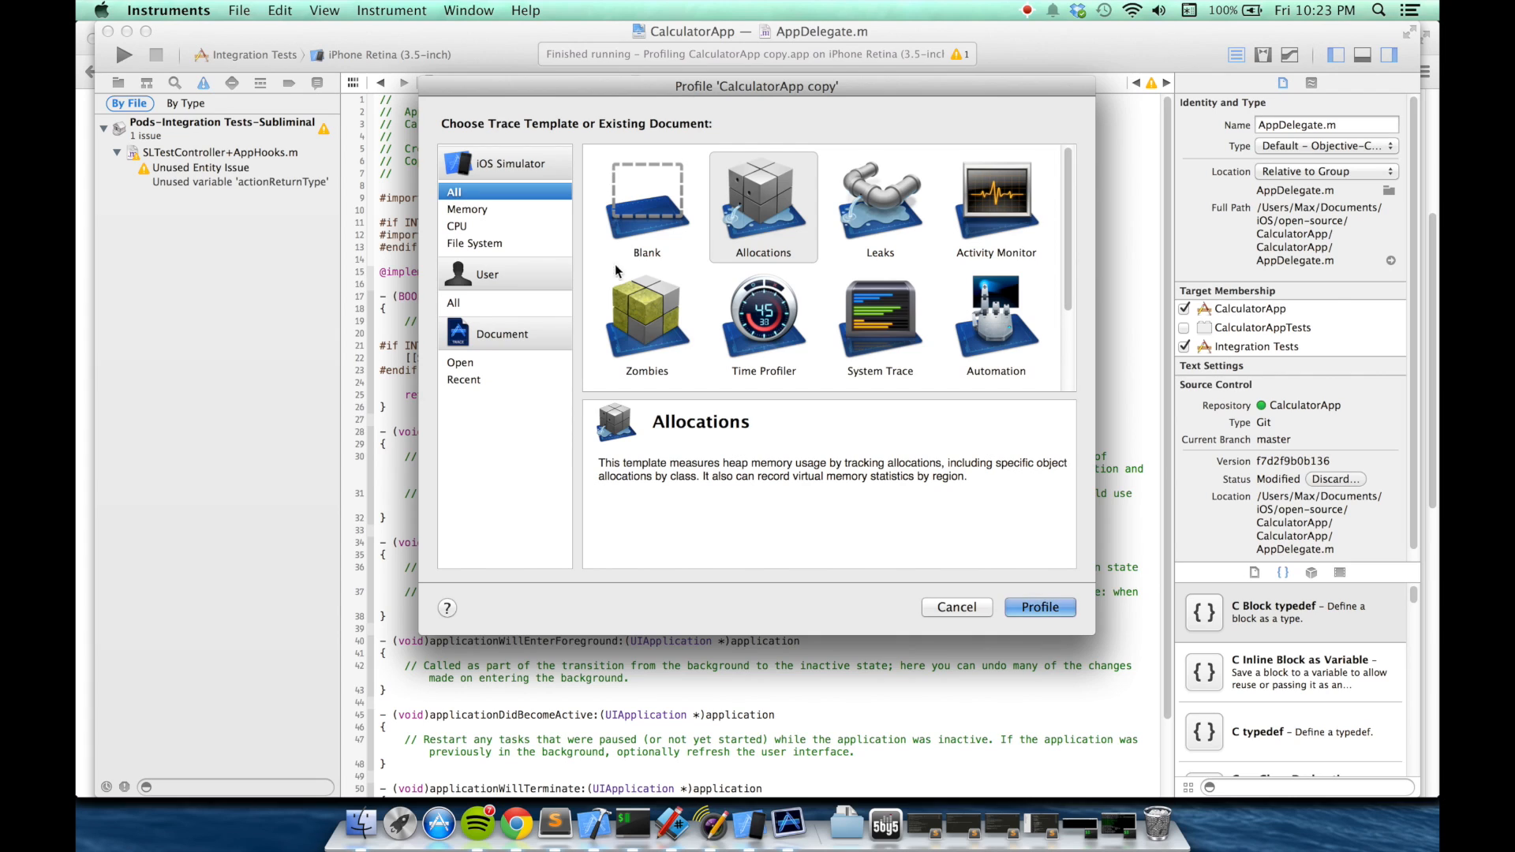
mouse_move(1049, 319)
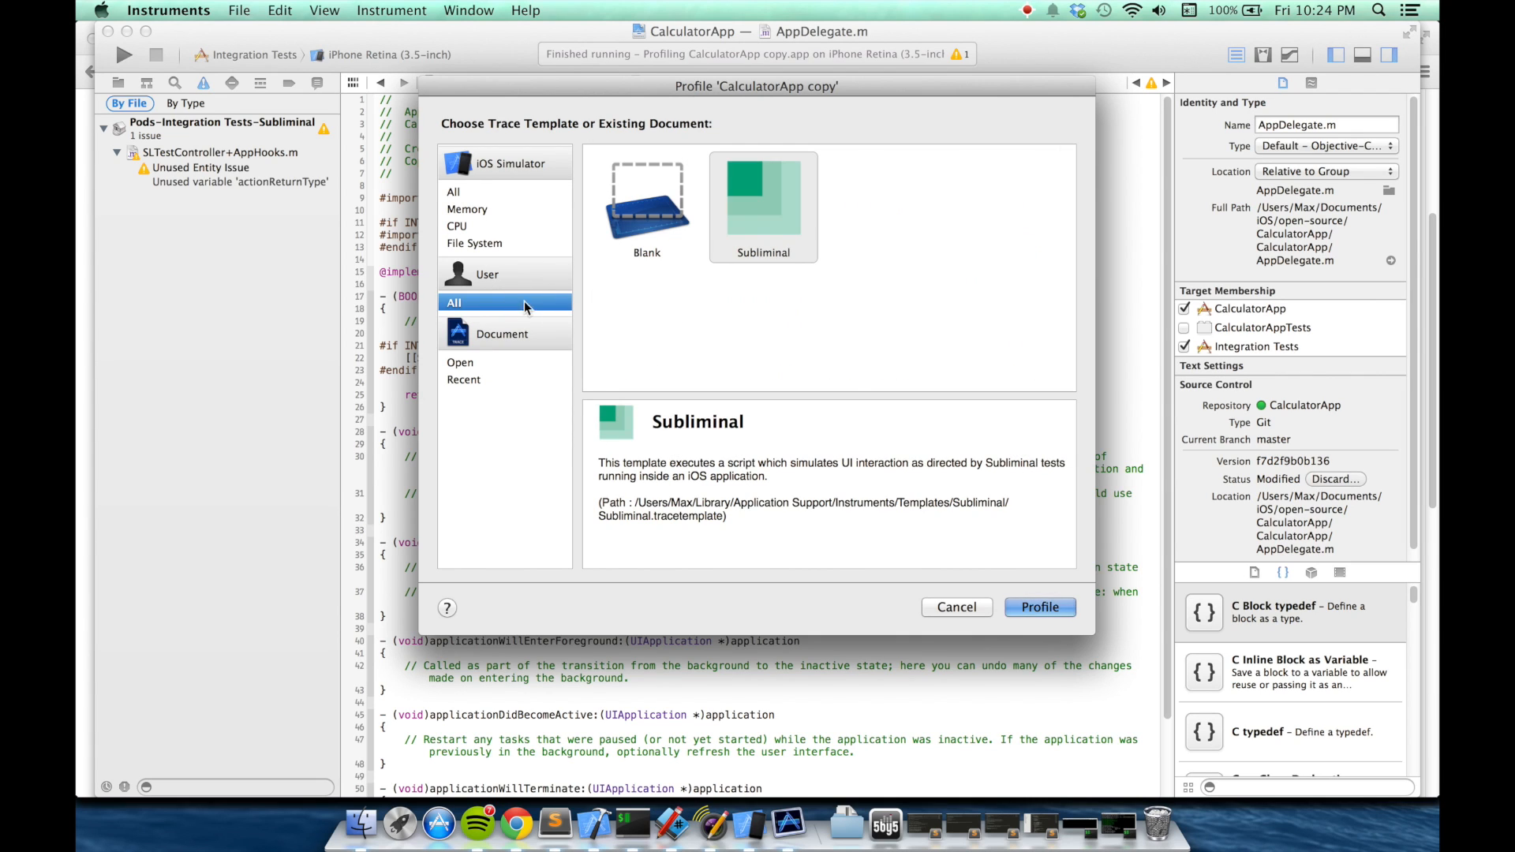
mouse_move(773, 215)
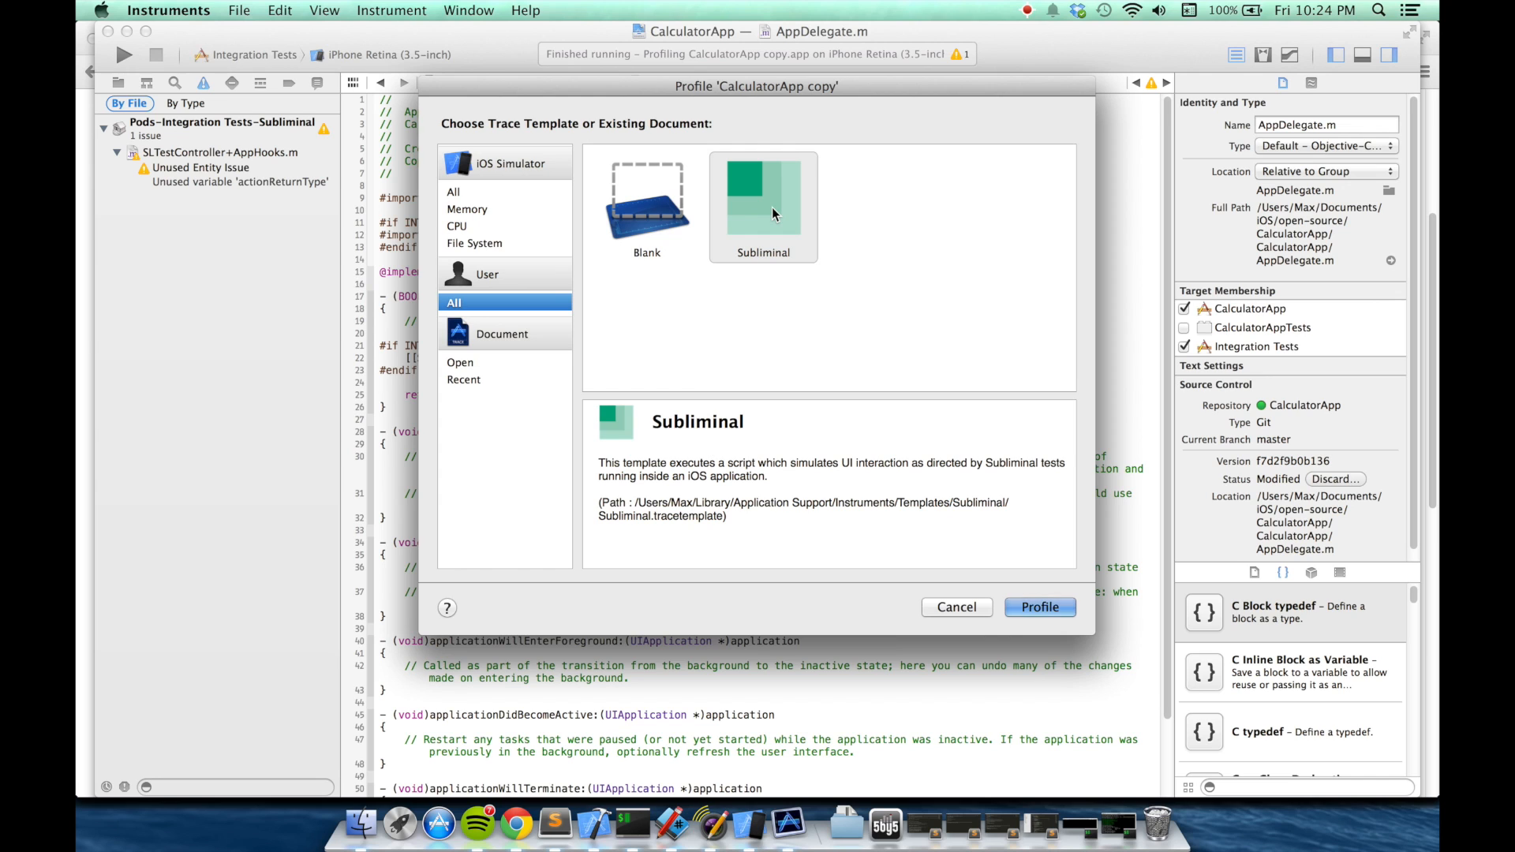
- Run the Subliminal trace template, whose log reports 0 tests executed
click(1039, 607)
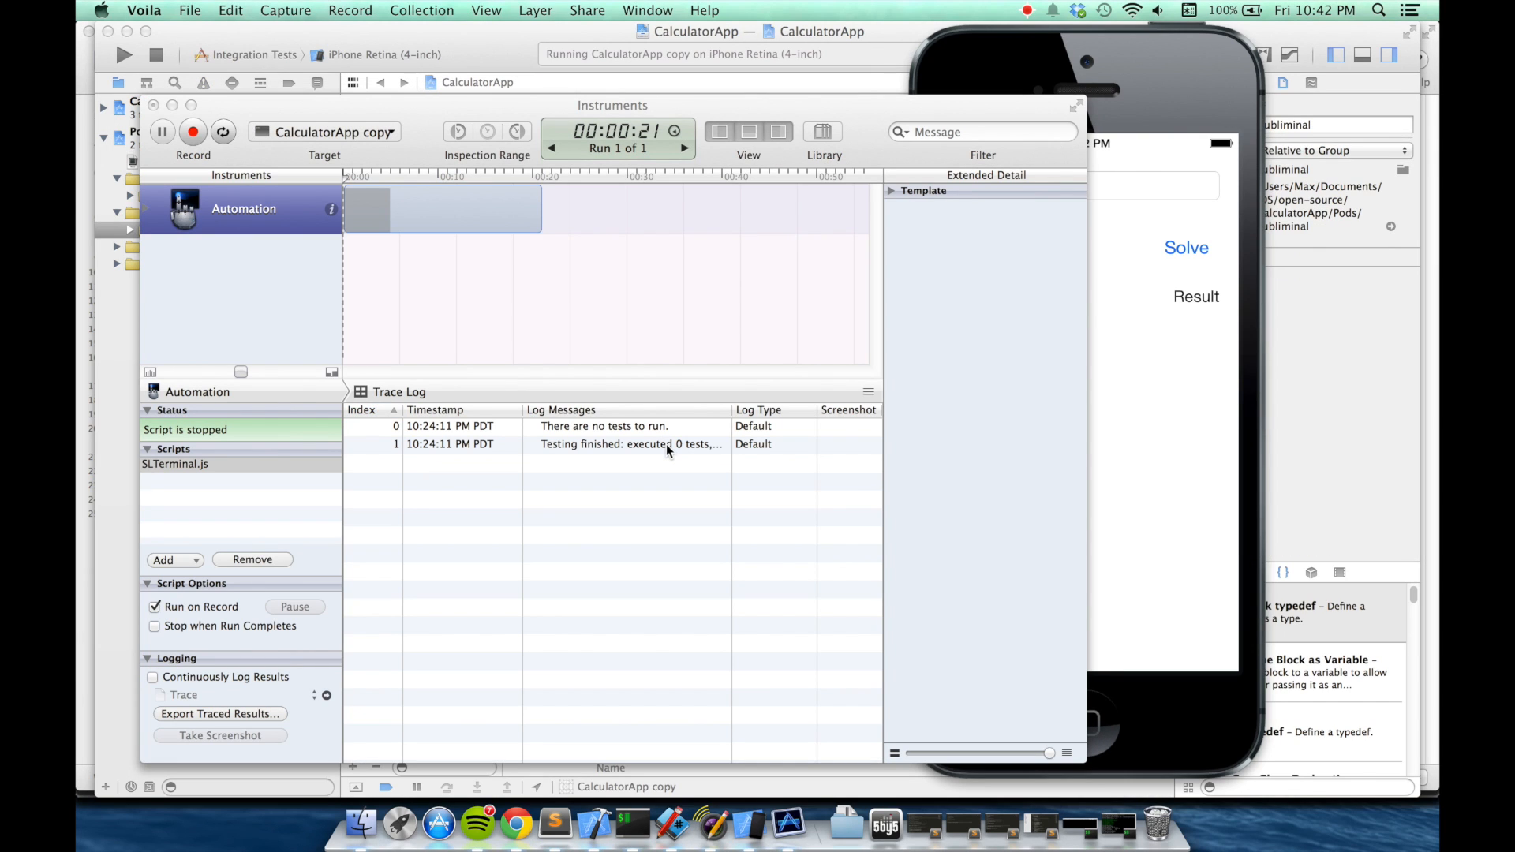
mouse_move(494, 68)
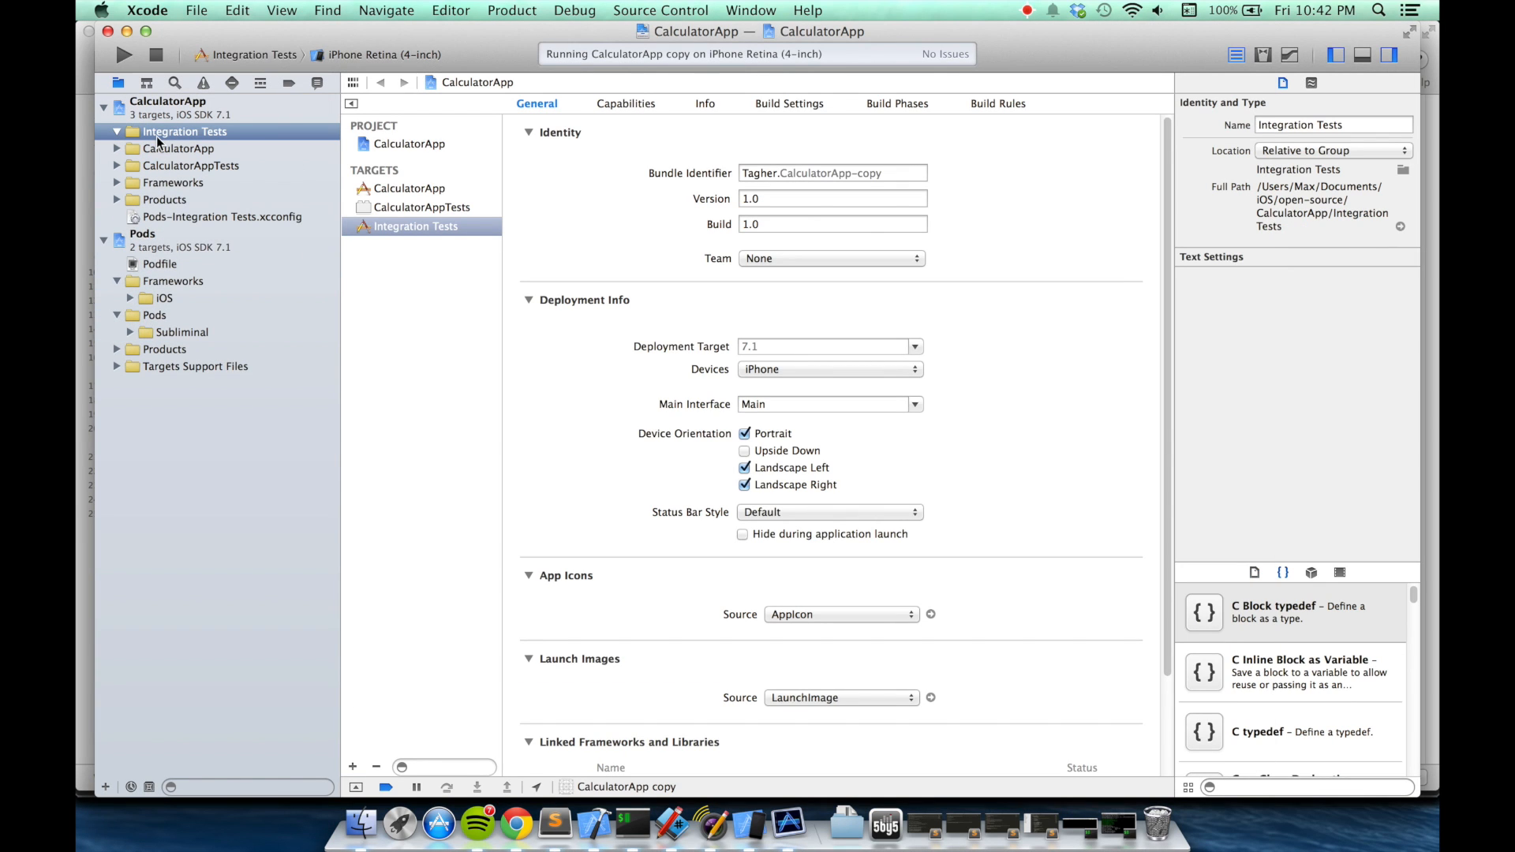
mouse_move(196, 11)
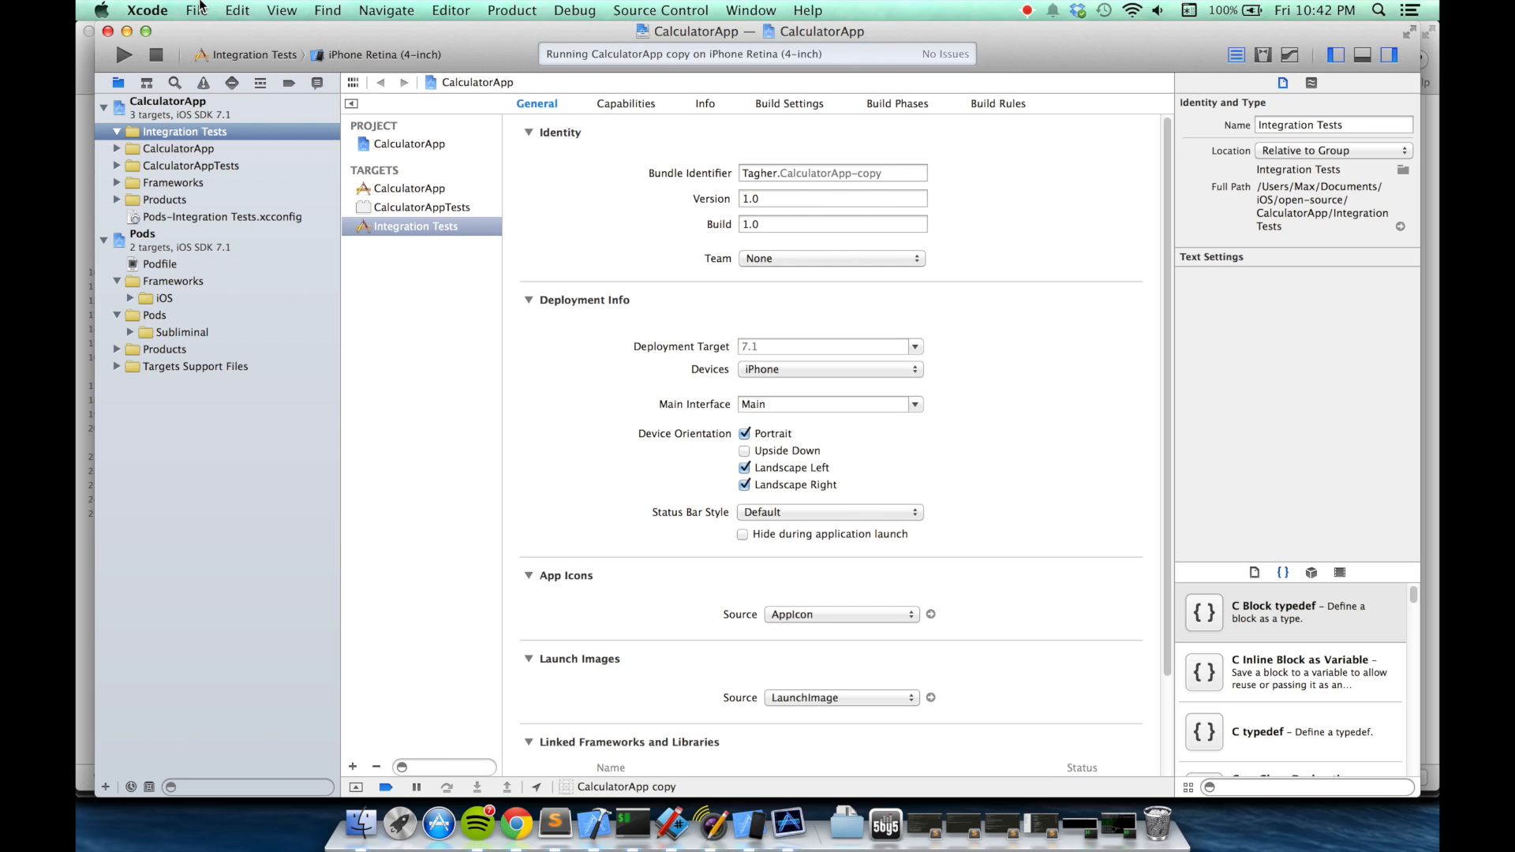
- Create ExampleTest from the Subliminal integration test class template in the Integration Tests target
click(196, 9)
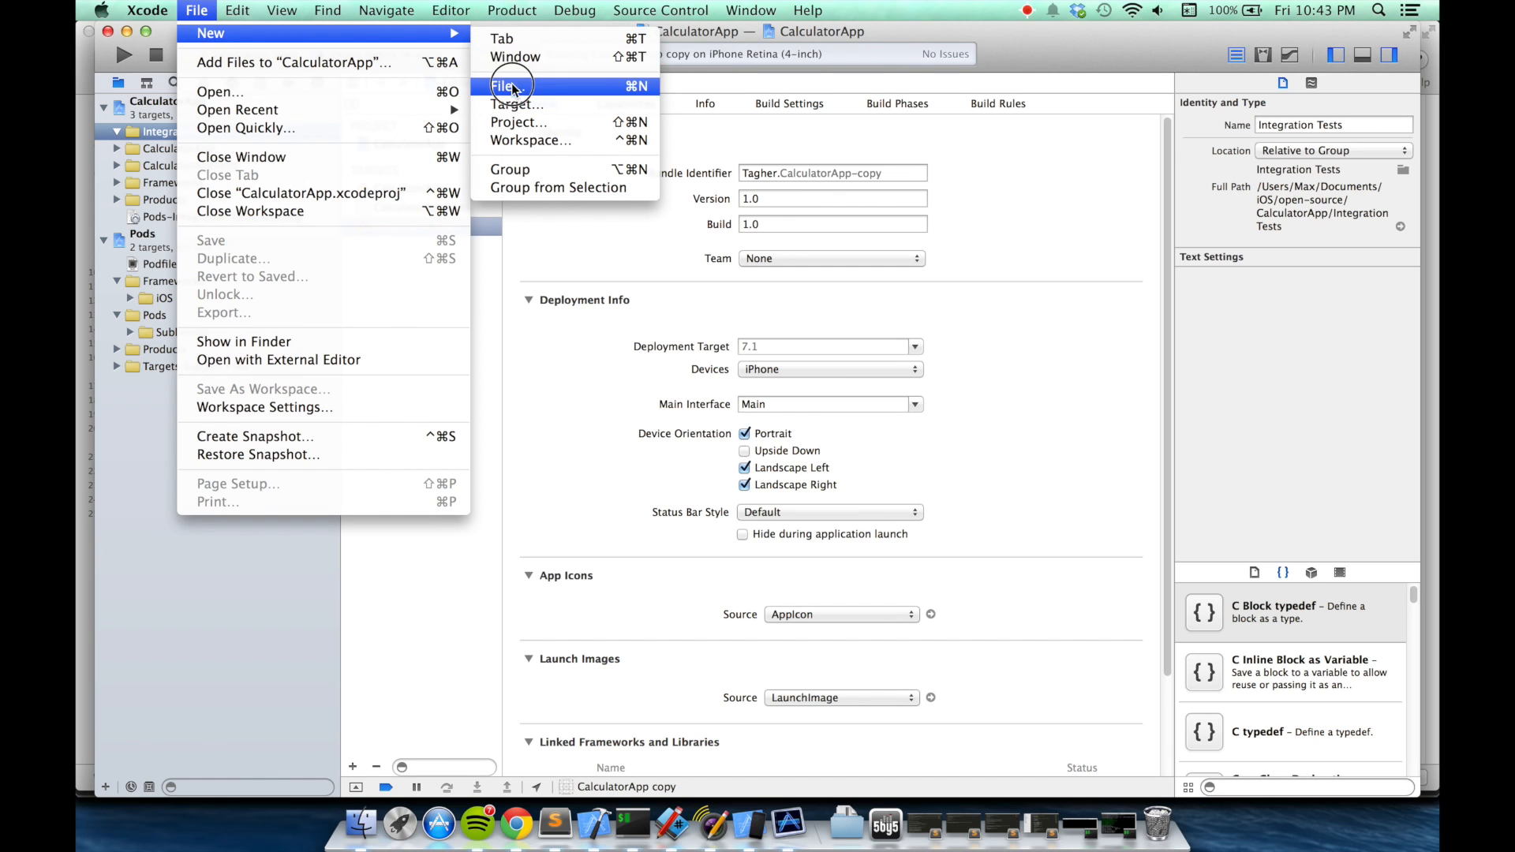
click(504, 86)
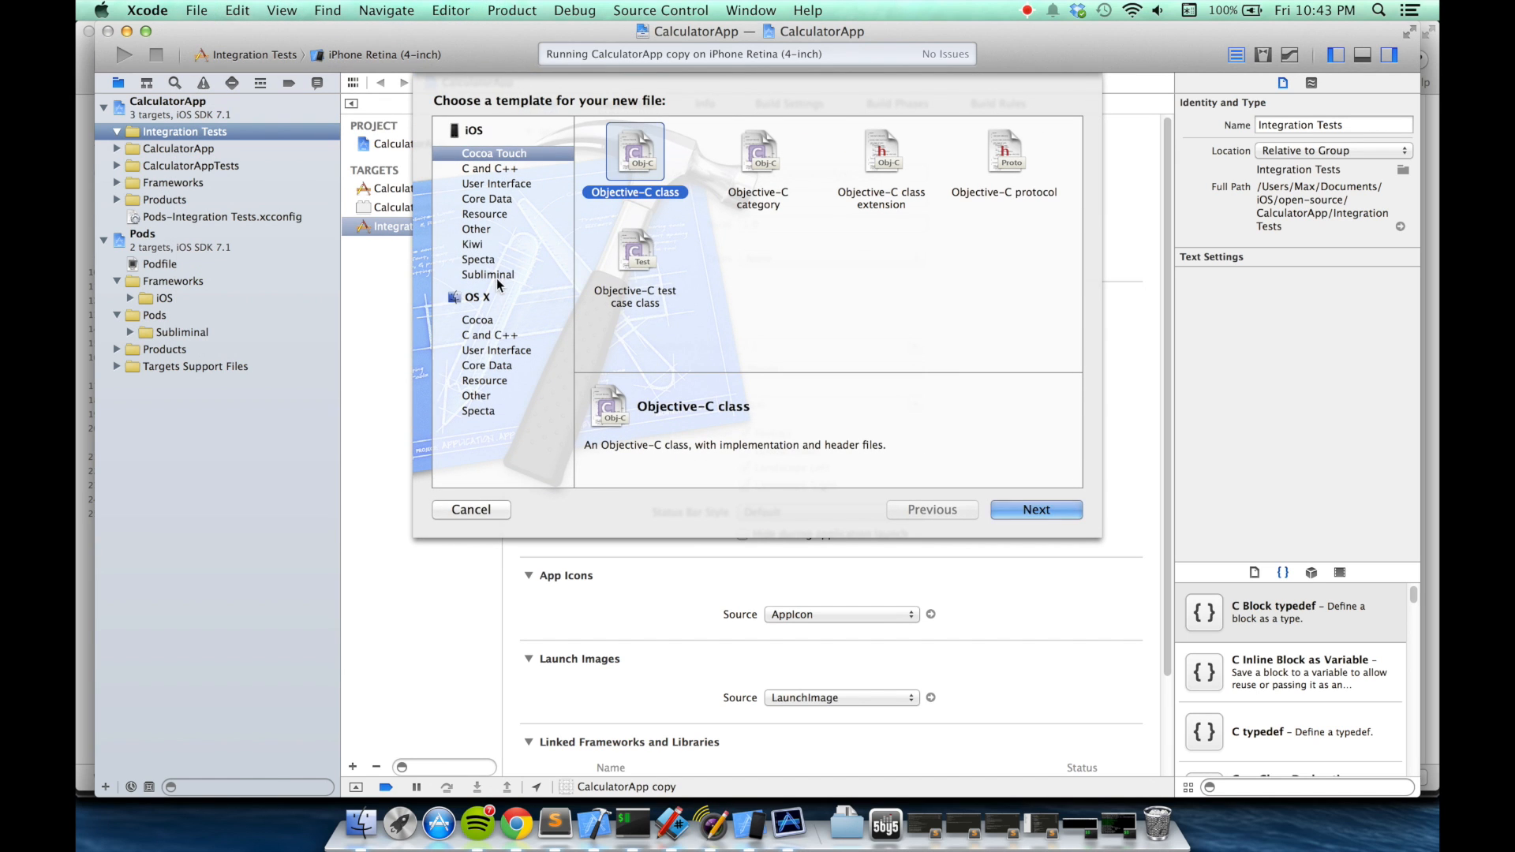
click(487, 275)
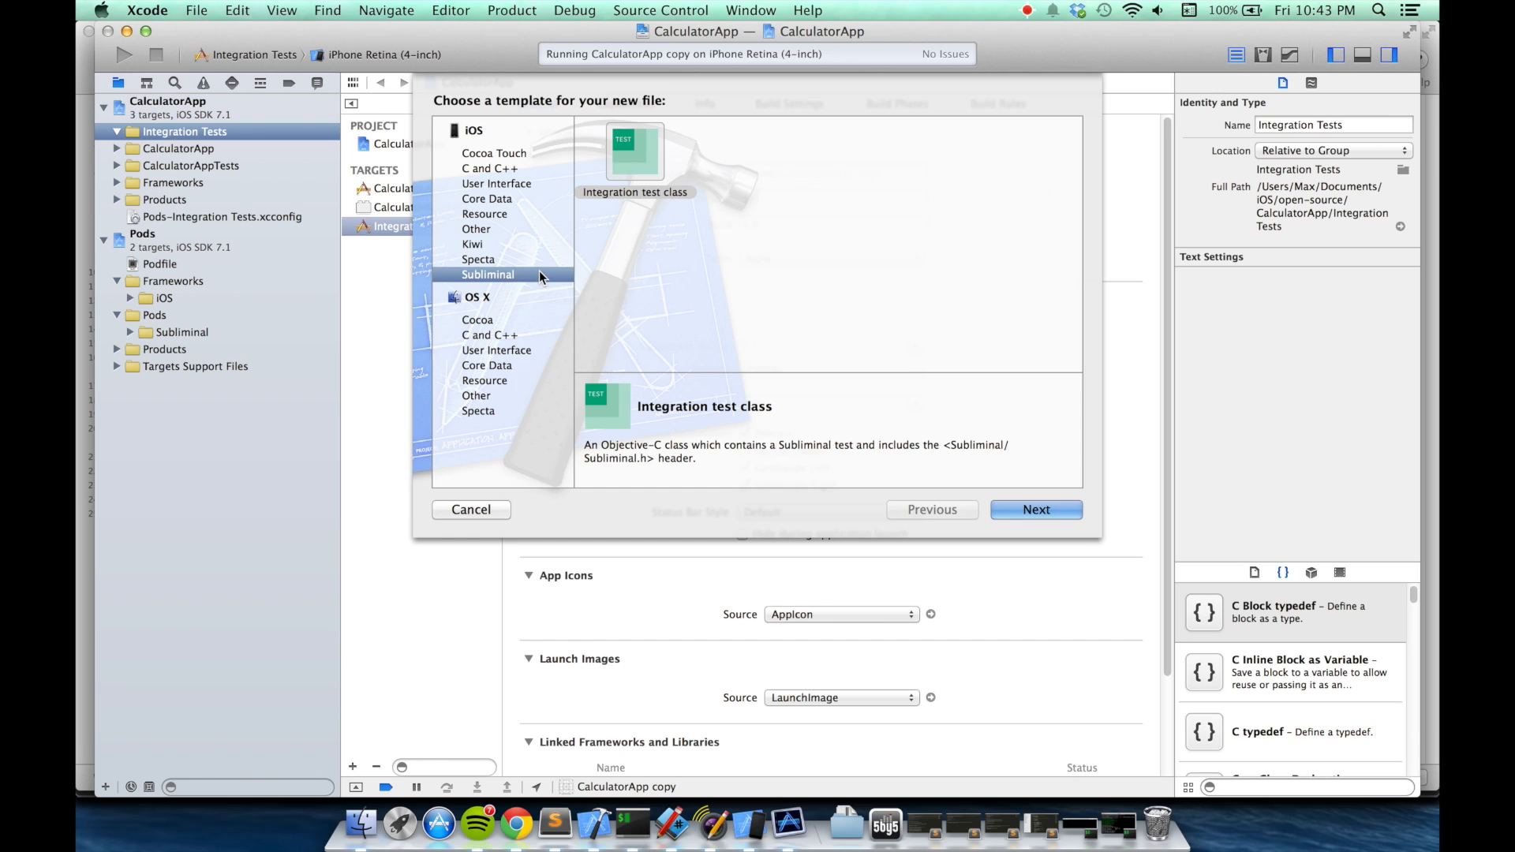
mouse_move(650, 224)
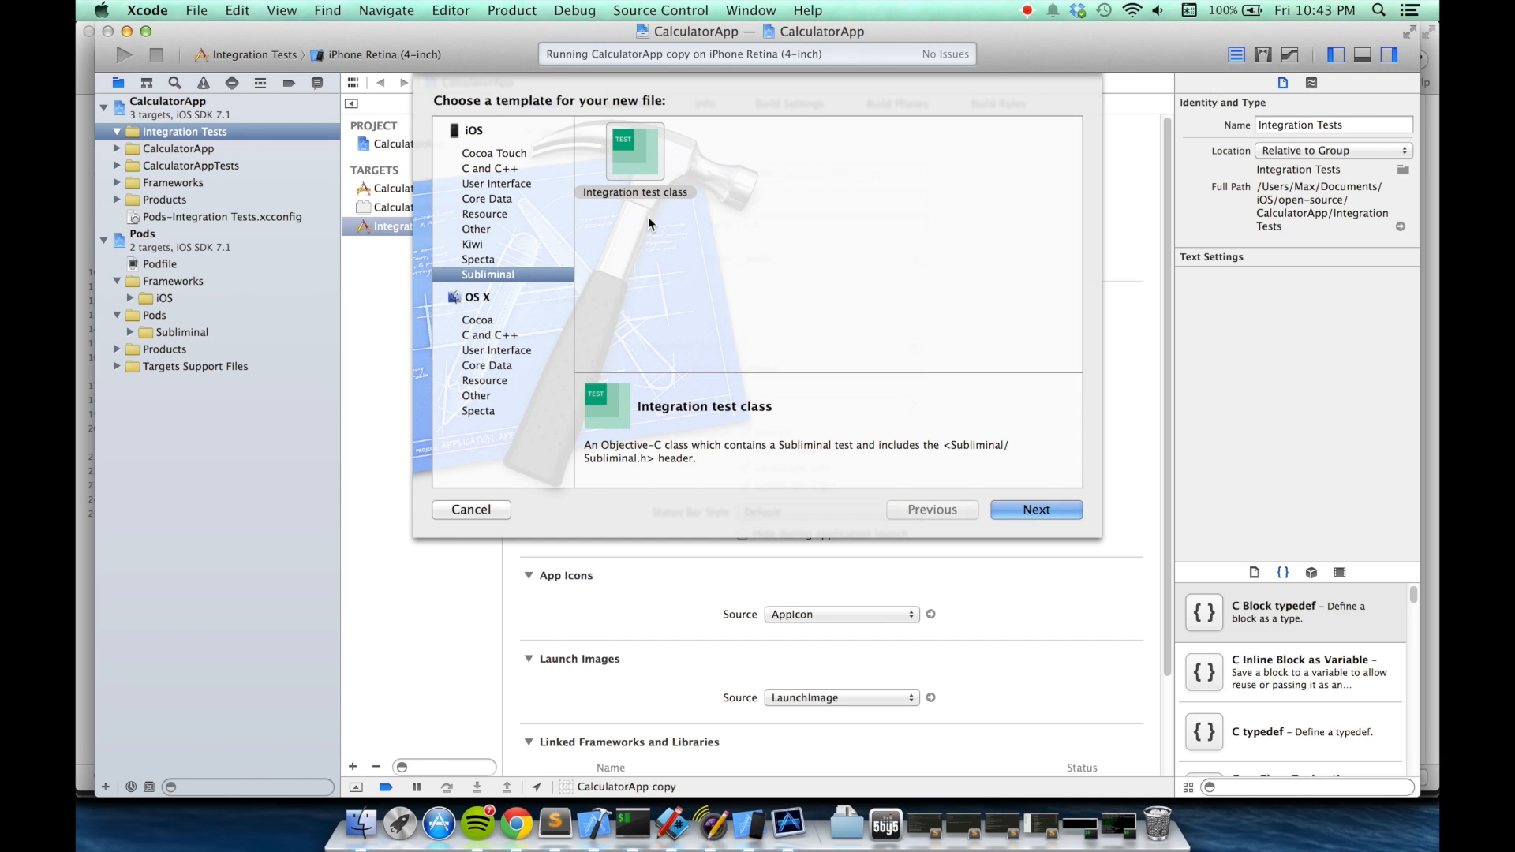
click(634, 152)
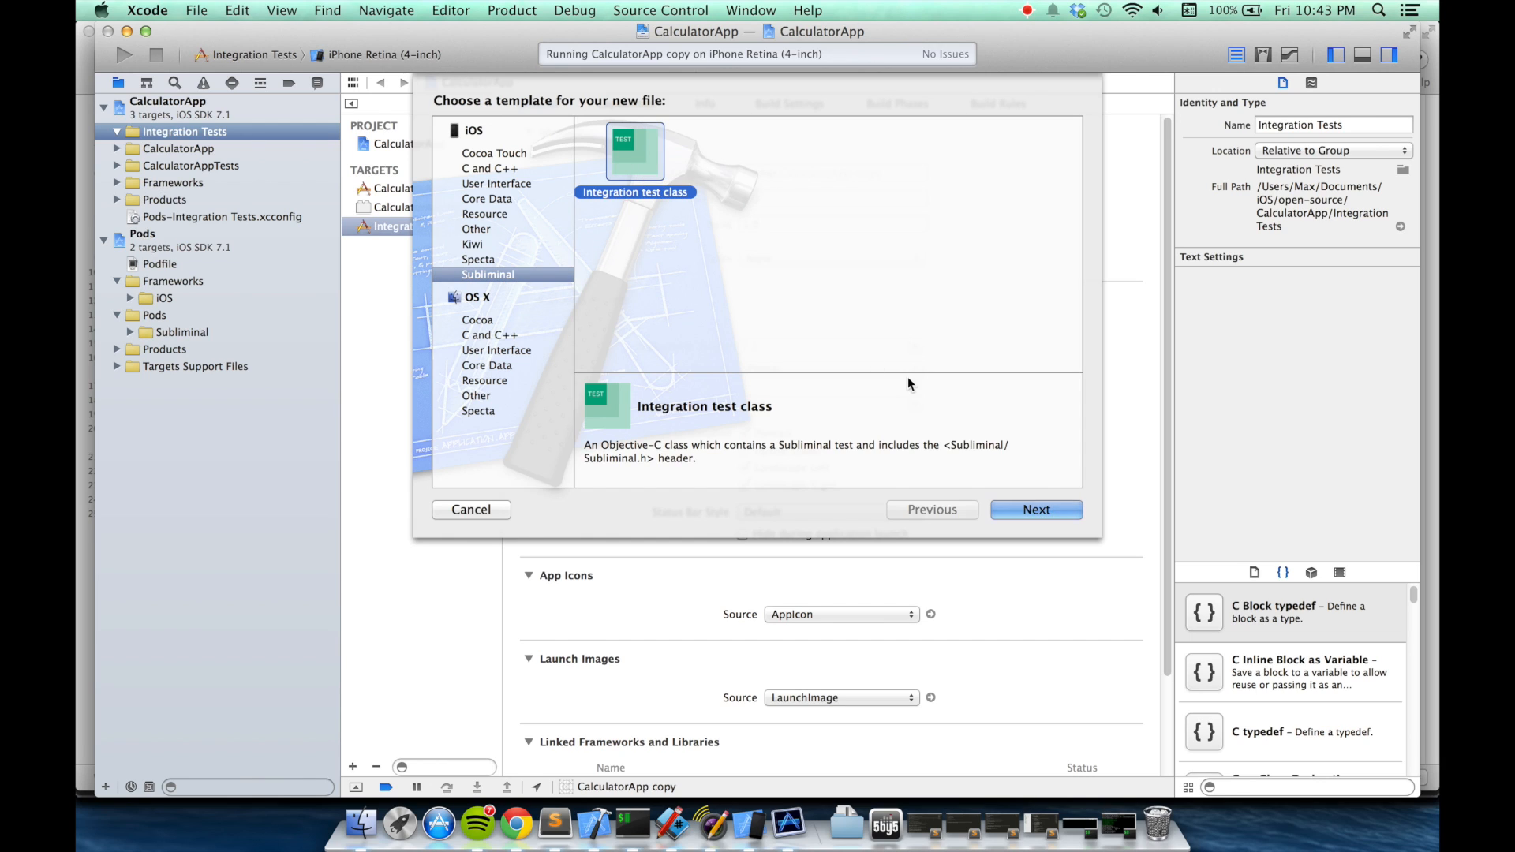
click(1035, 509)
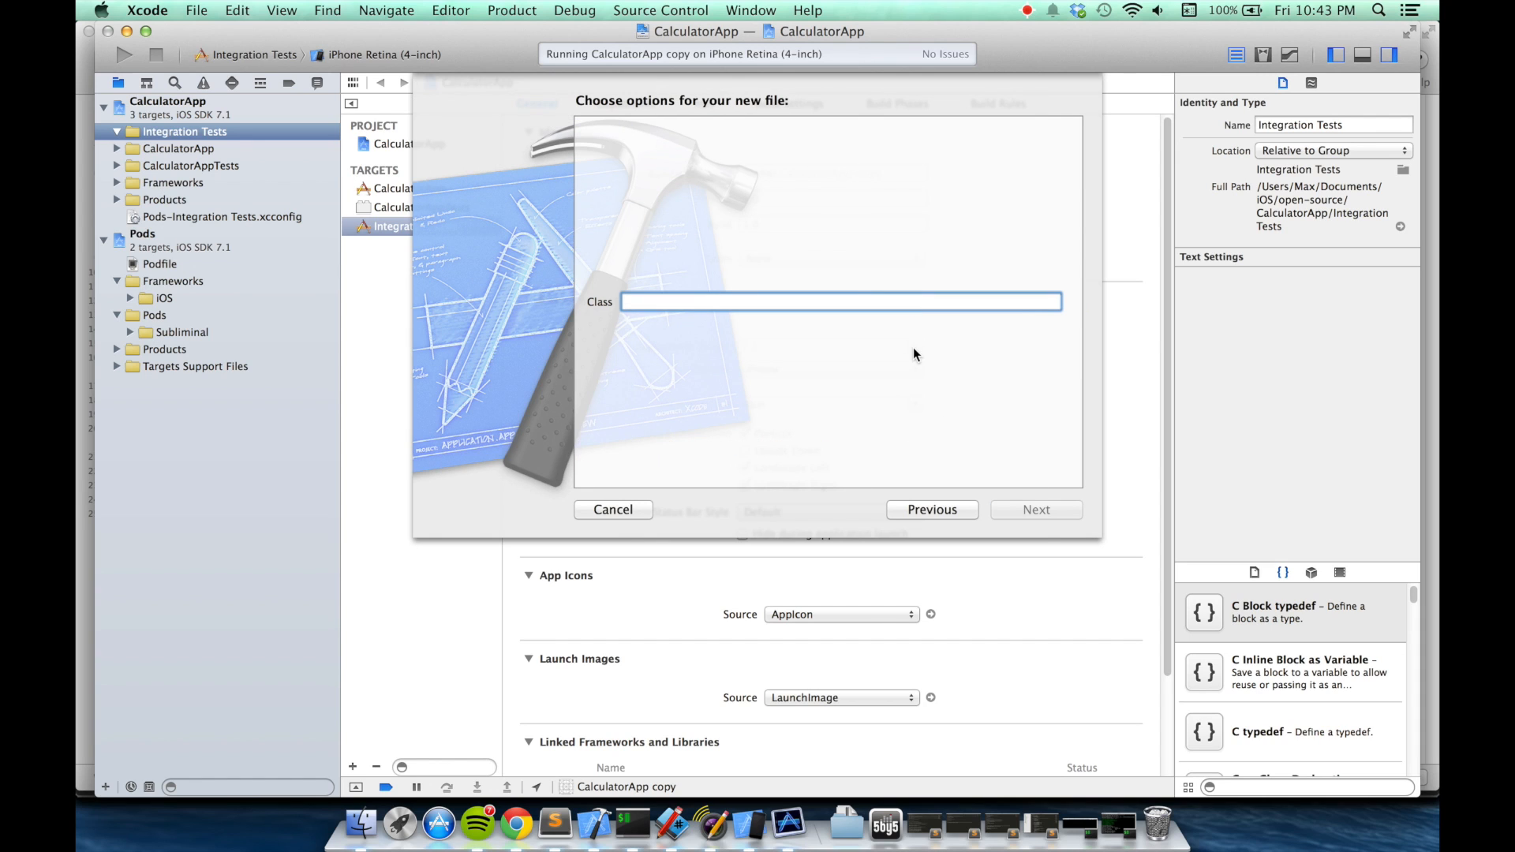
text(E)
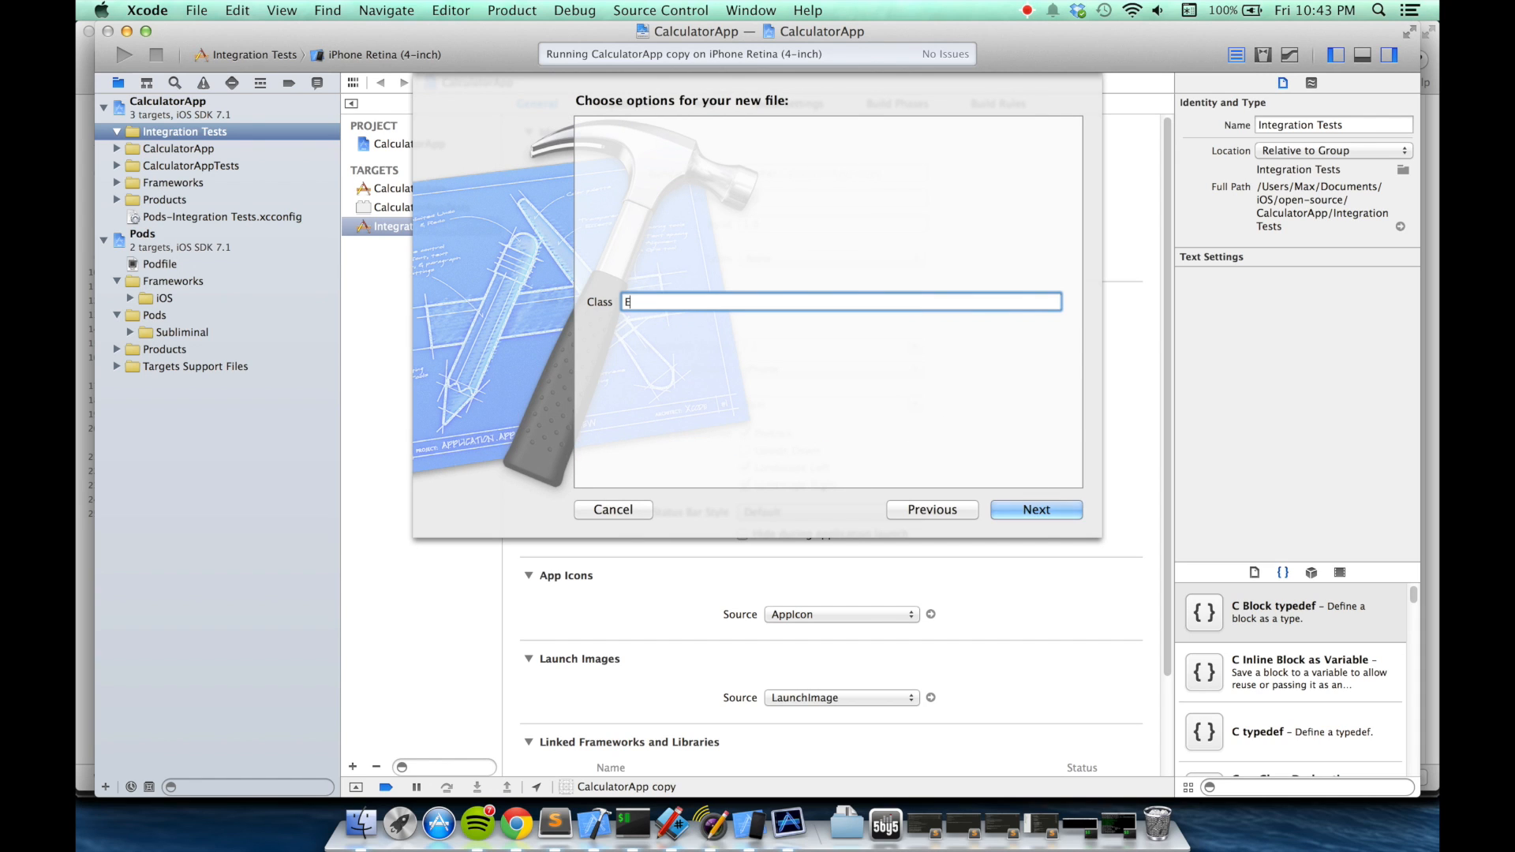
click(1035, 509)
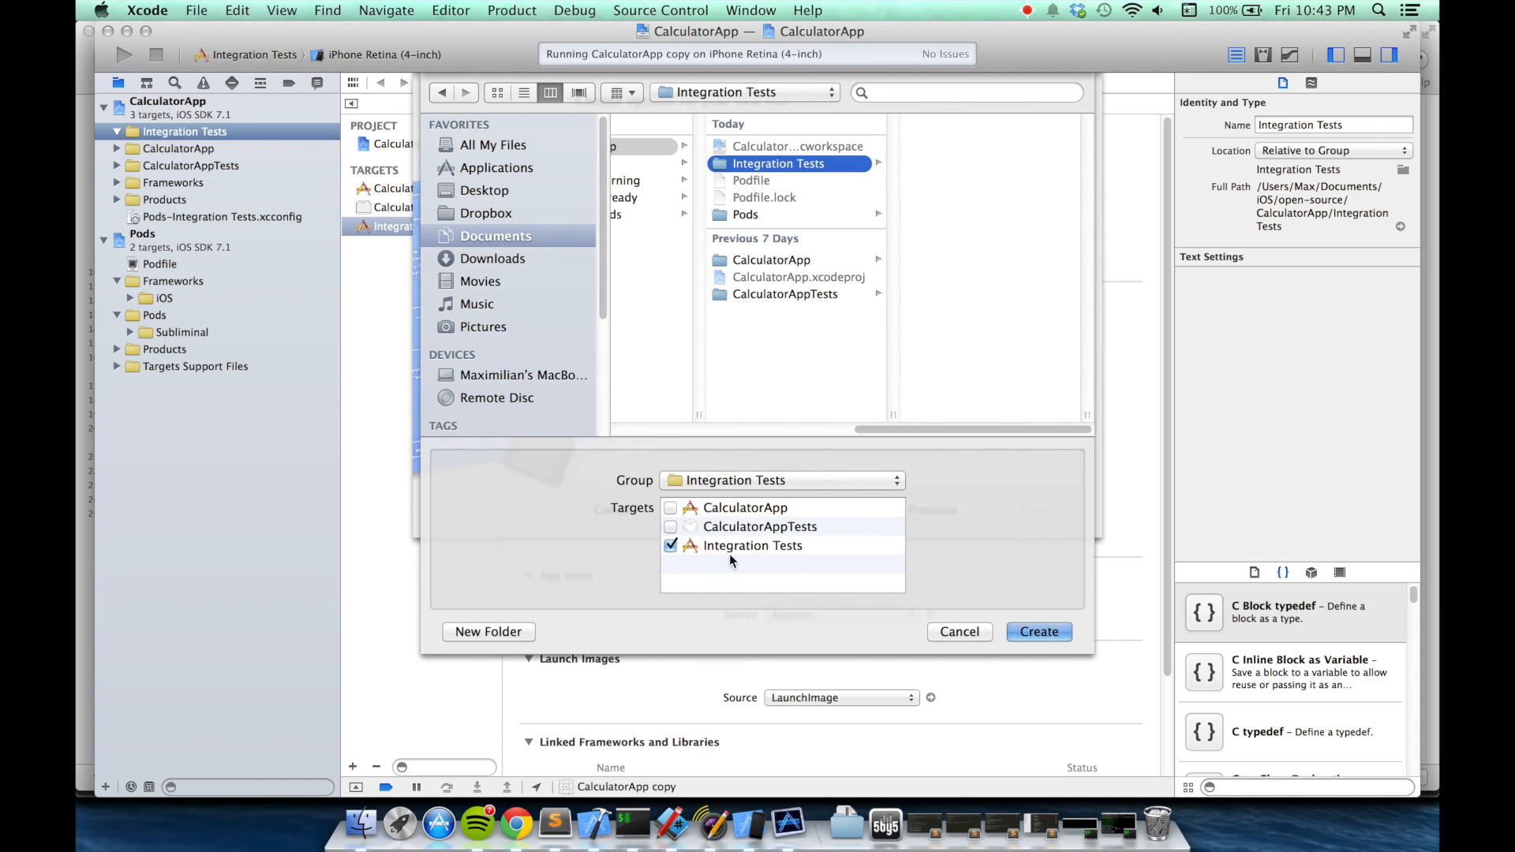
mouse_move(801, 560)
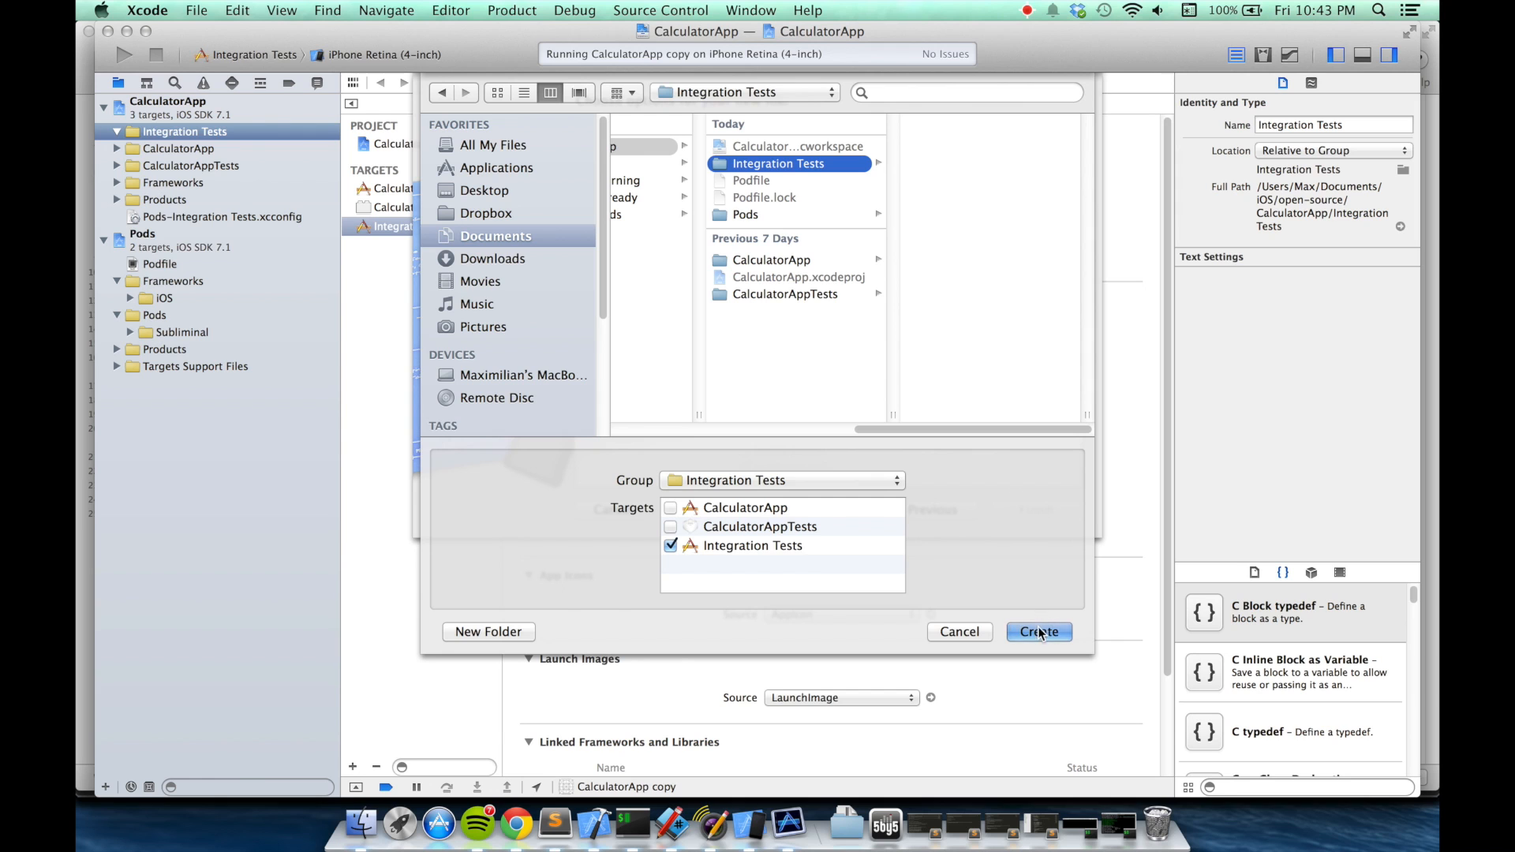
click(1038, 631)
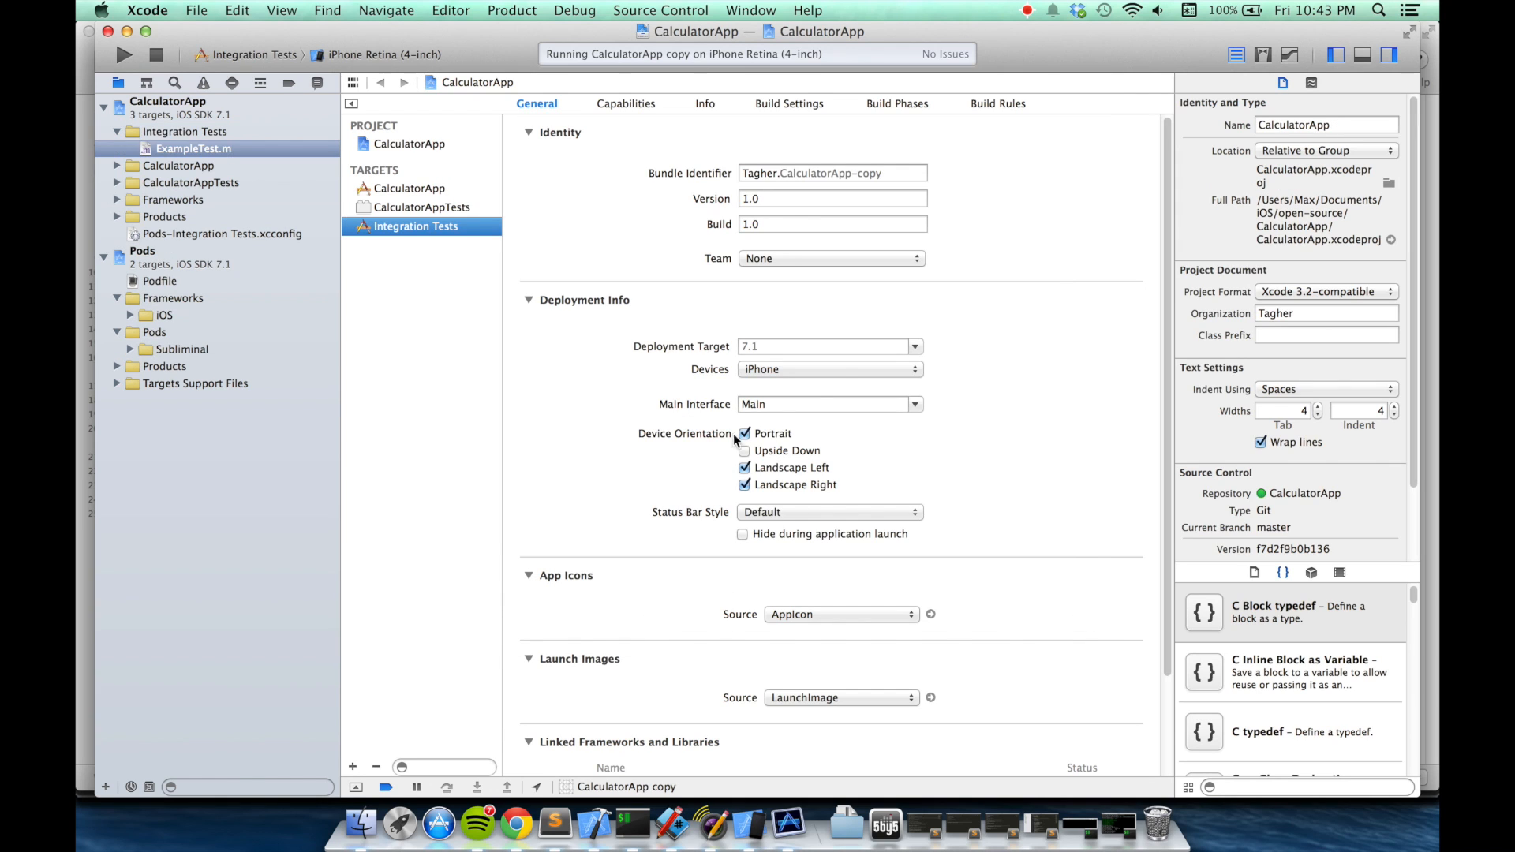
- Open ExampleTest.m and review its setUpTest, tearDownTest and testCase template methods
click(195, 148)
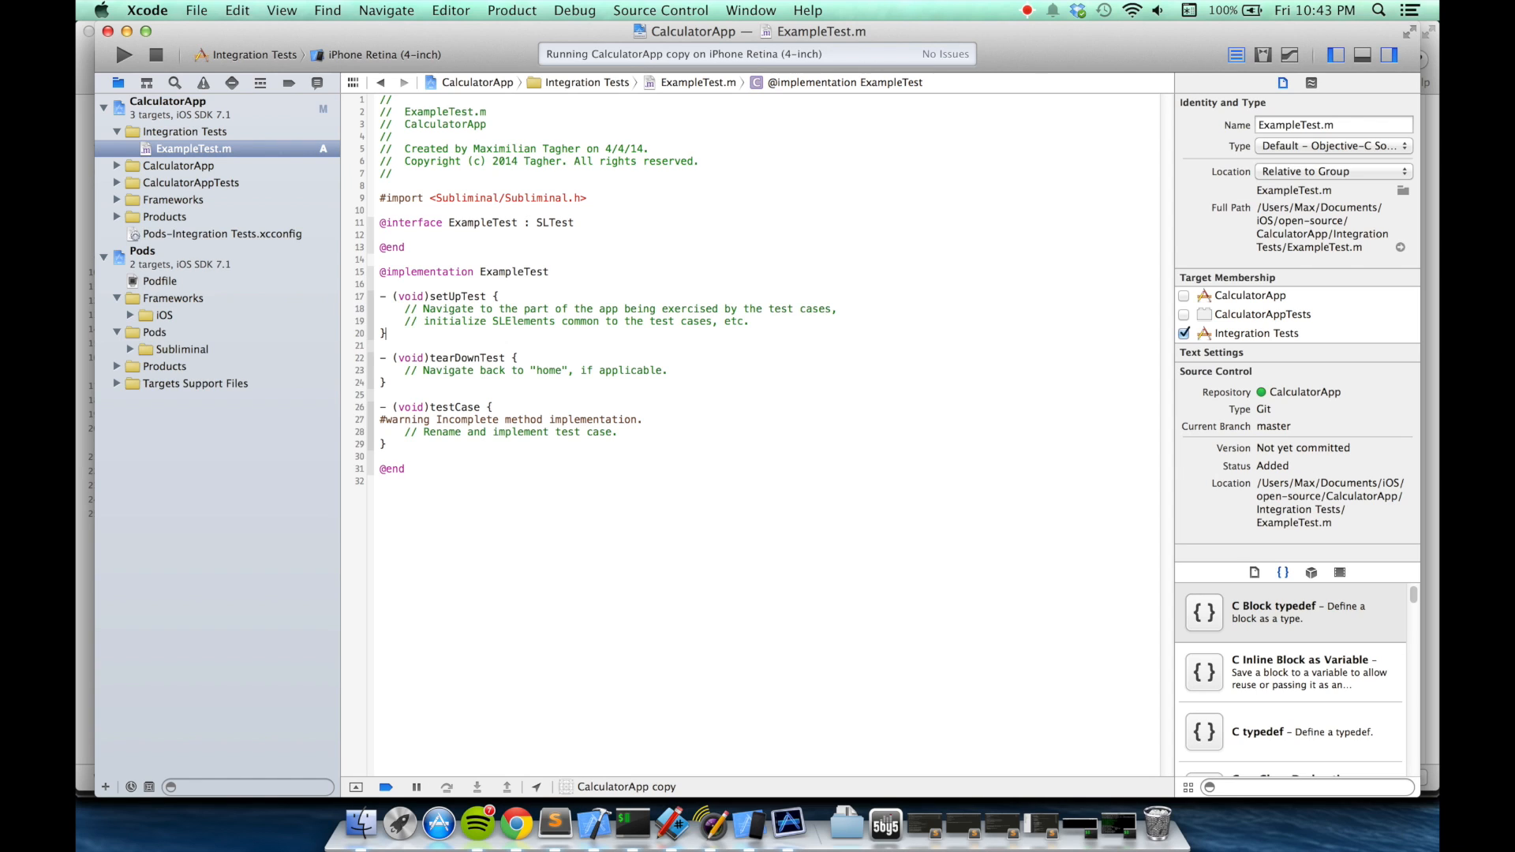
click(383, 333)
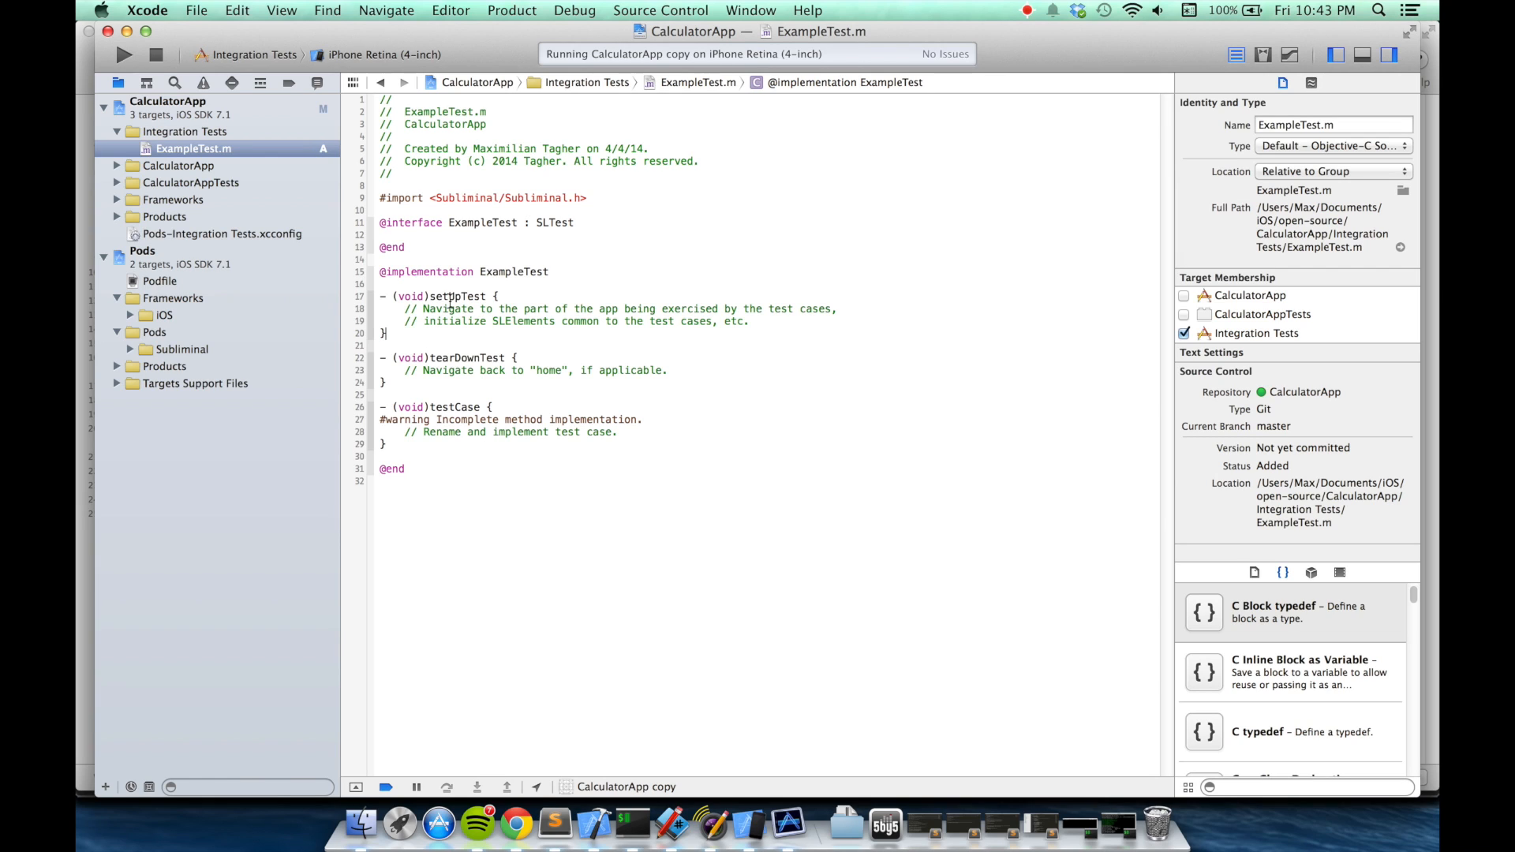
double_click(460, 407)
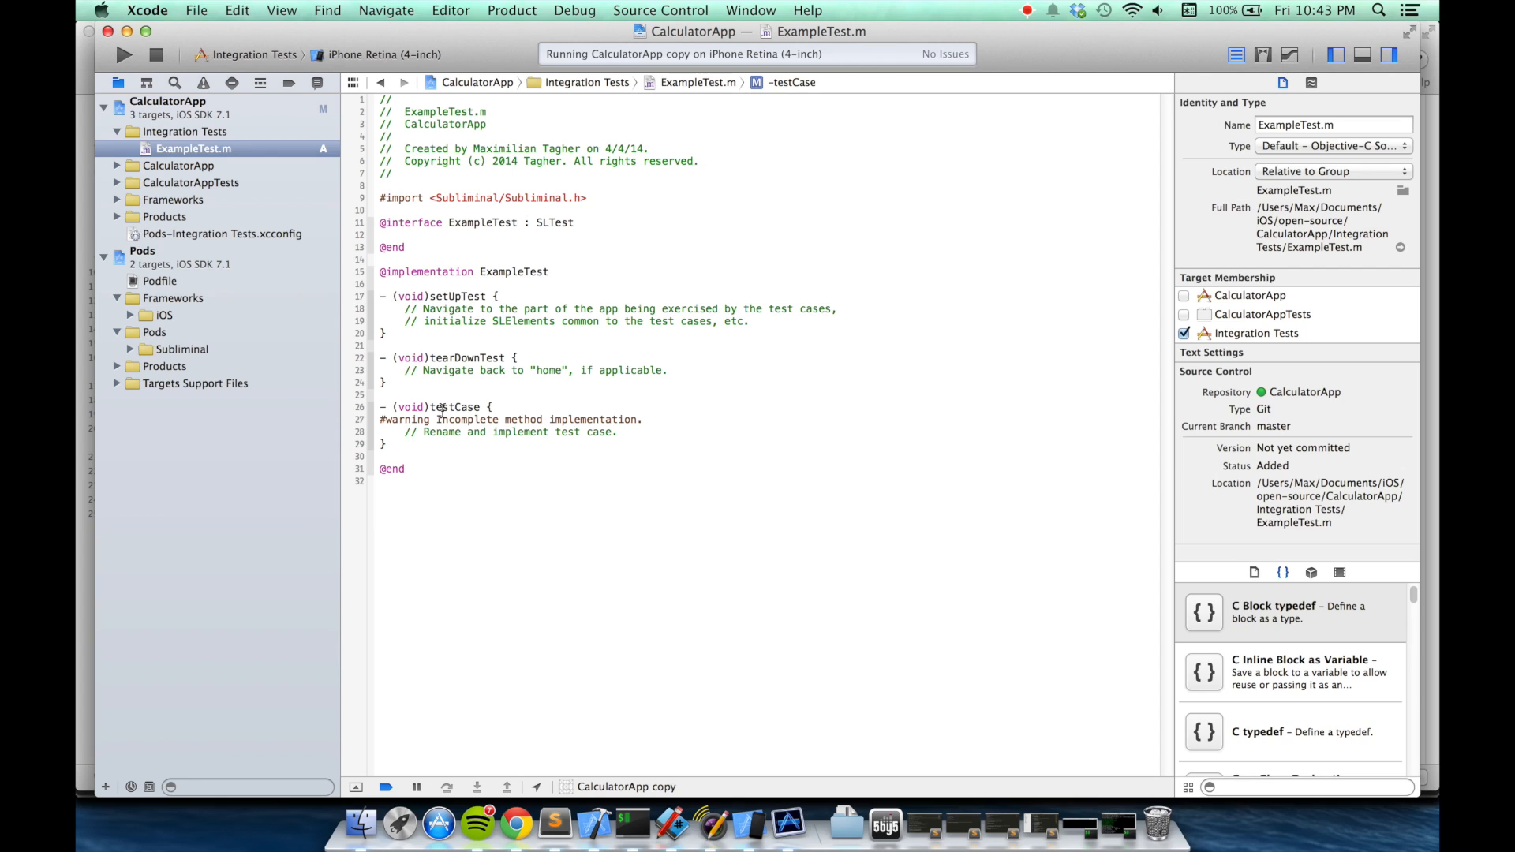
mouse_move(478, 407)
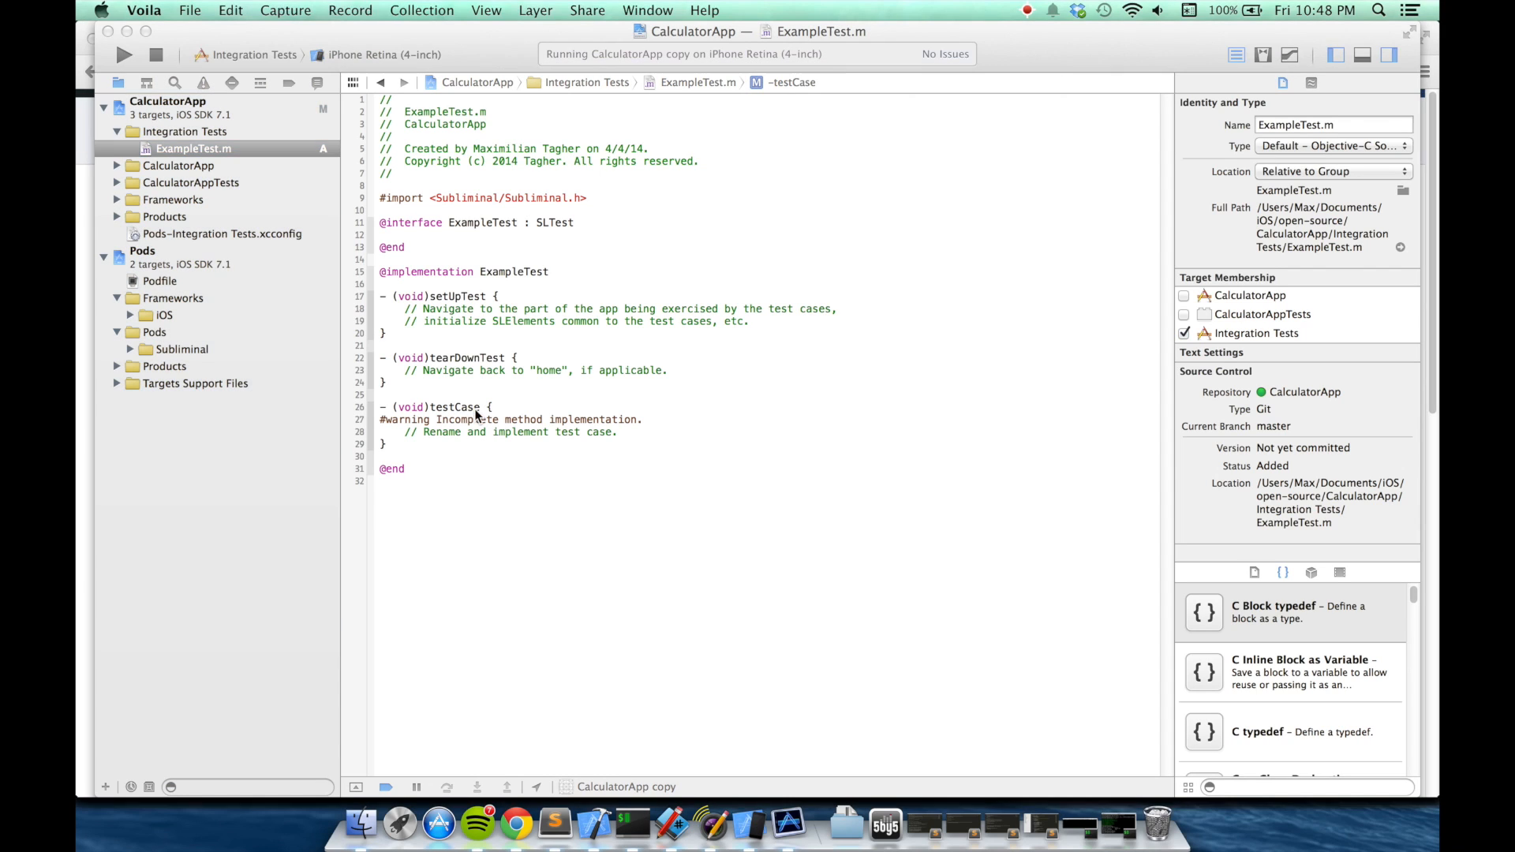
click(477, 413)
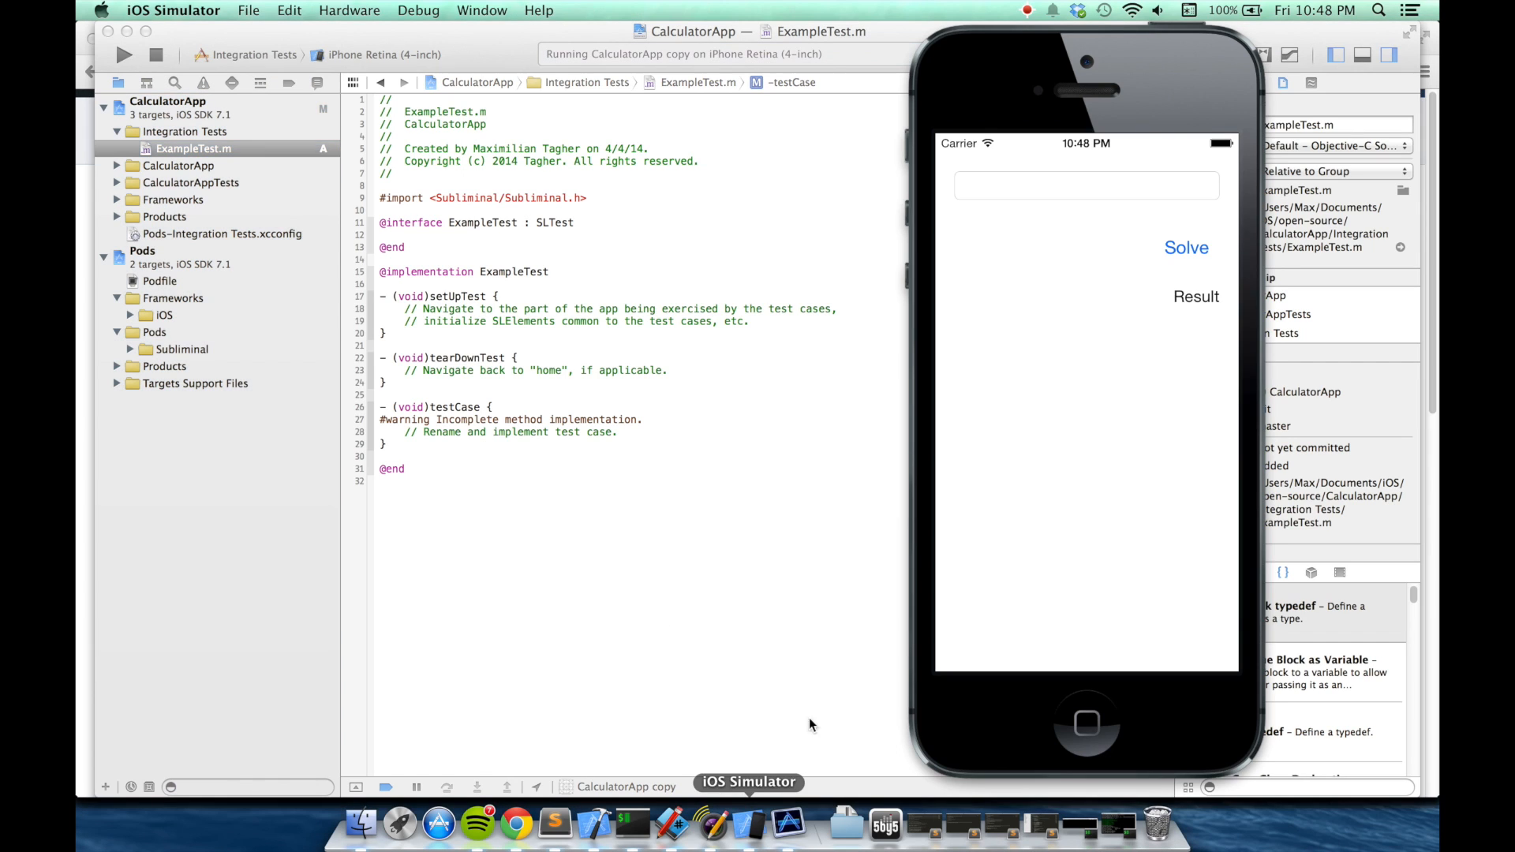
mouse_move(1175, 295)
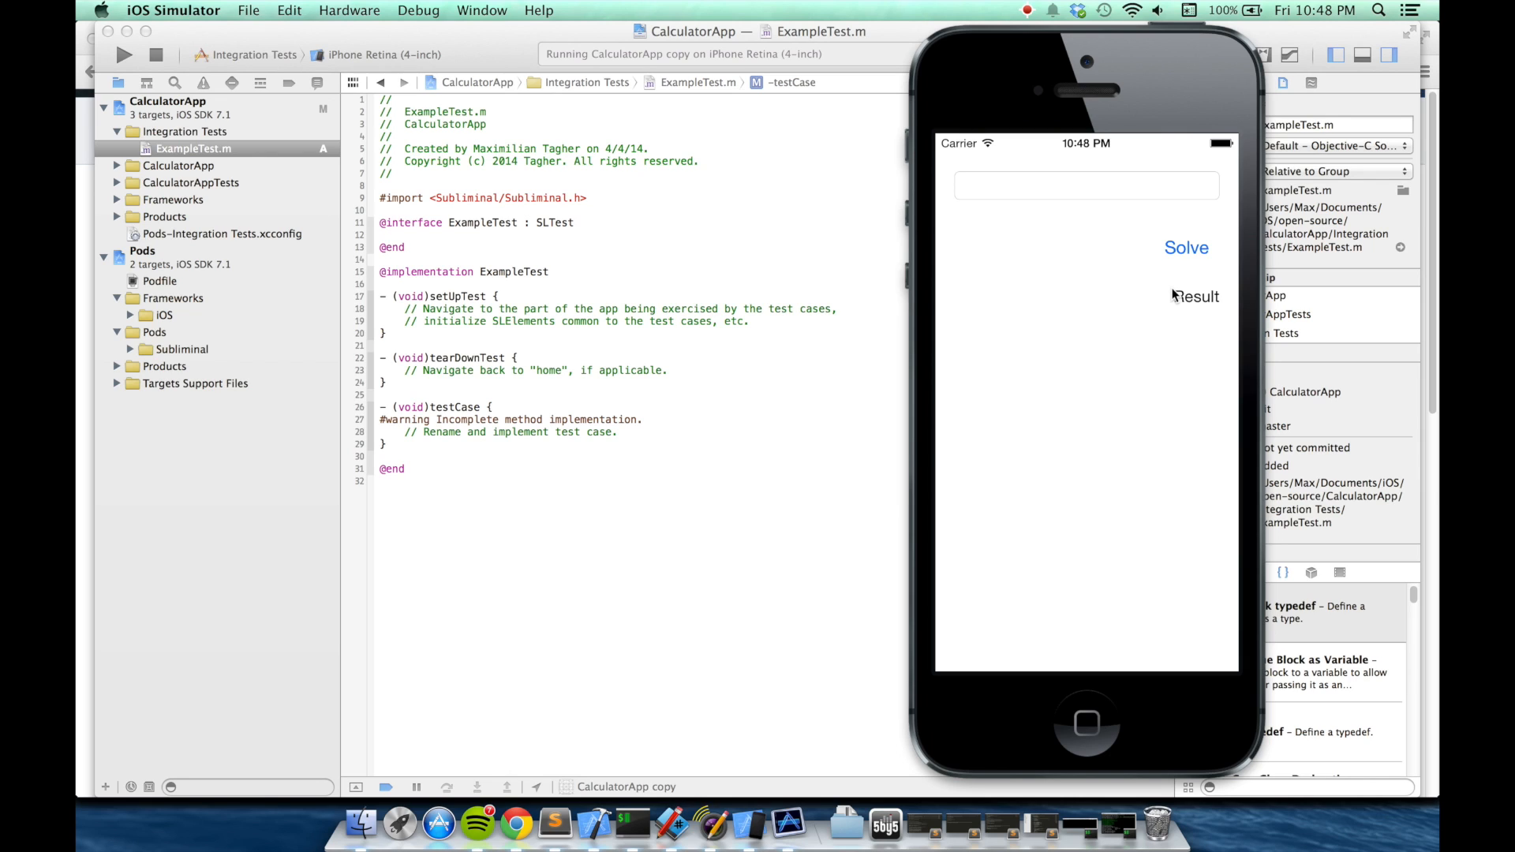
mouse_move(1168, 301)
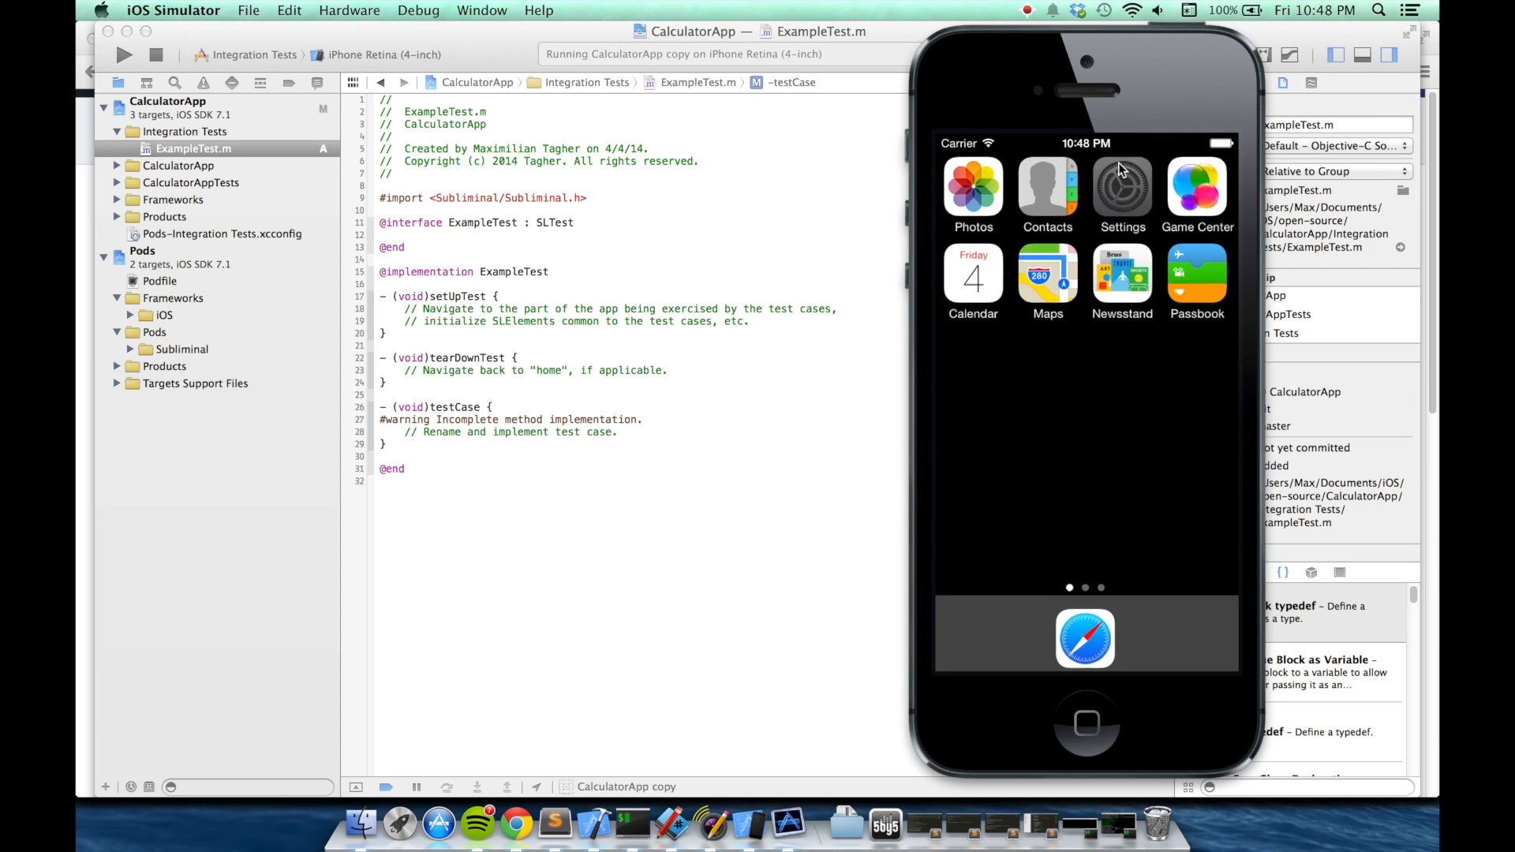
- Navigate to the simulator's Settings > General > Accessibility screen
click(1120, 188)
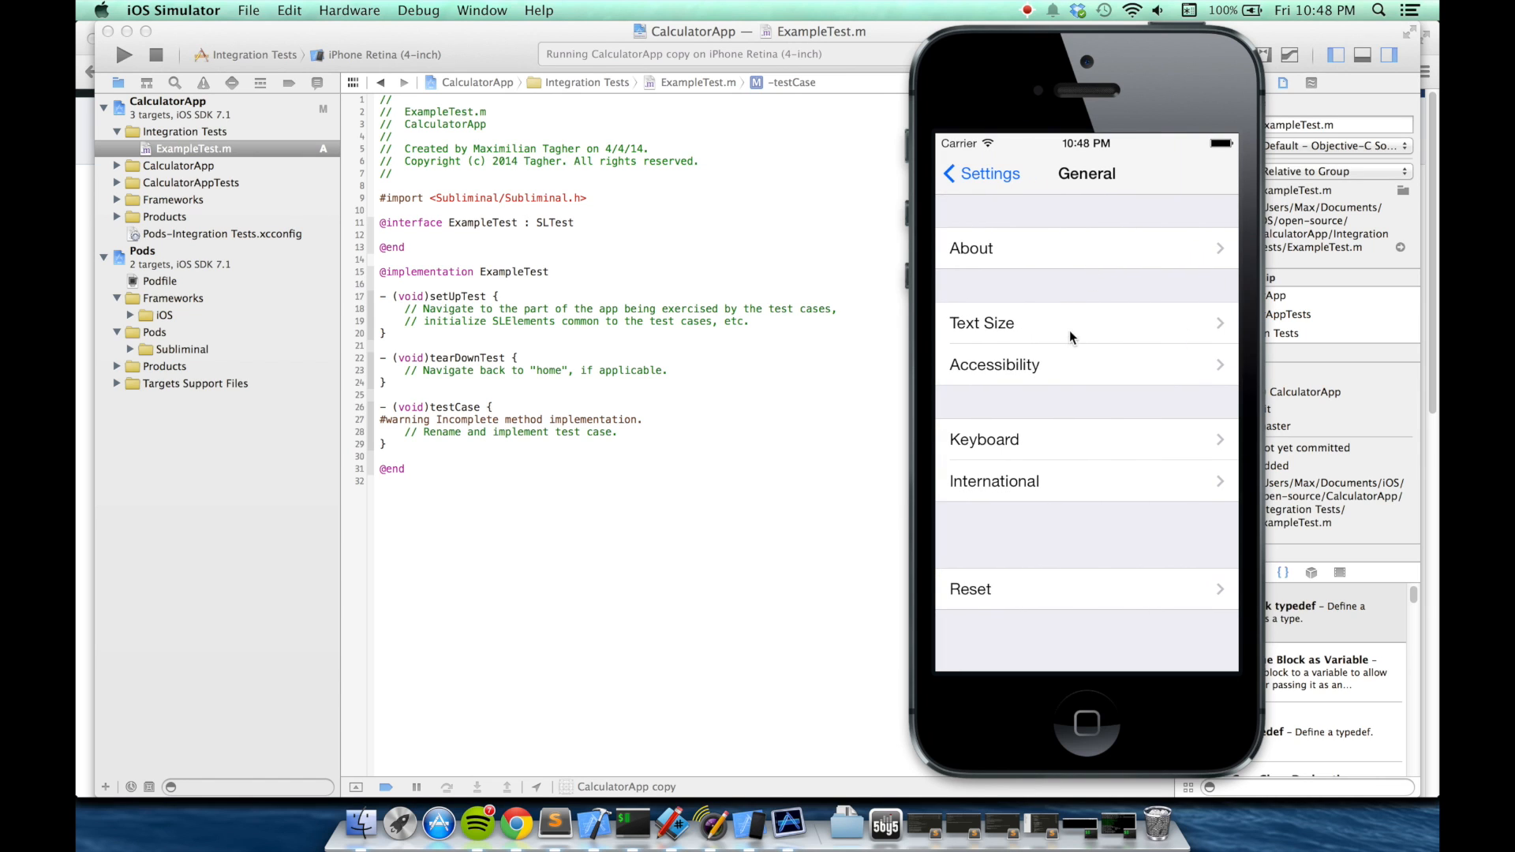
click(993, 365)
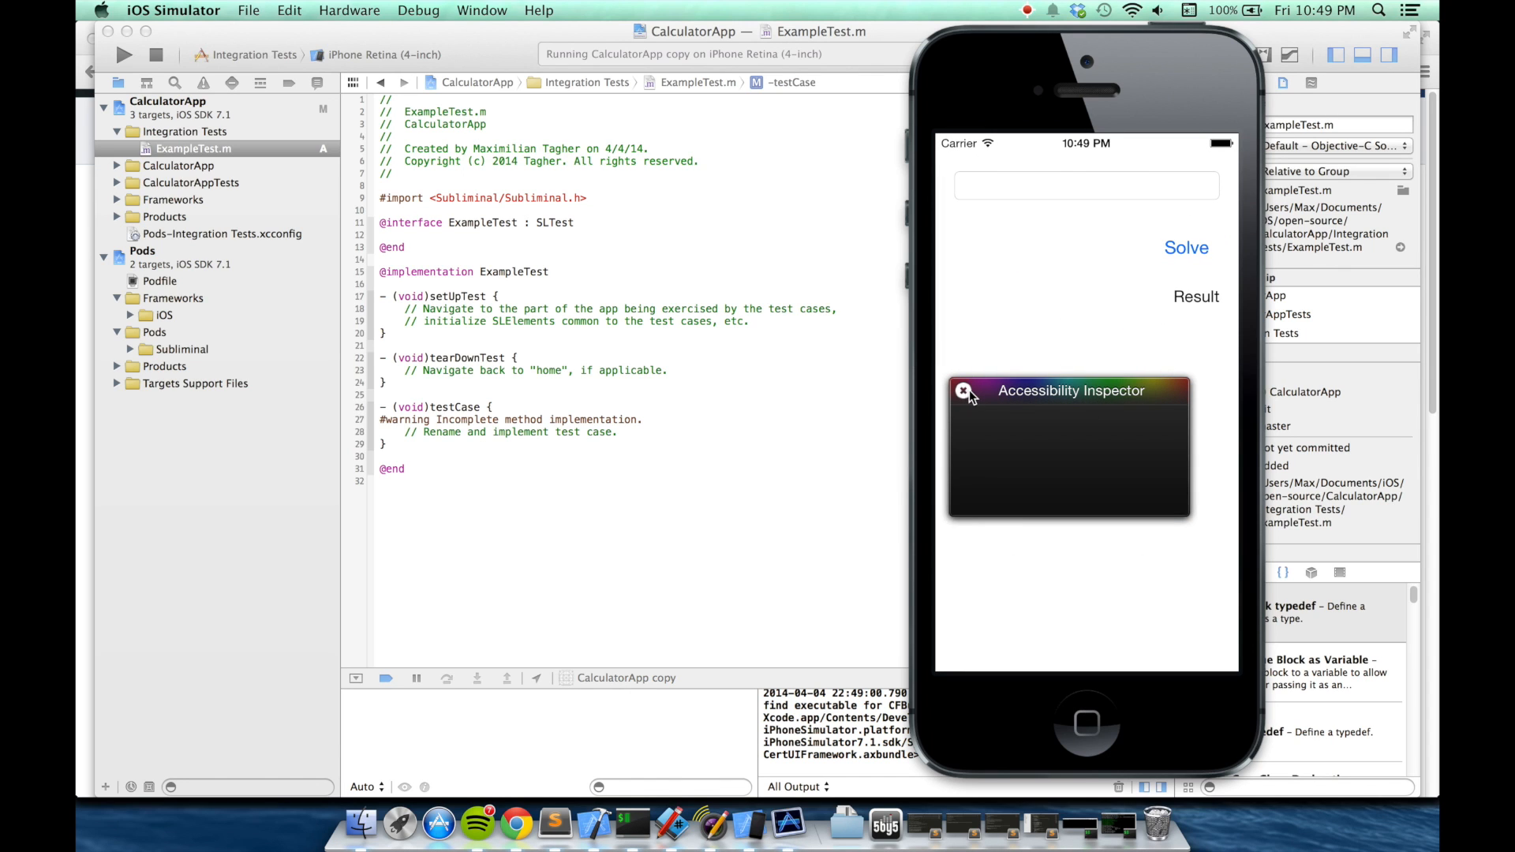
mouse_move(1181, 253)
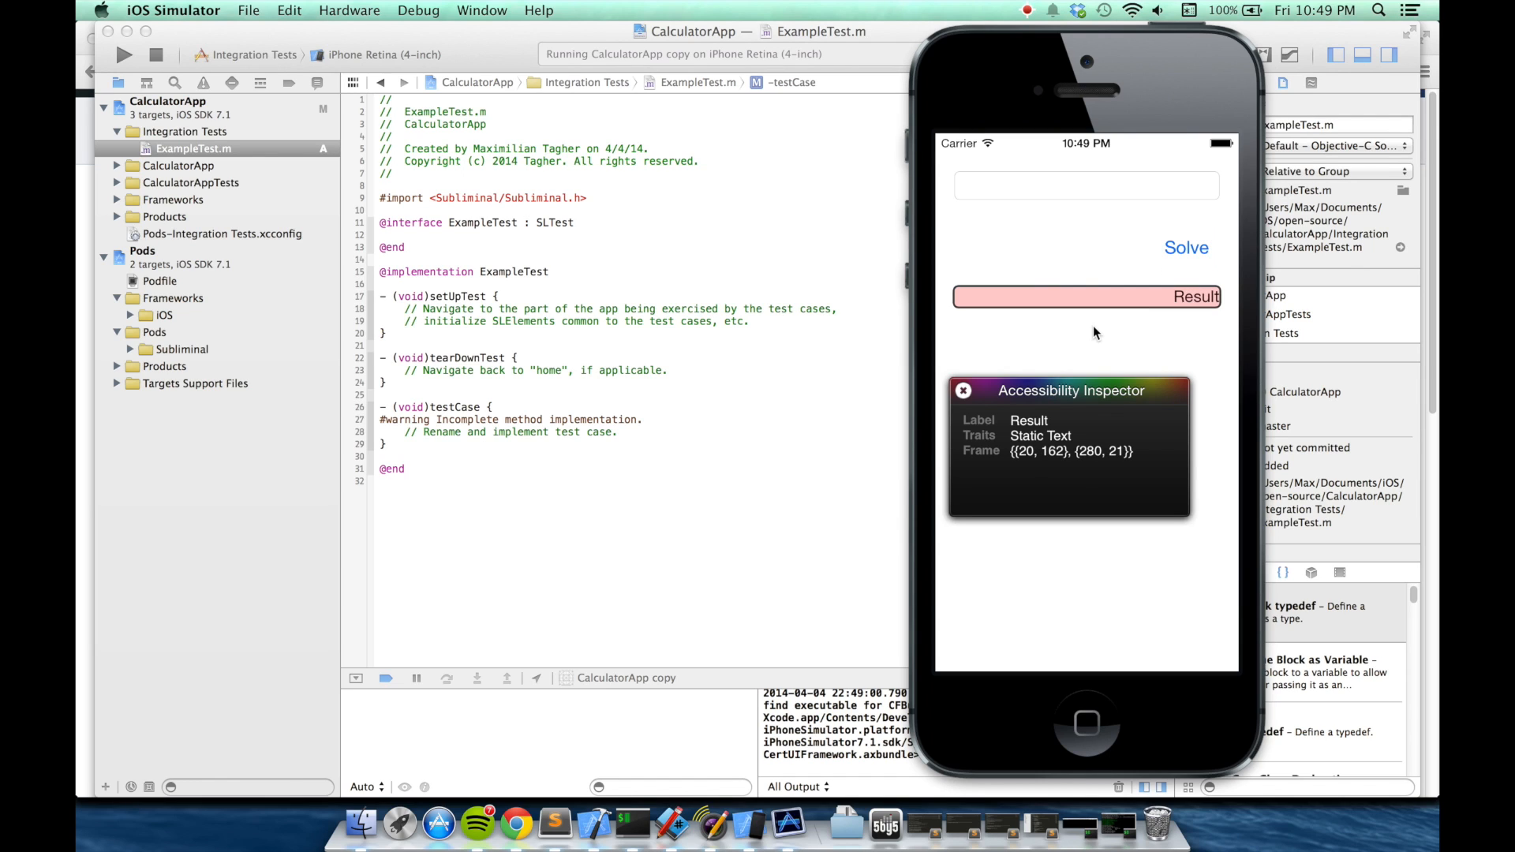
mouse_move(973, 425)
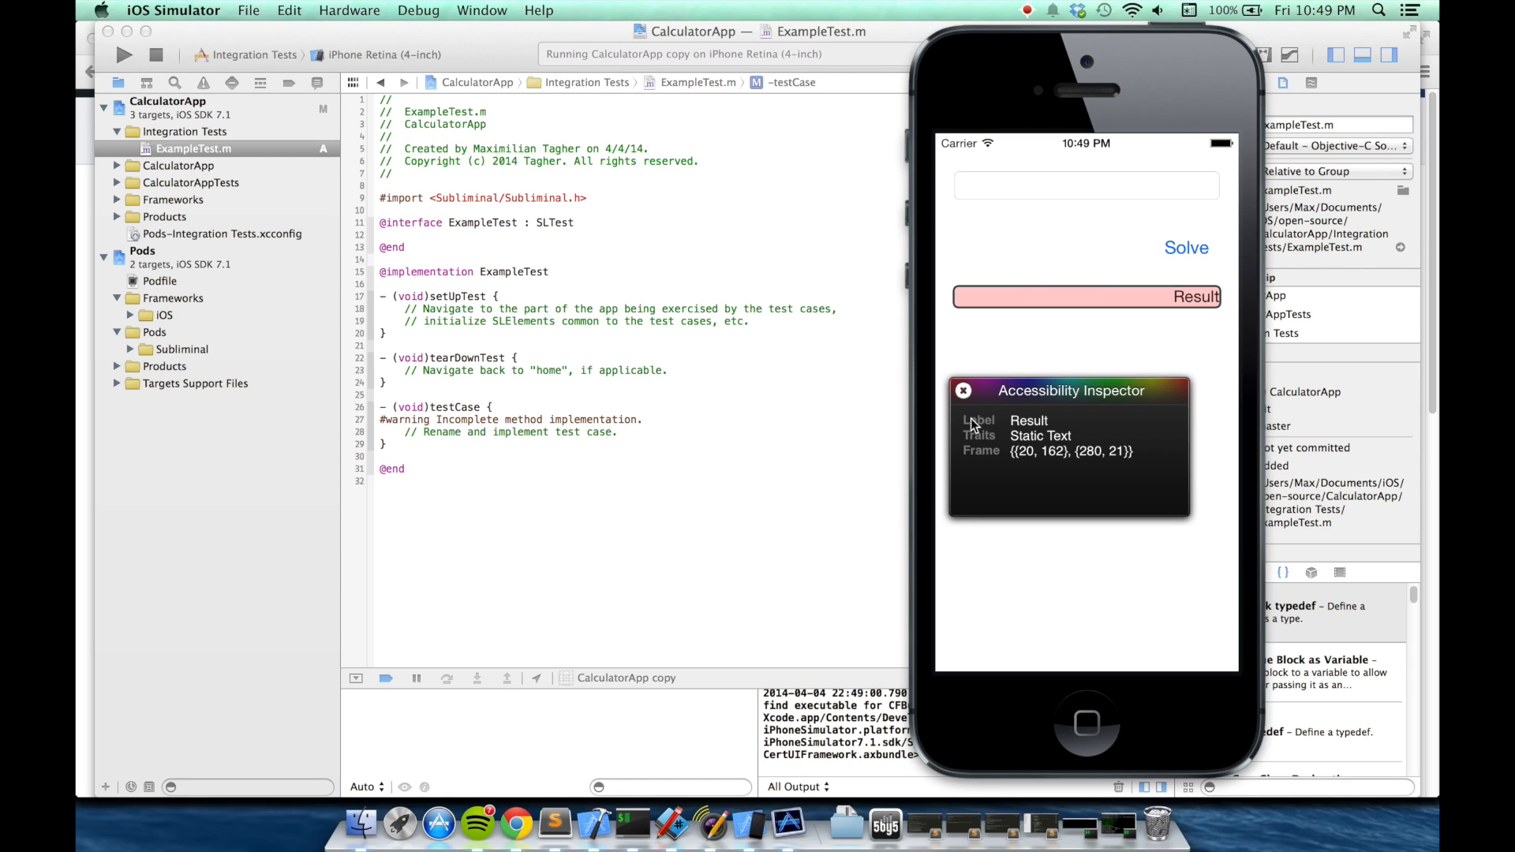
mouse_move(1034, 430)
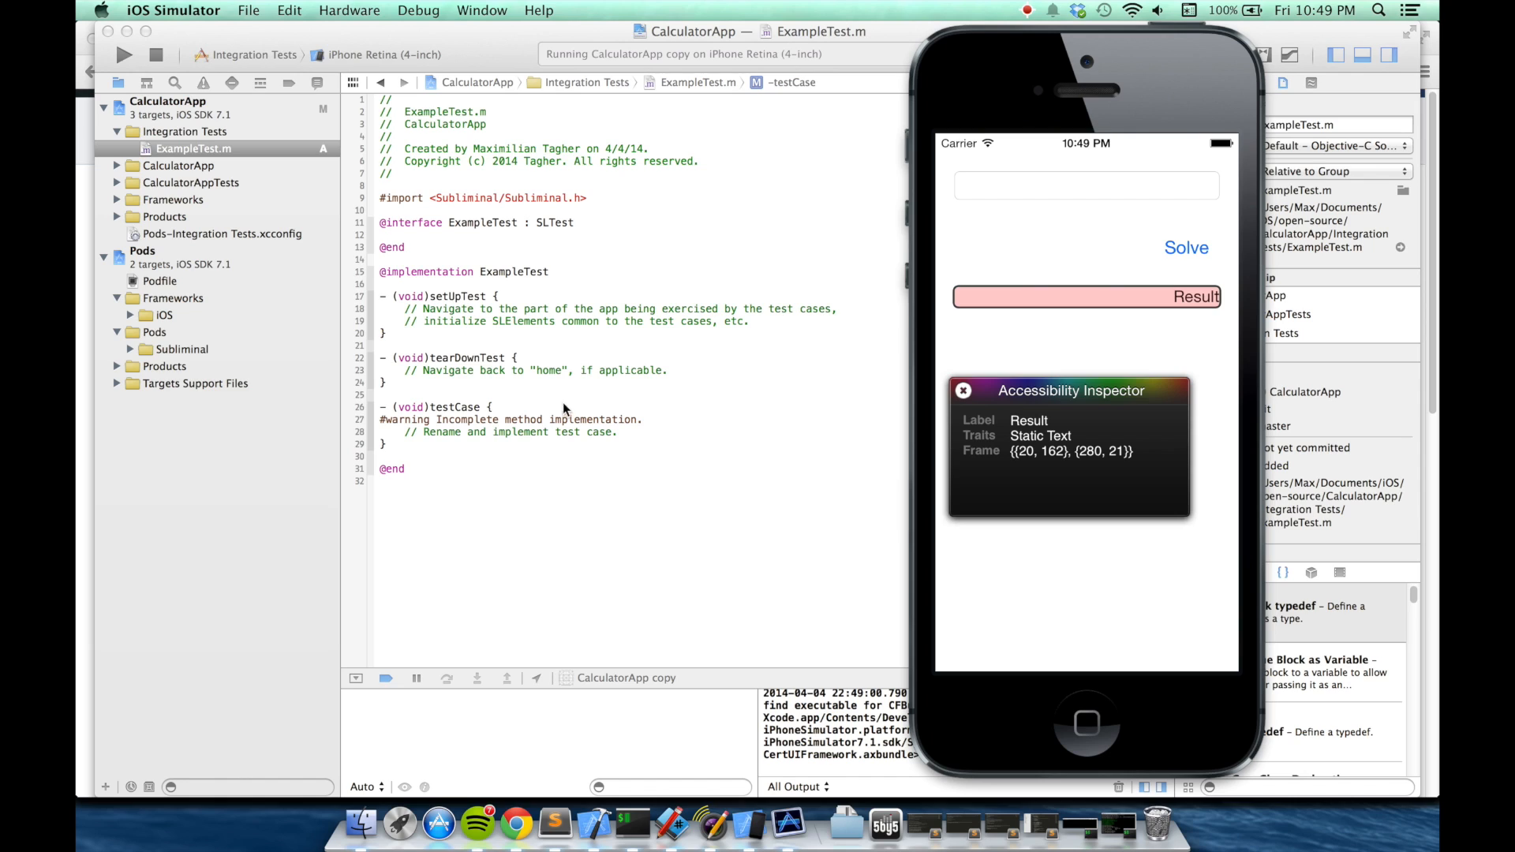
mouse_move(1020, 434)
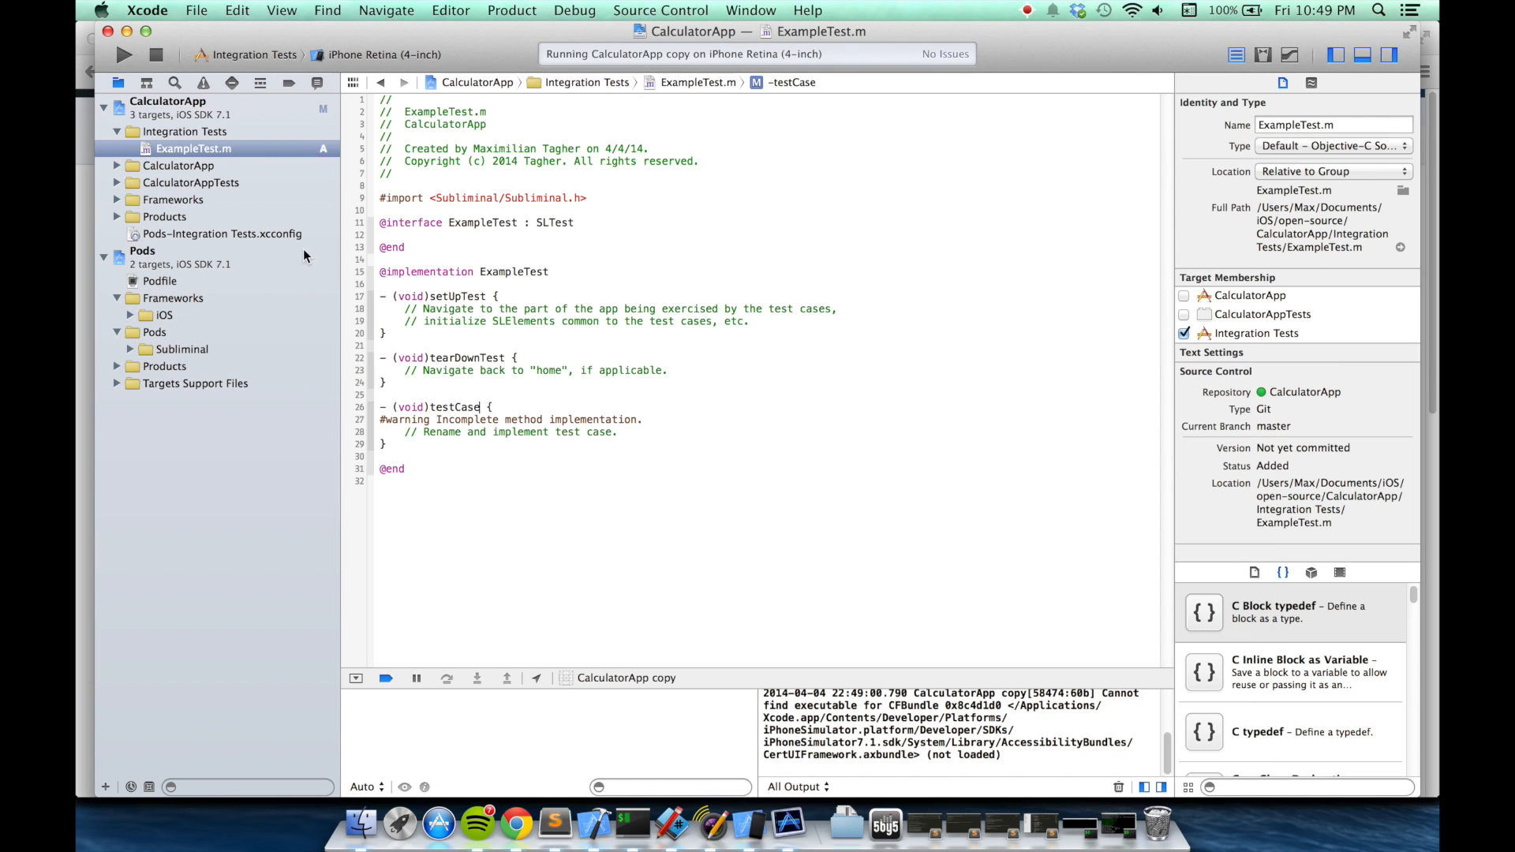
- Look through ViewController.m and ViewController.h, then open ExampleTest.m
click(179, 165)
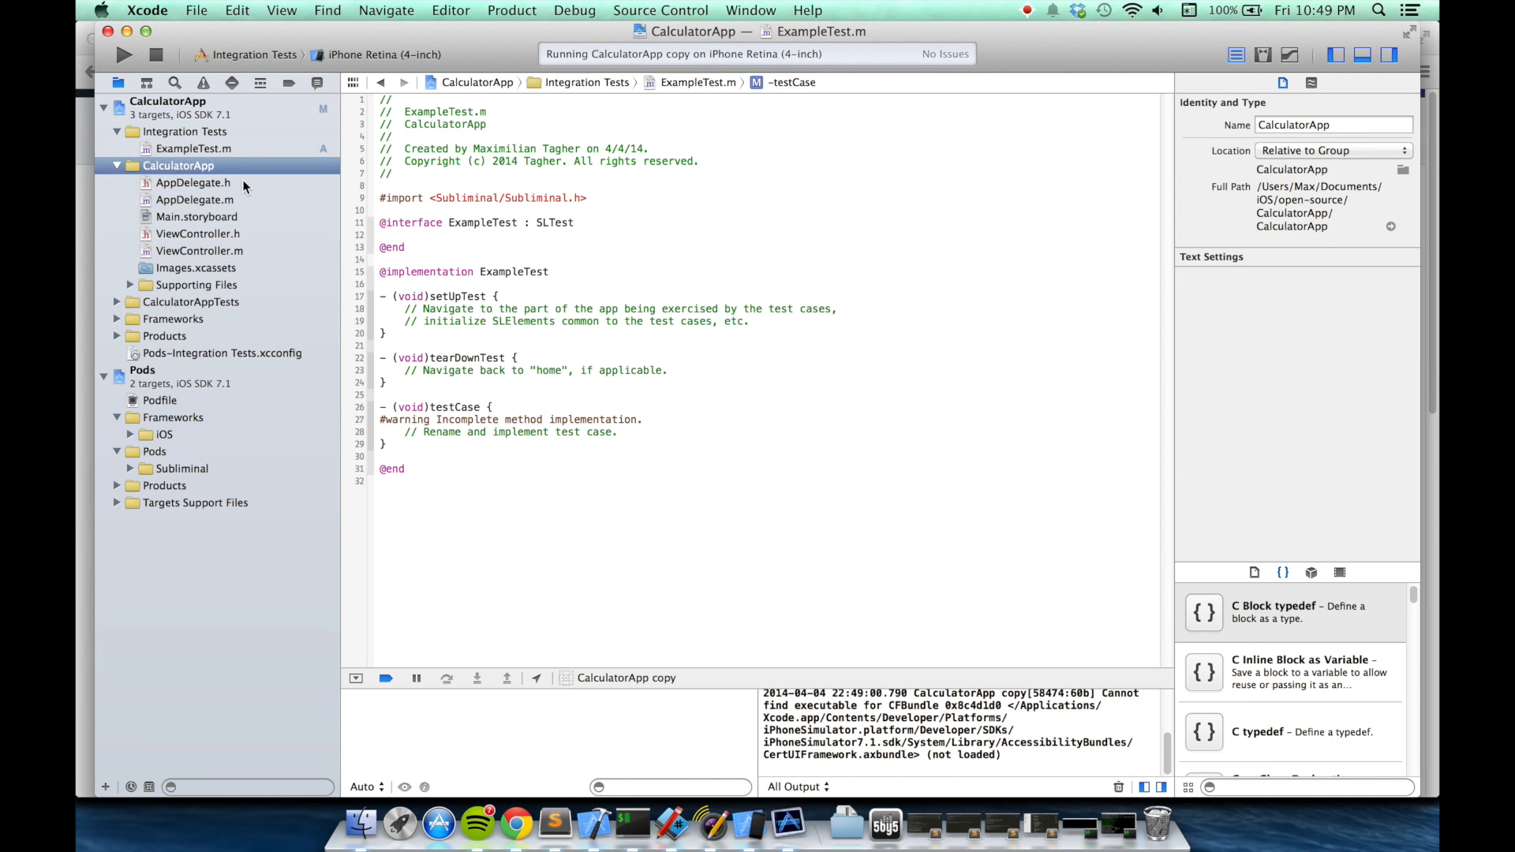
click(199, 250)
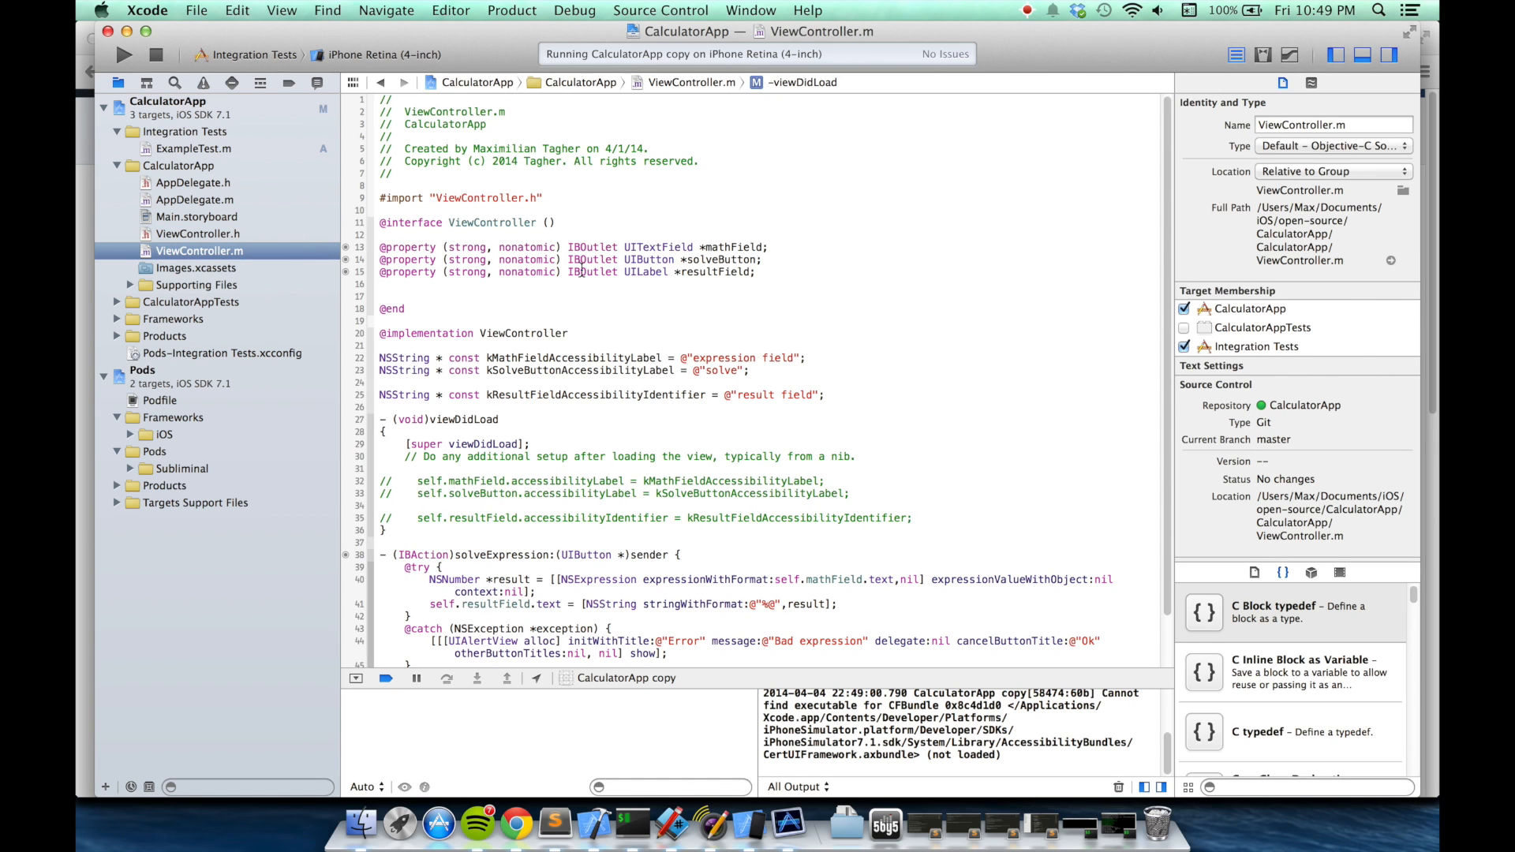
mouse_move(638, 307)
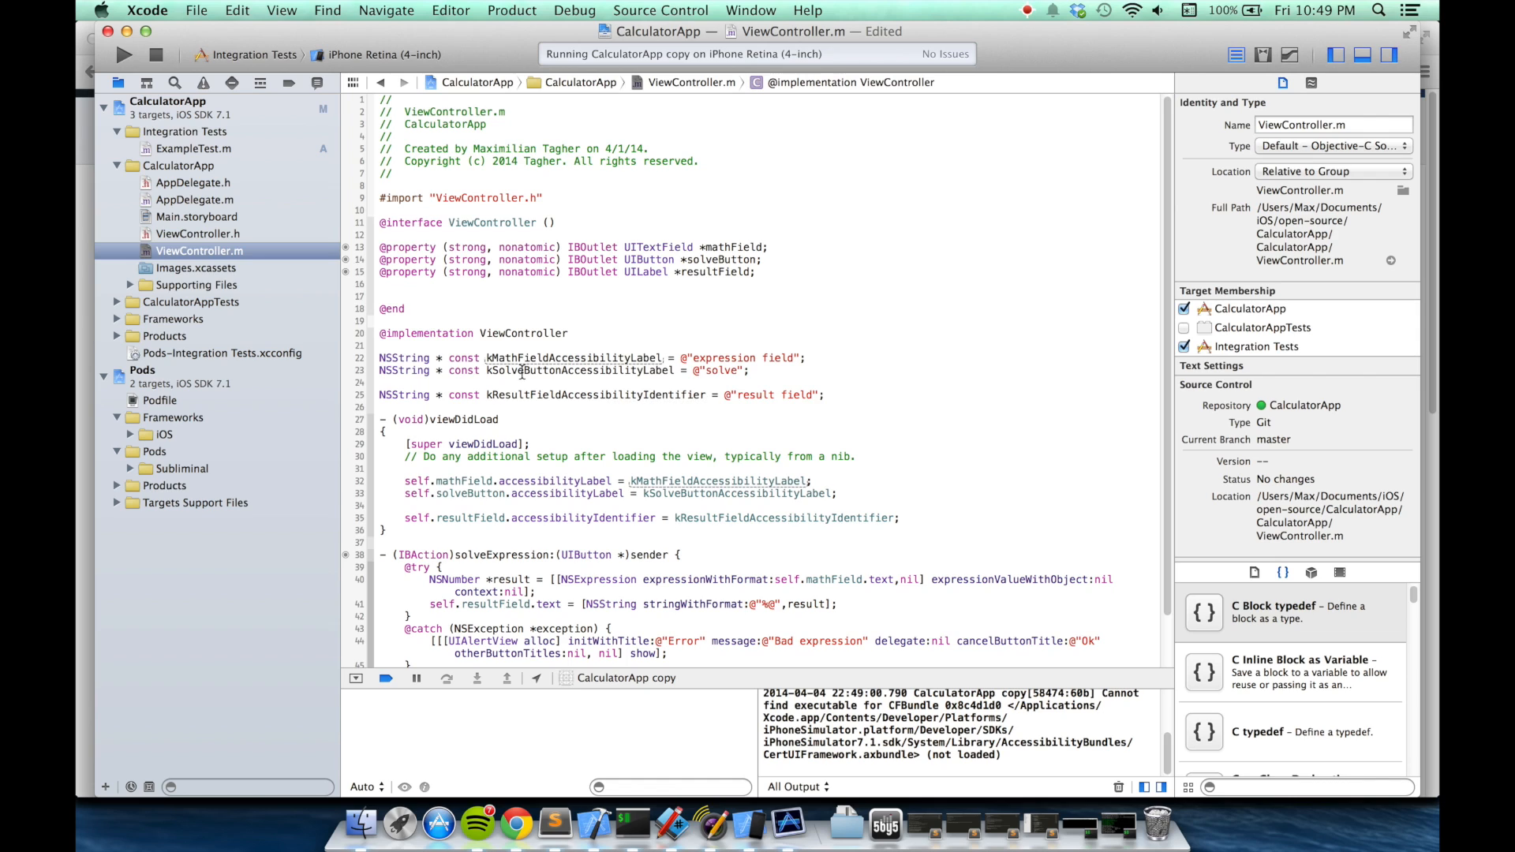
click(569, 493)
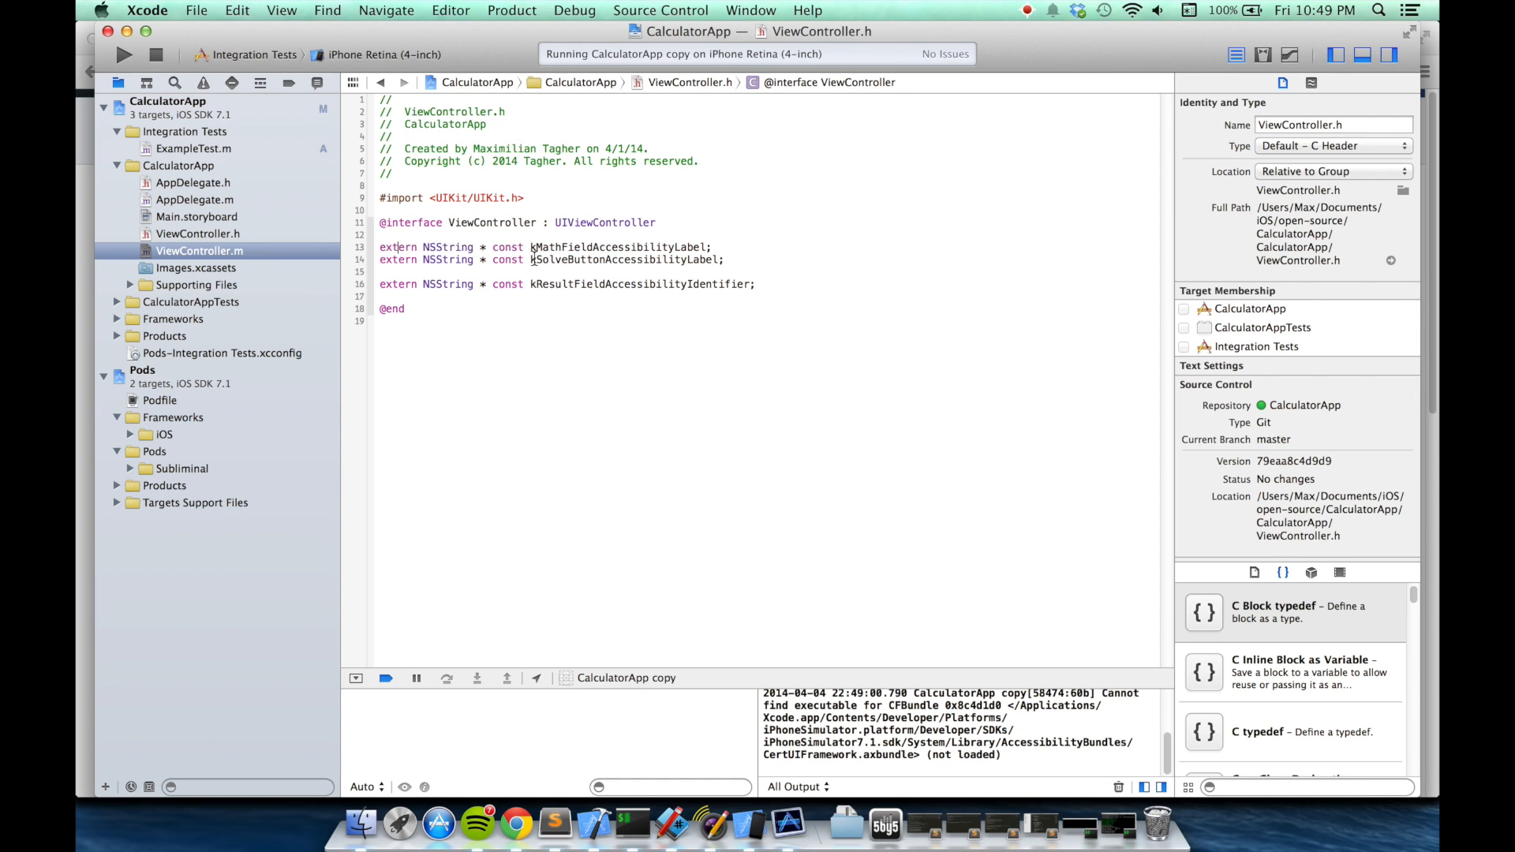
mouse_move(580, 283)
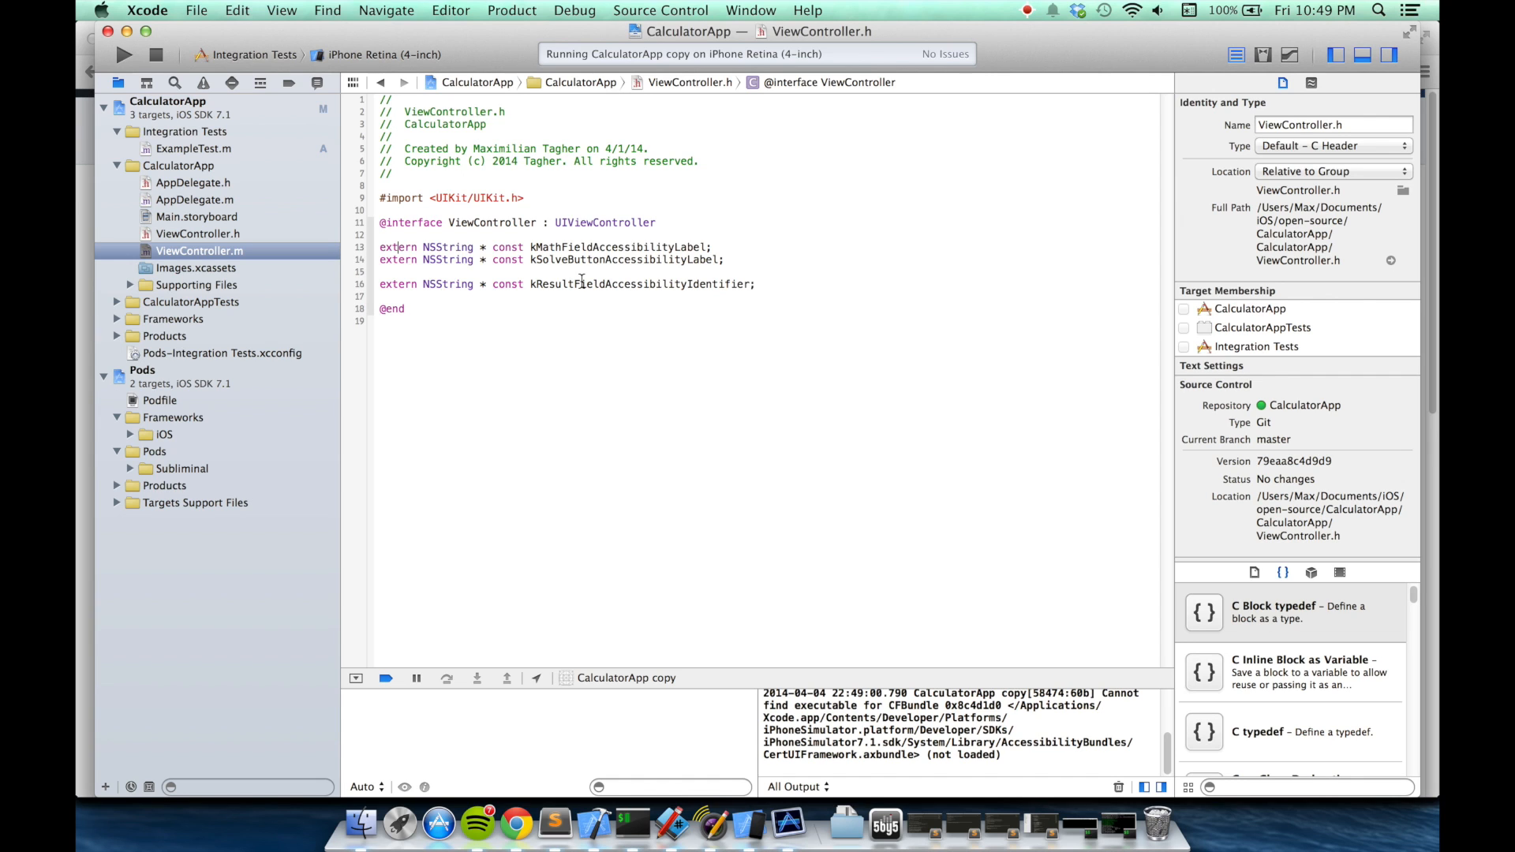
click(200, 251)
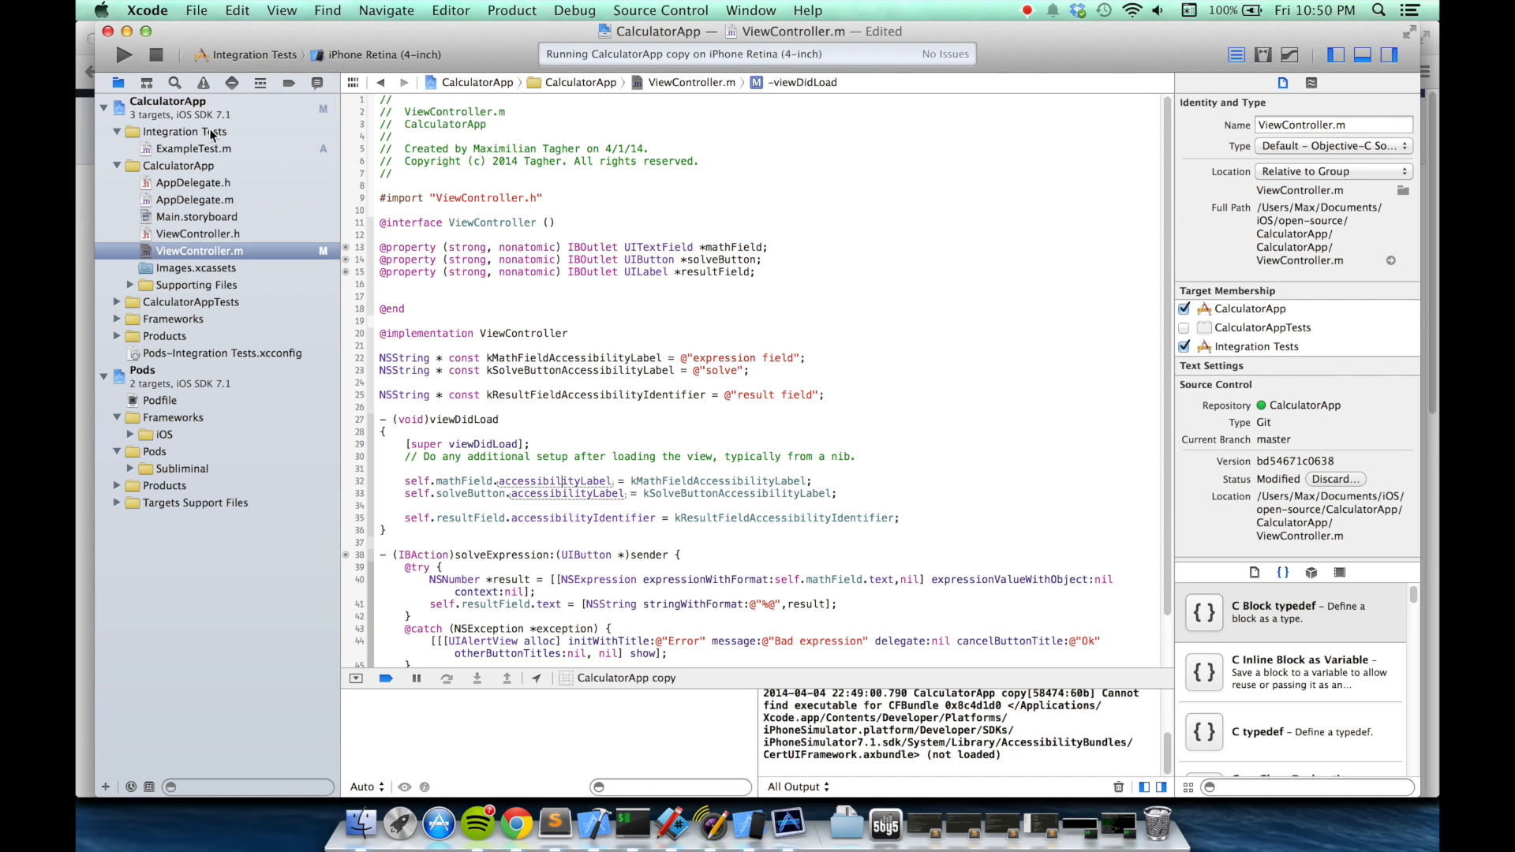
click(194, 148)
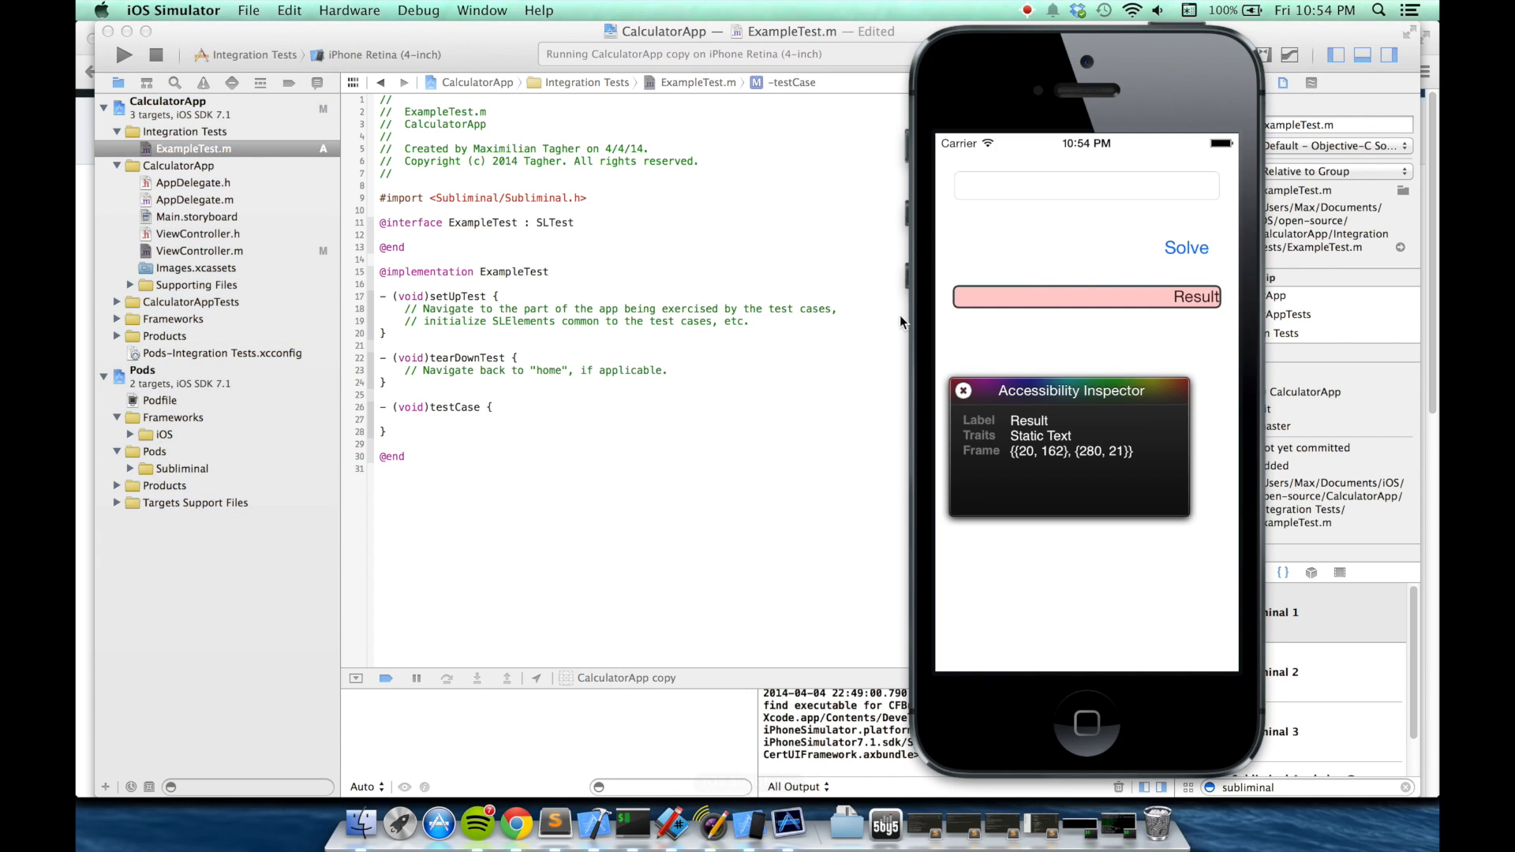
- Collapse the Simulator's Accessibility Inspector after reviewing the Result label and expression field
click(1070, 391)
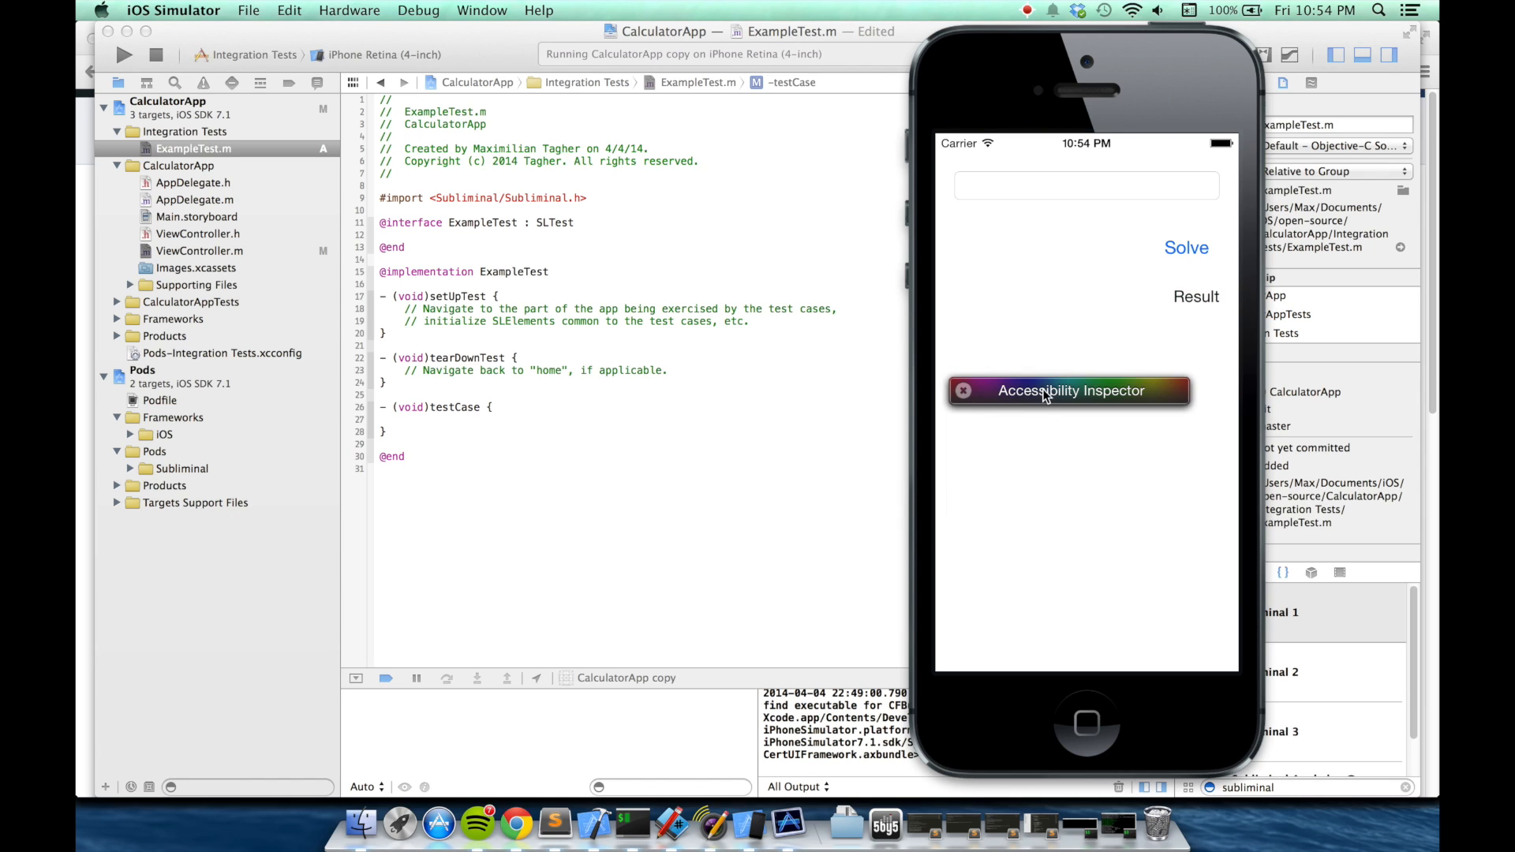
mouse_move(964, 397)
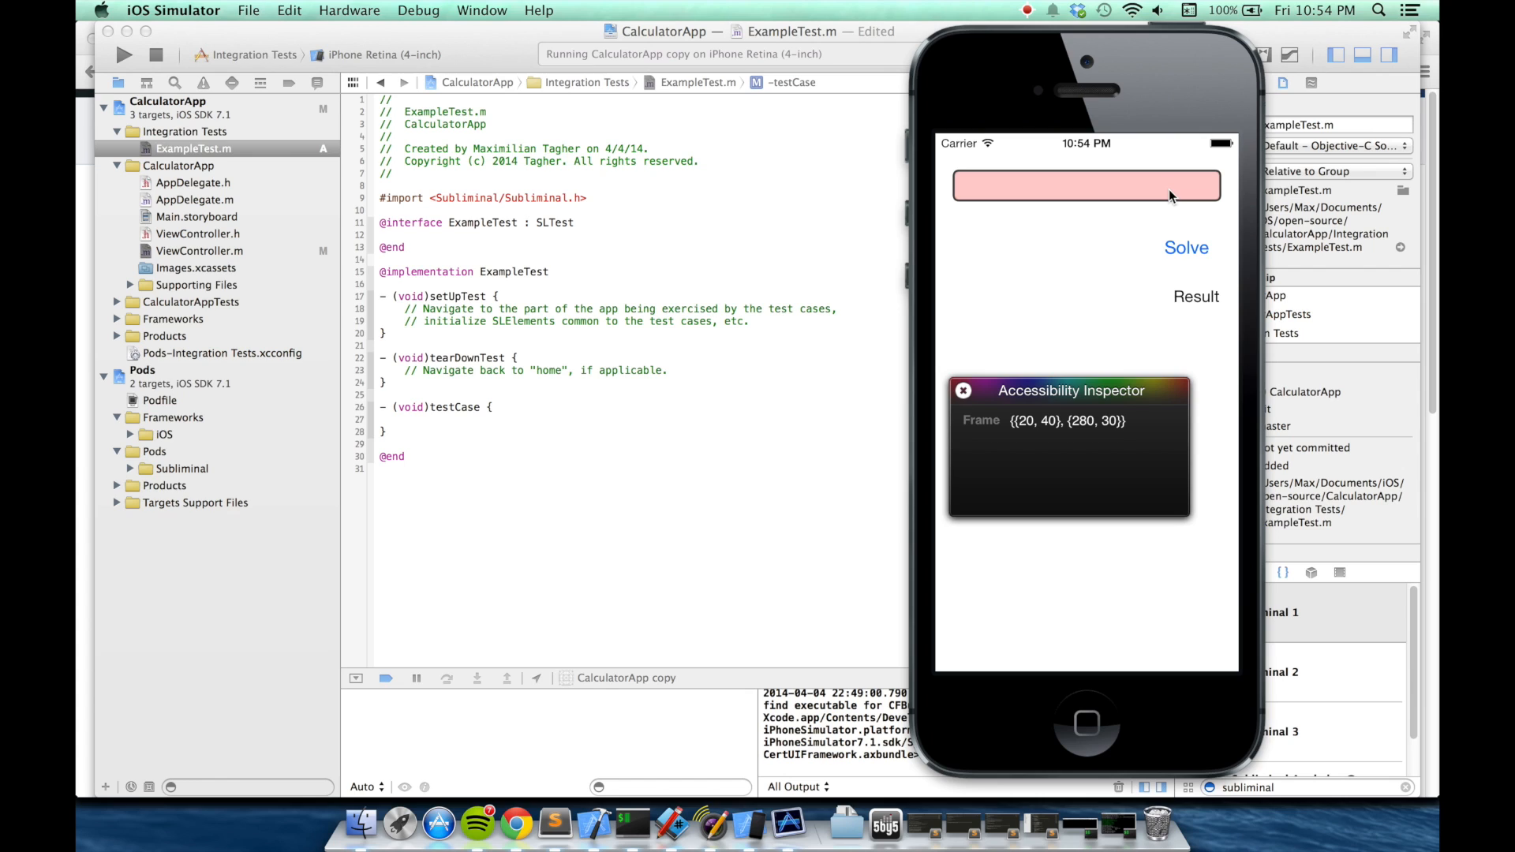
mouse_move(1188, 254)
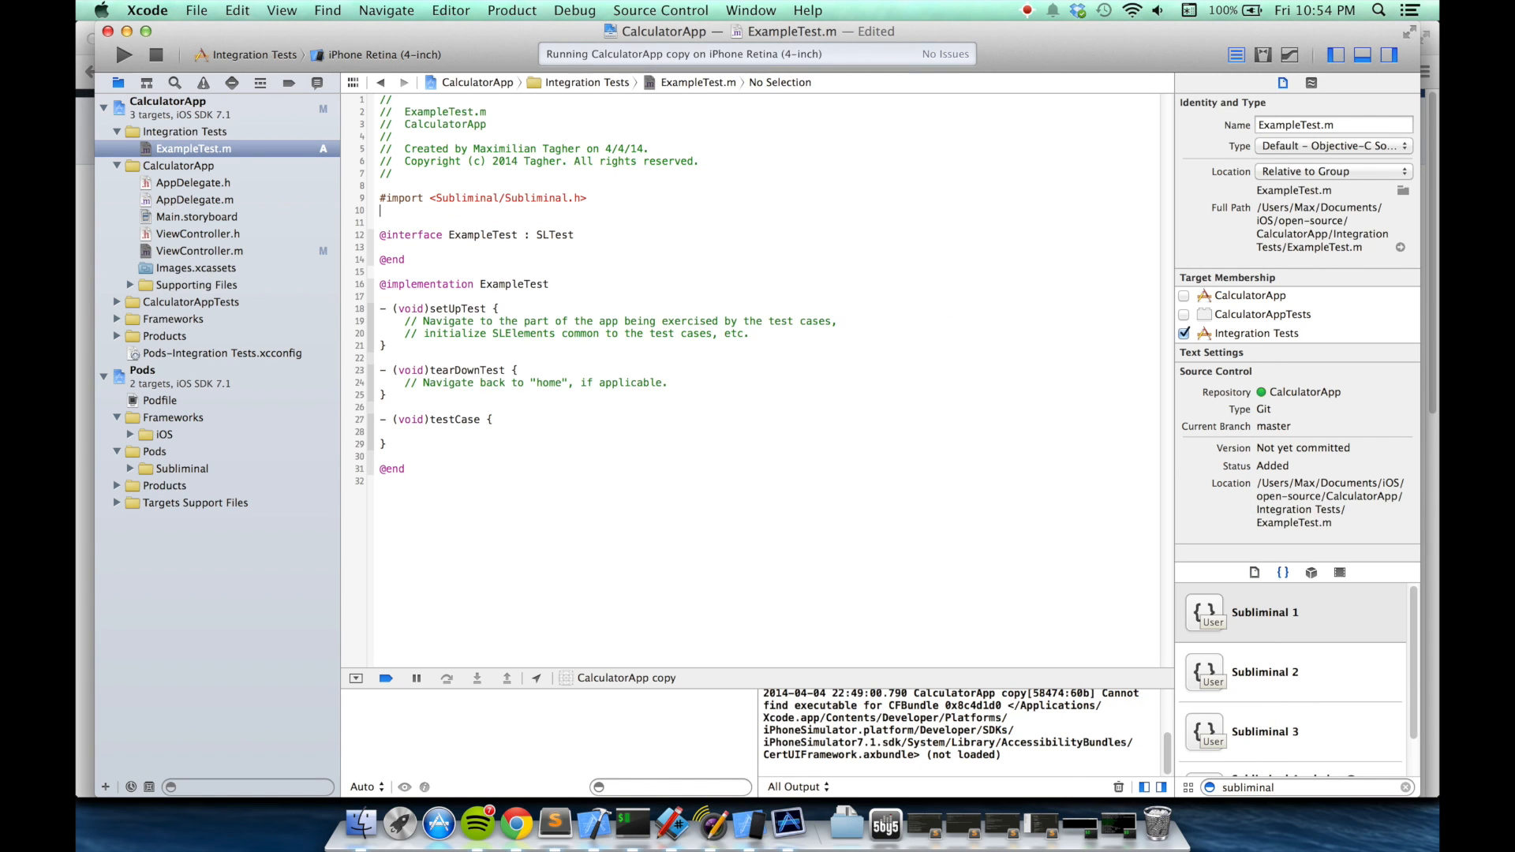
- Add #import "ViewController.h" to ExampleTest.m
text(#import)
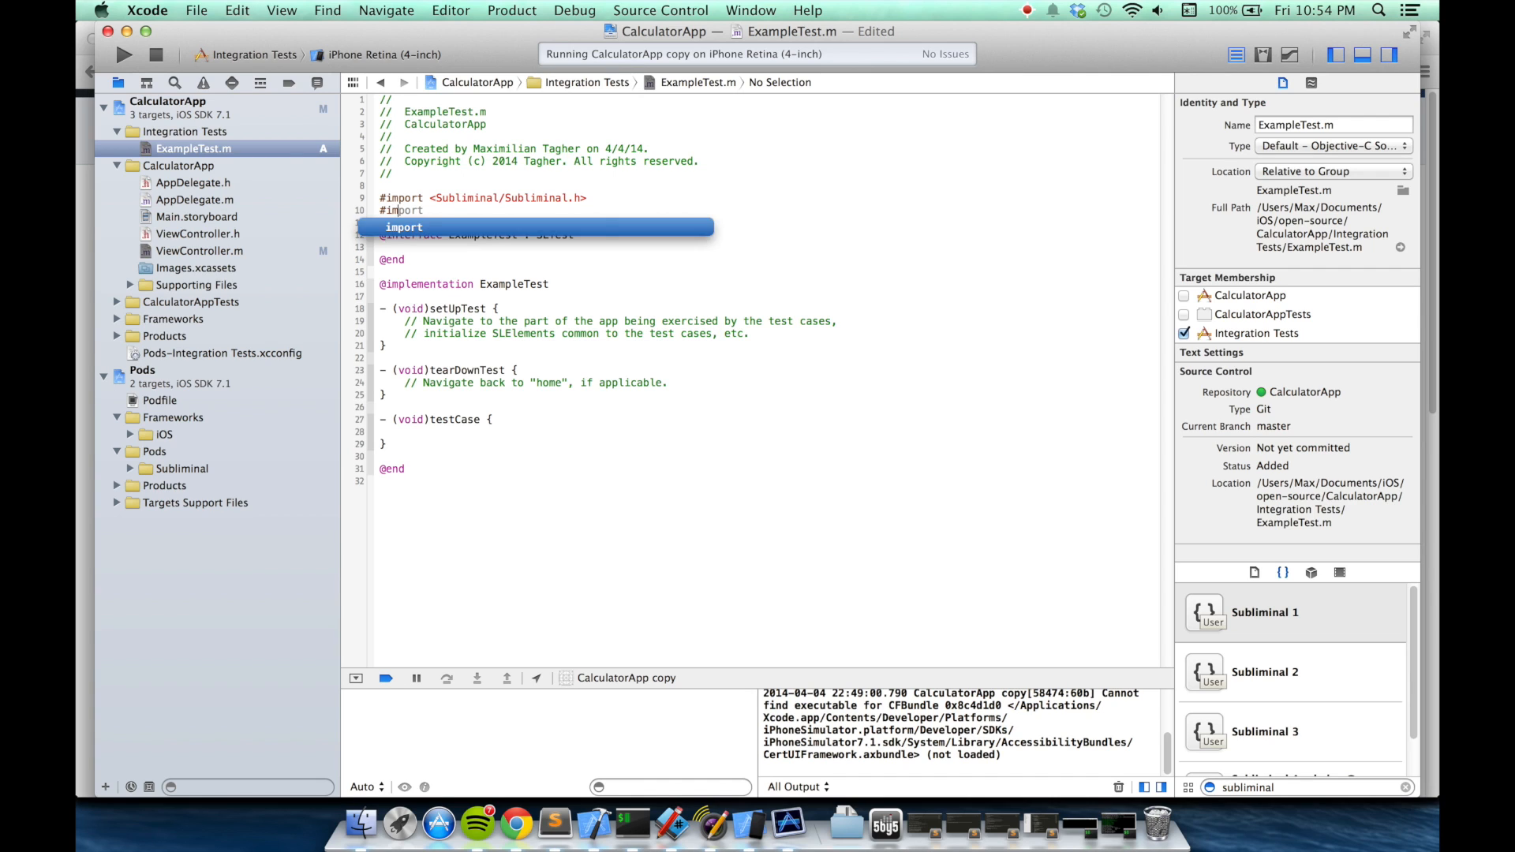
text("Vi)
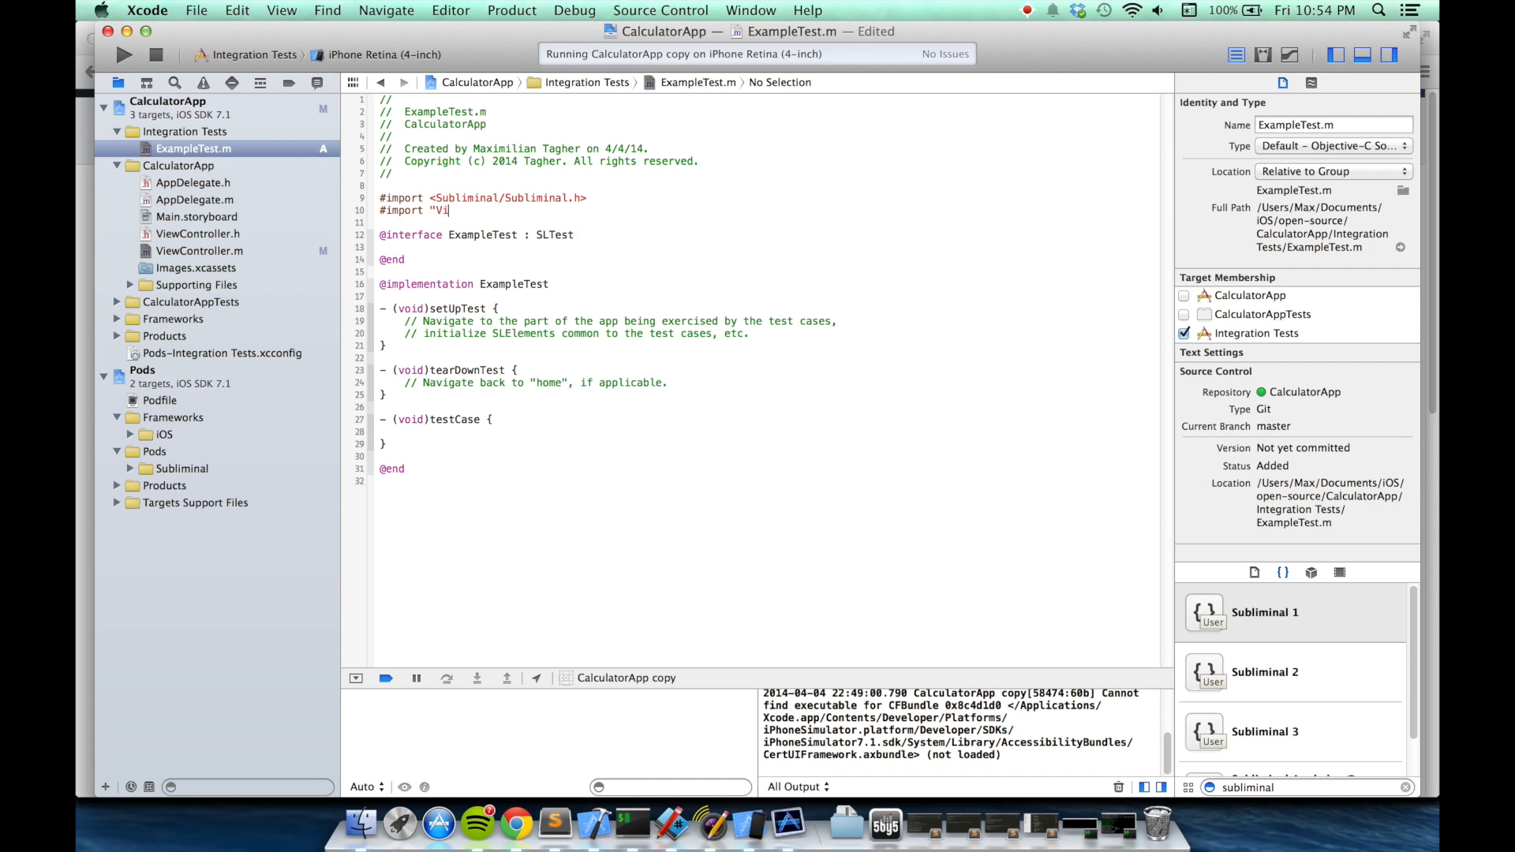
text(ewController)
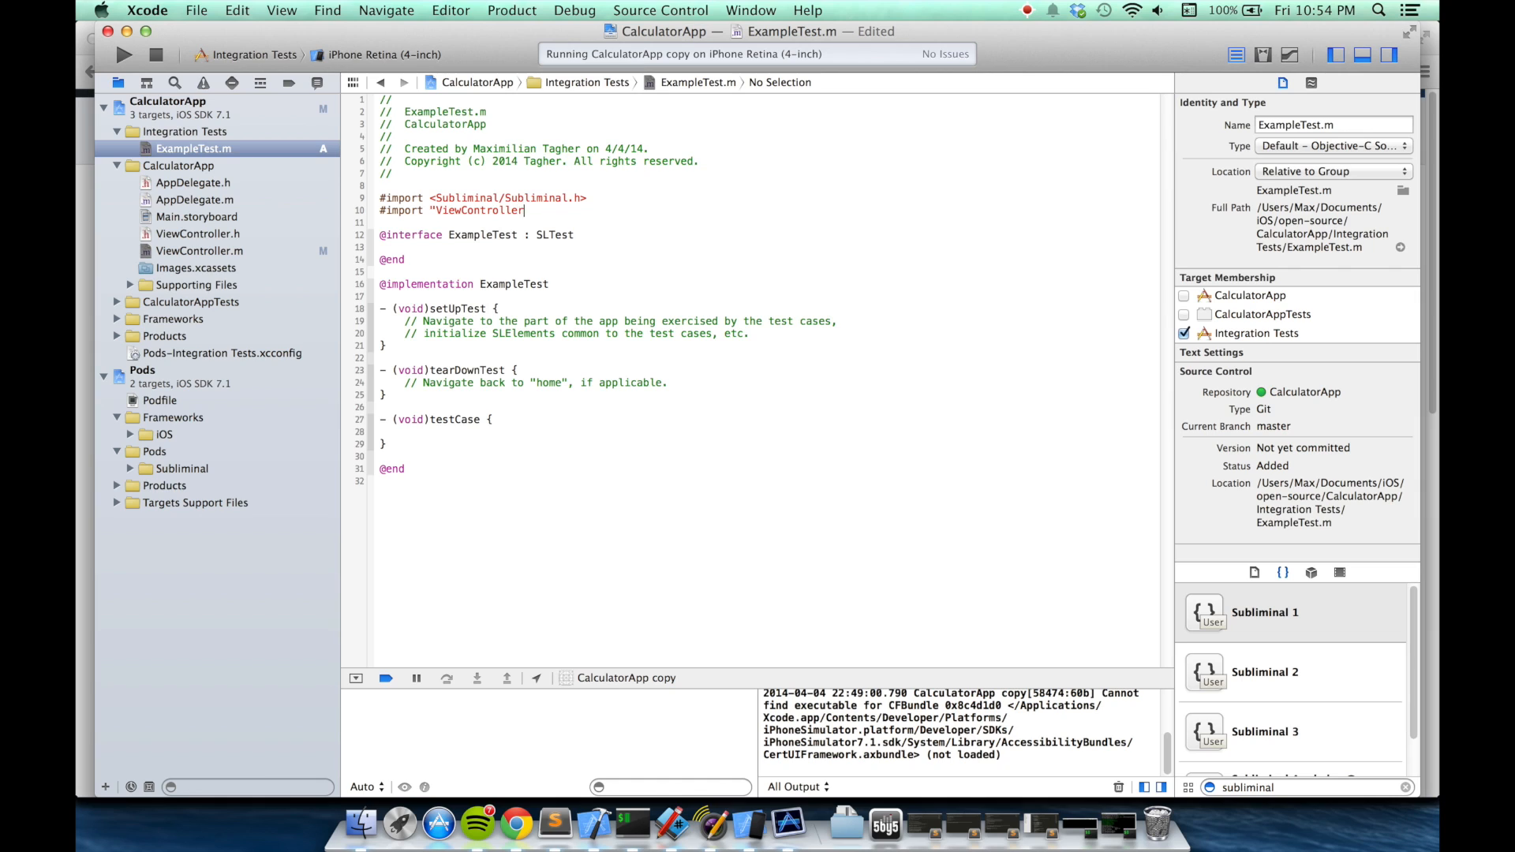
text(.h")
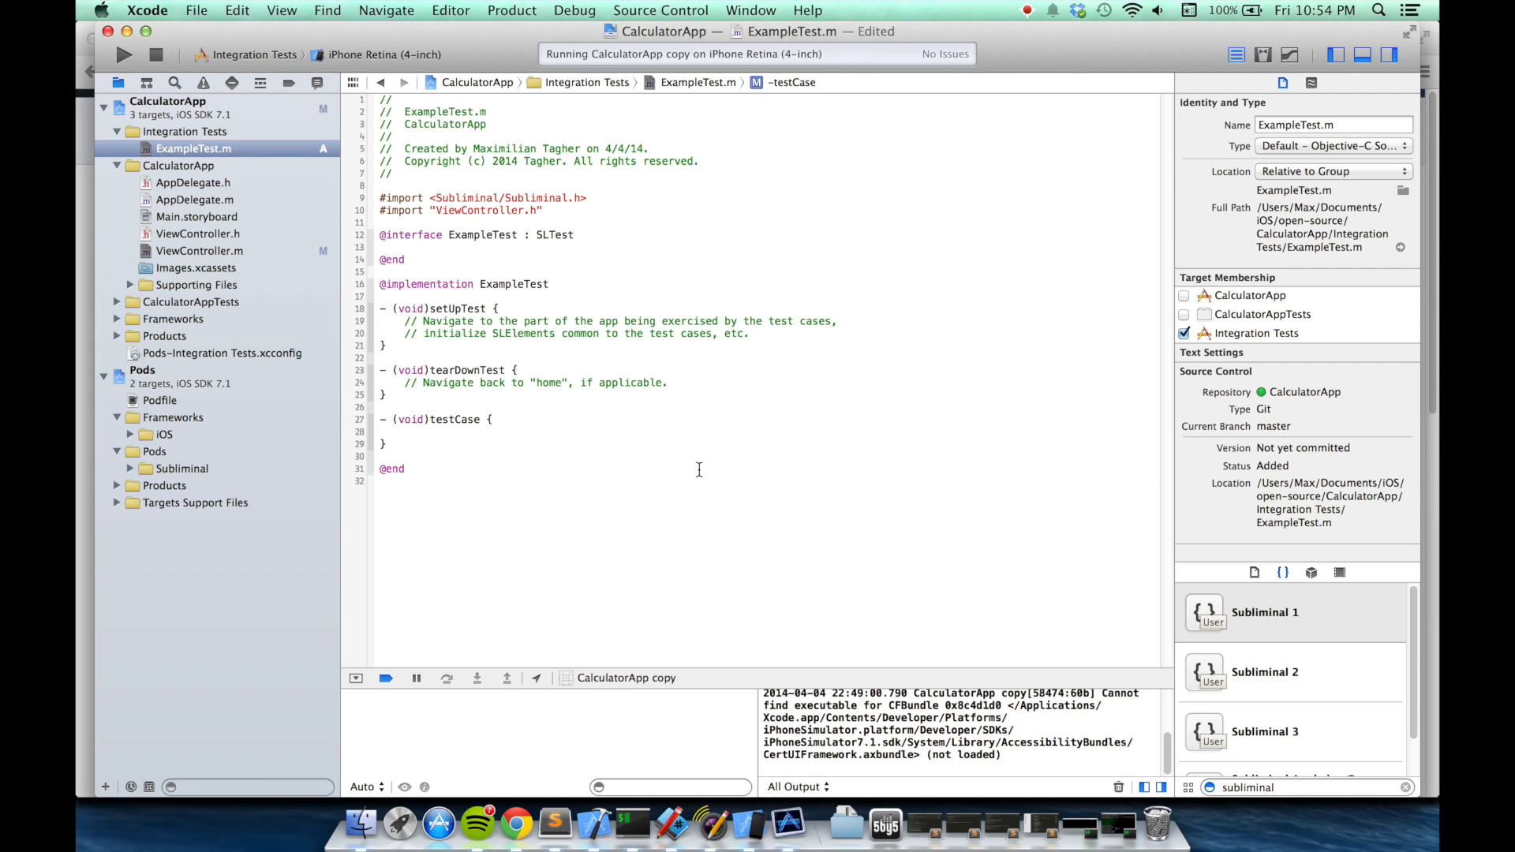
- In testCase, find the math field via SLTextField and set "2 + 2"; run Integration Tests, then stop
click(1291, 612)
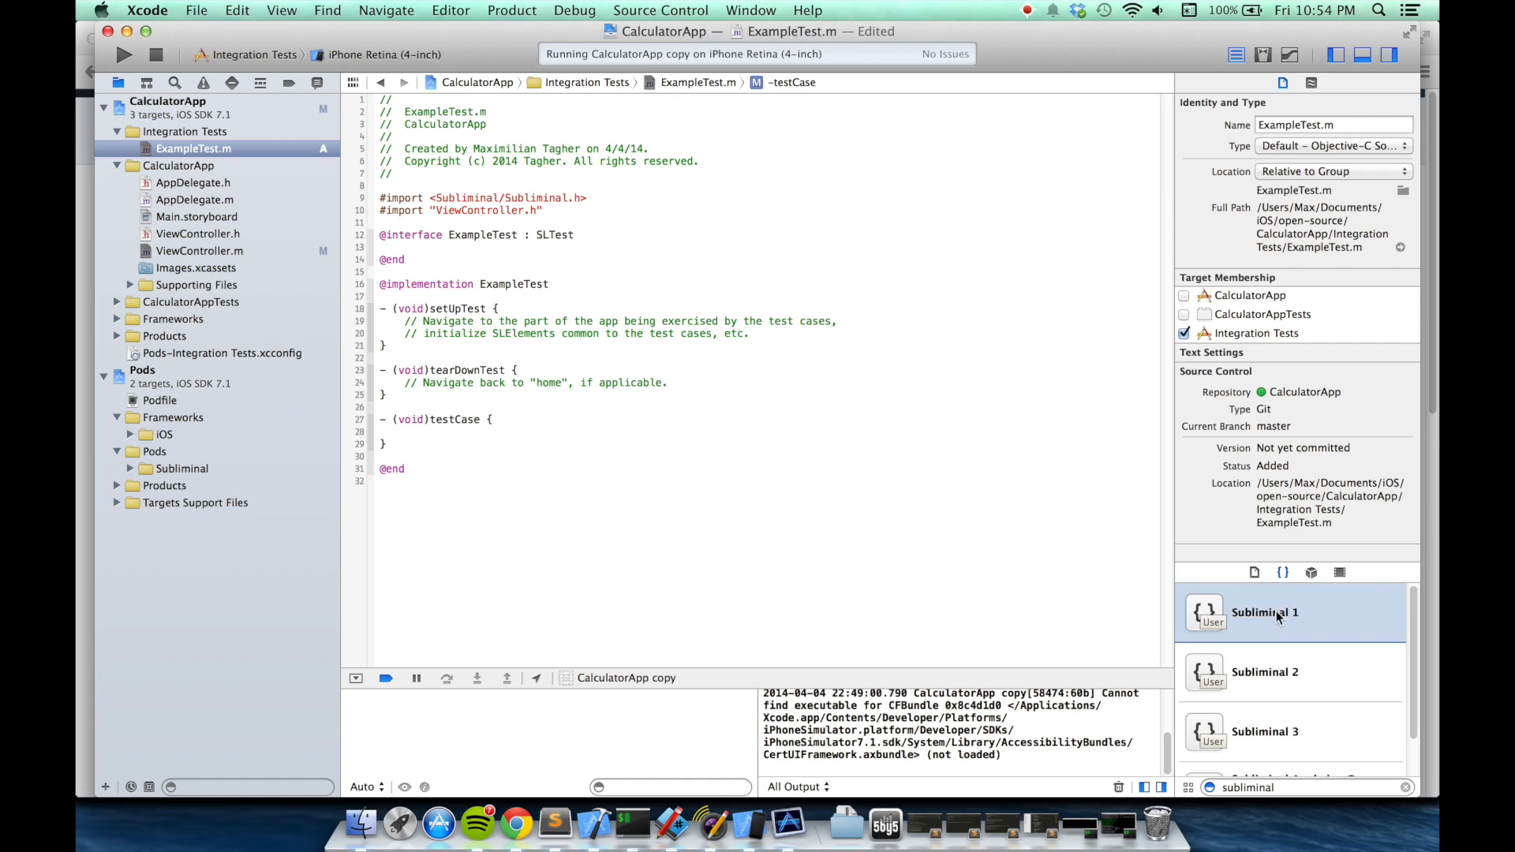
text(SLTextField *textField = [SLTextField elementWithAccessibilityLabel:kMathFieldAccessibilityLabel];)
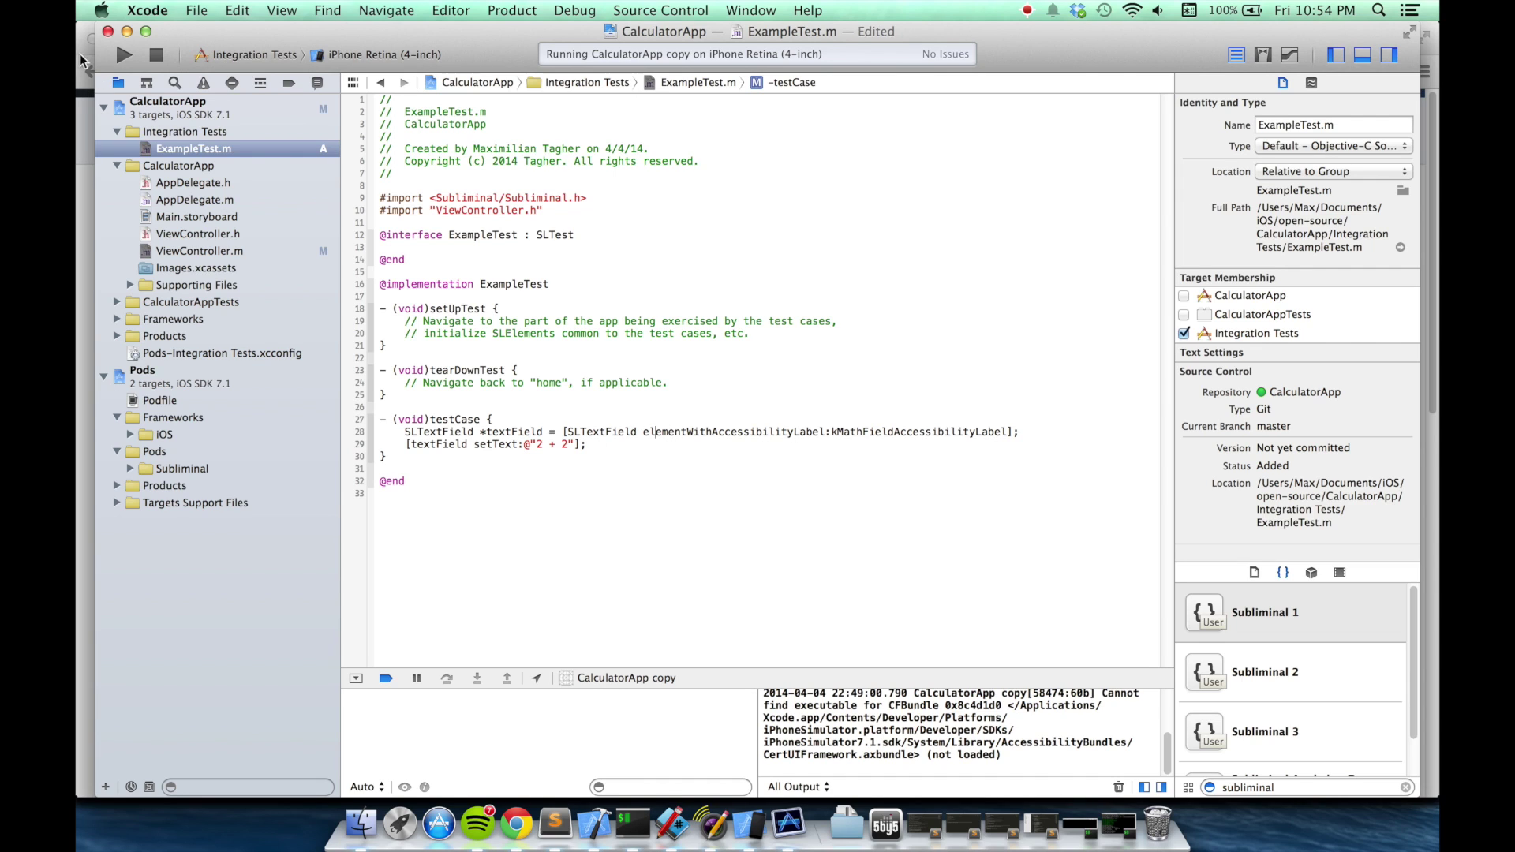
click(156, 56)
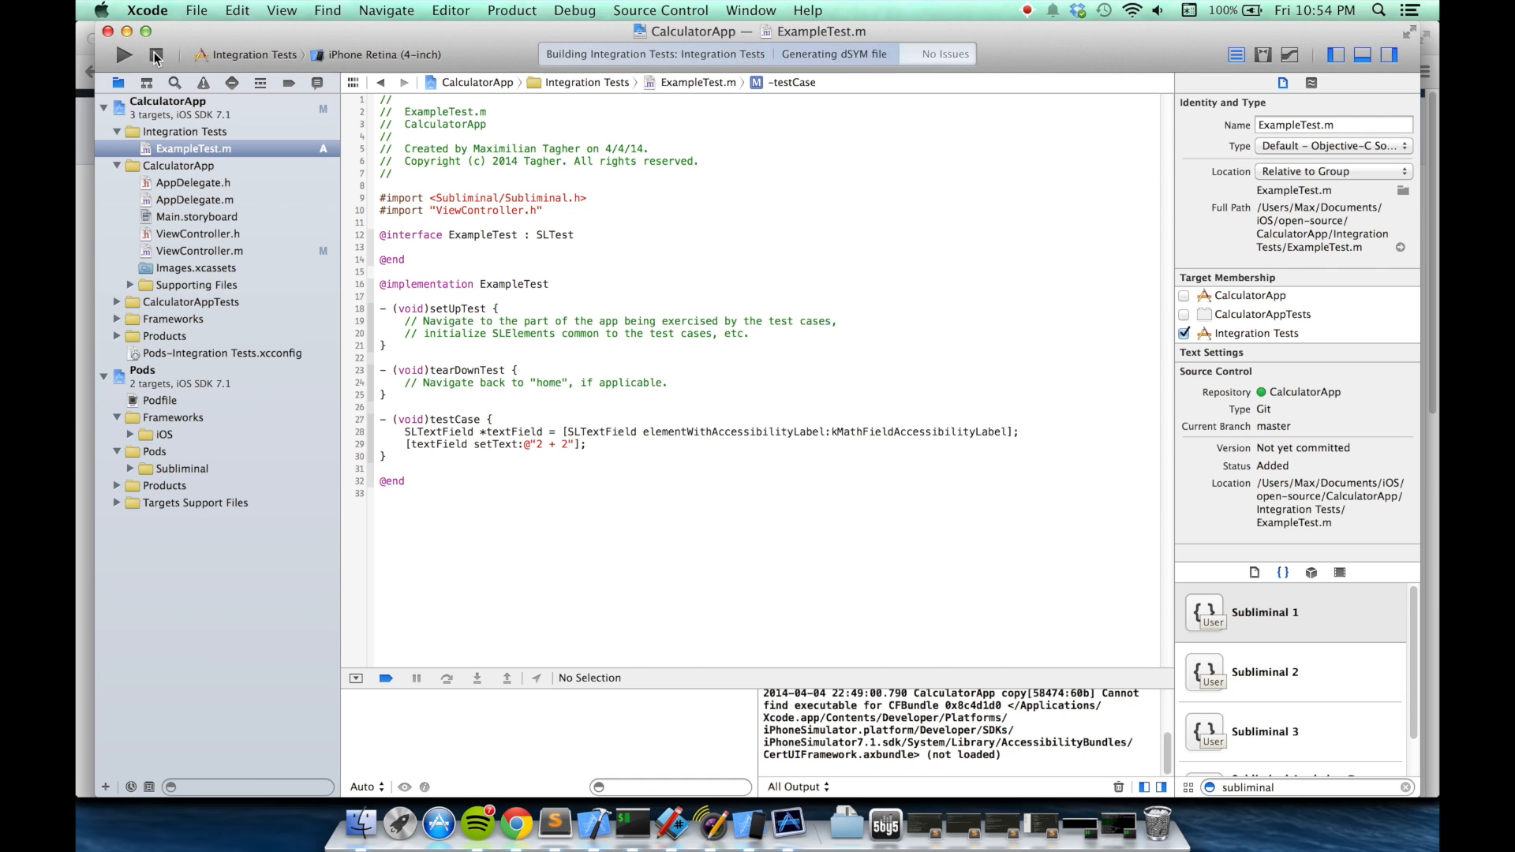
click(123, 54)
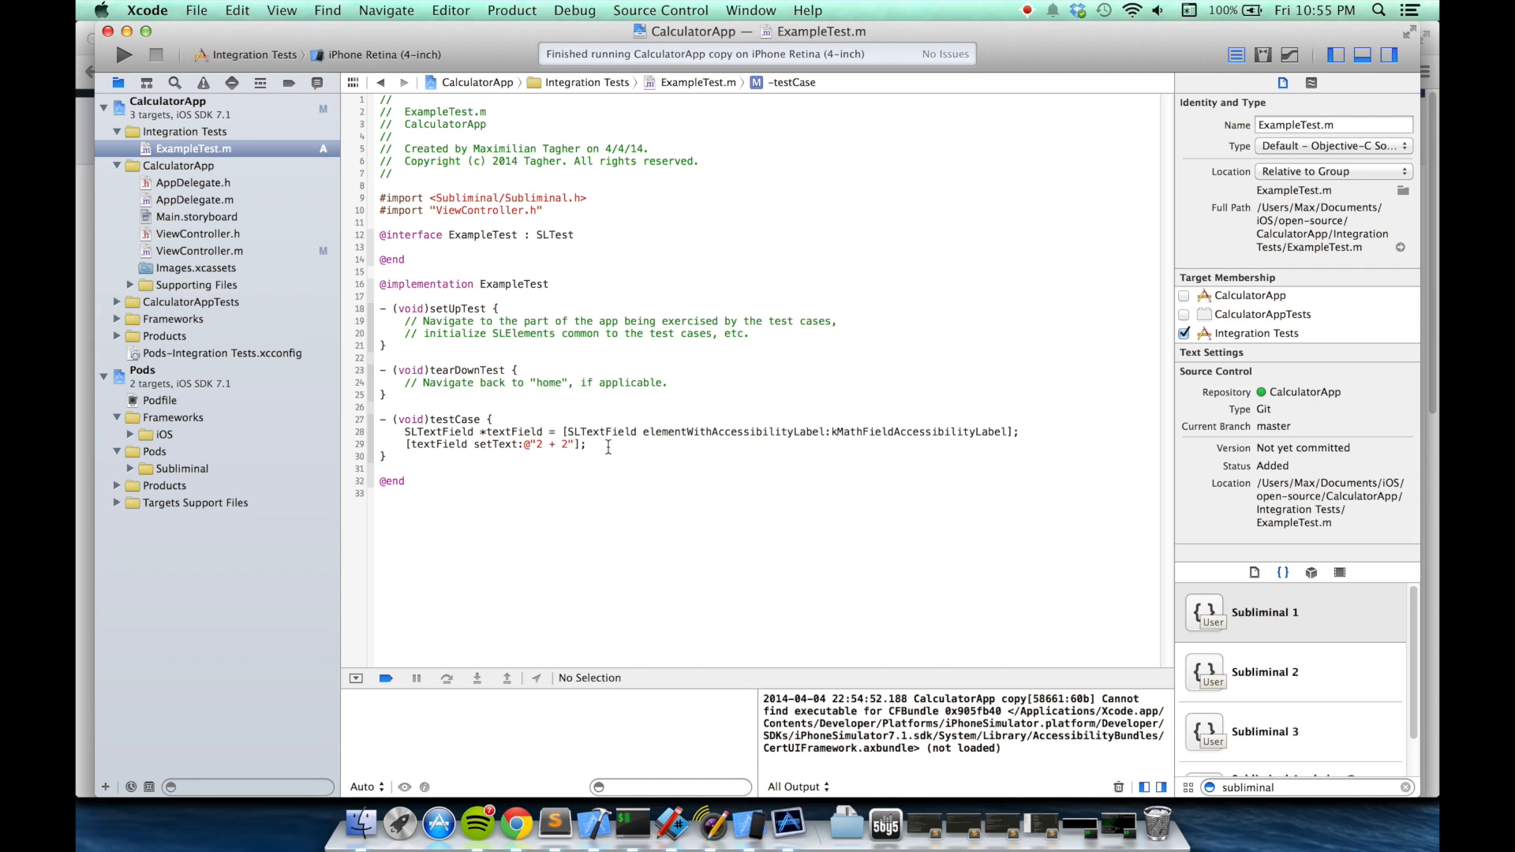
- Add an SLButton tap on Solve and an SLAssertTrue that the result label equals @"4"
key(return)
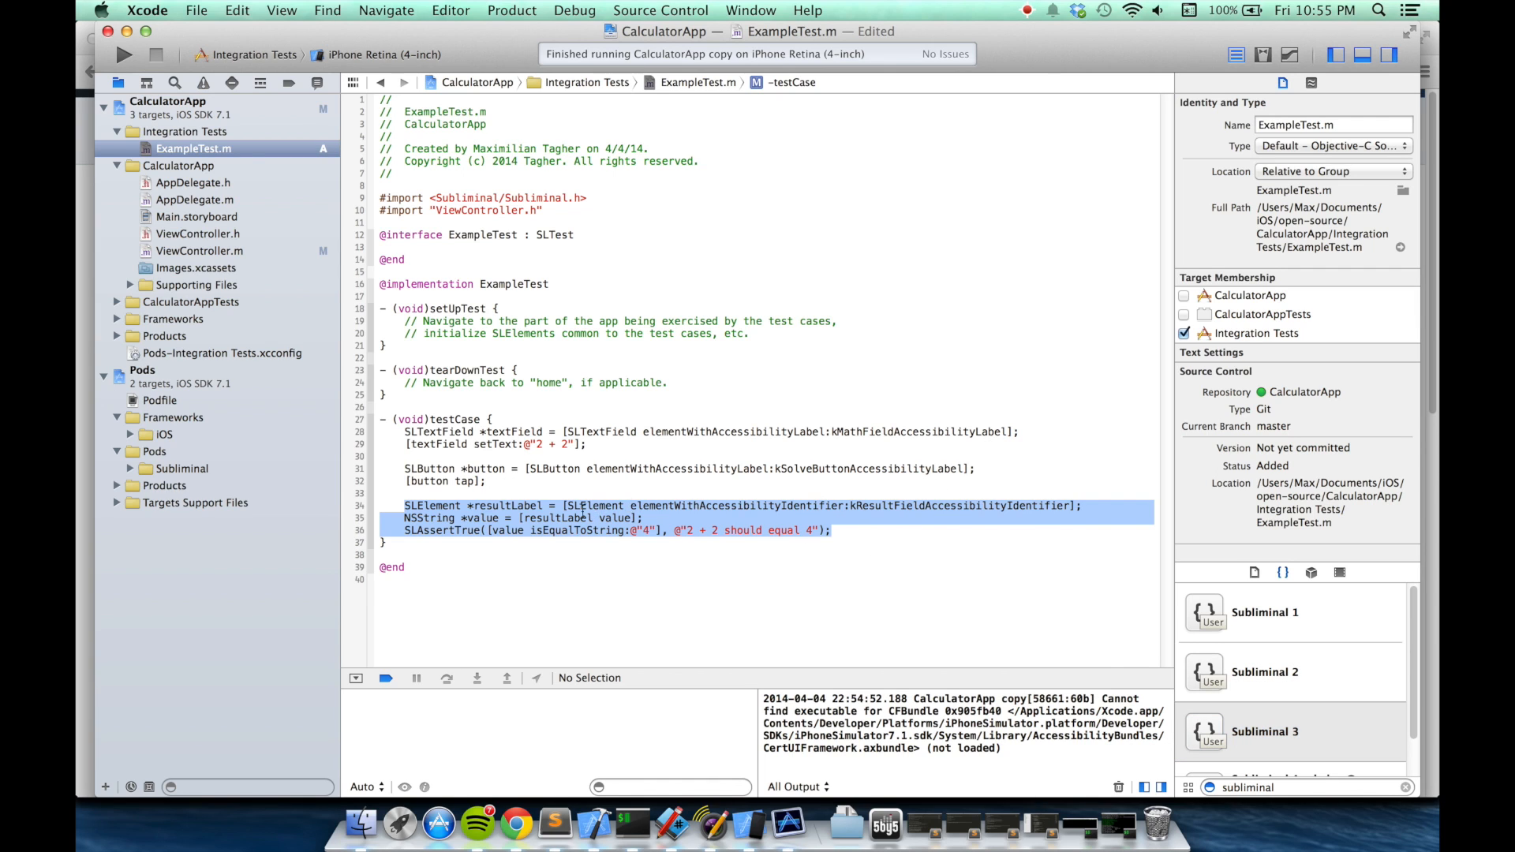
click(532, 508)
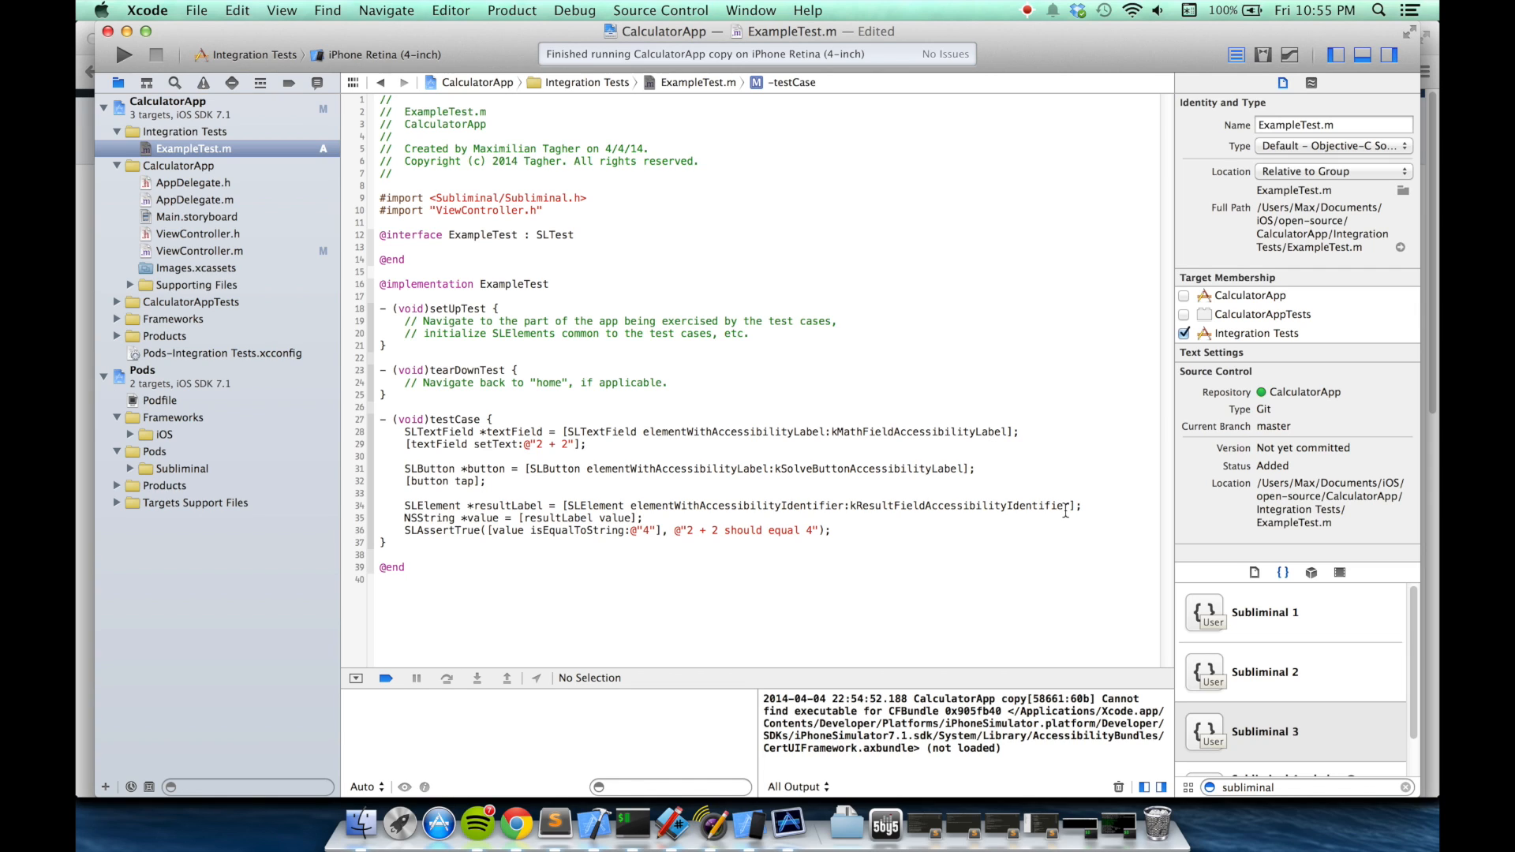
mouse_move(649, 505)
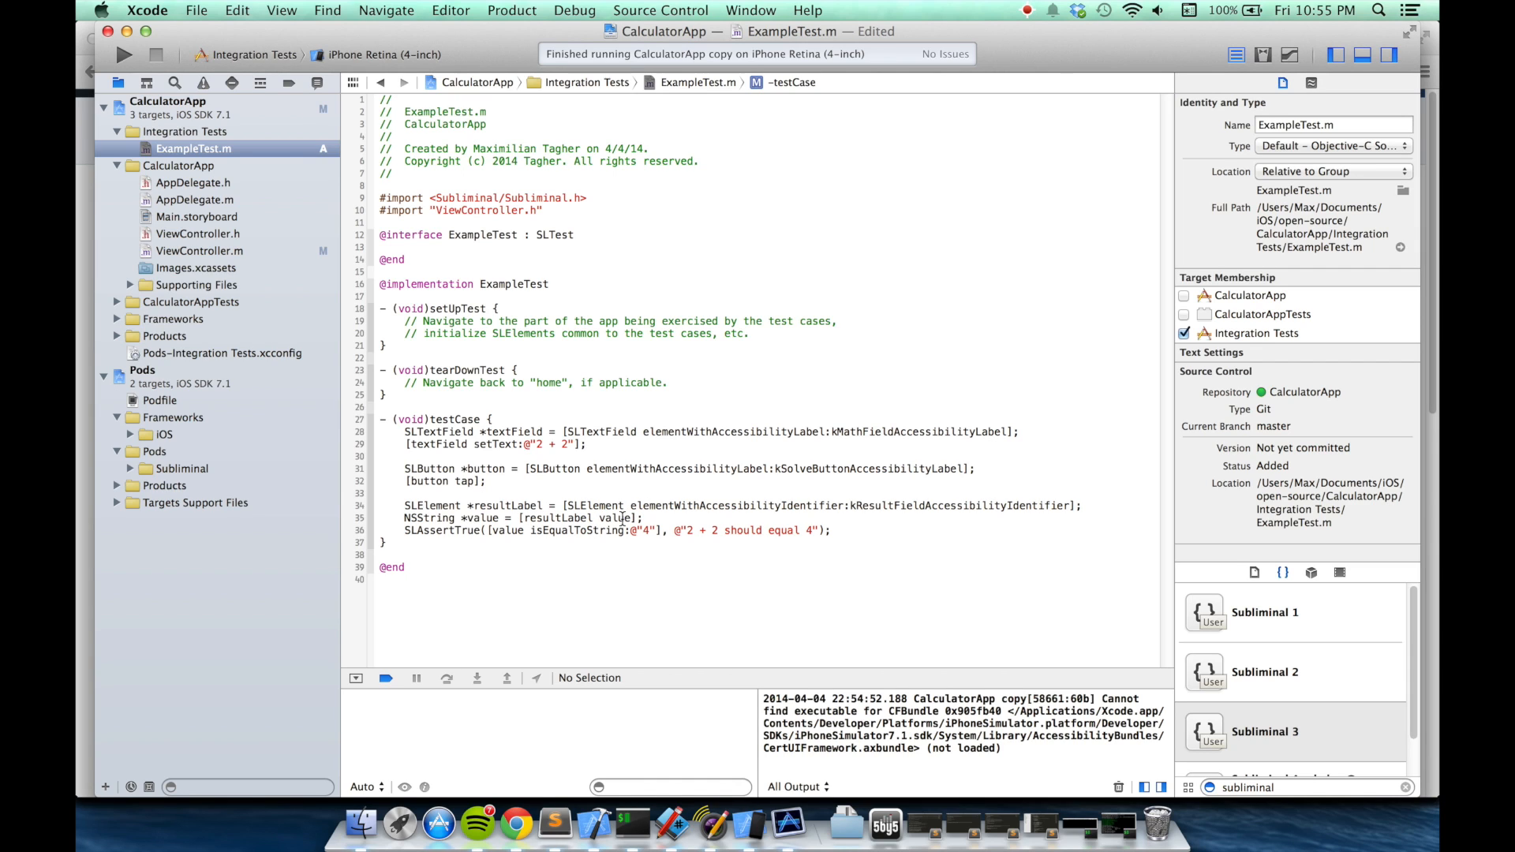
mouse_move(473, 530)
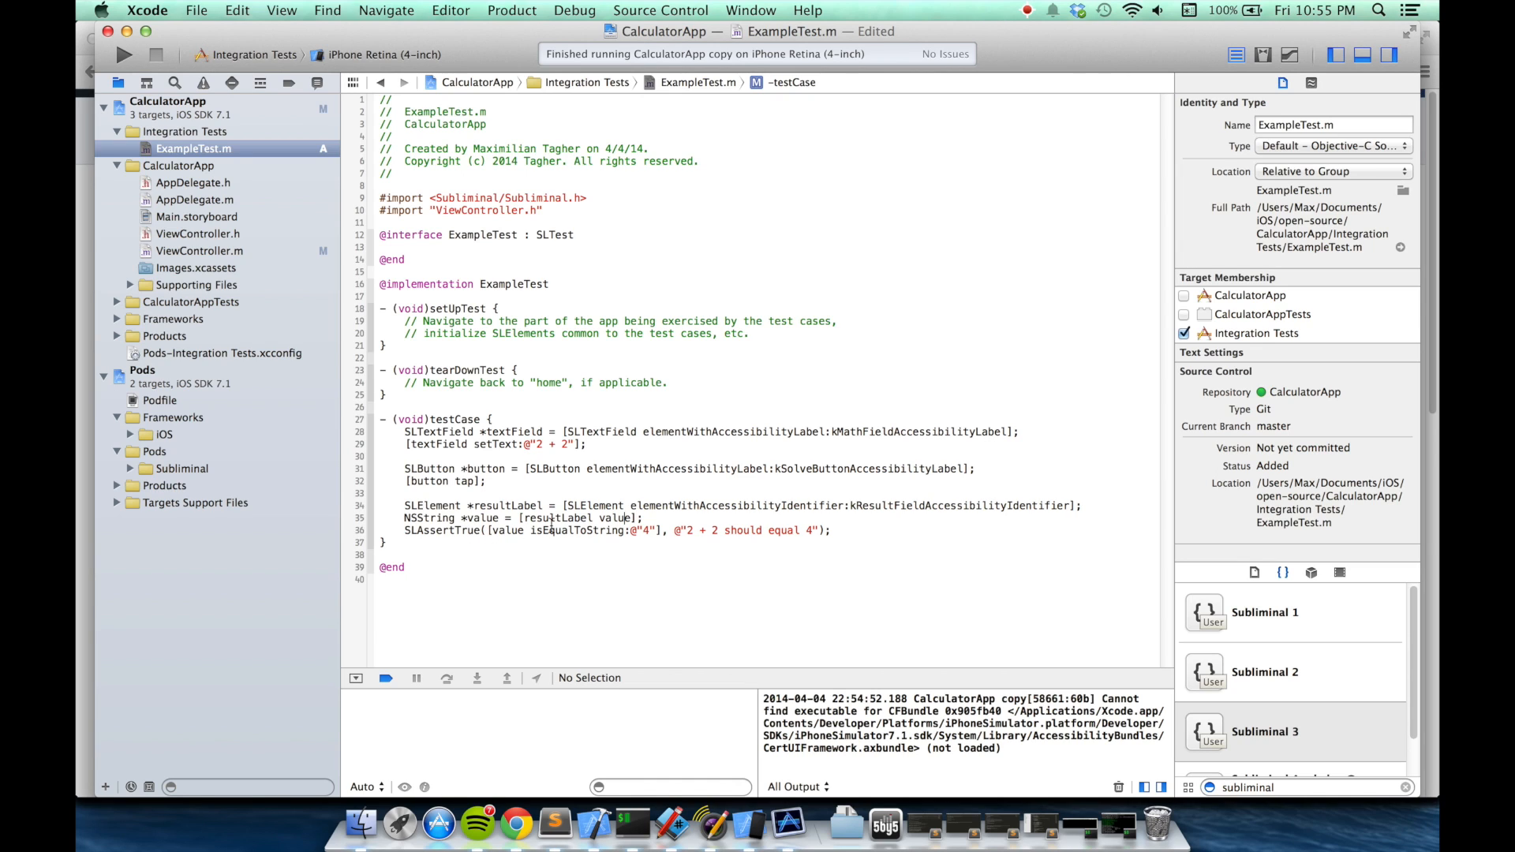
mouse_move(616, 534)
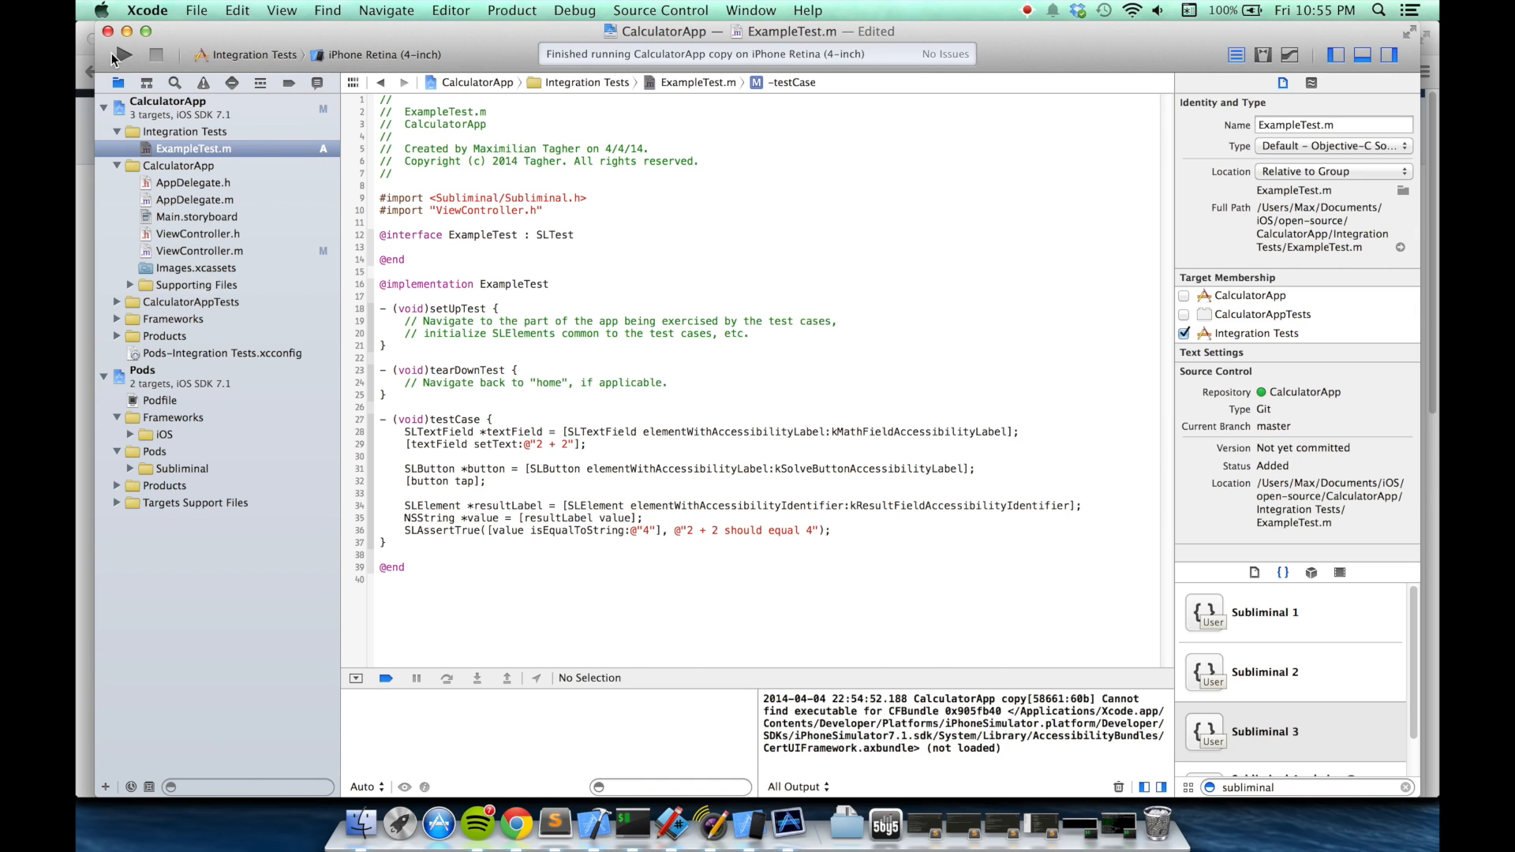
- Profile the app so the Automation instrument runs ExampleTest and the Trace Log reports Pass
click(511, 10)
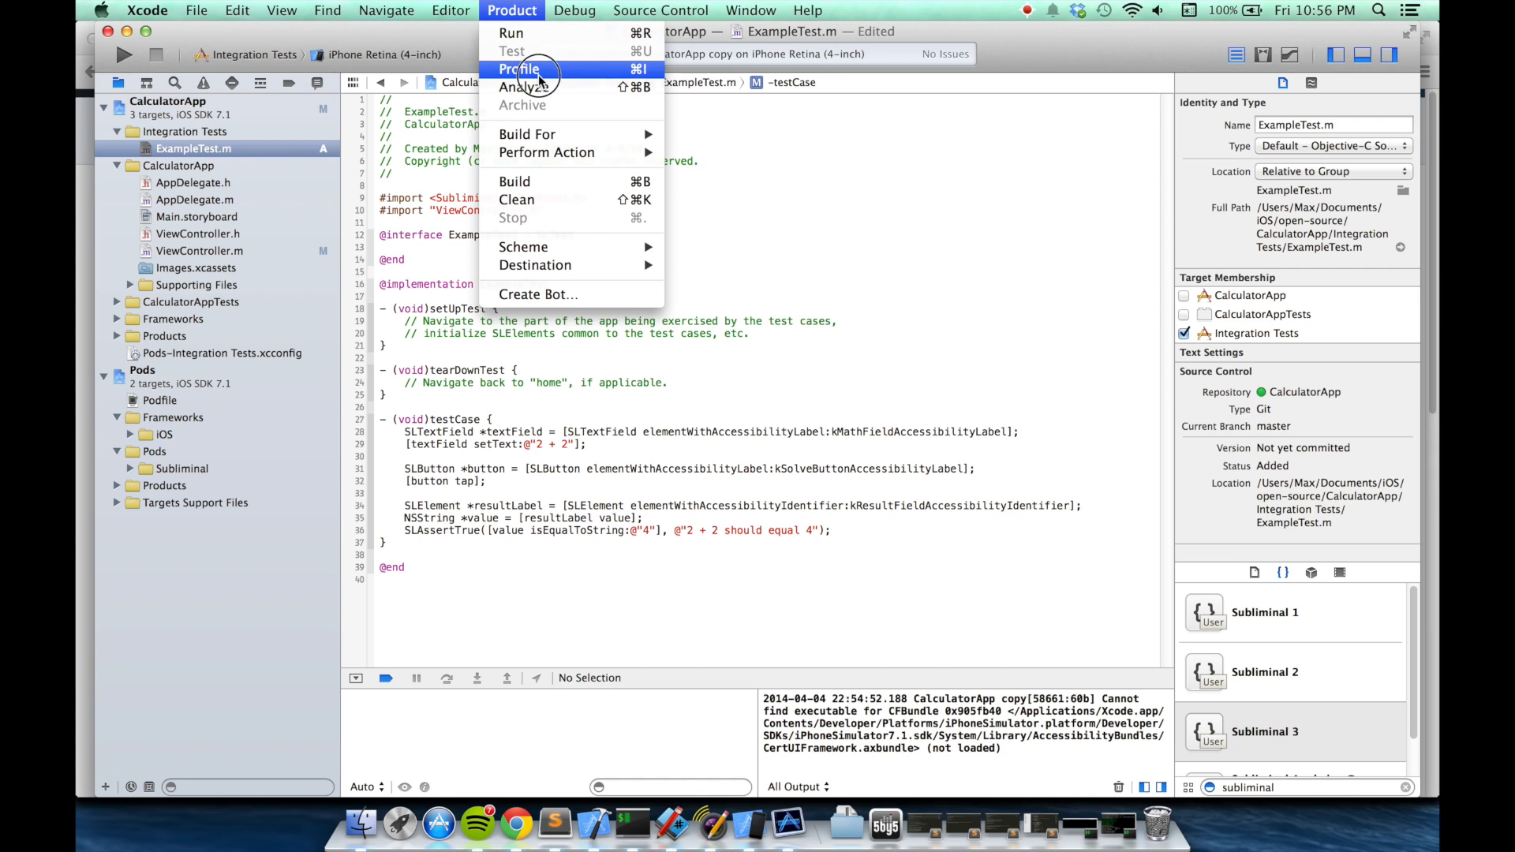
click(520, 69)
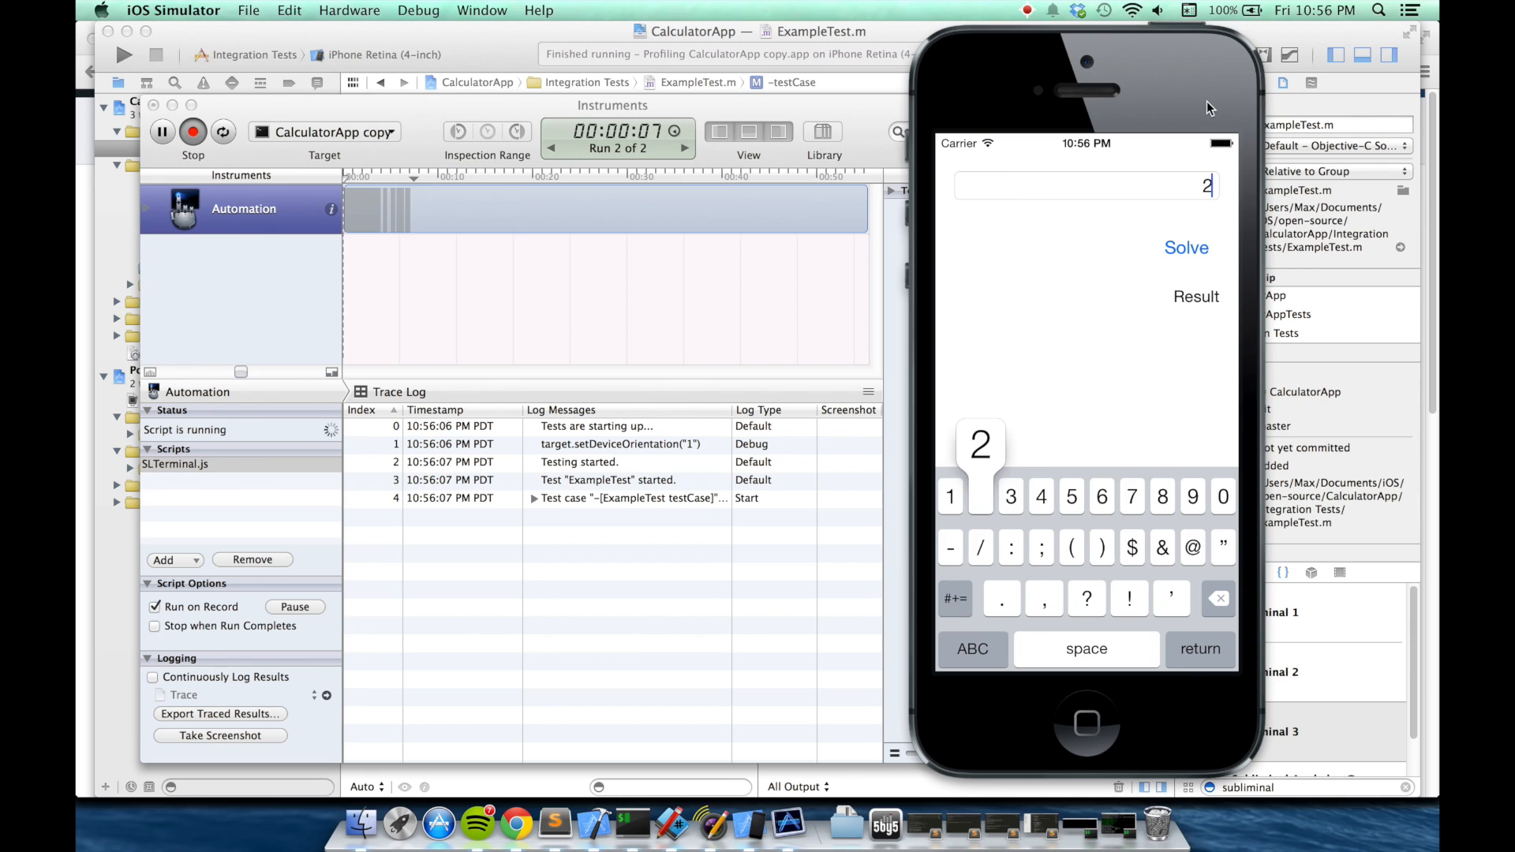
click(981, 496)
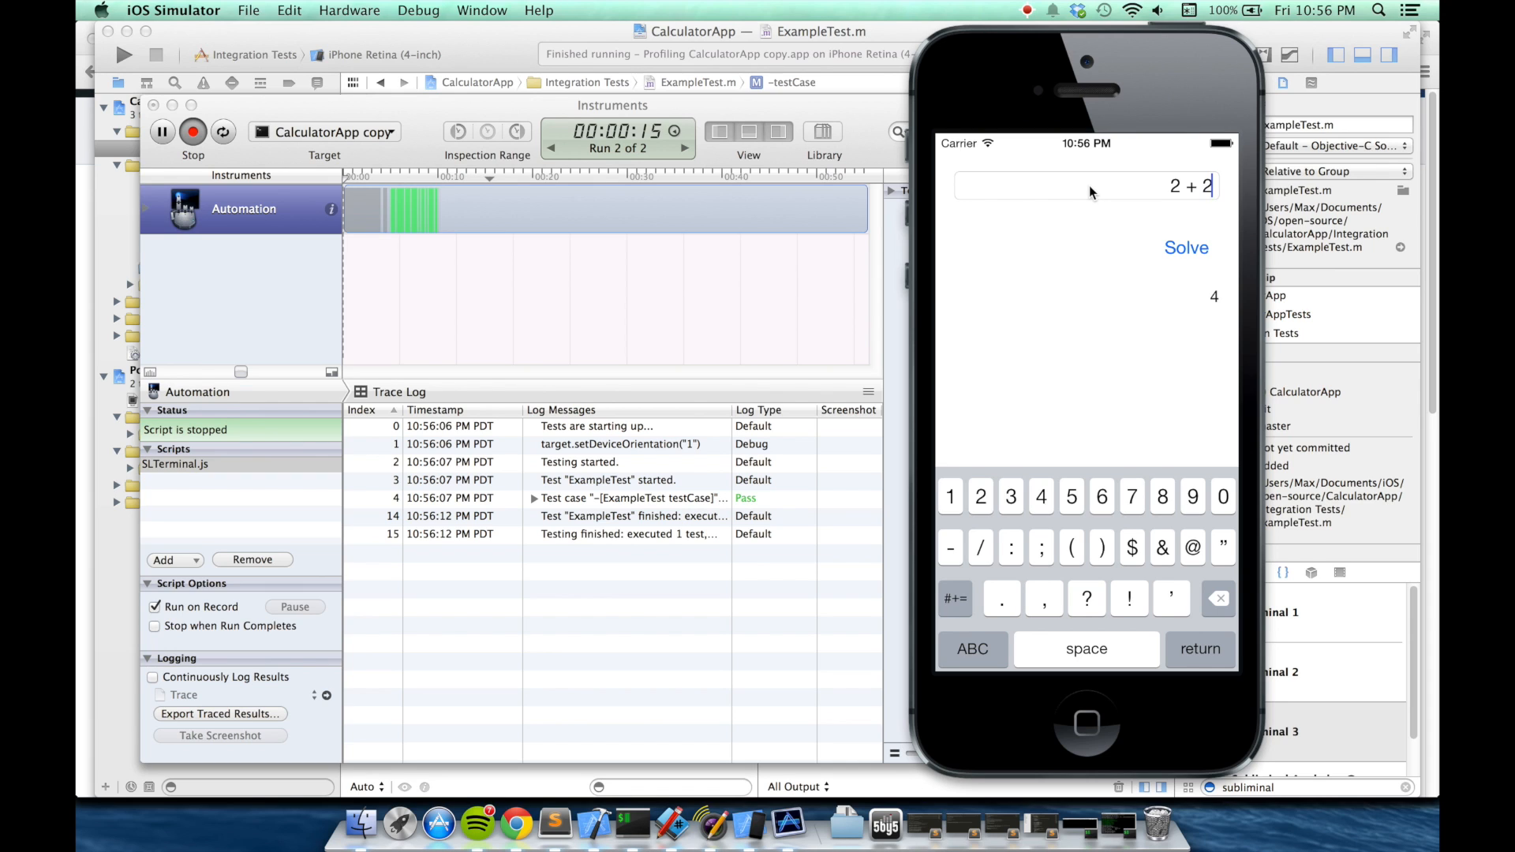
click(973, 649)
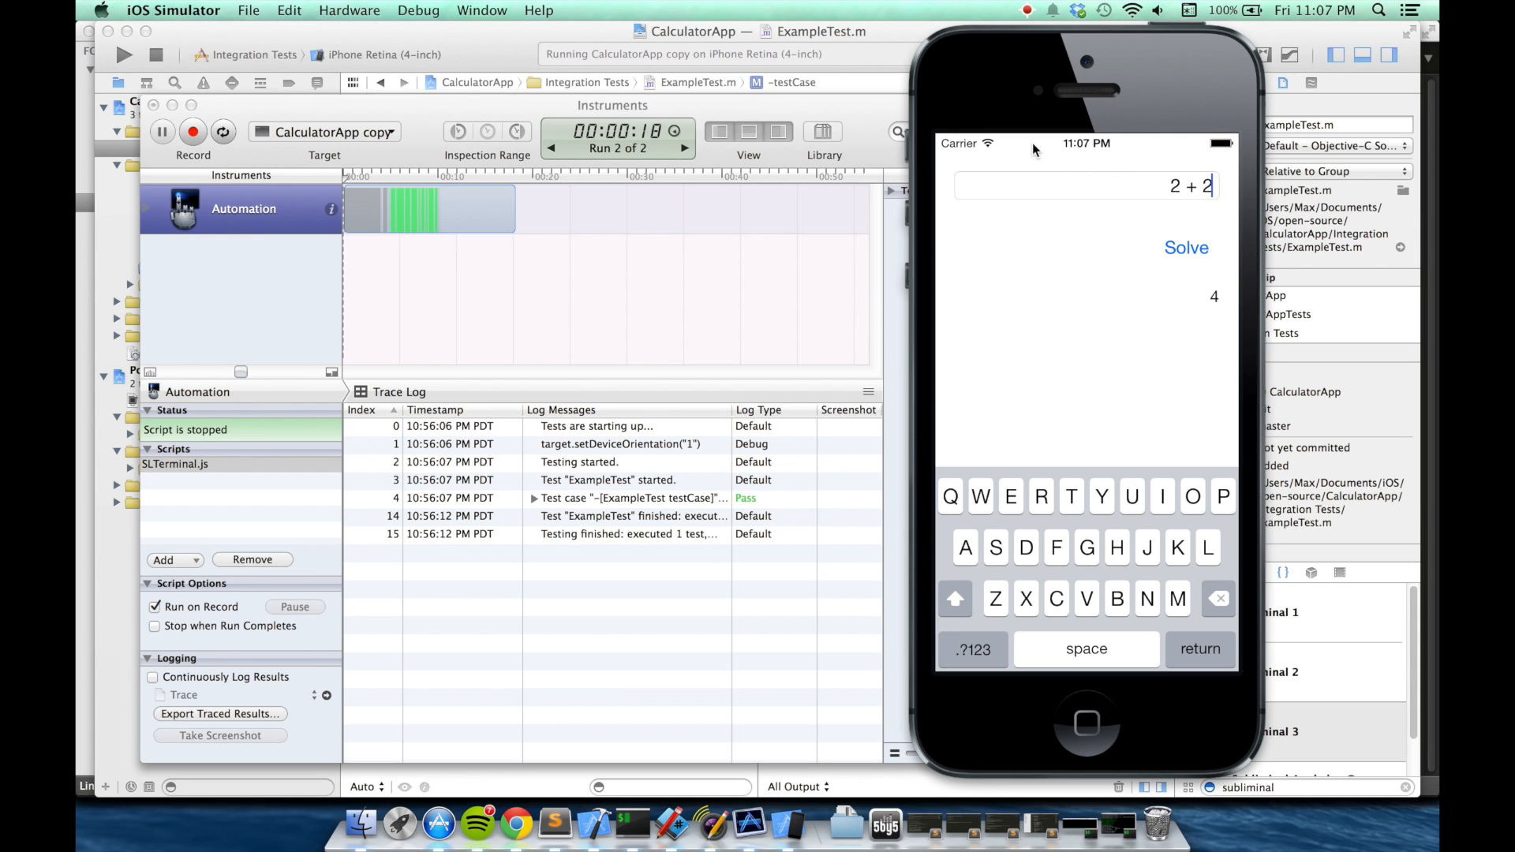
mouse_move(554, 823)
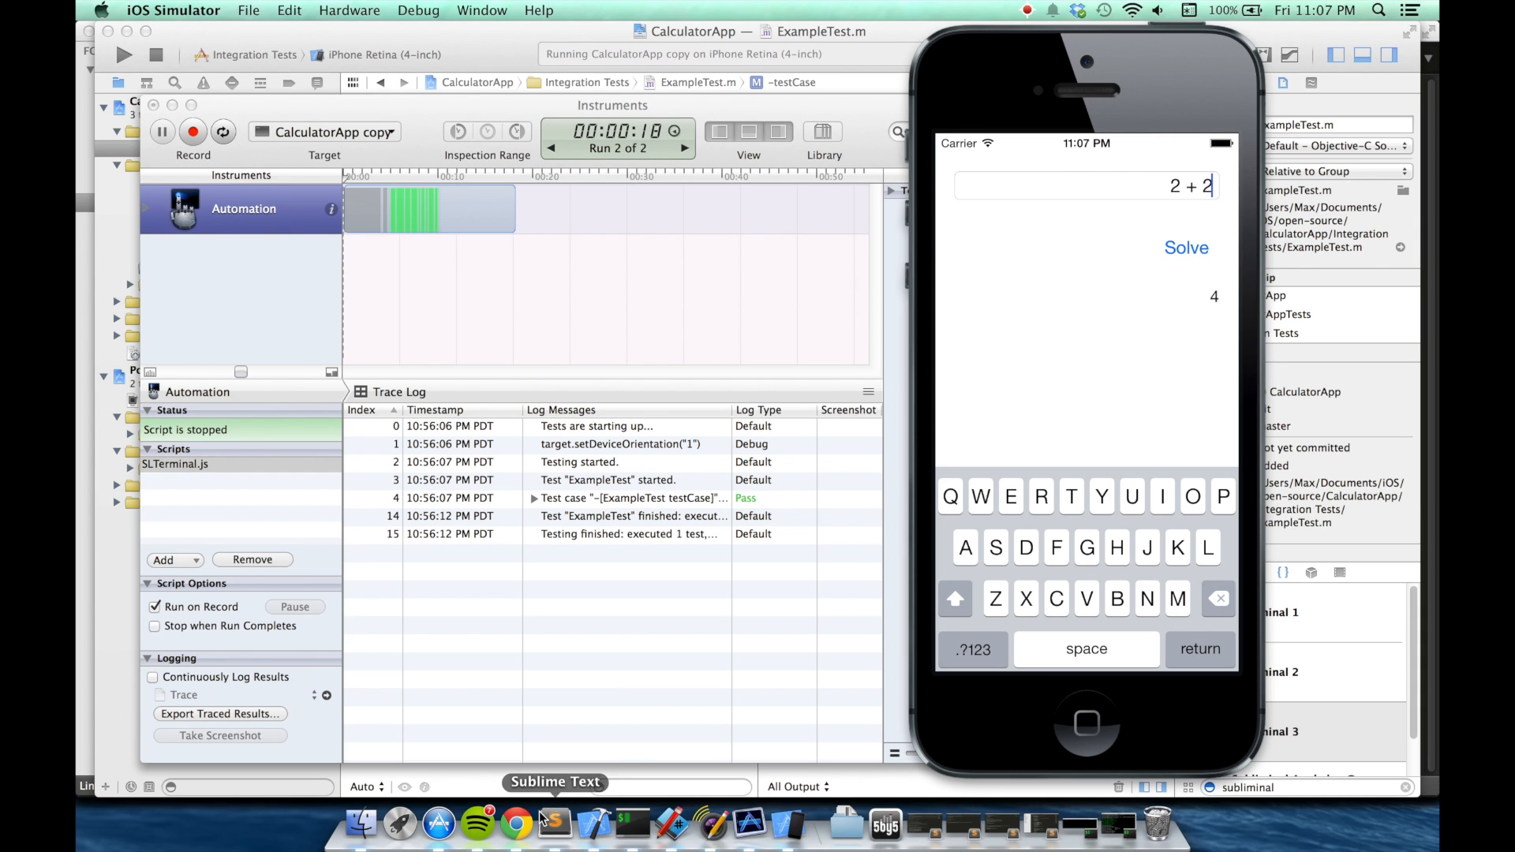
- Bring up the Subliminal GitHub wiki in Chrome and scroll to its Documentation links
click(516, 824)
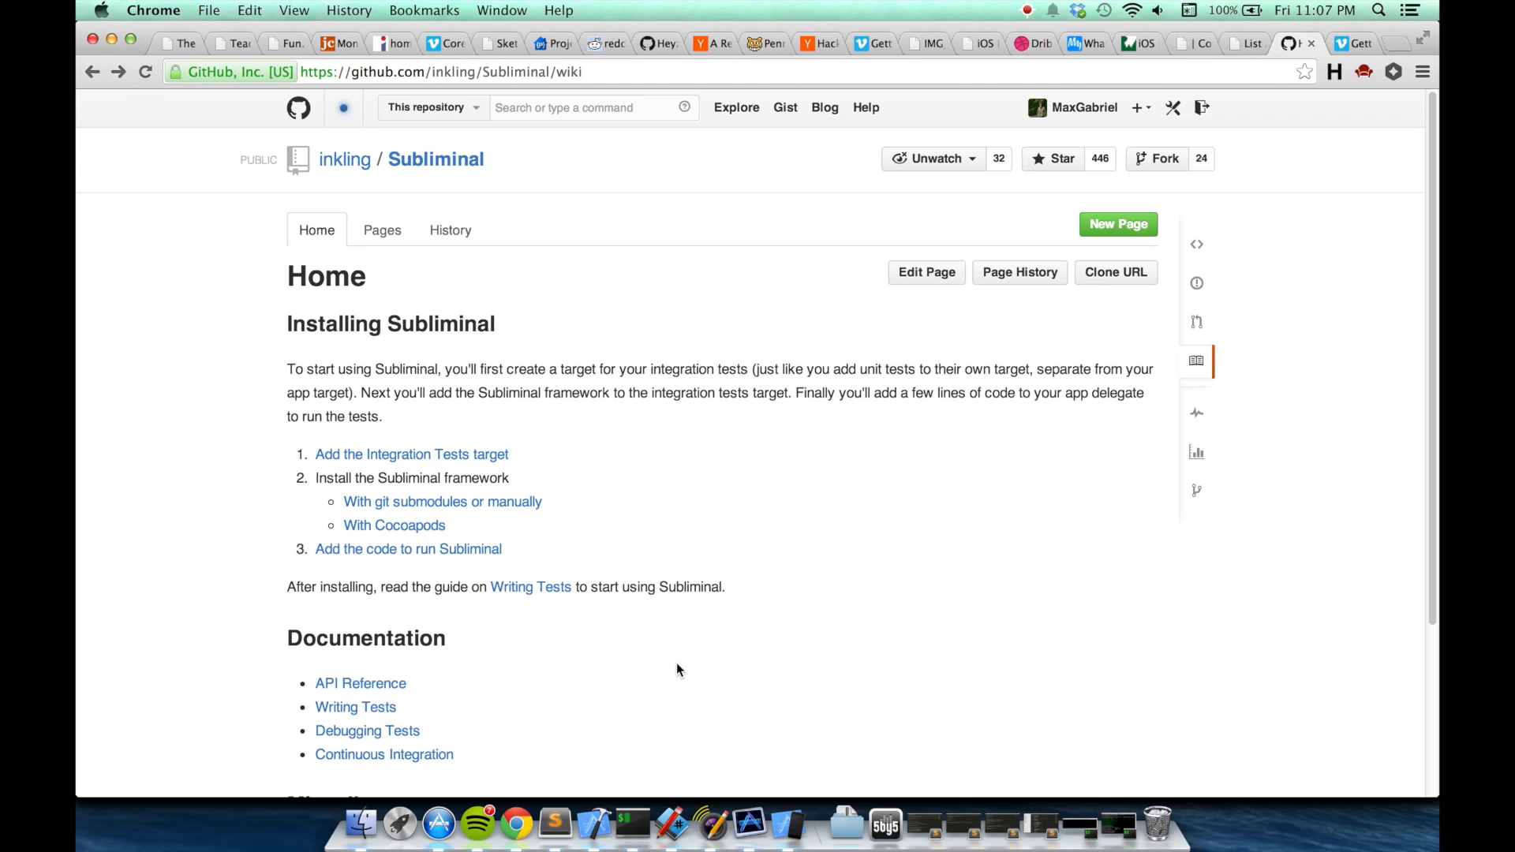
scroll(down, 3)
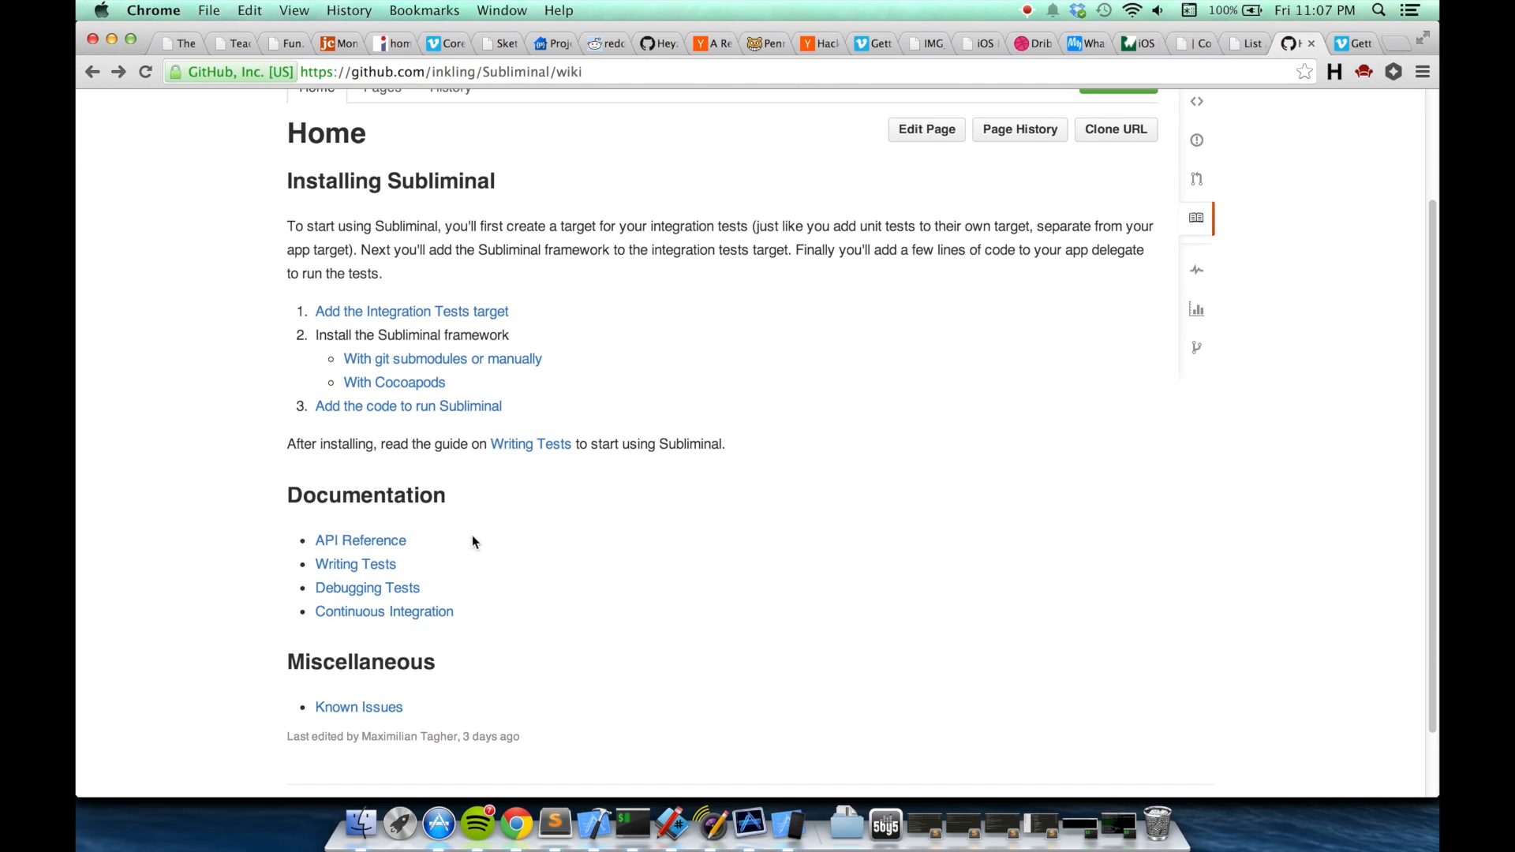
mouse_move(361, 539)
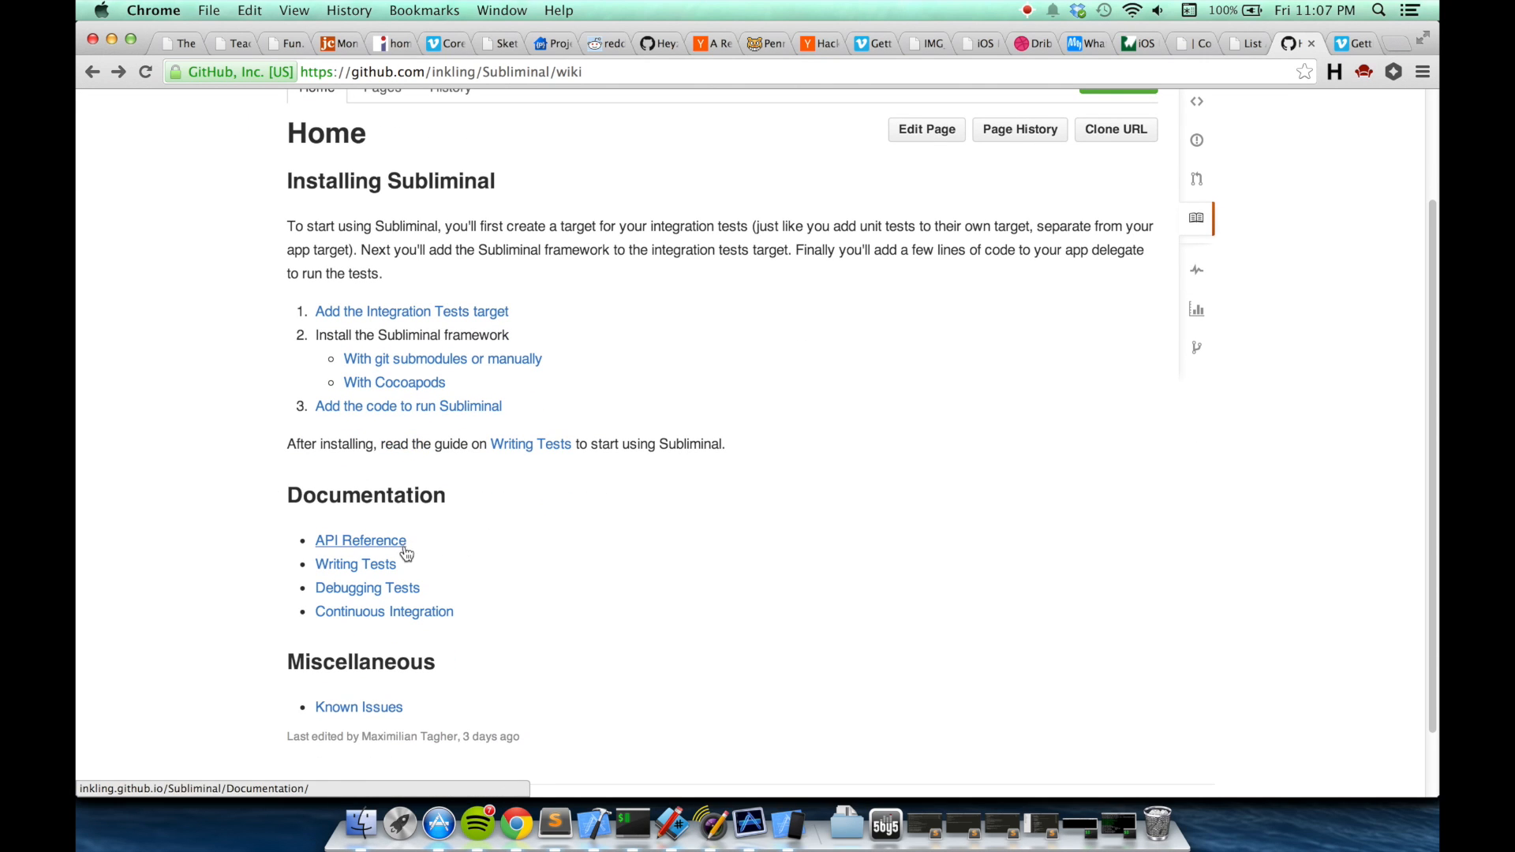
mouse_move(417, 568)
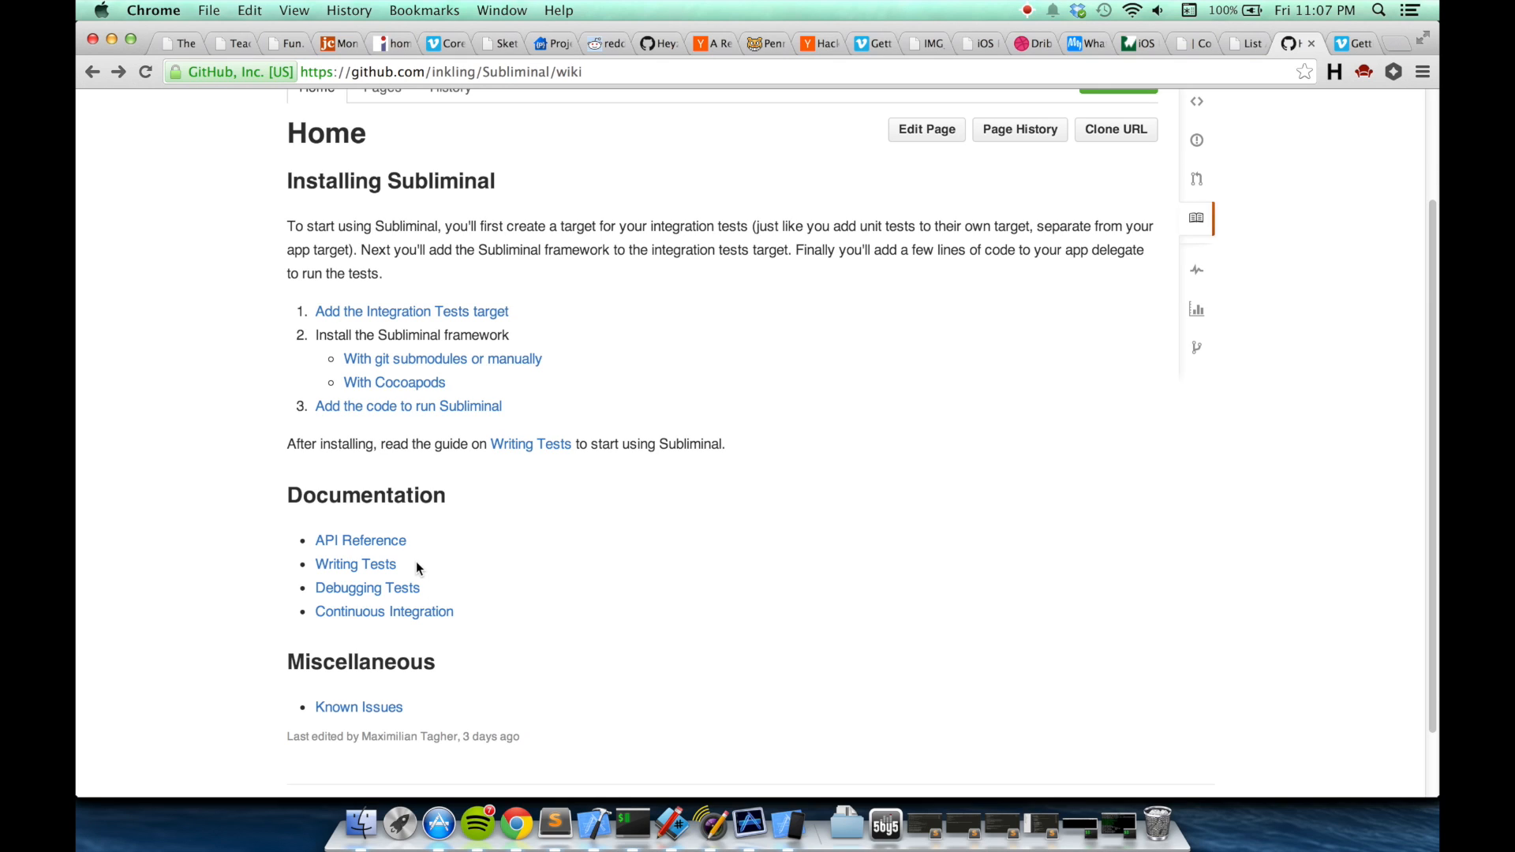
mouse_move(434, 592)
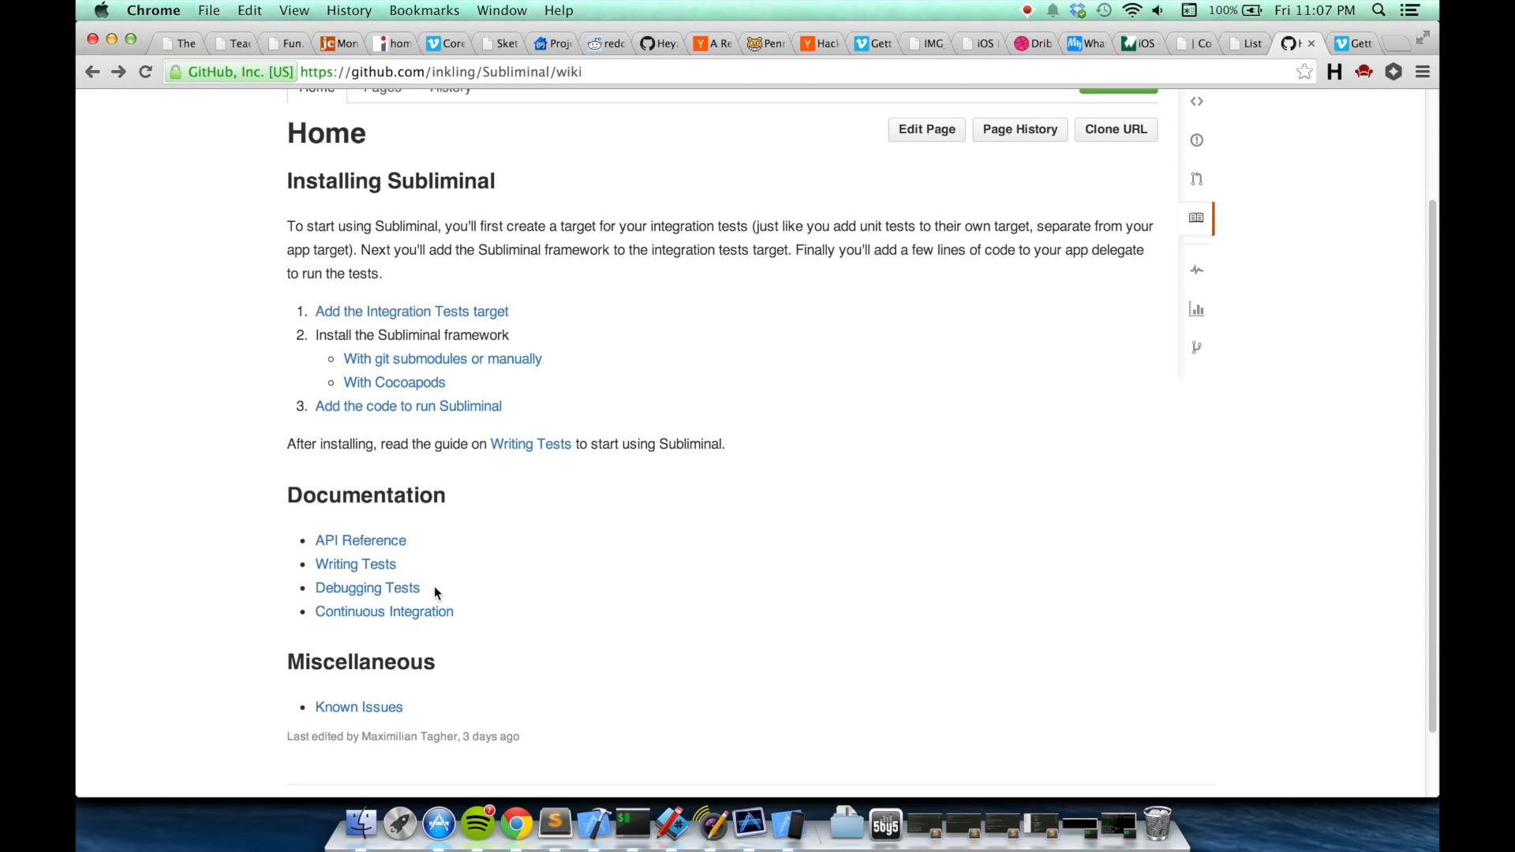
mouse_move(466, 621)
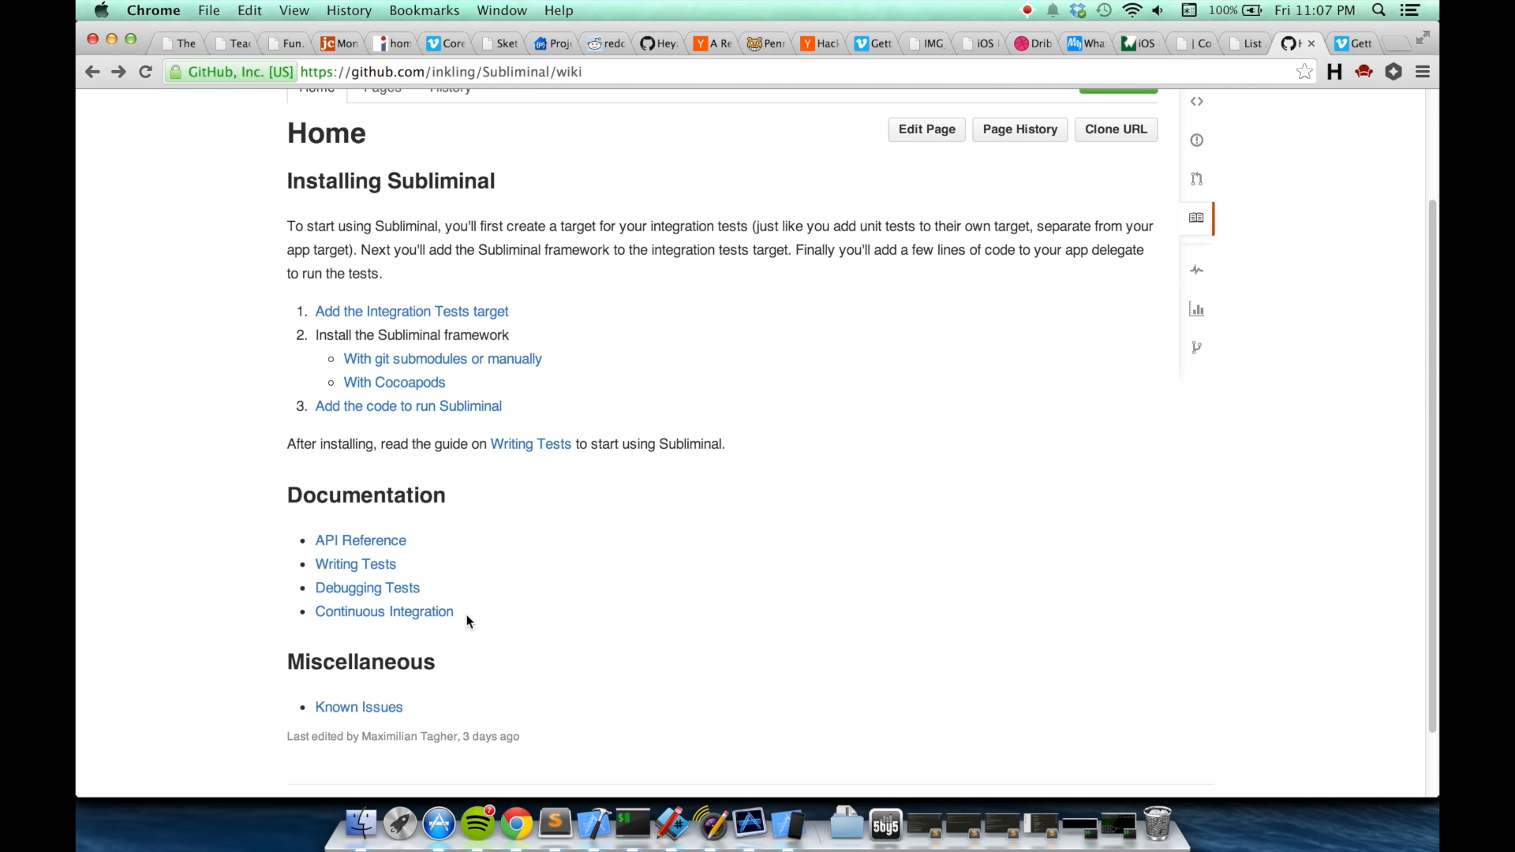
mouse_move(560, 647)
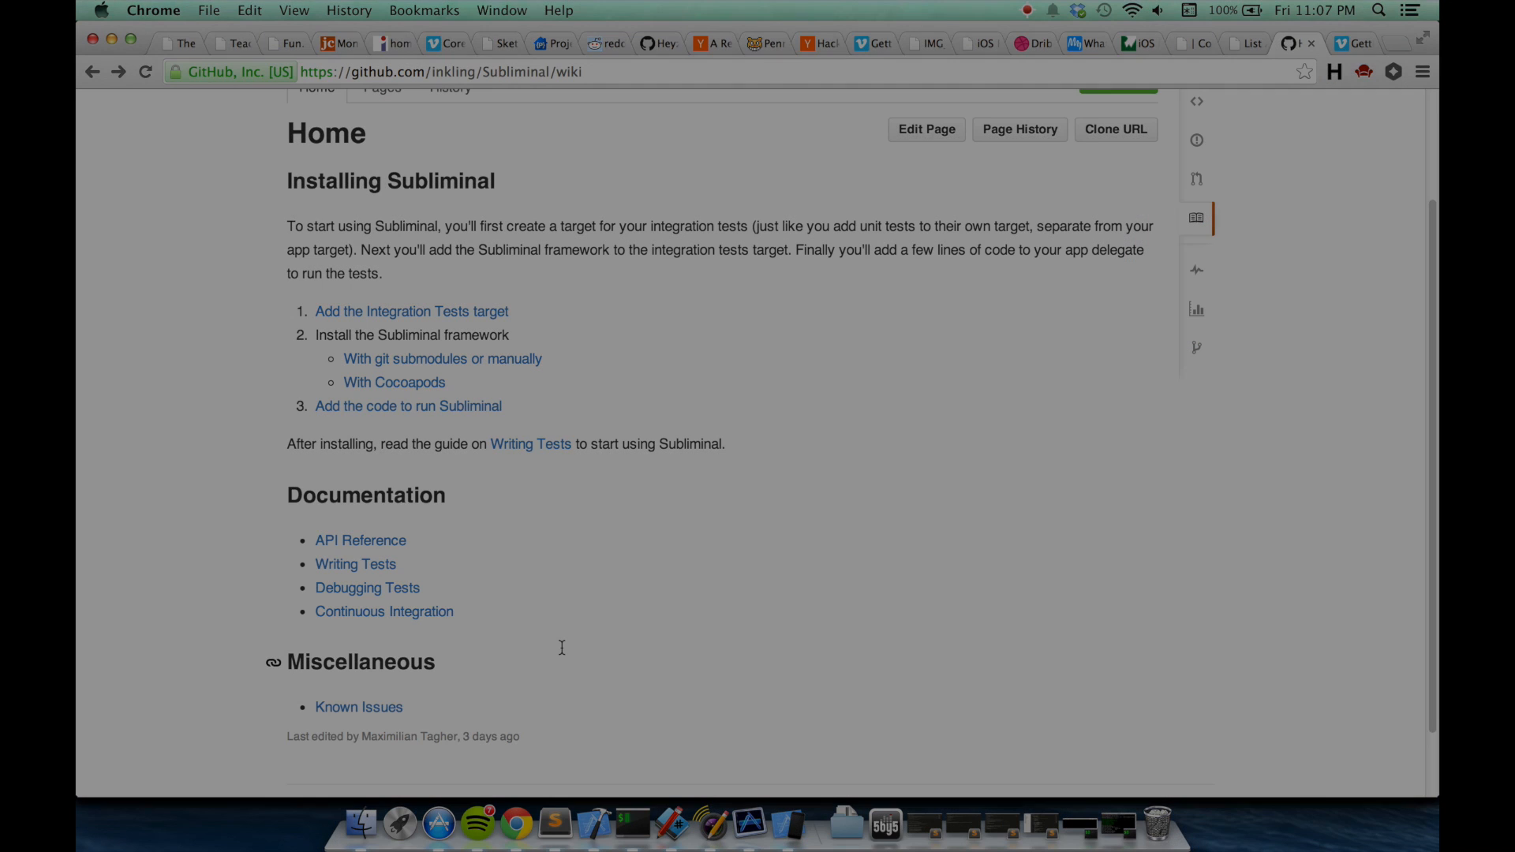